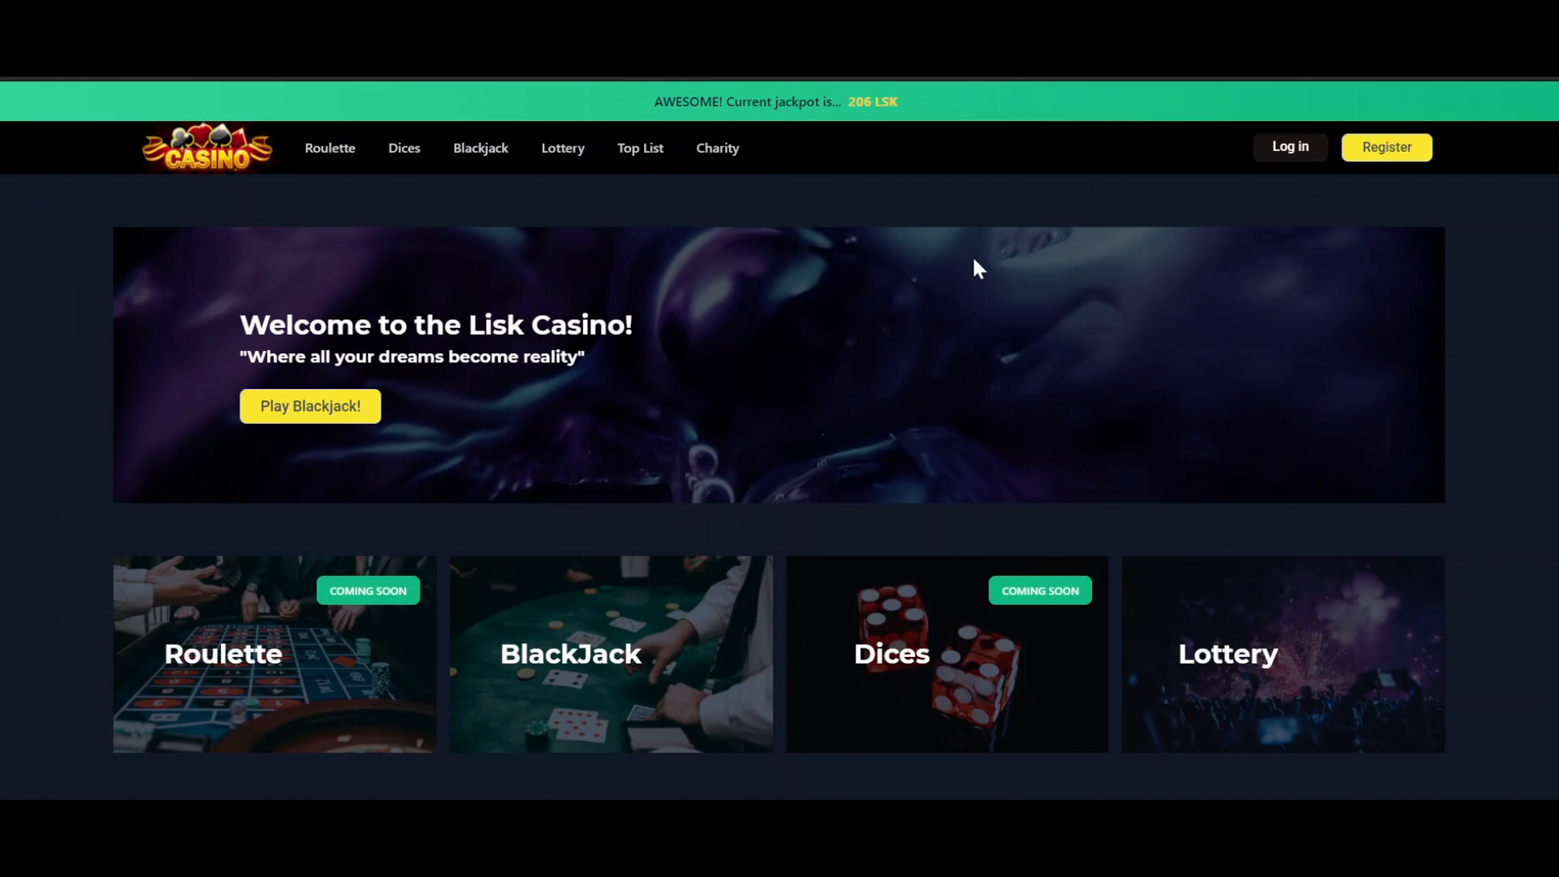
mouse_move(1058, 419)
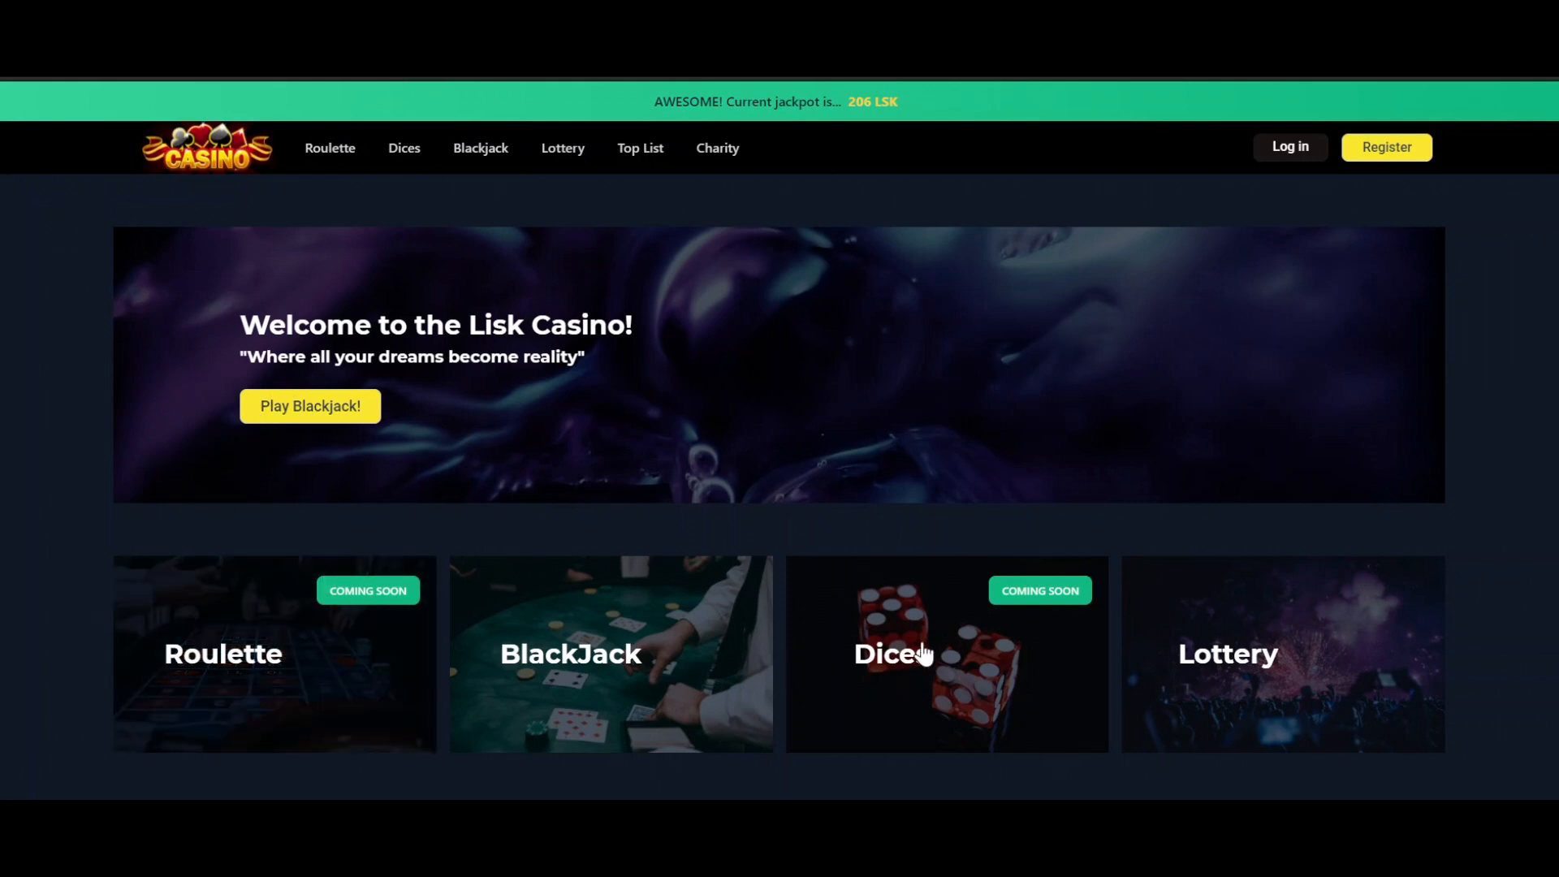
mouse_move(844, 540)
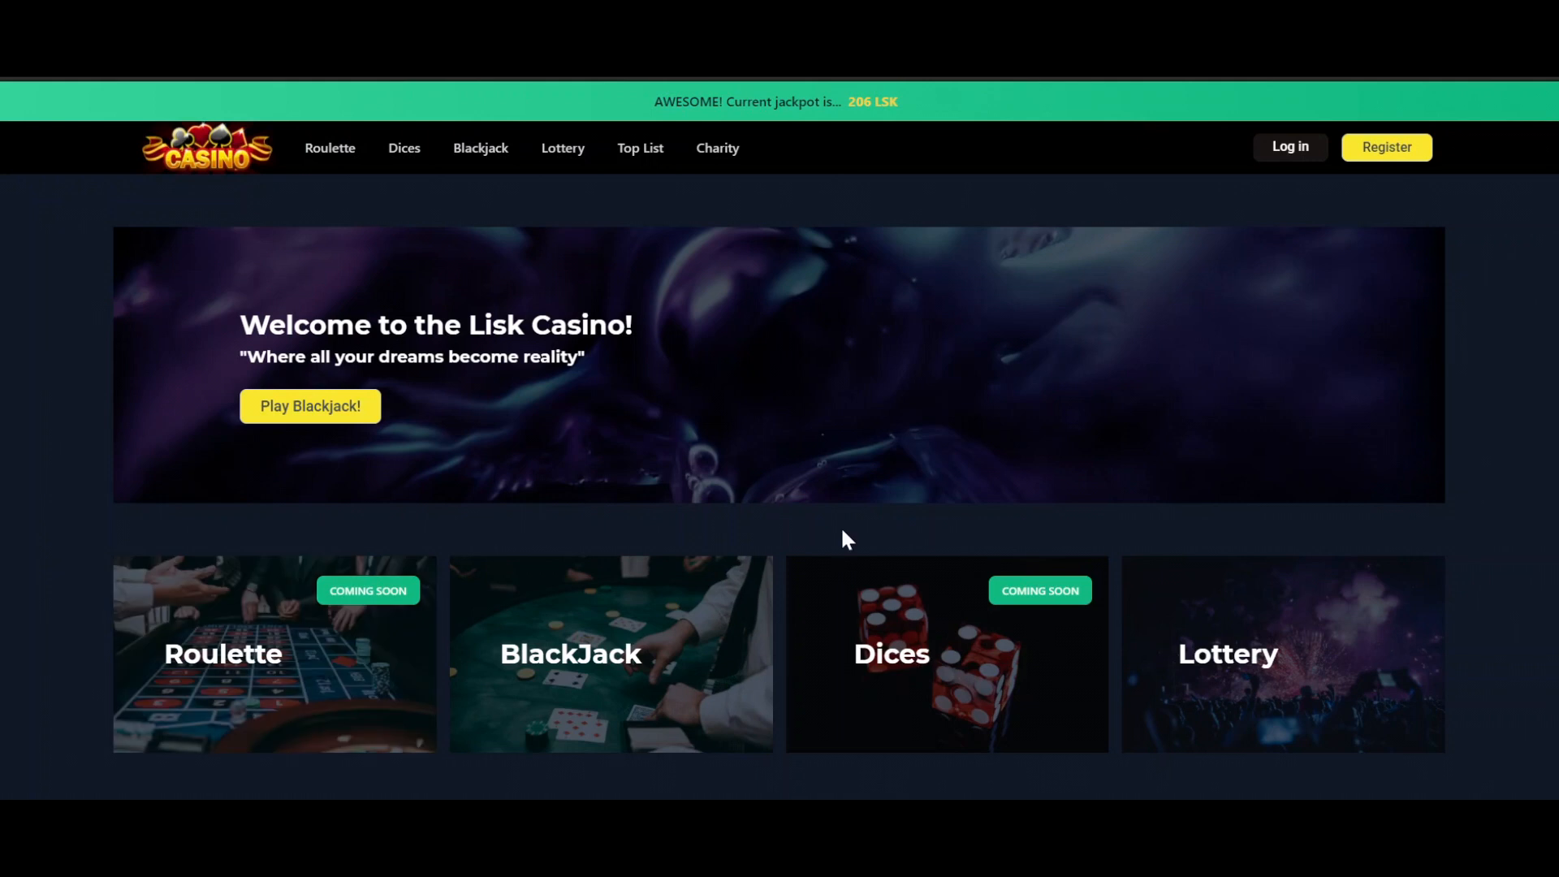
mouse_move(1259, 633)
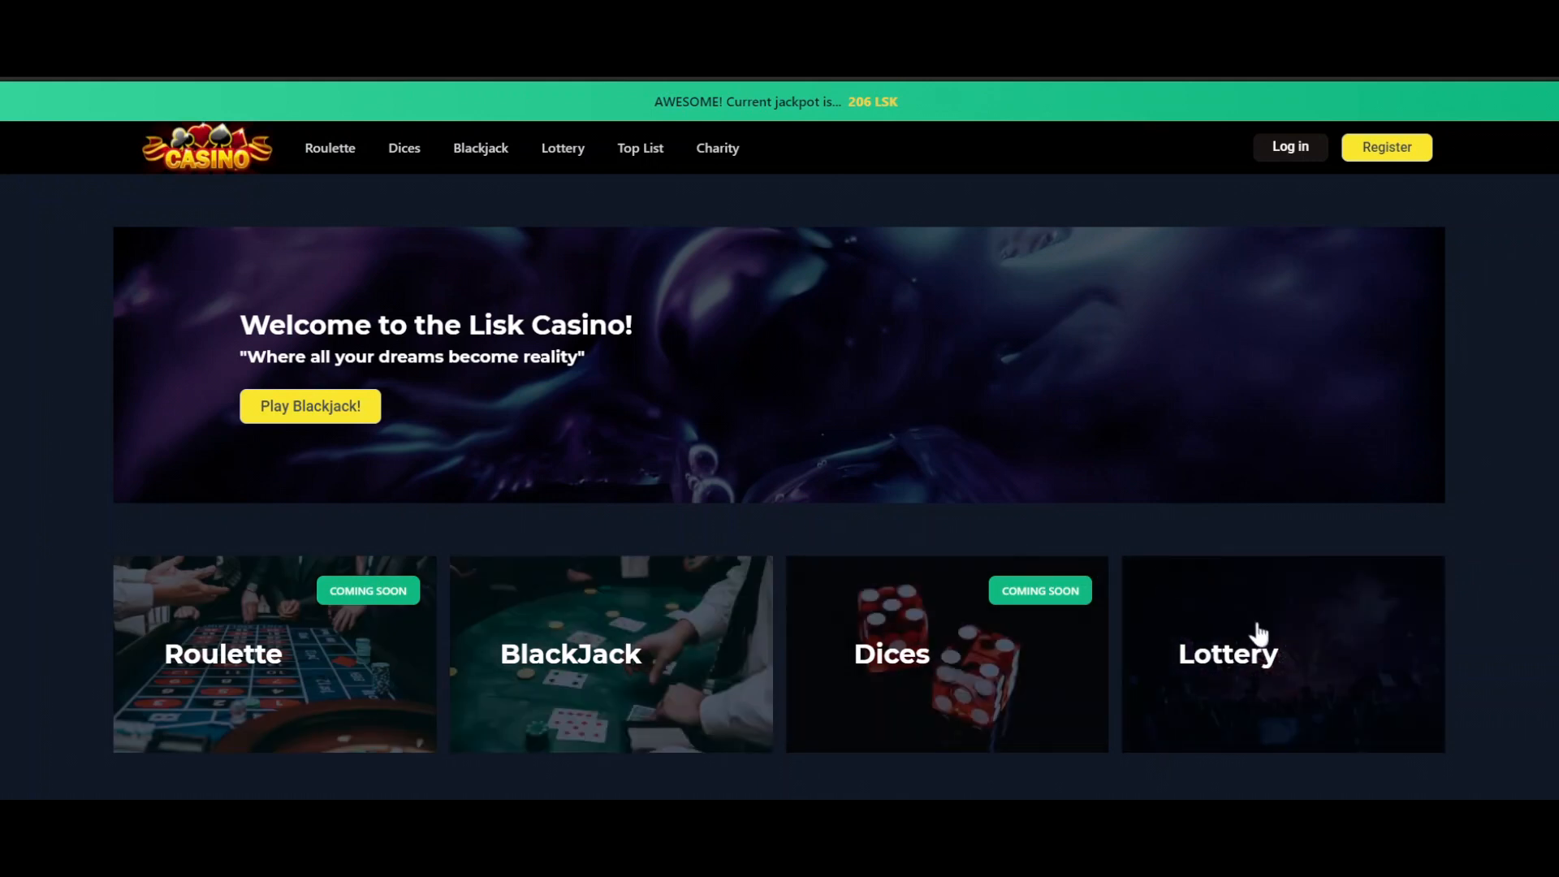
mouse_move(1399, 262)
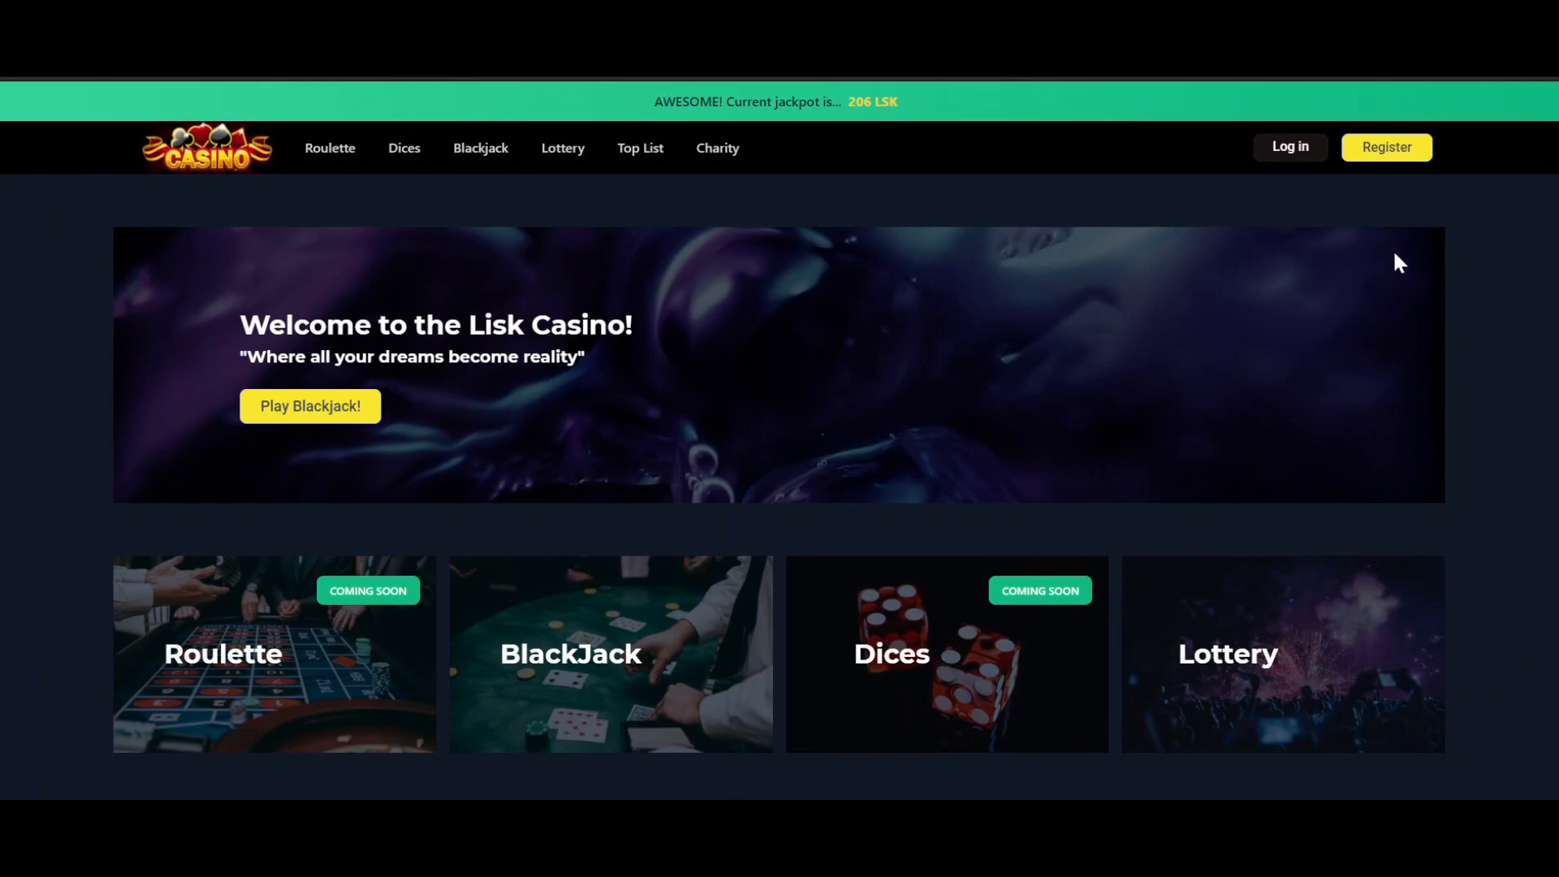
mouse_move(1386, 147)
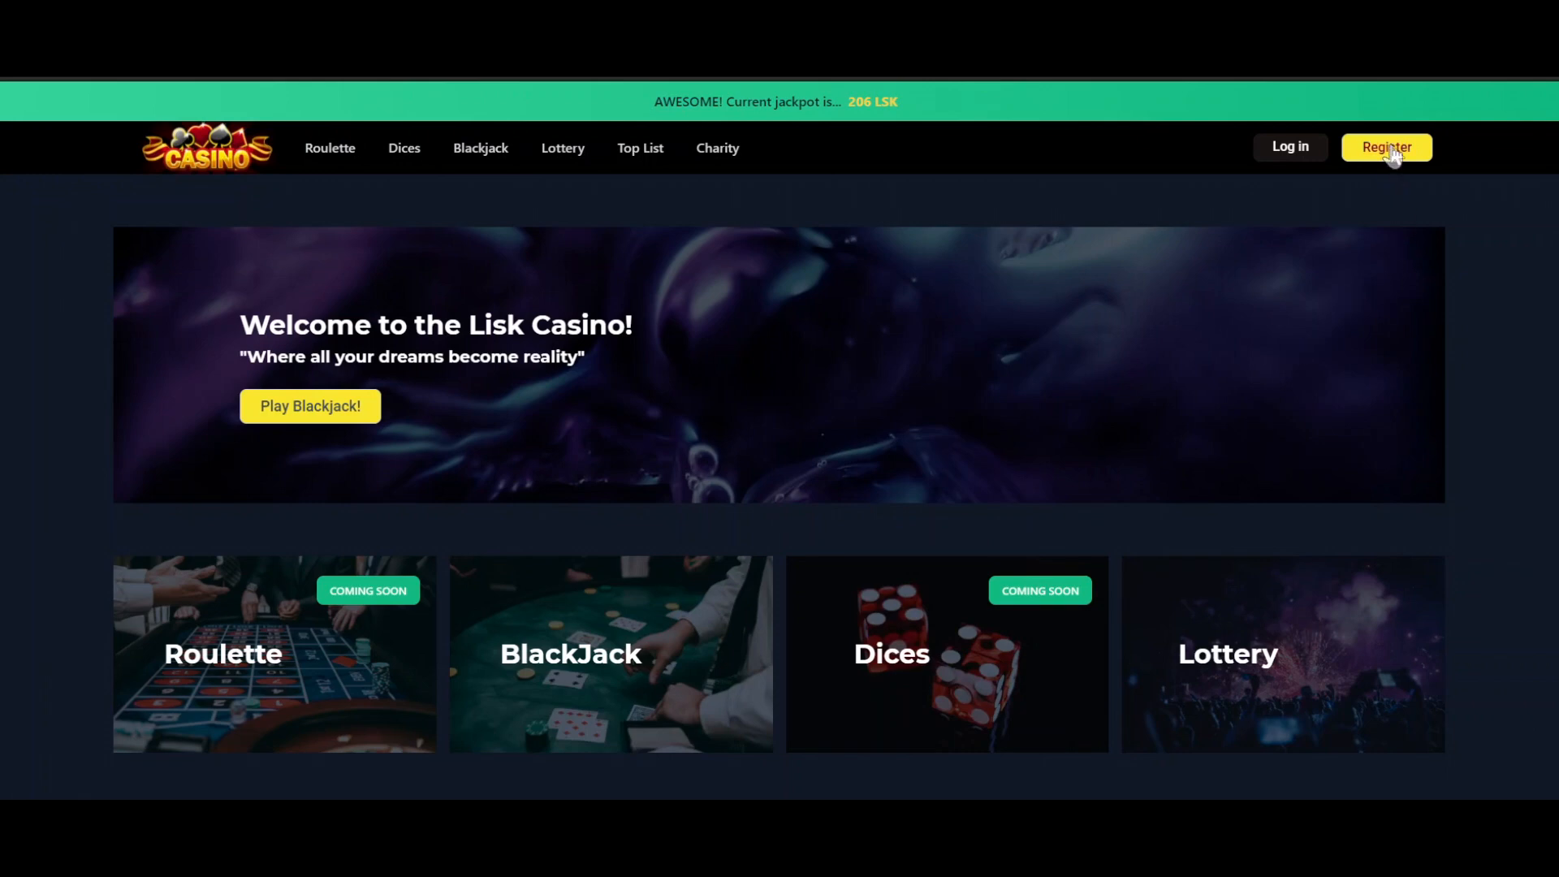
Register a Lisk Casino account named 'Raph' with the pink avatar
click(1385, 147)
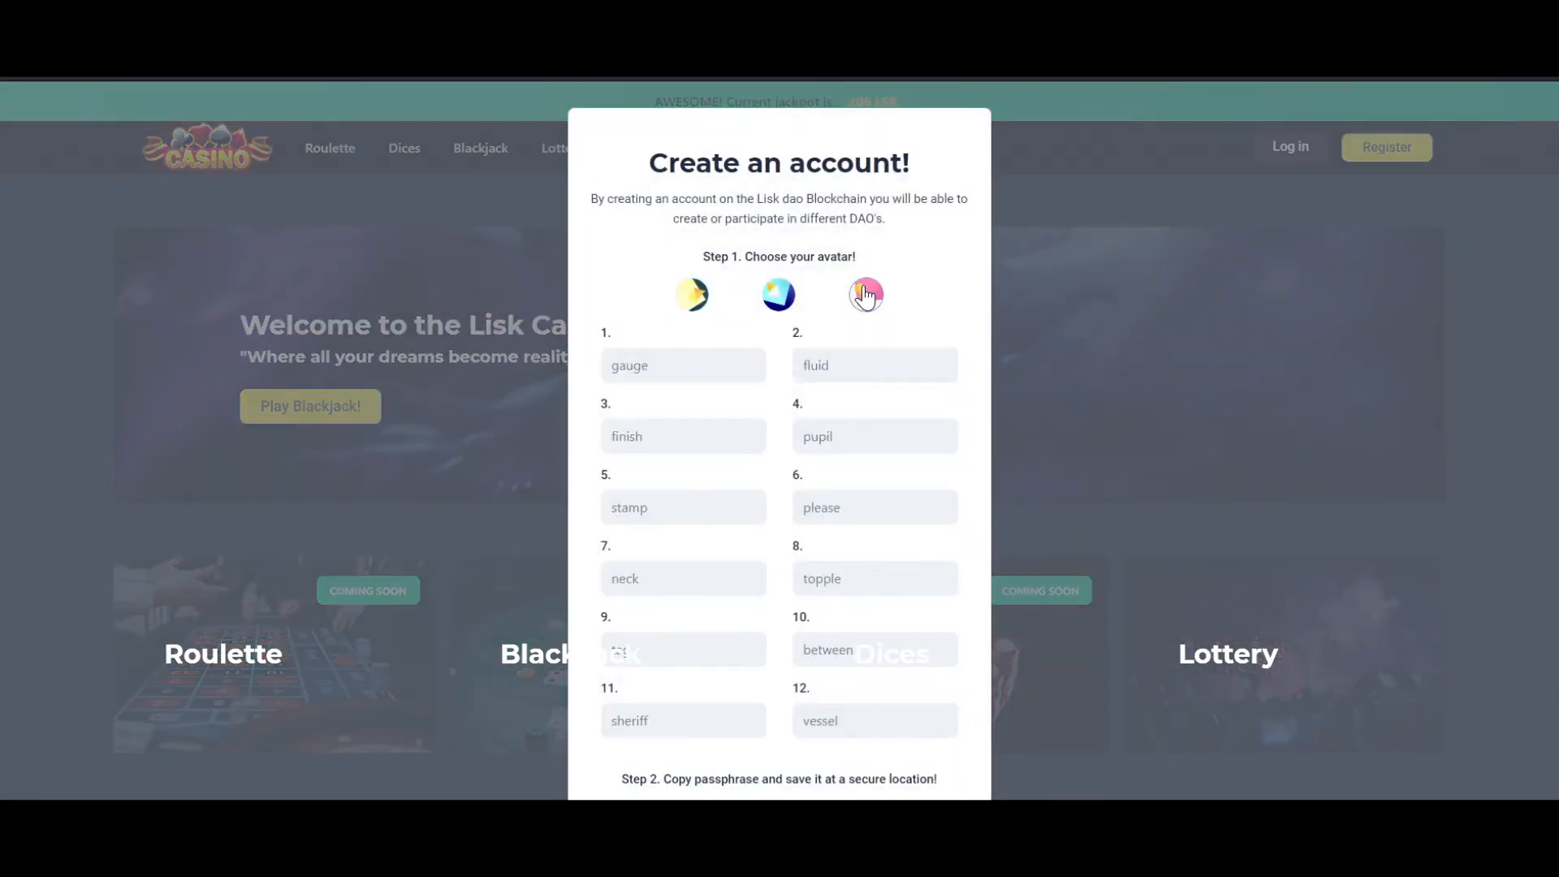
scroll(down, 3)
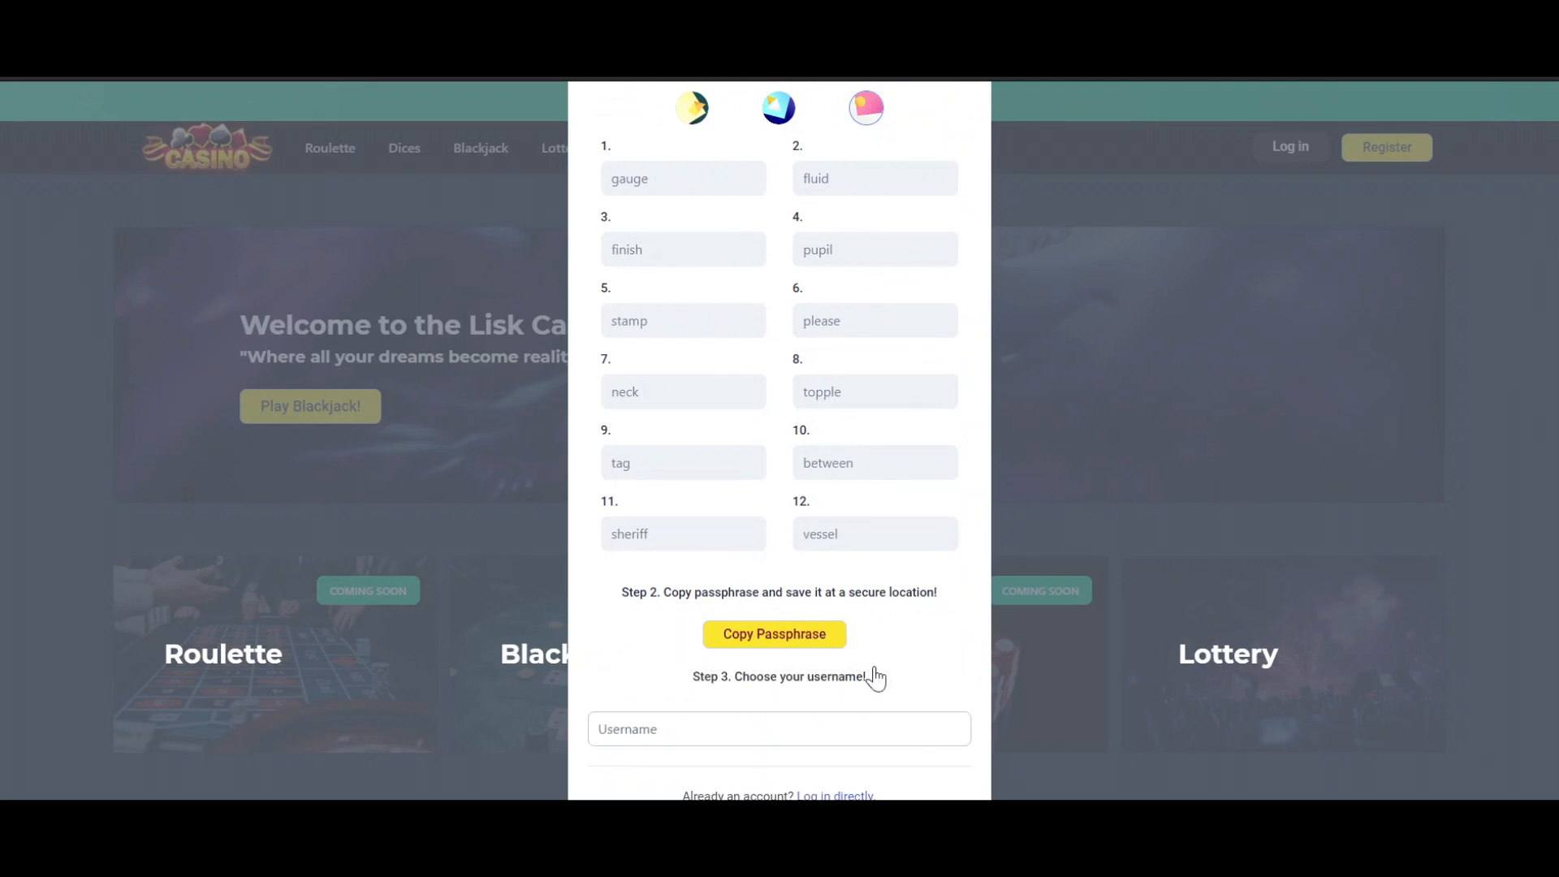
text(Raph)
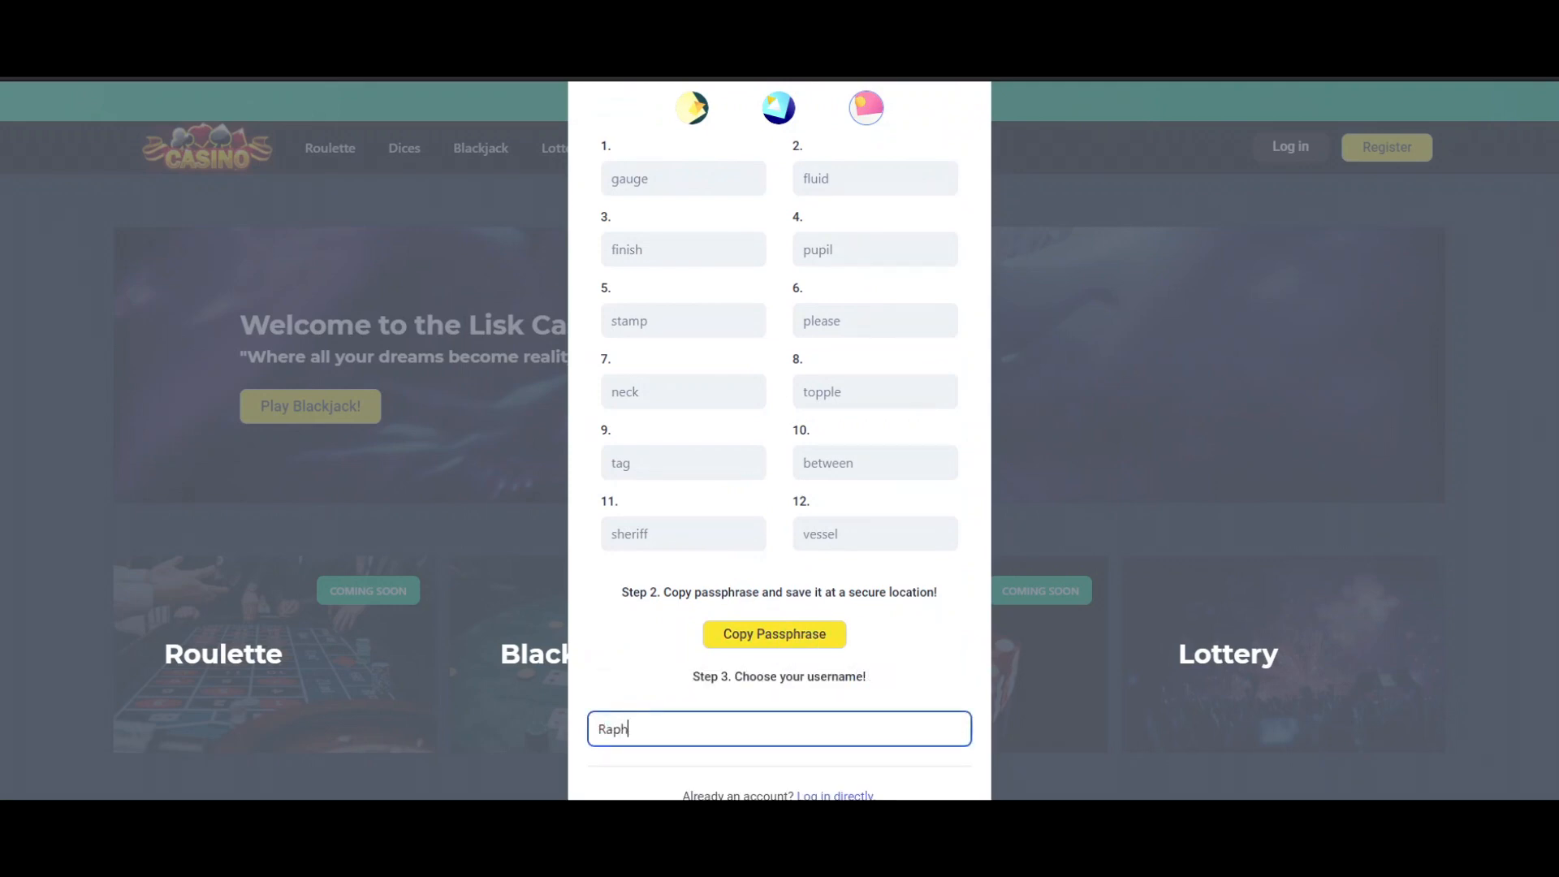
click(876, 745)
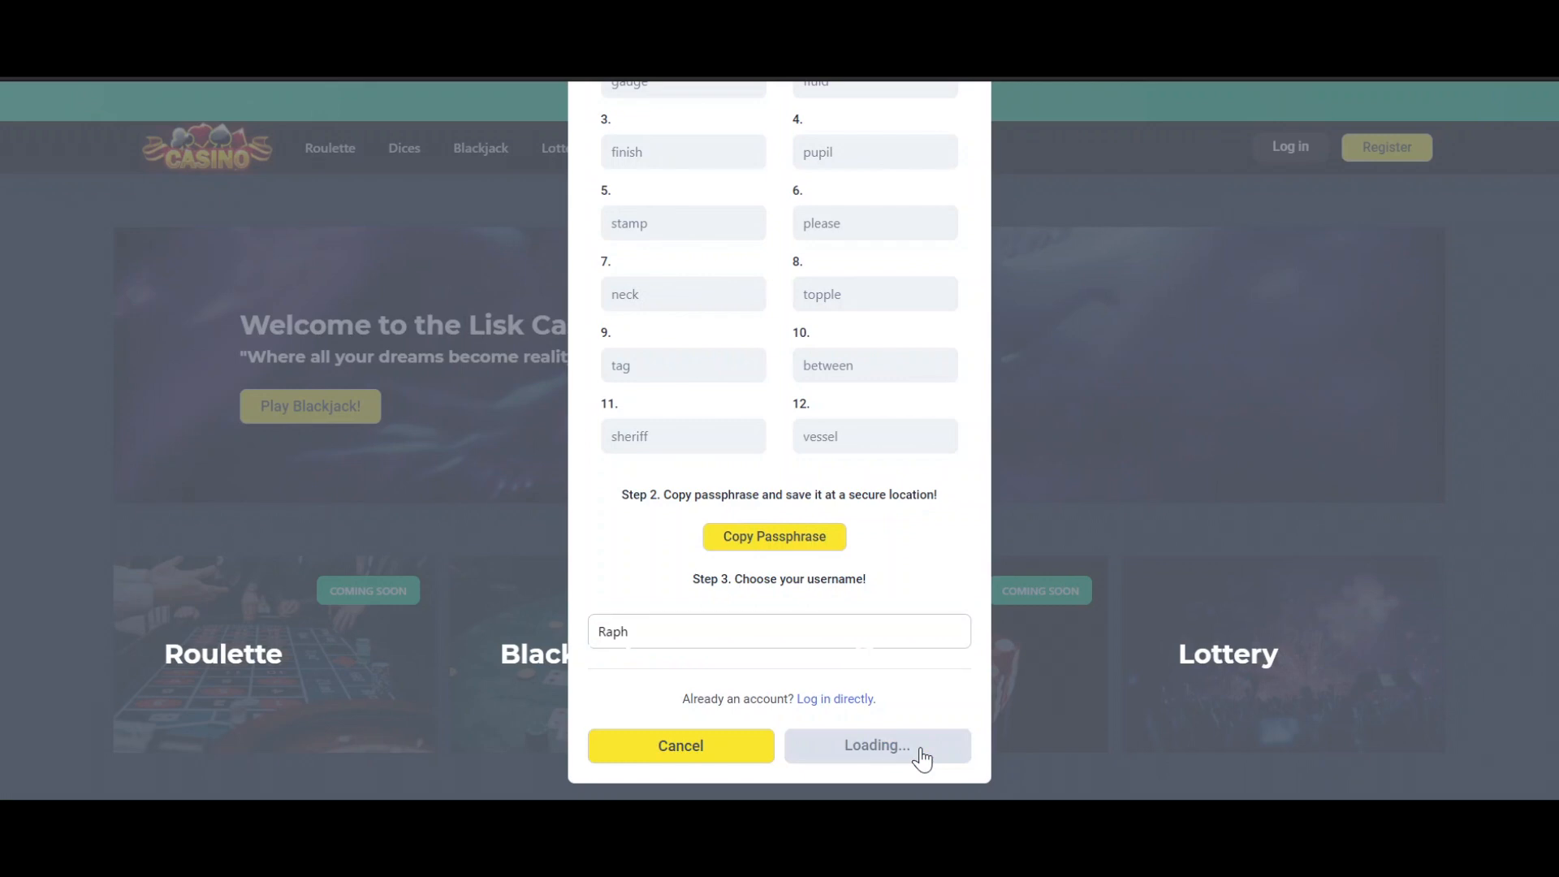
click(875, 746)
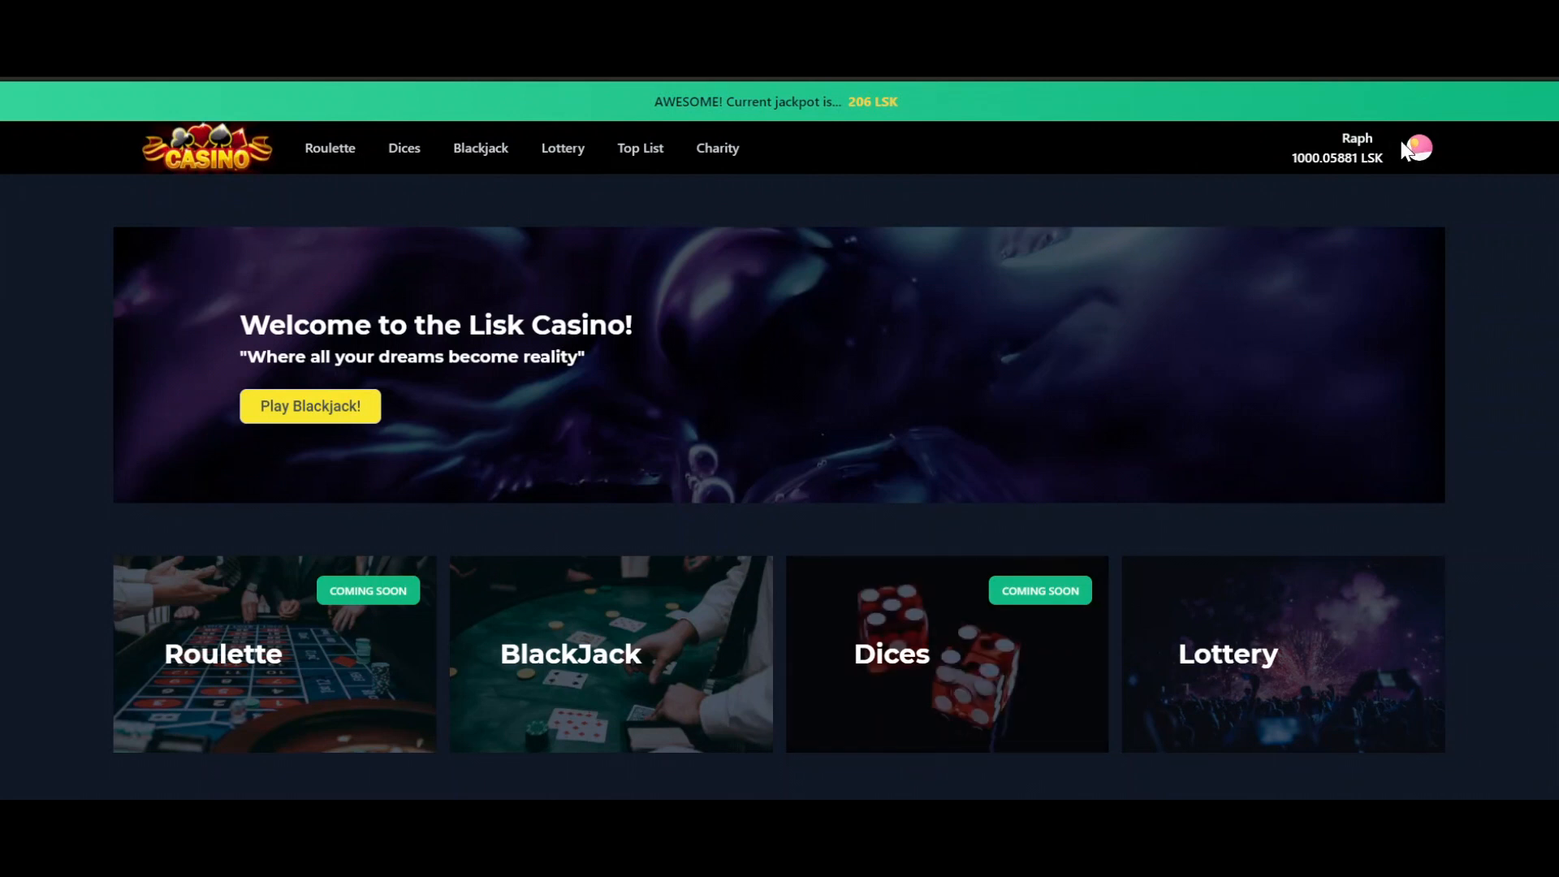
mouse_move(915, 195)
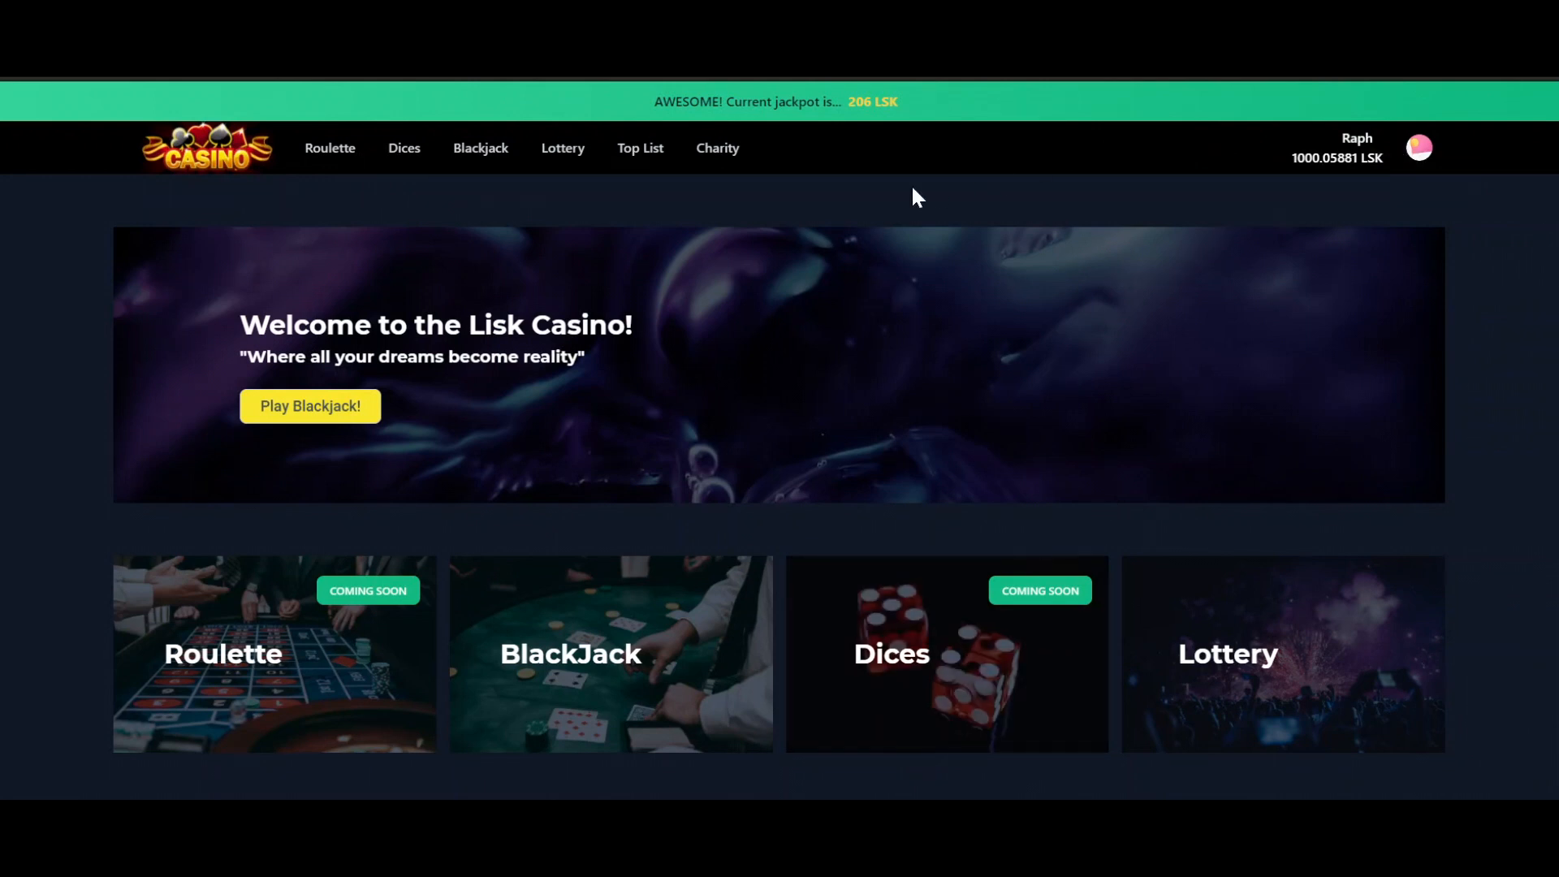
Scroll through the Lisk Lottery page showing round #14 results and the ticket panel
scroll(down, 3)
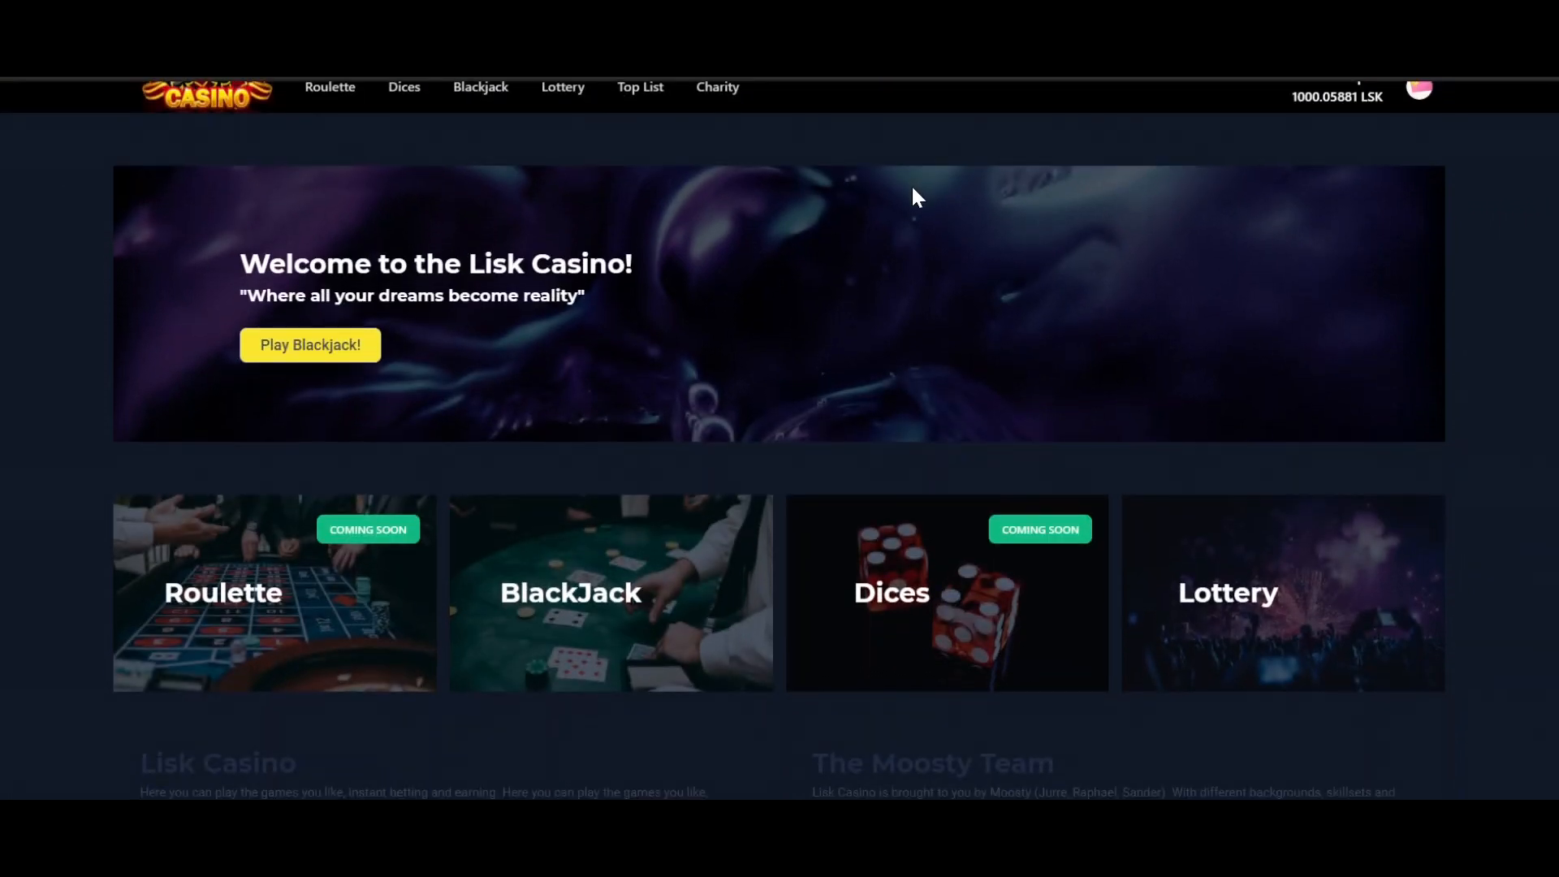
mouse_move(1263, 531)
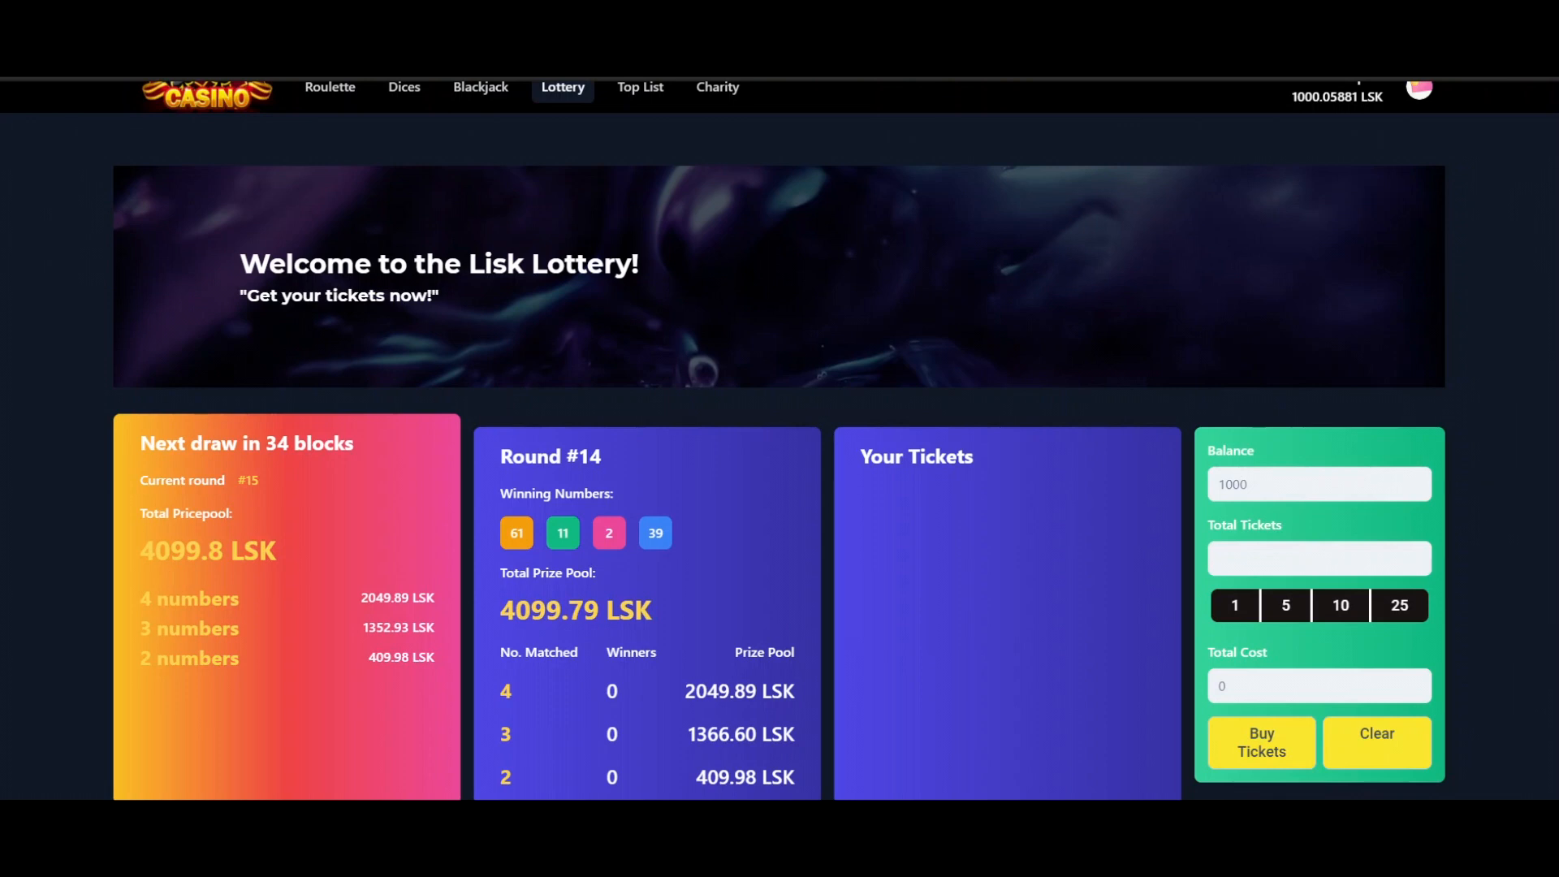
scroll(down, 3)
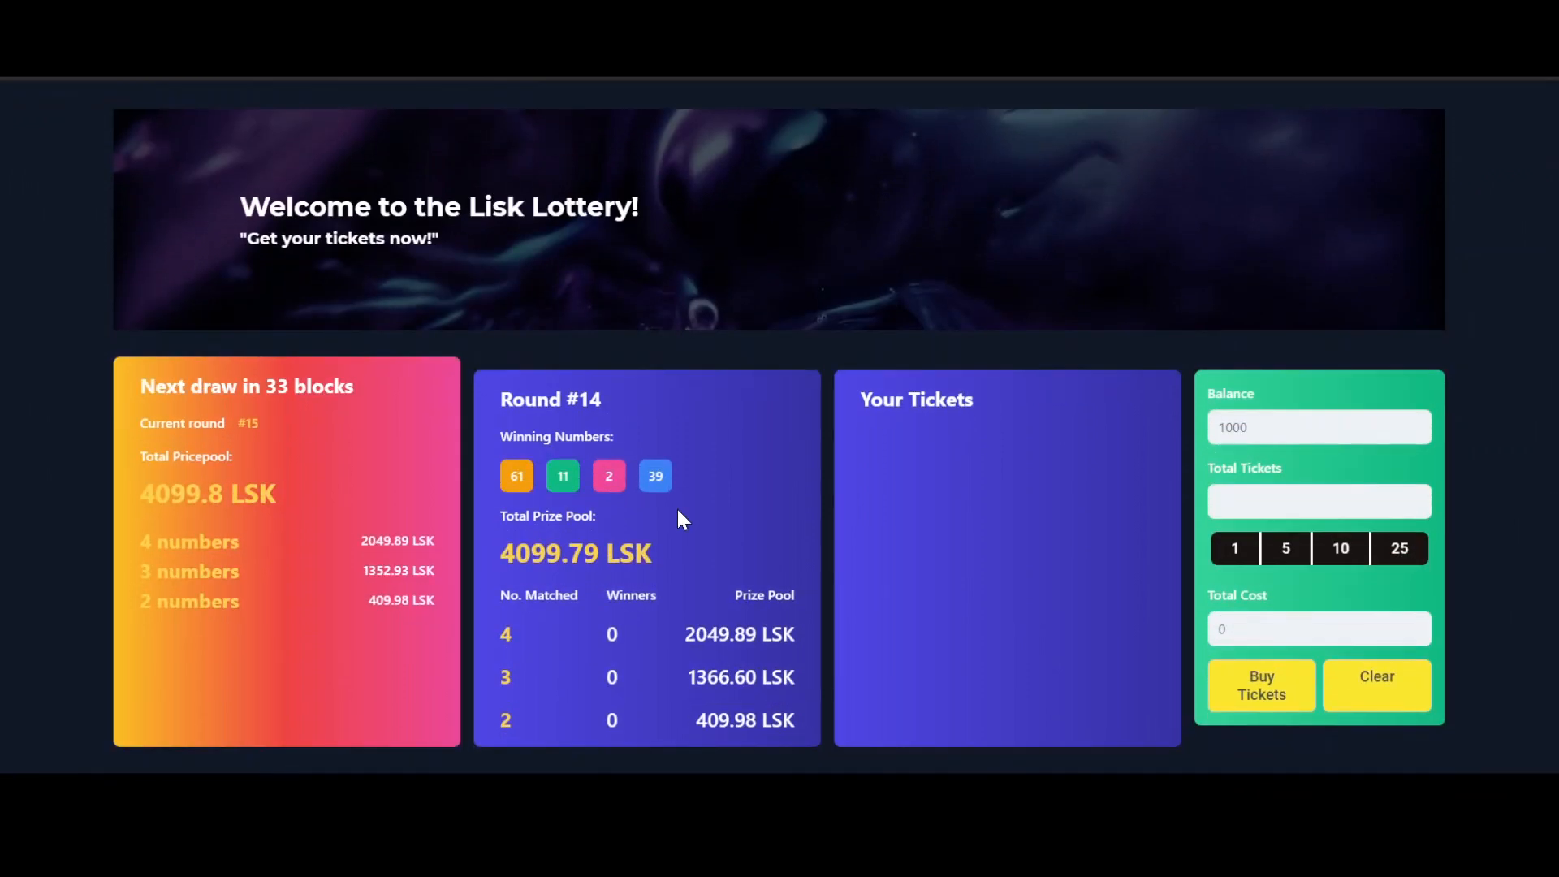
scroll(down, 3)
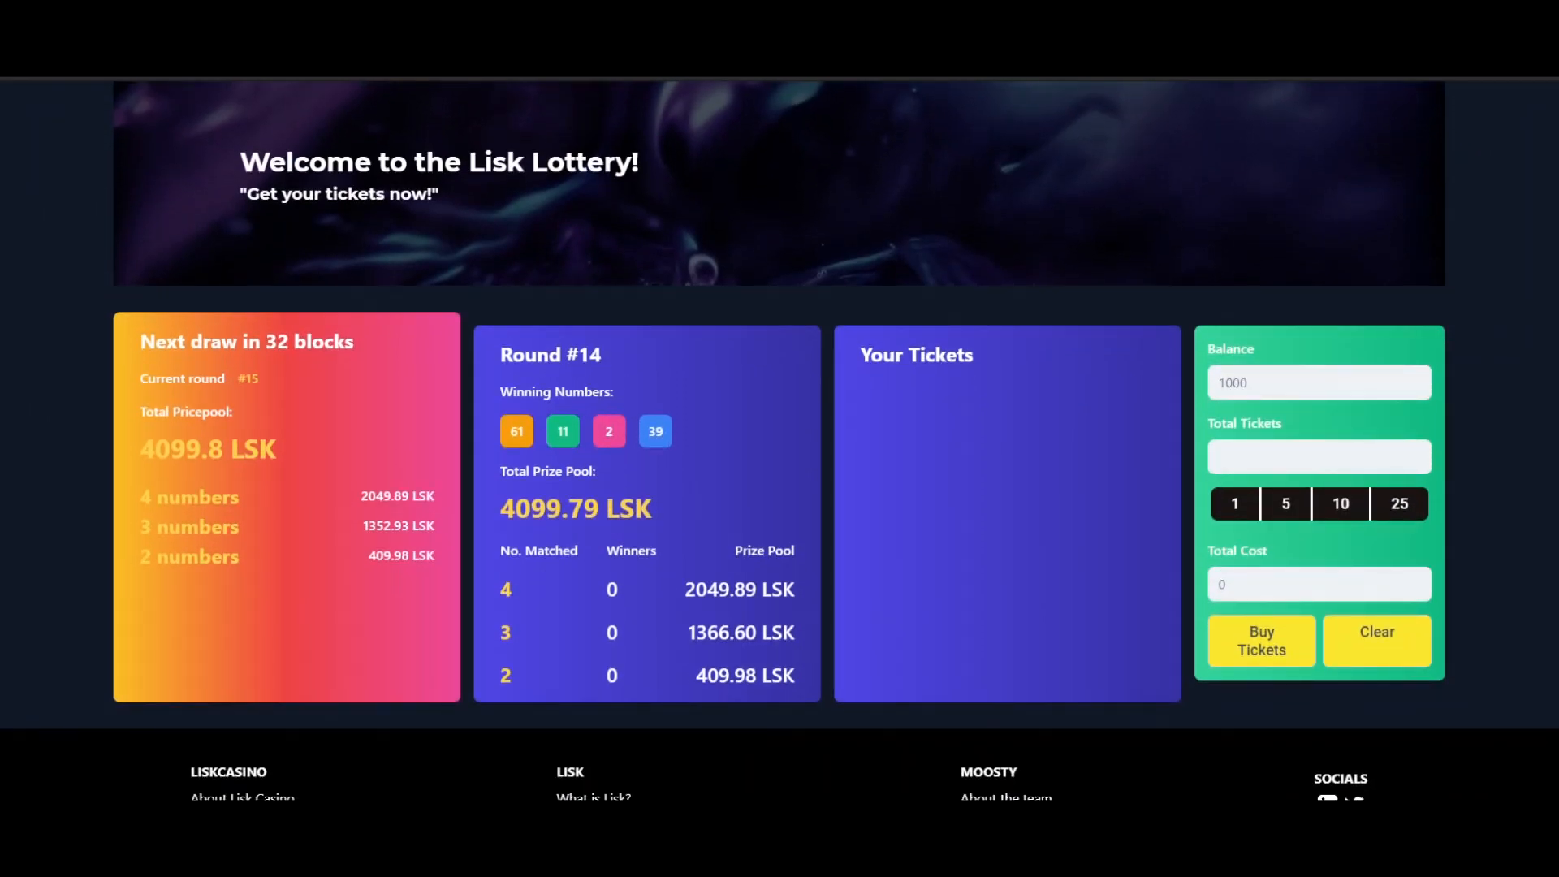
scroll(up, 3)
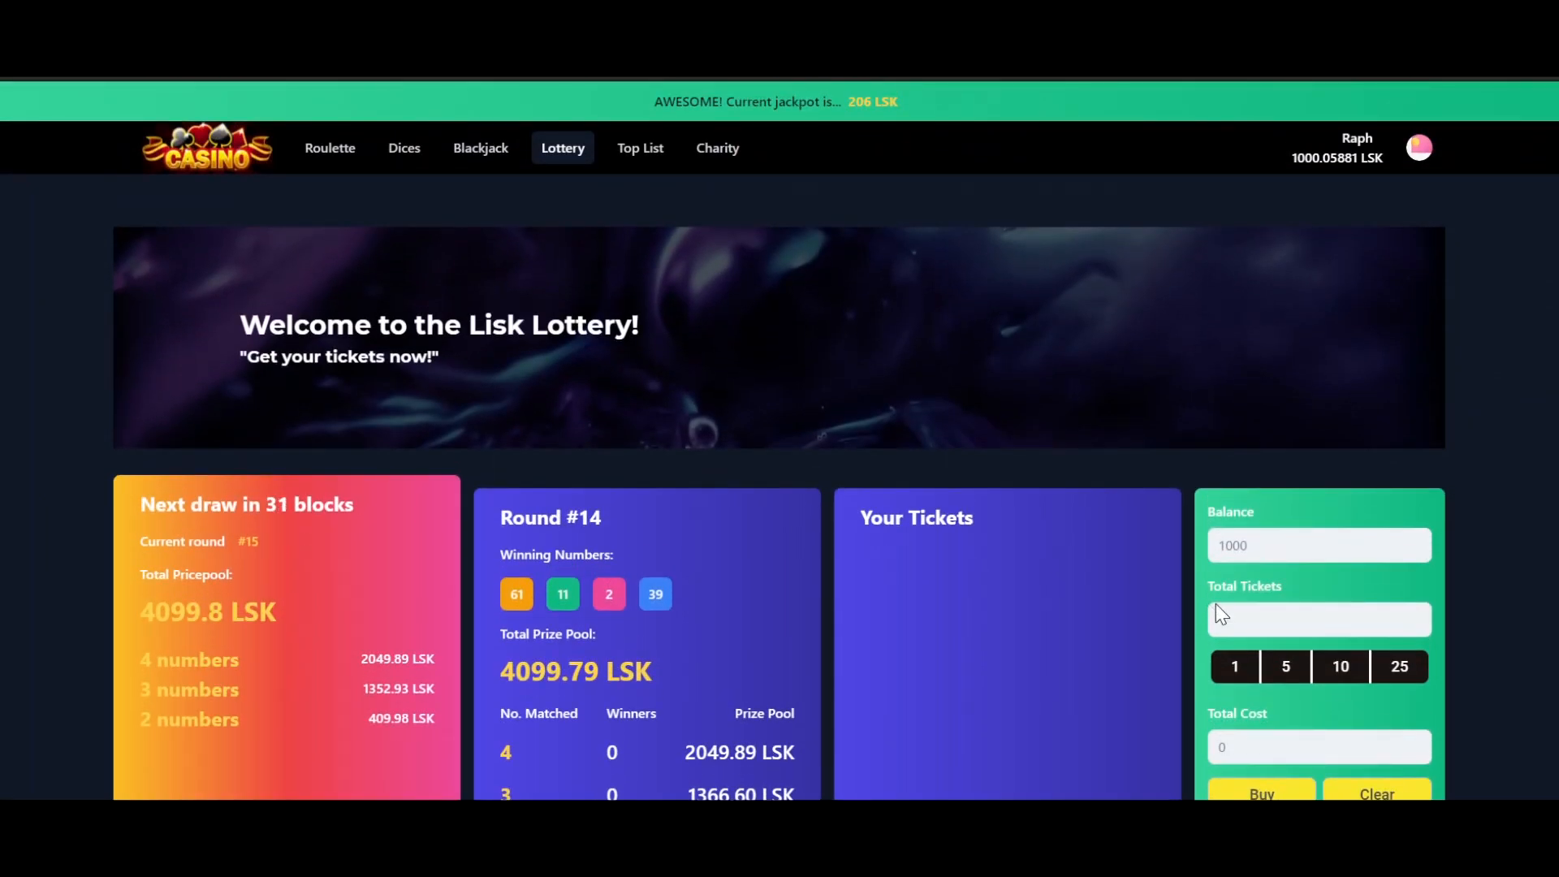
mouse_move(673, 294)
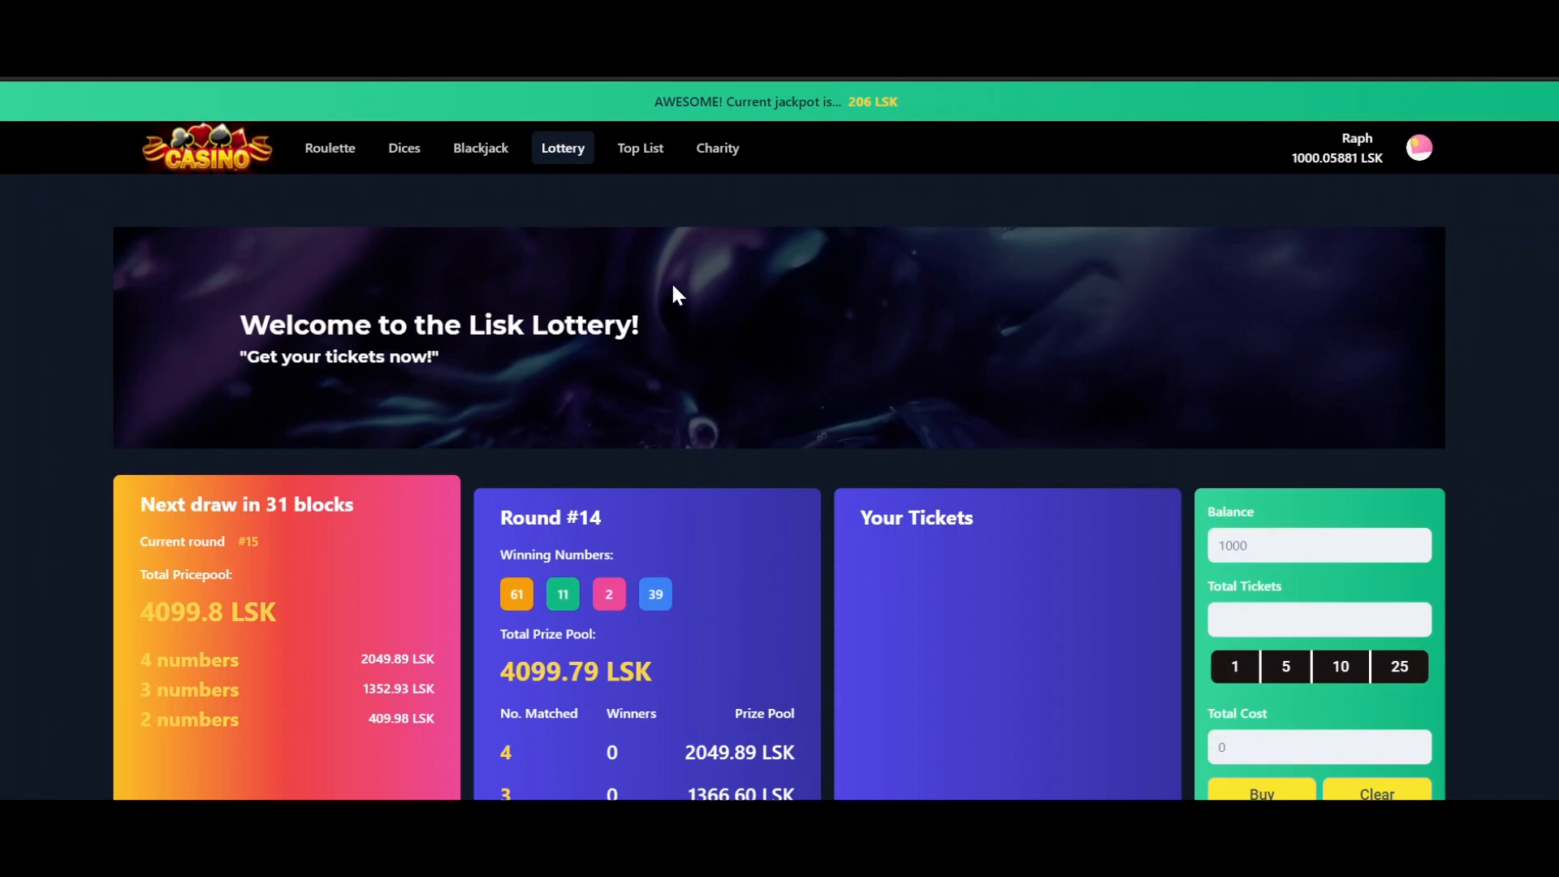
mouse_move(480, 147)
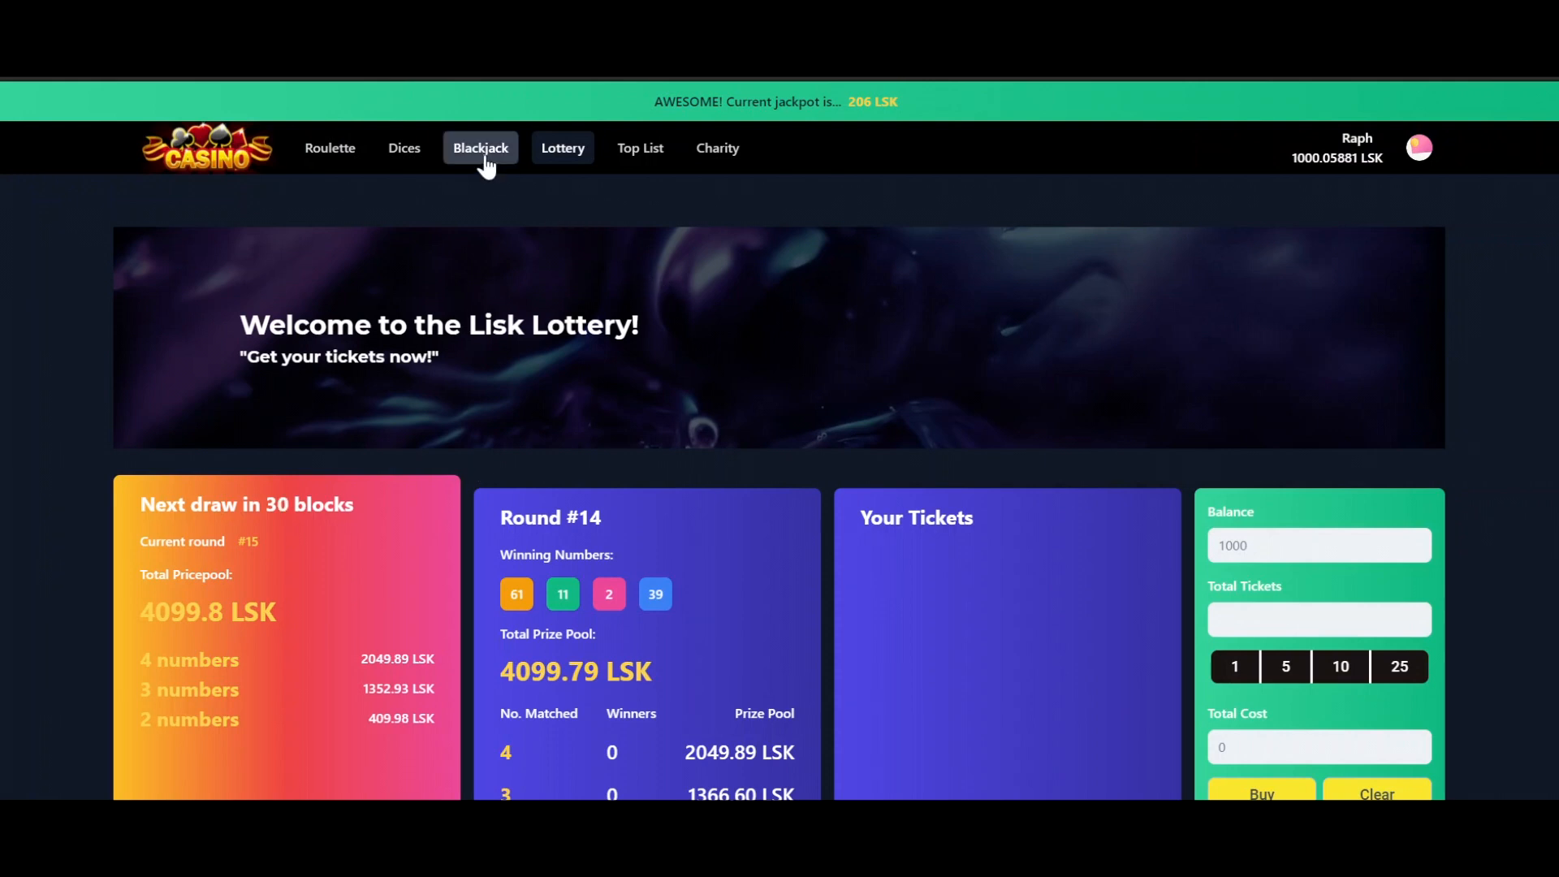
Open Blackjack, place a 10 LSK bet and deal a hand
click(479, 147)
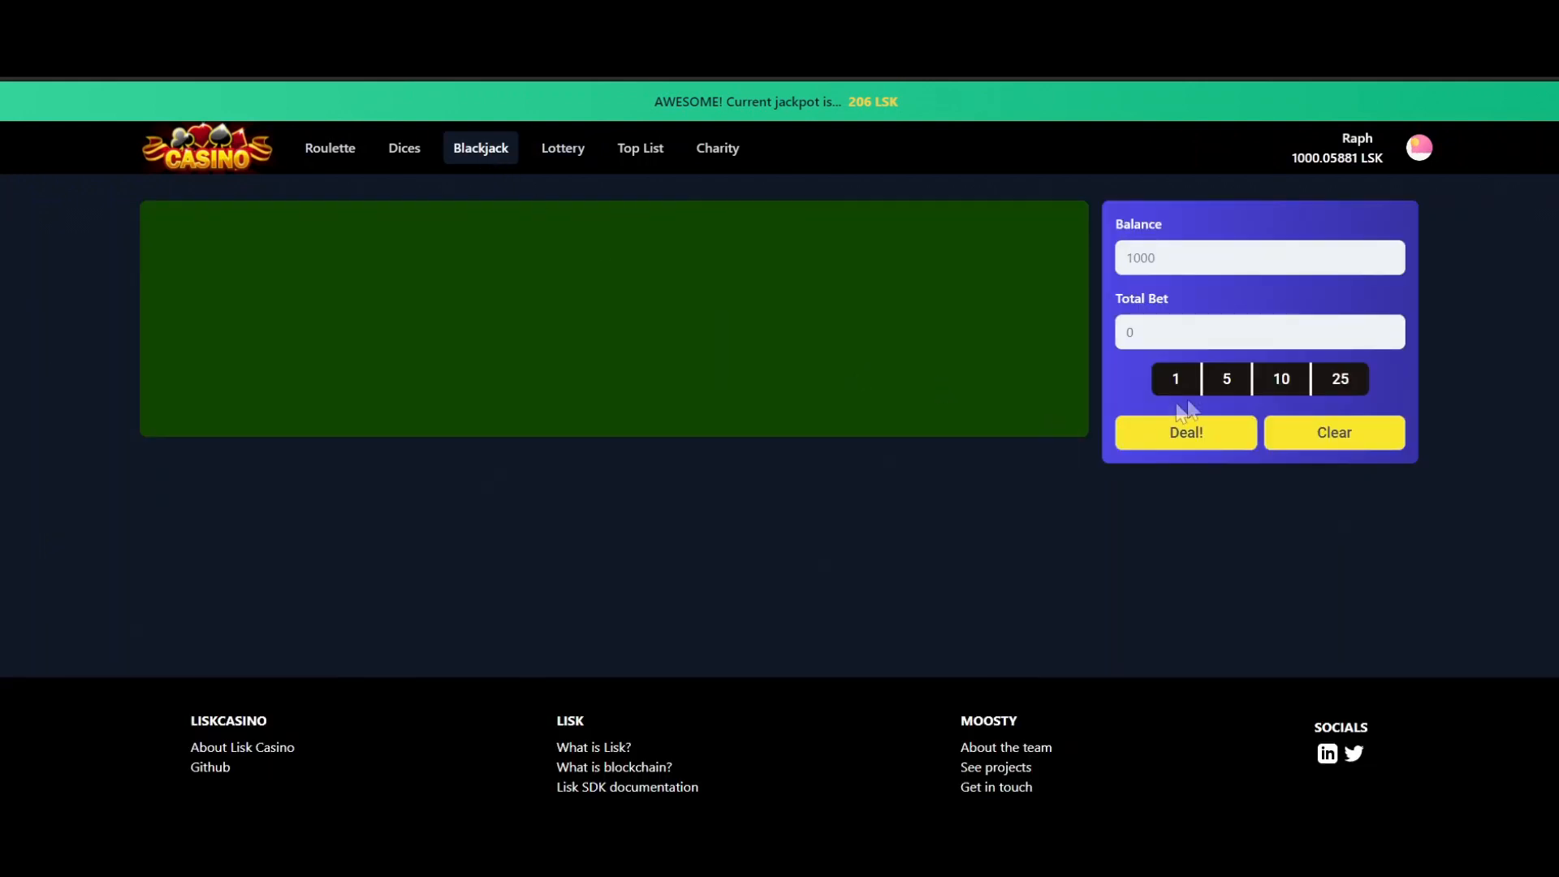
mouse_move(1288, 383)
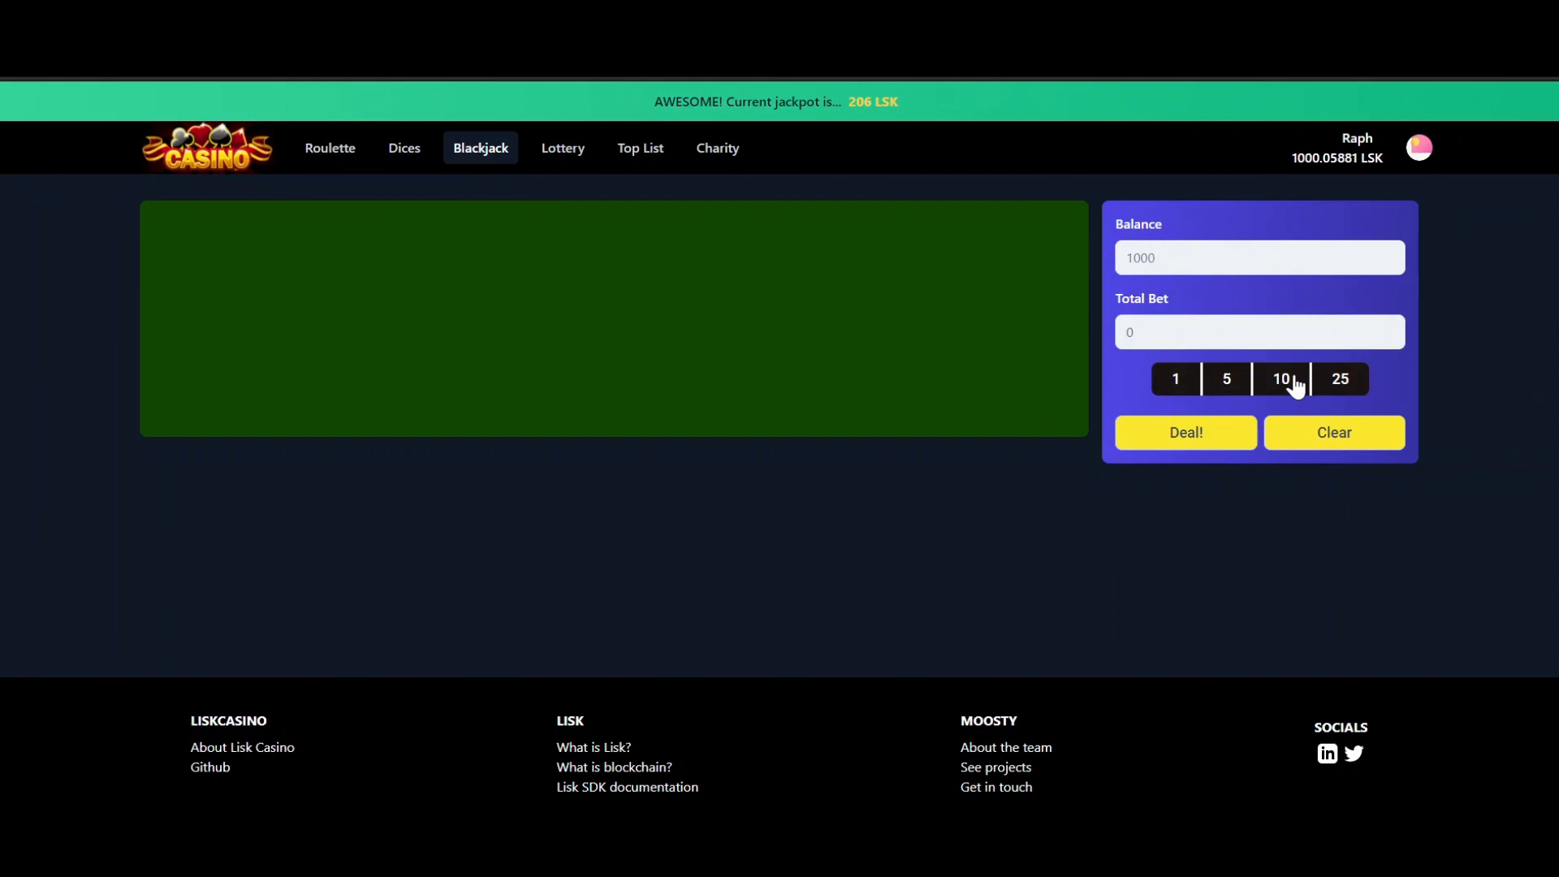
click(1280, 380)
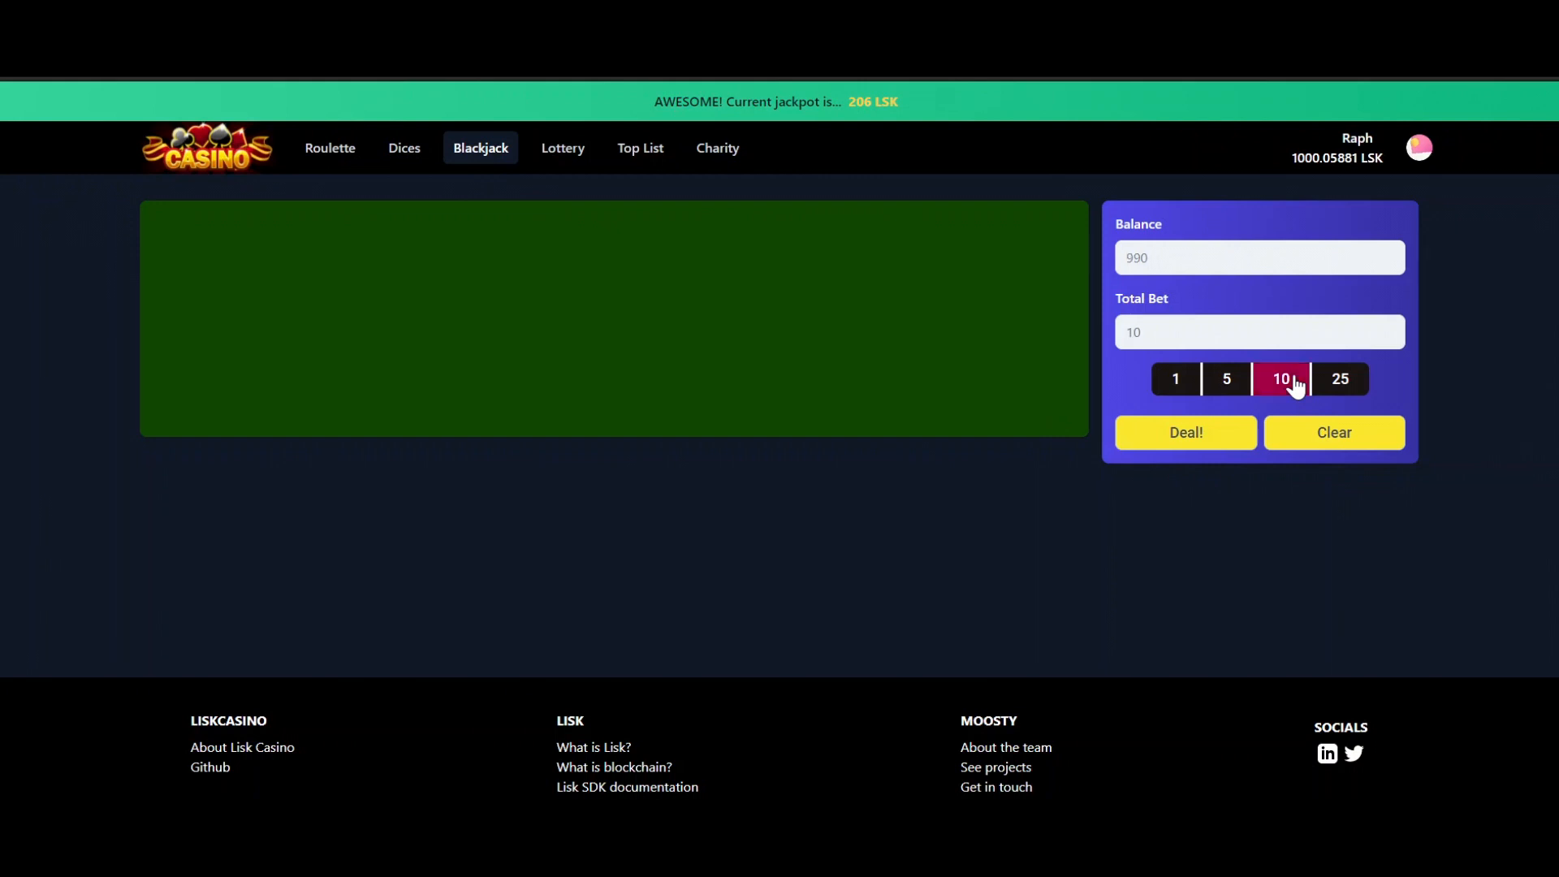
click(1184, 432)
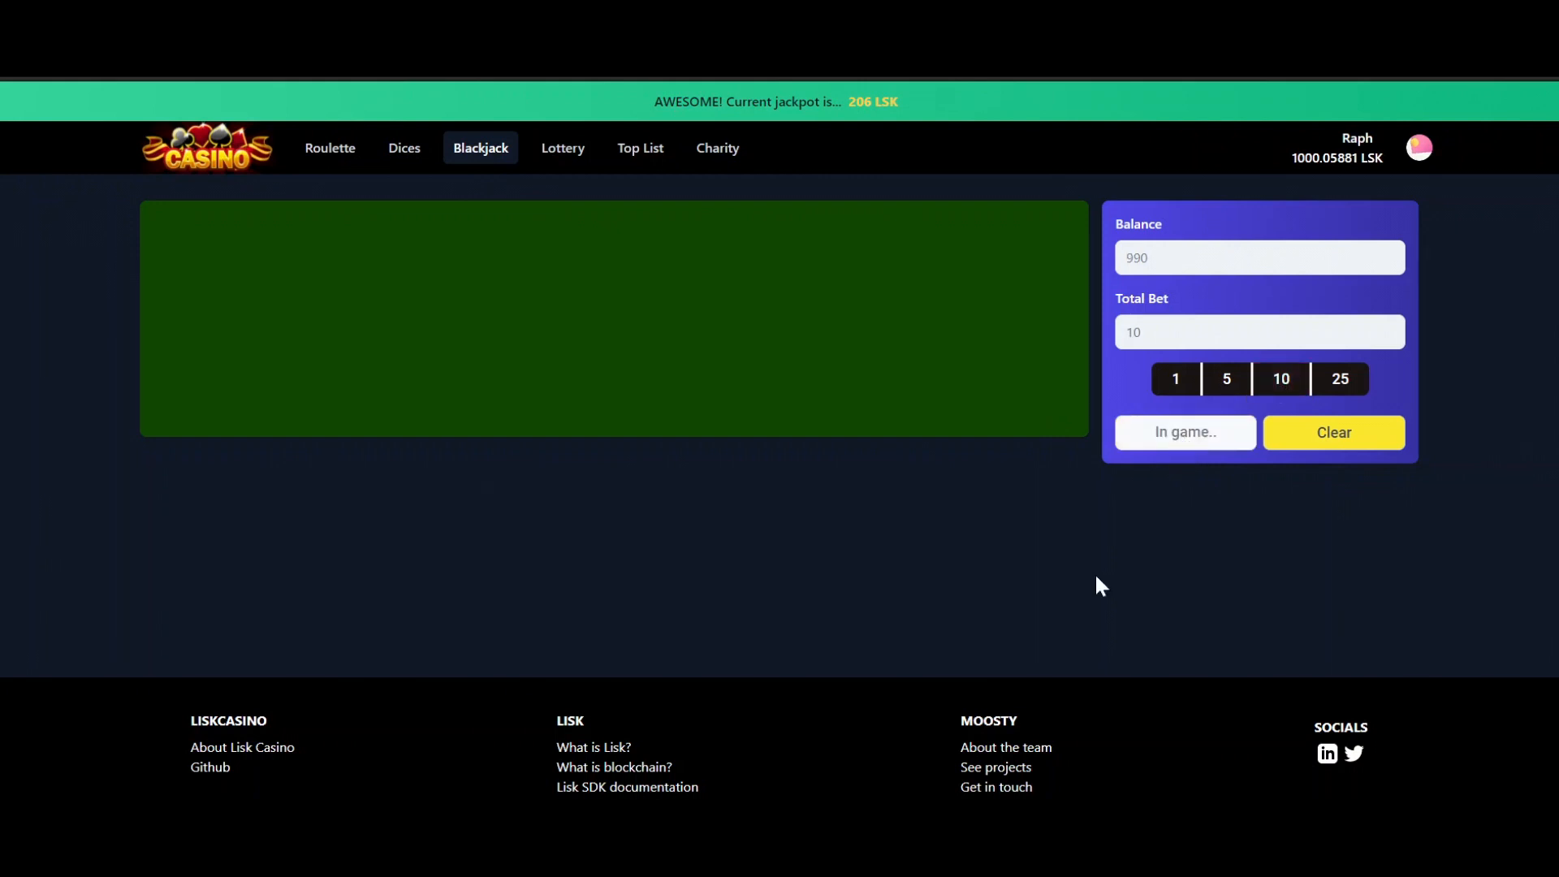
click(1184, 431)
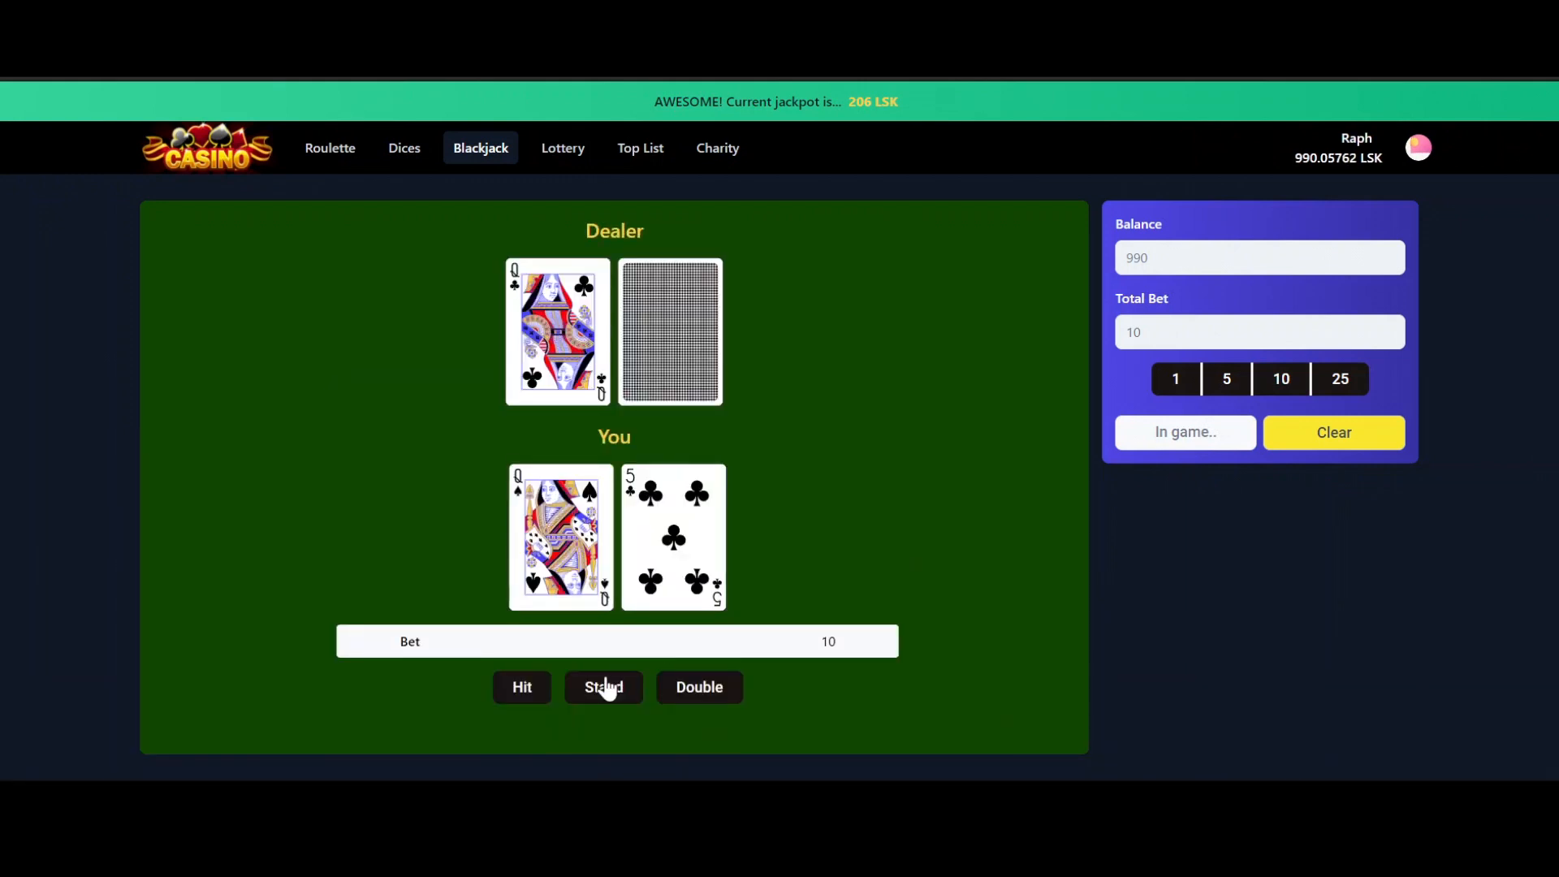
mouse_move(531, 690)
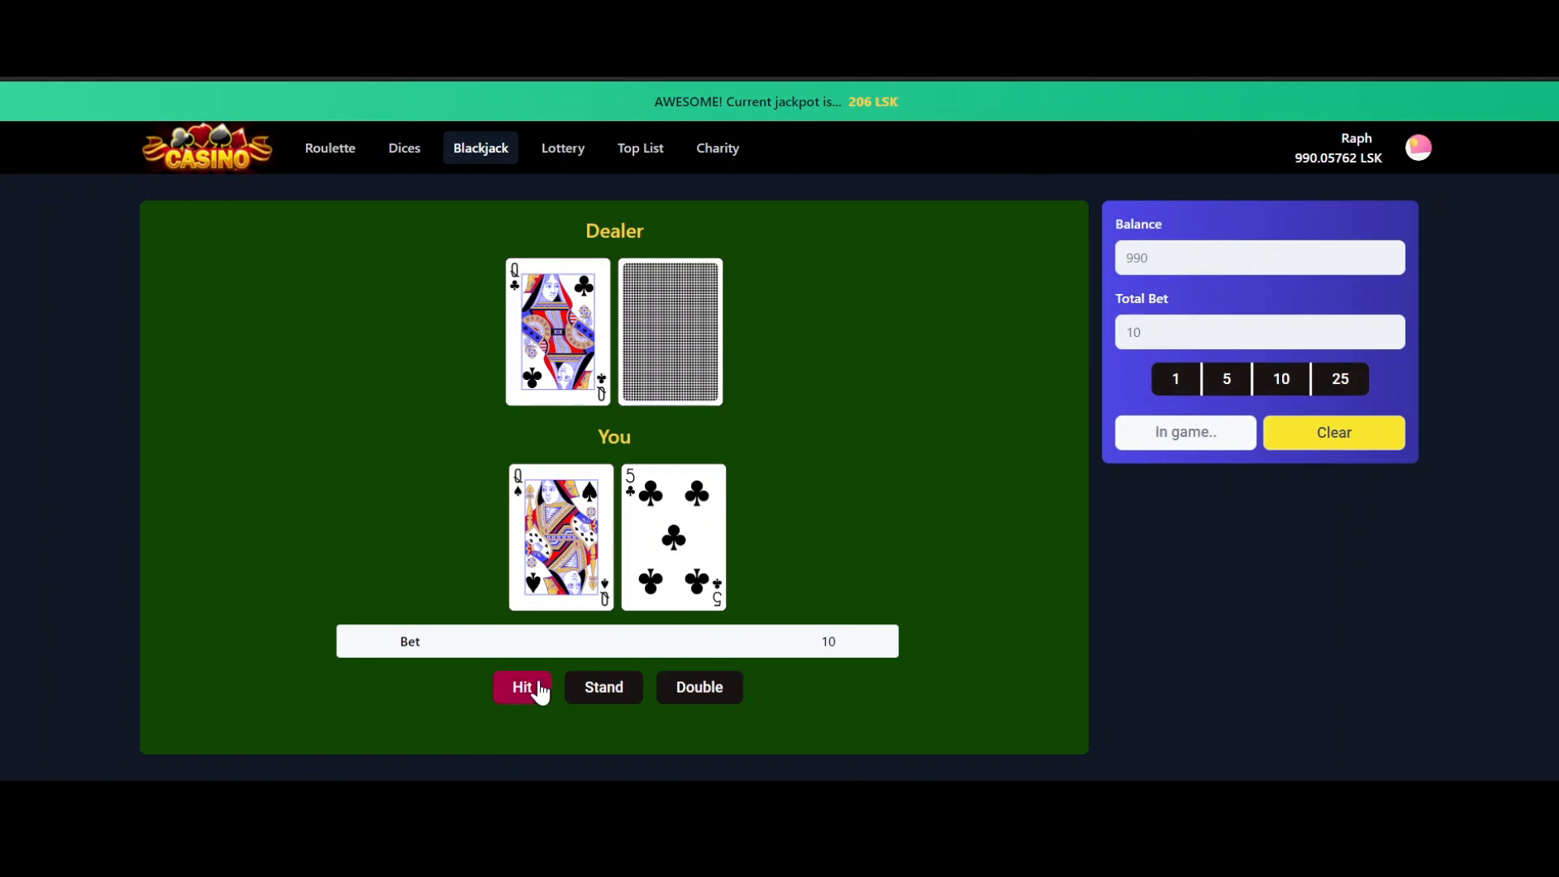
Hit twice, then stand and lose the hand, leaving 990 LSK
click(522, 687)
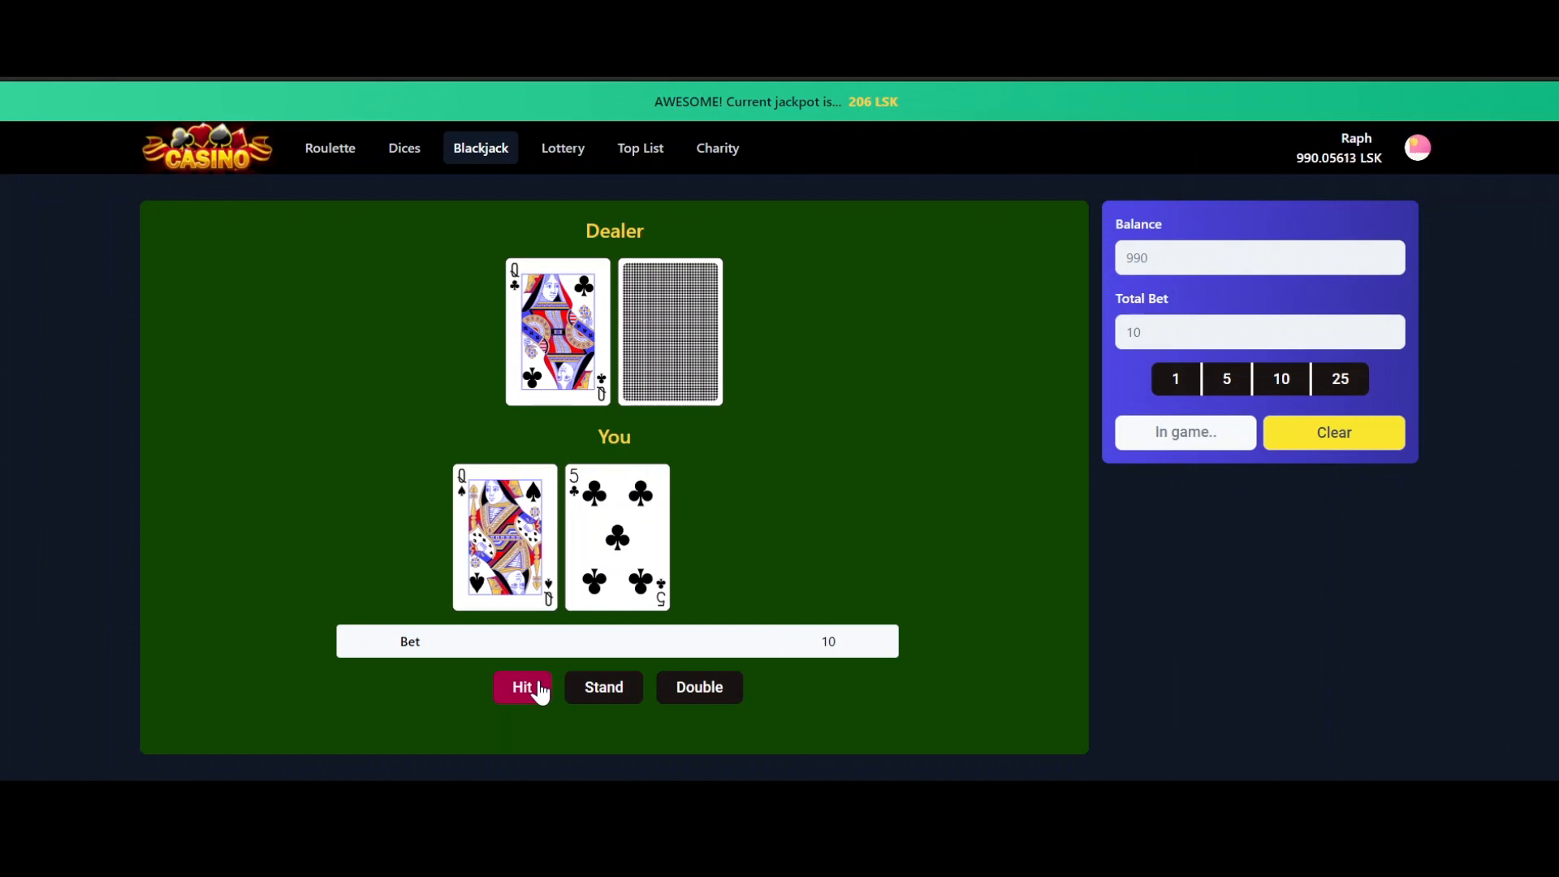
click(522, 687)
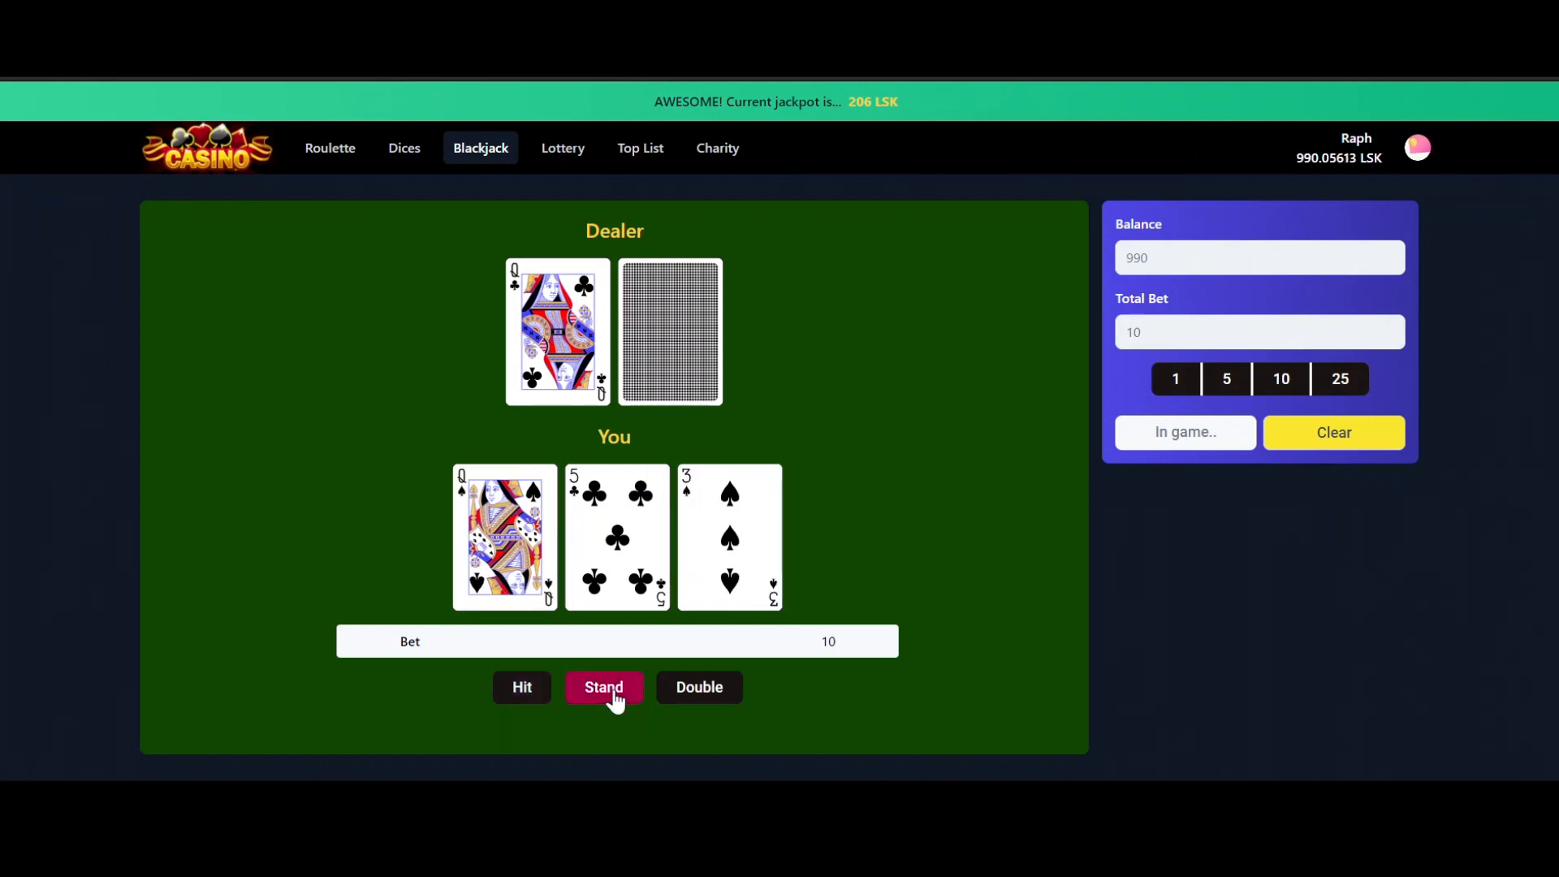
click(603, 687)
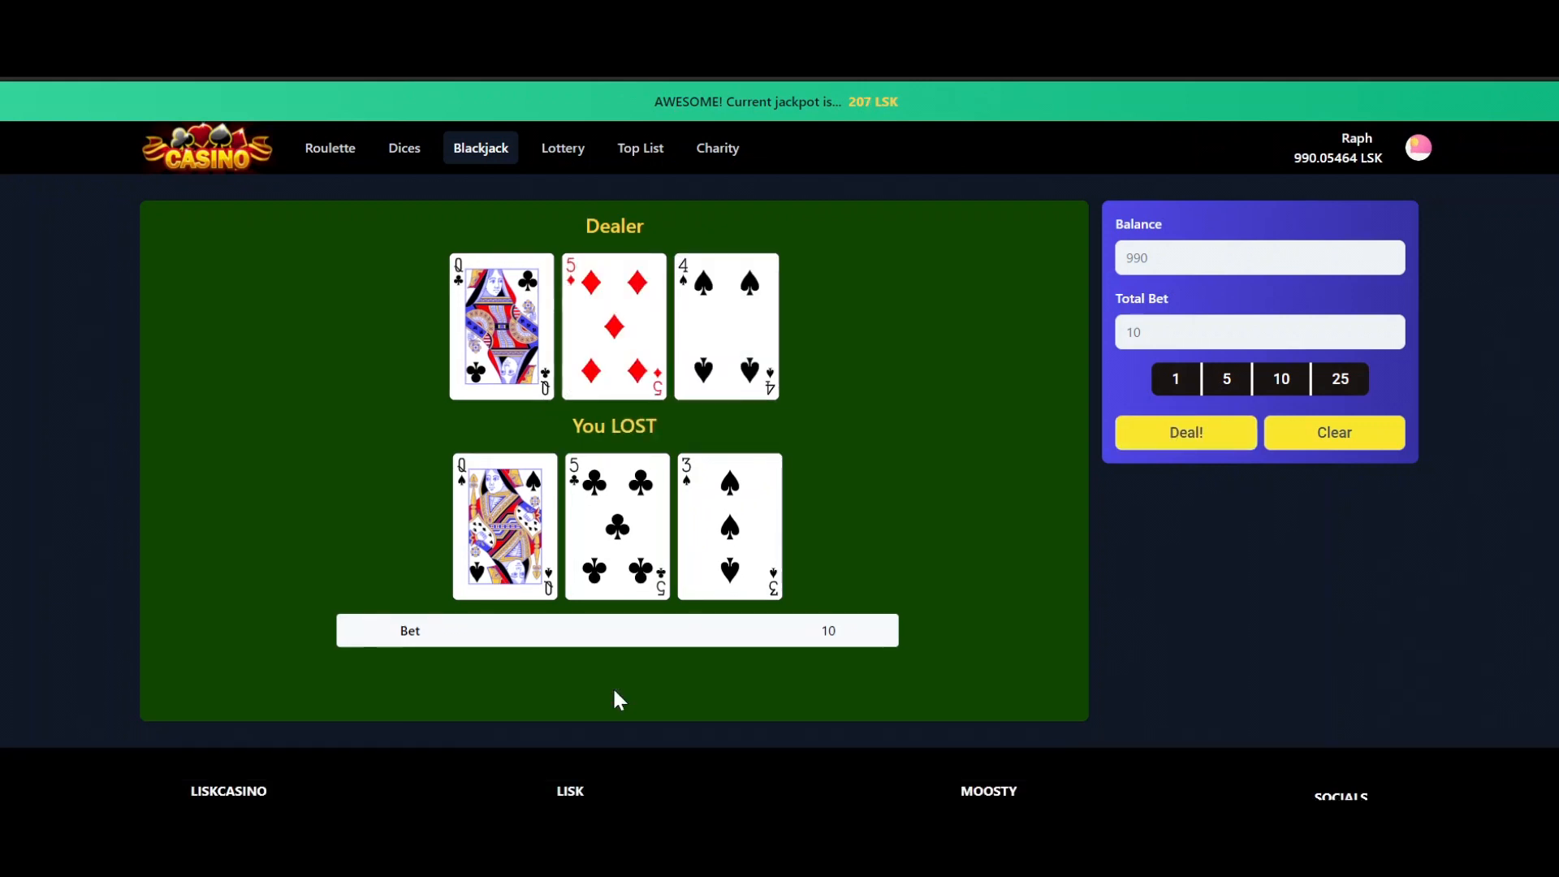
mouse_move(1033, 571)
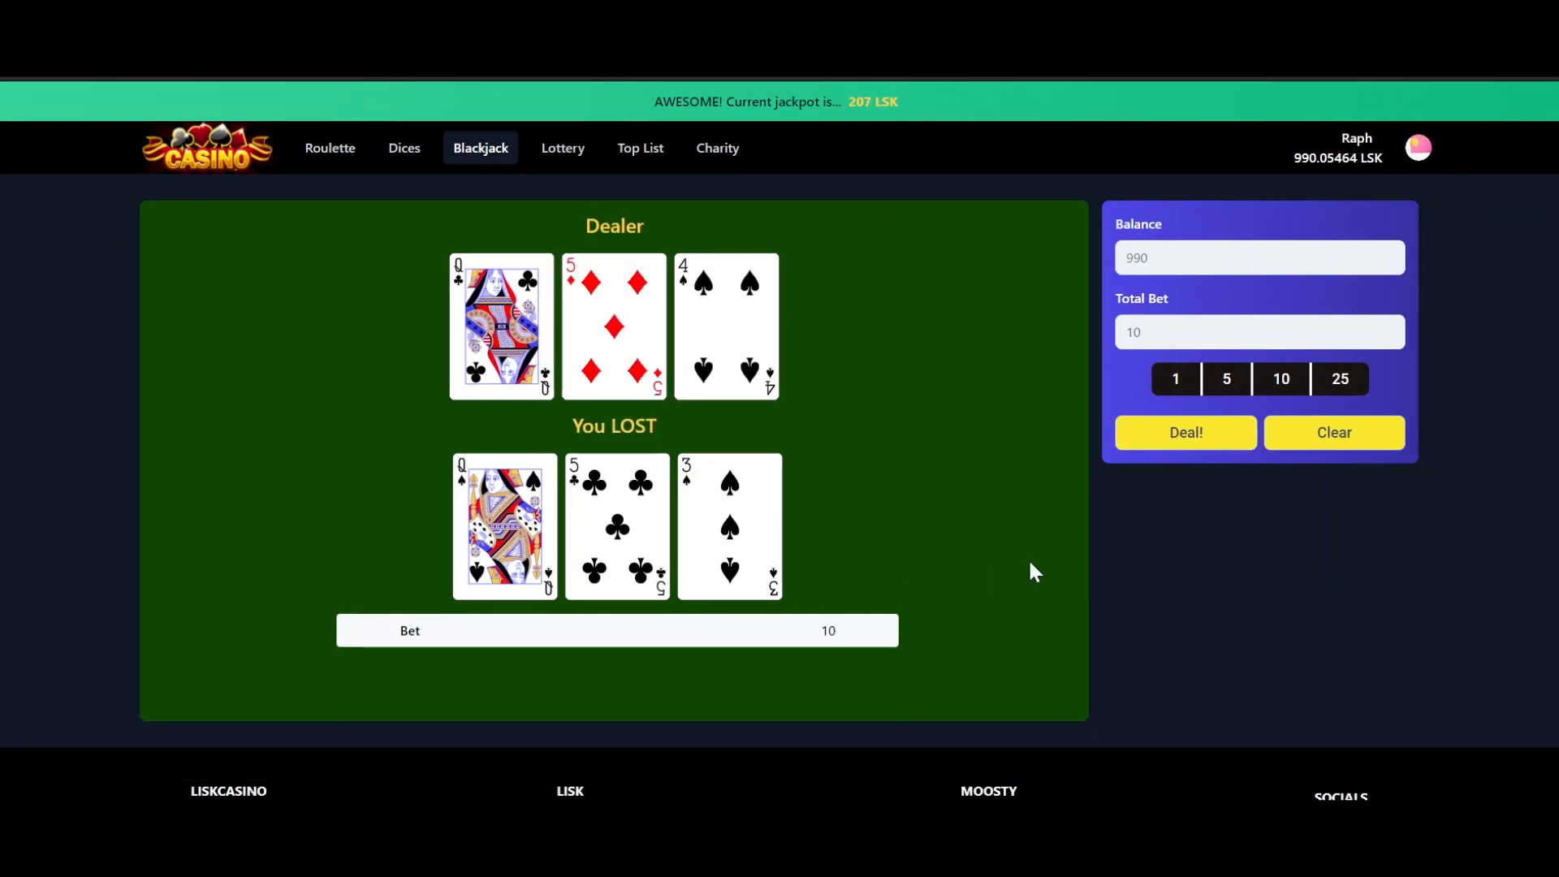
mouse_move(1280, 377)
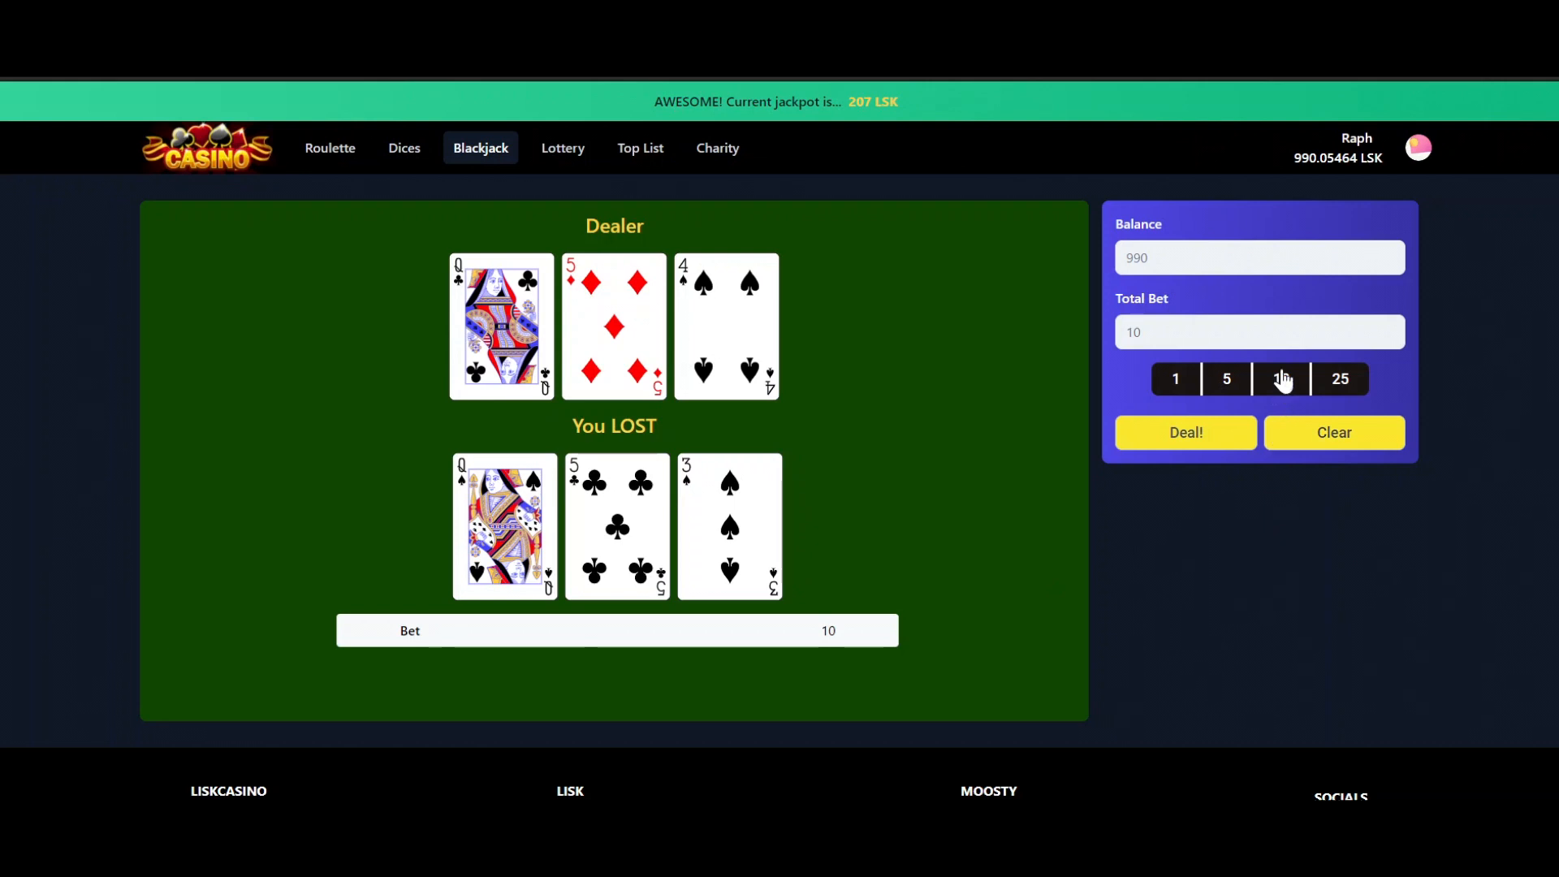
Deal a 20 LSK Blackjack hand, hit once for a six, and stand to win
click(1280, 379)
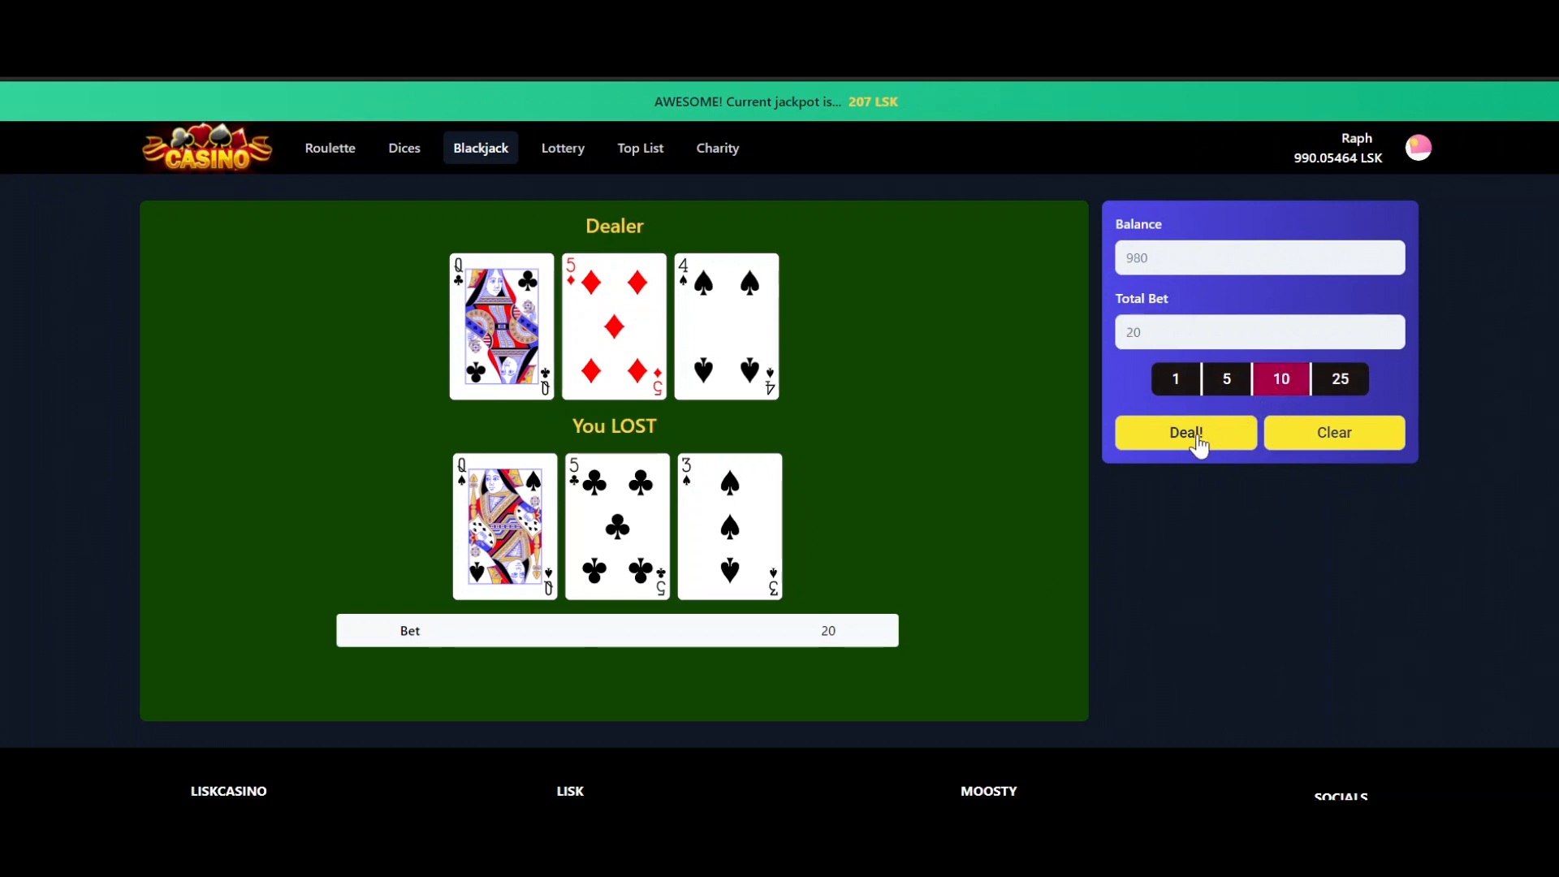
click(1184, 433)
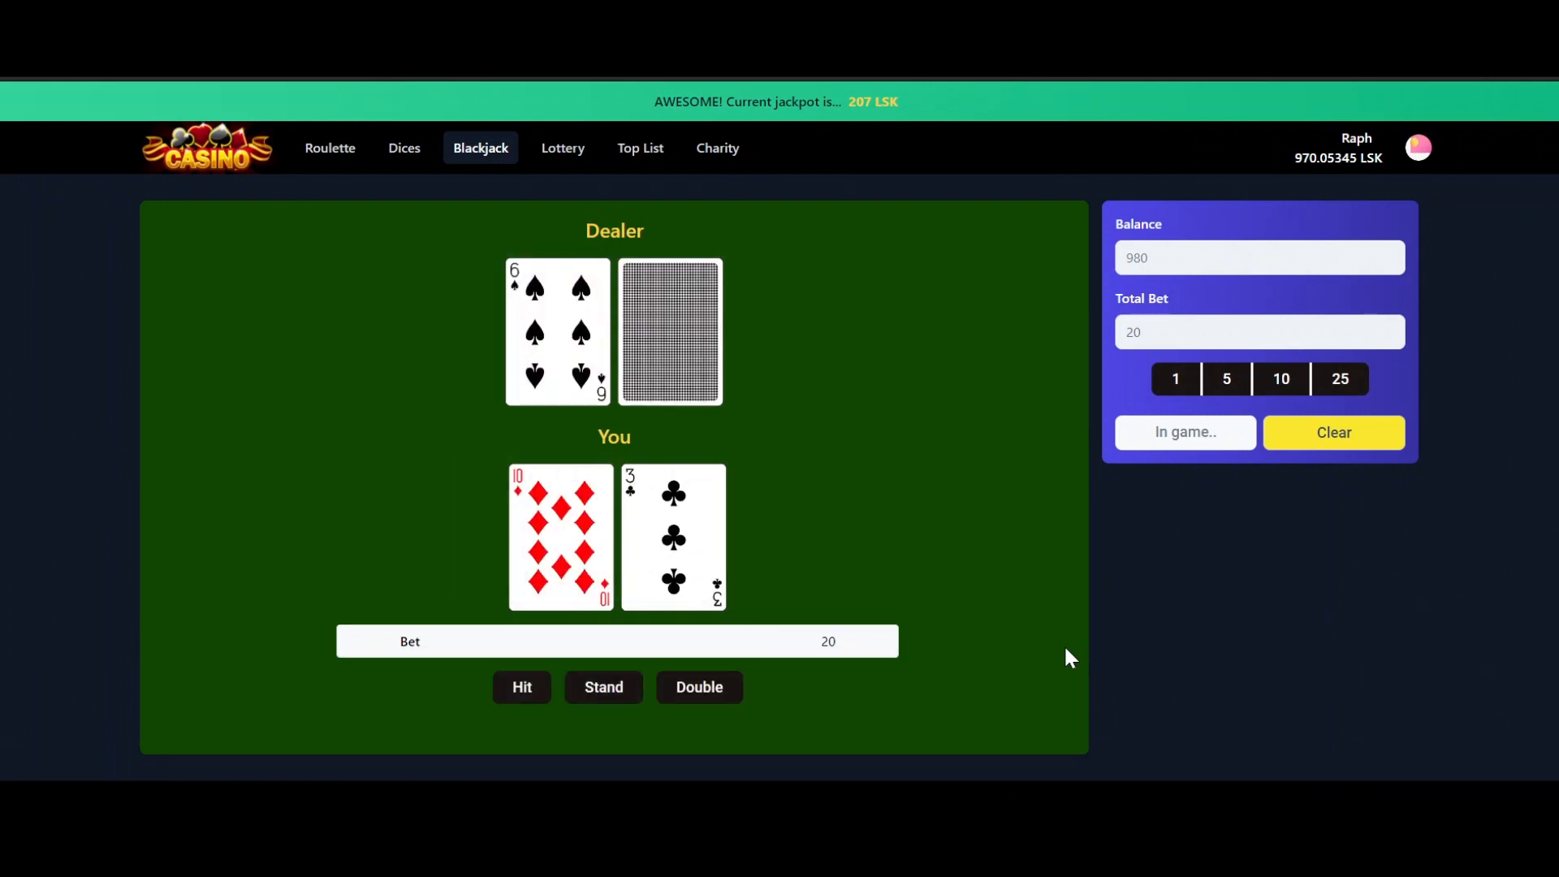
mouse_move(704, 648)
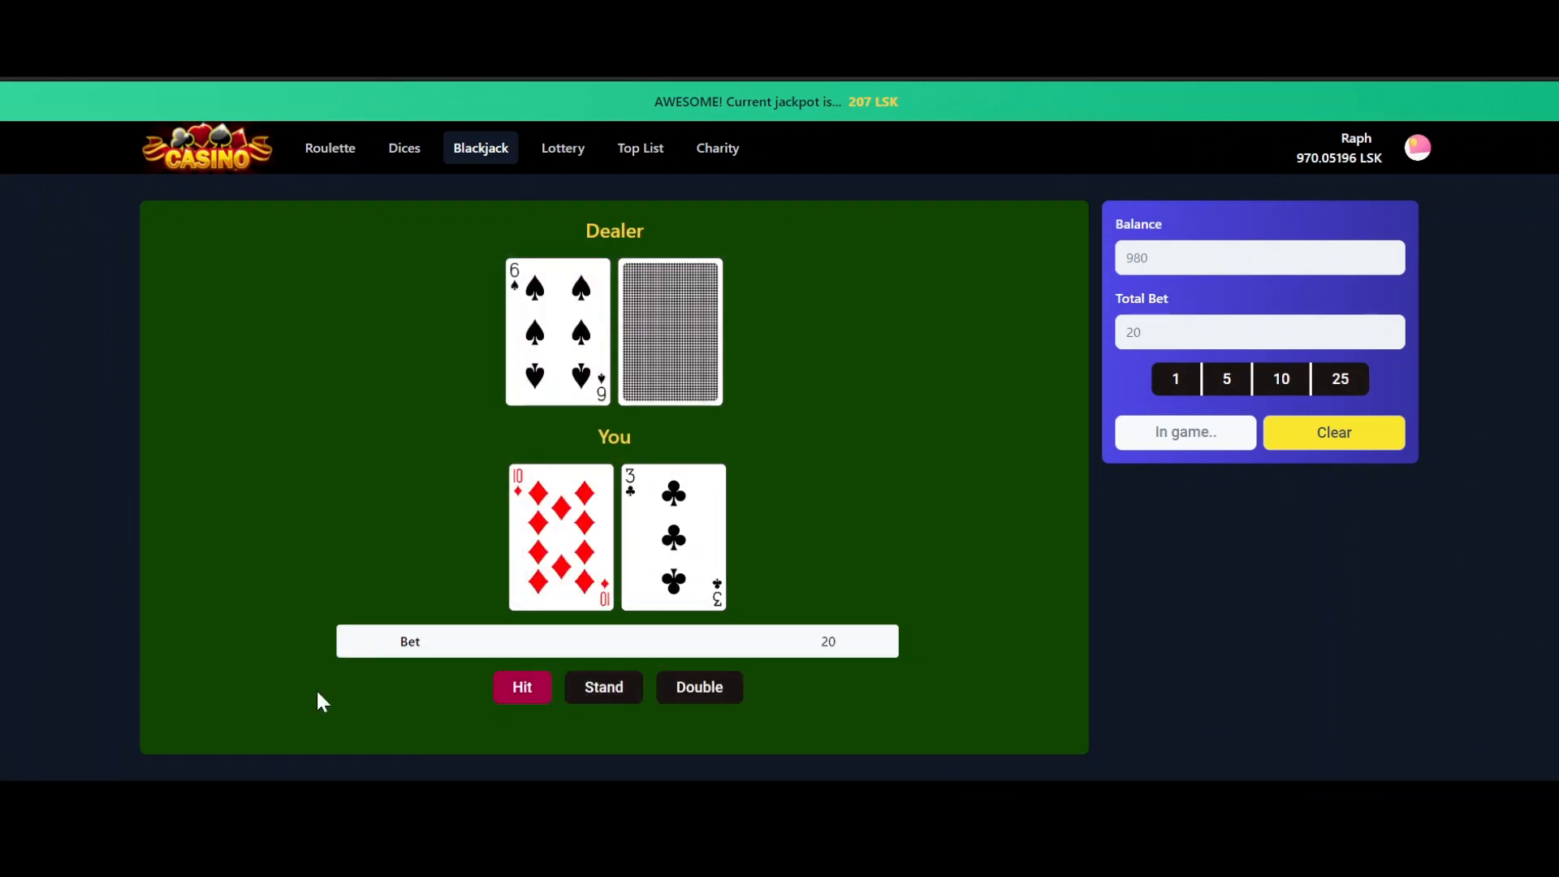
click(522, 687)
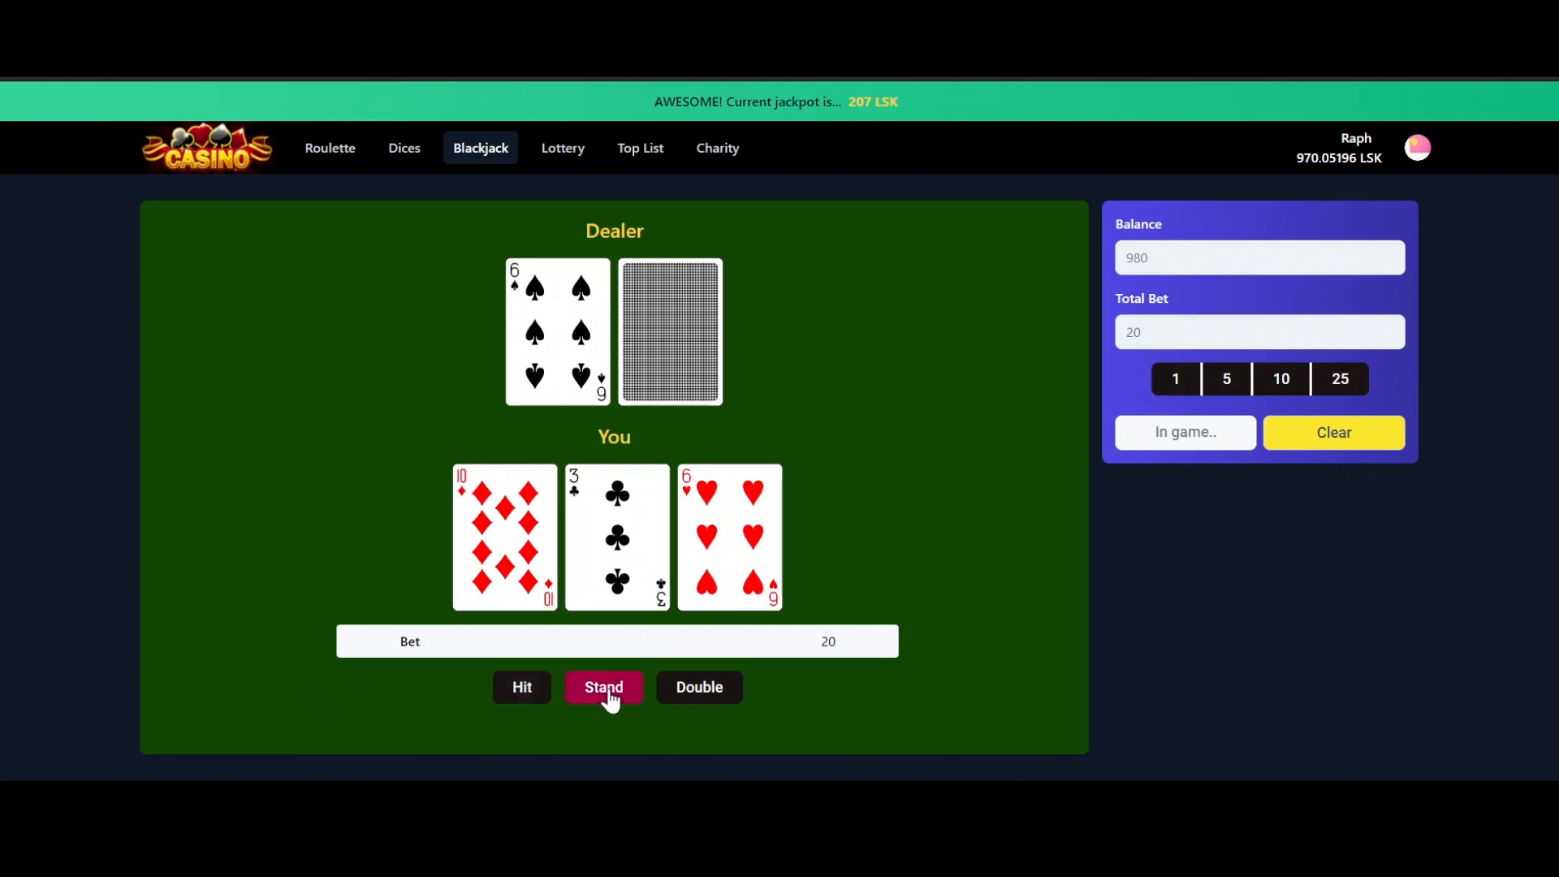
click(603, 686)
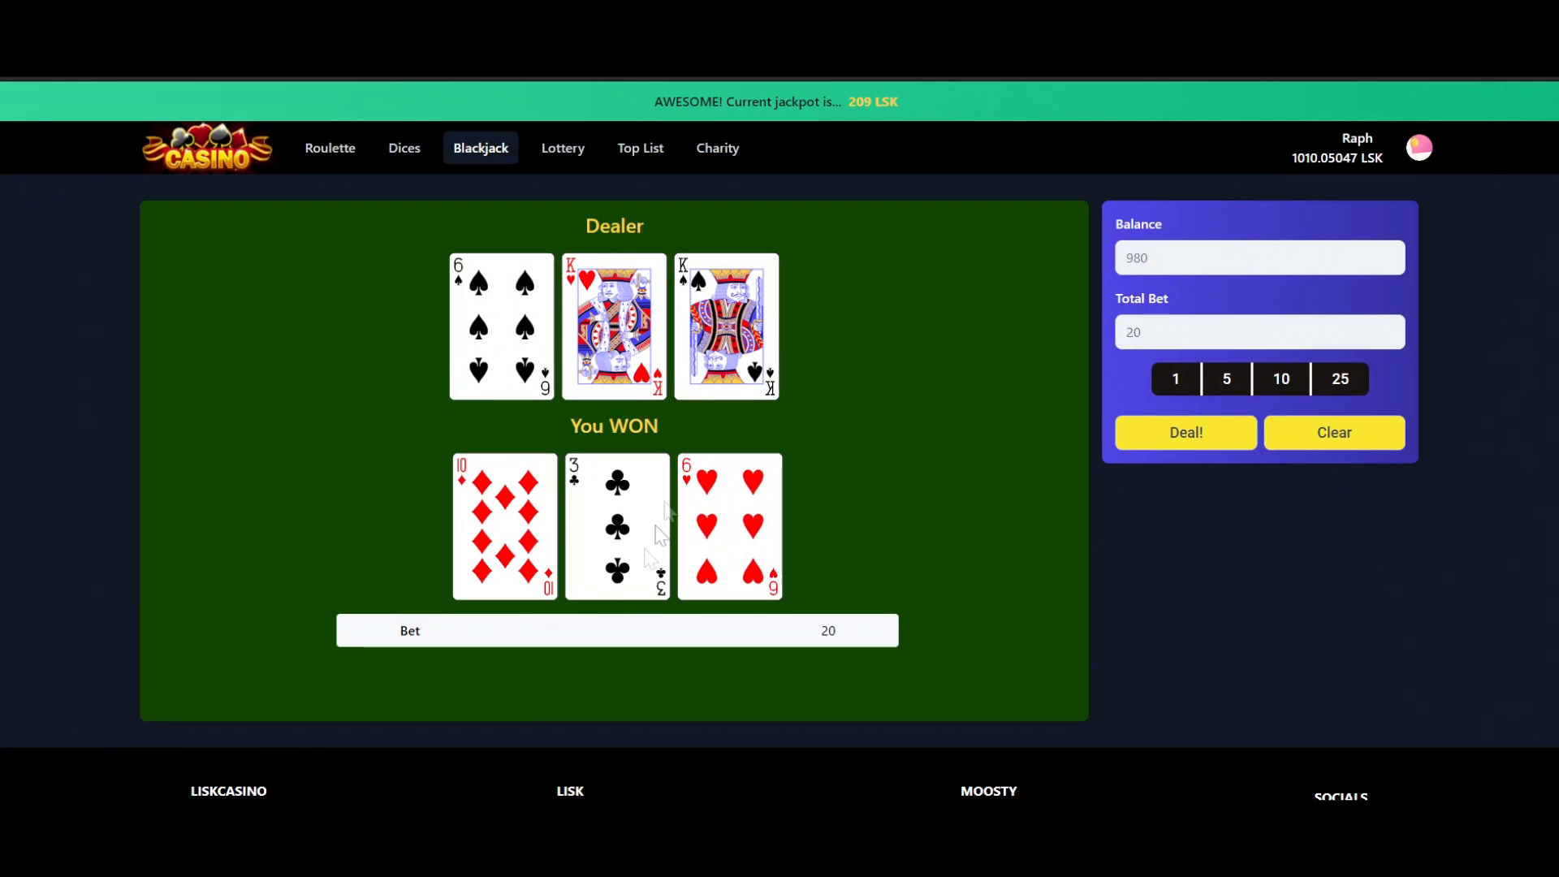
mouse_move(686, 417)
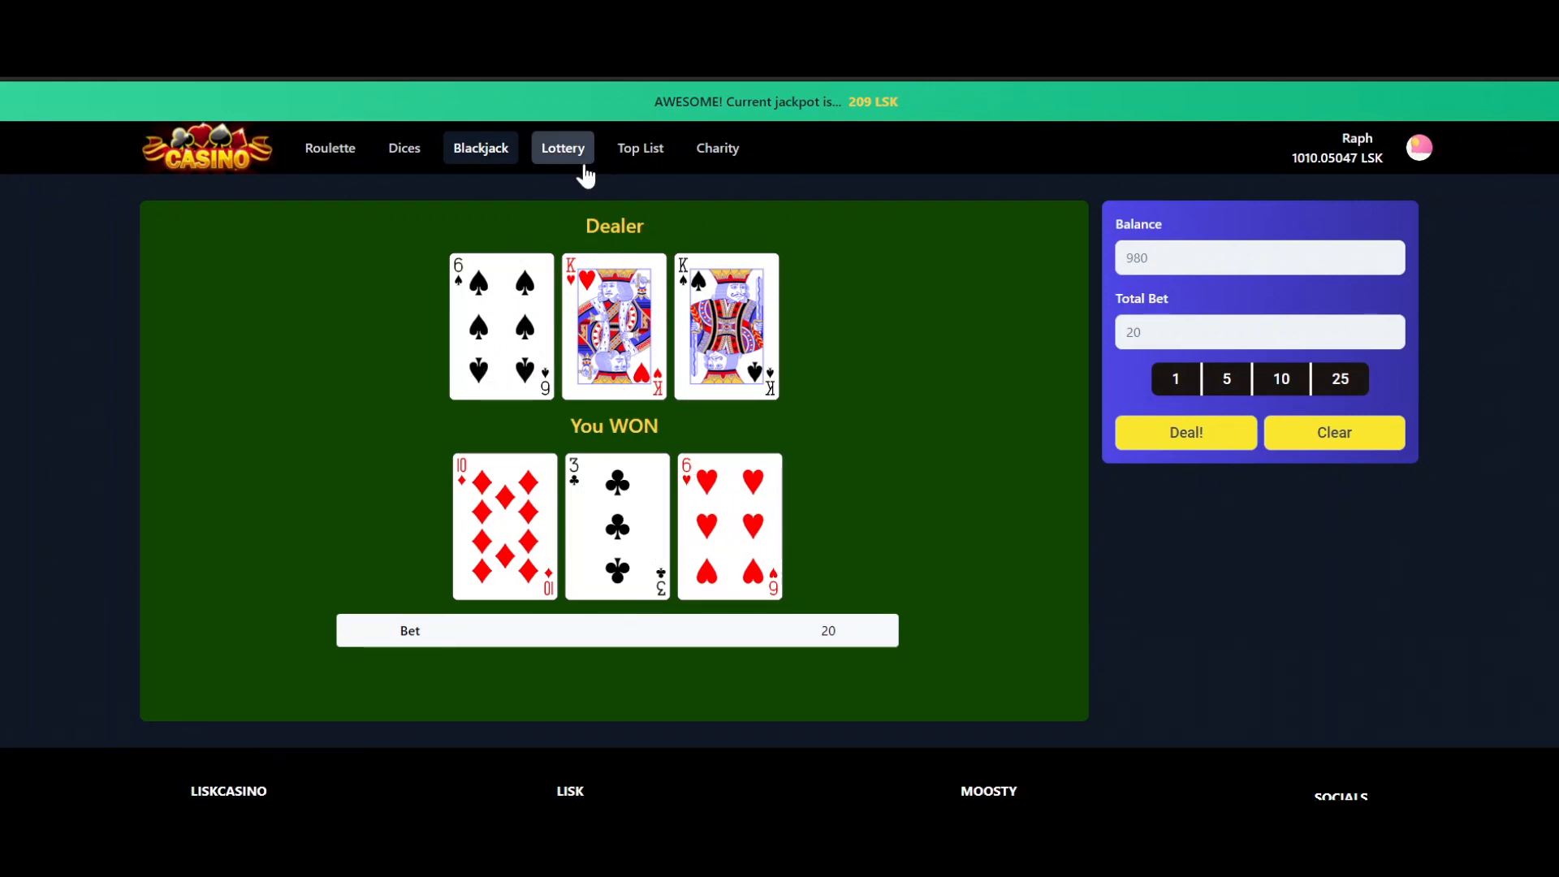
On the Lottery page, build an order of 175 tickets costing 875 LSK with the 25 chip
click(561, 147)
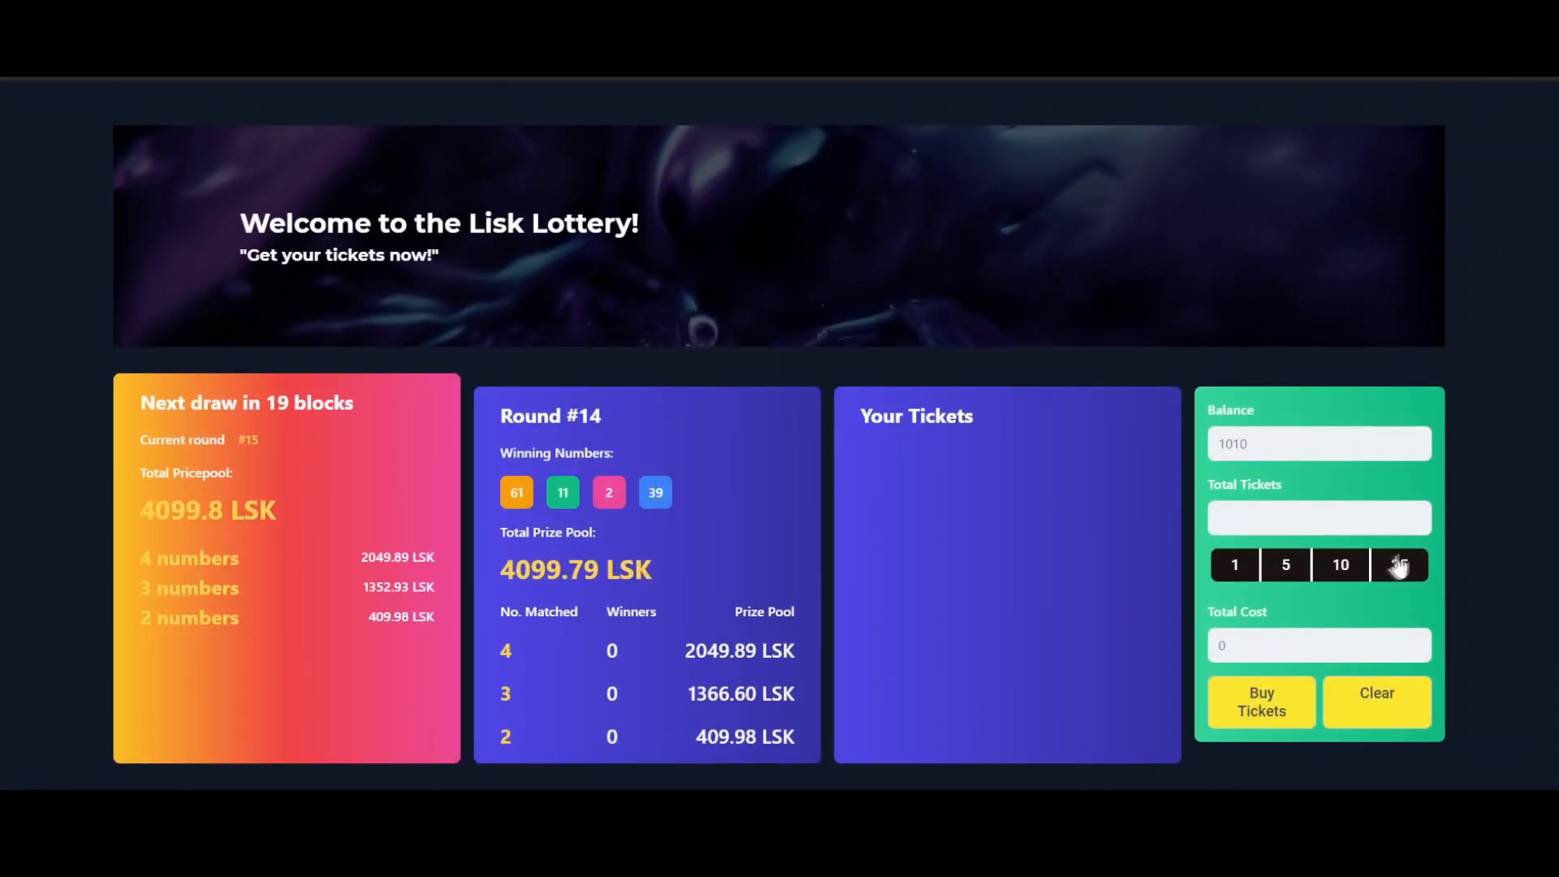
click(1398, 564)
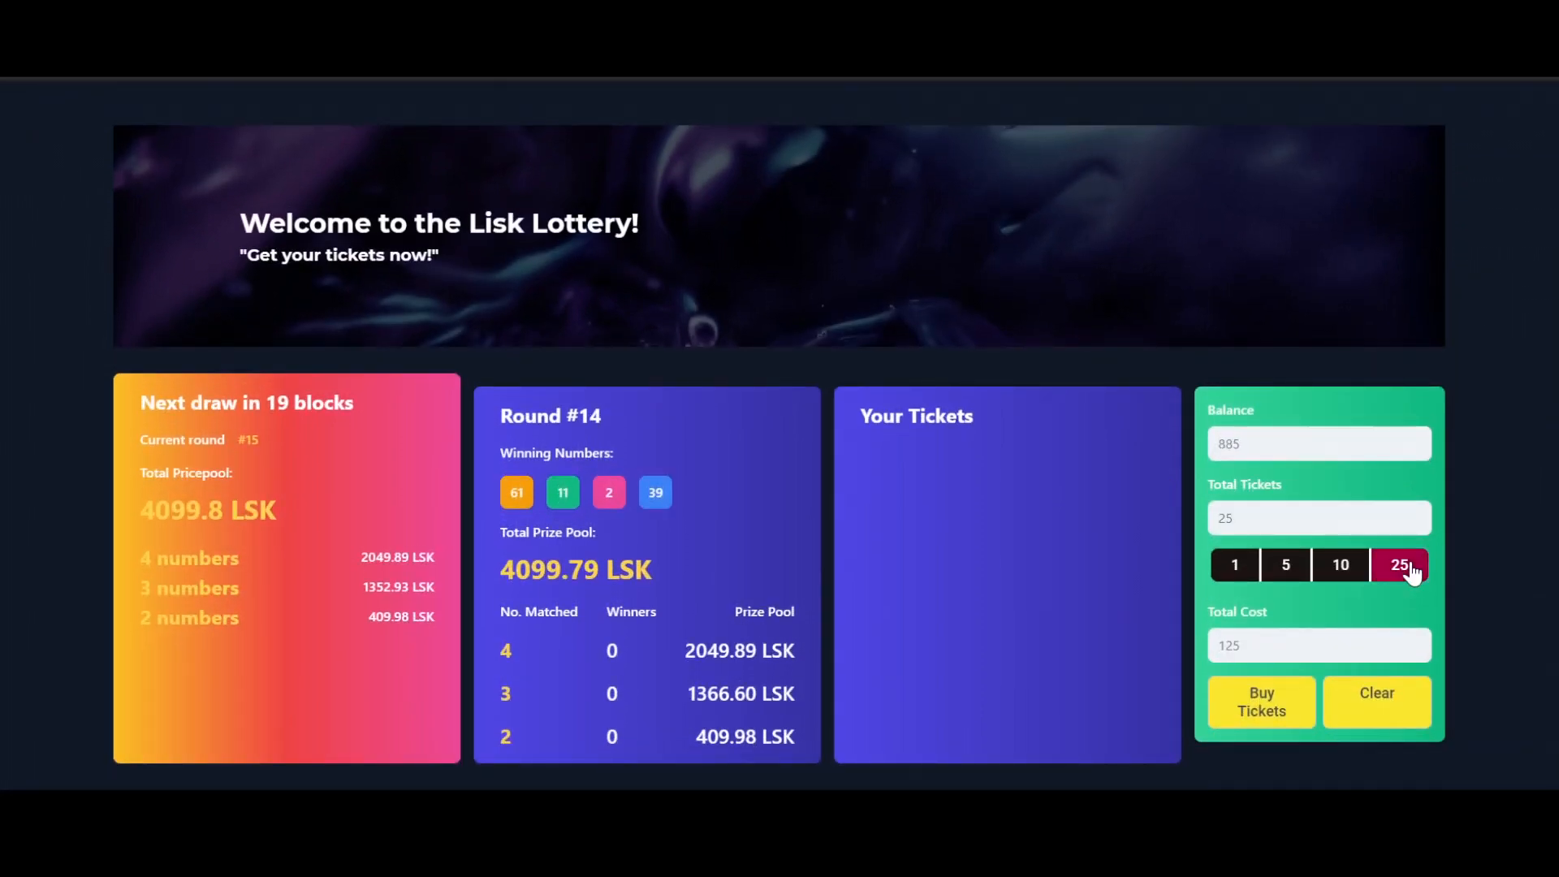
click(1400, 563)
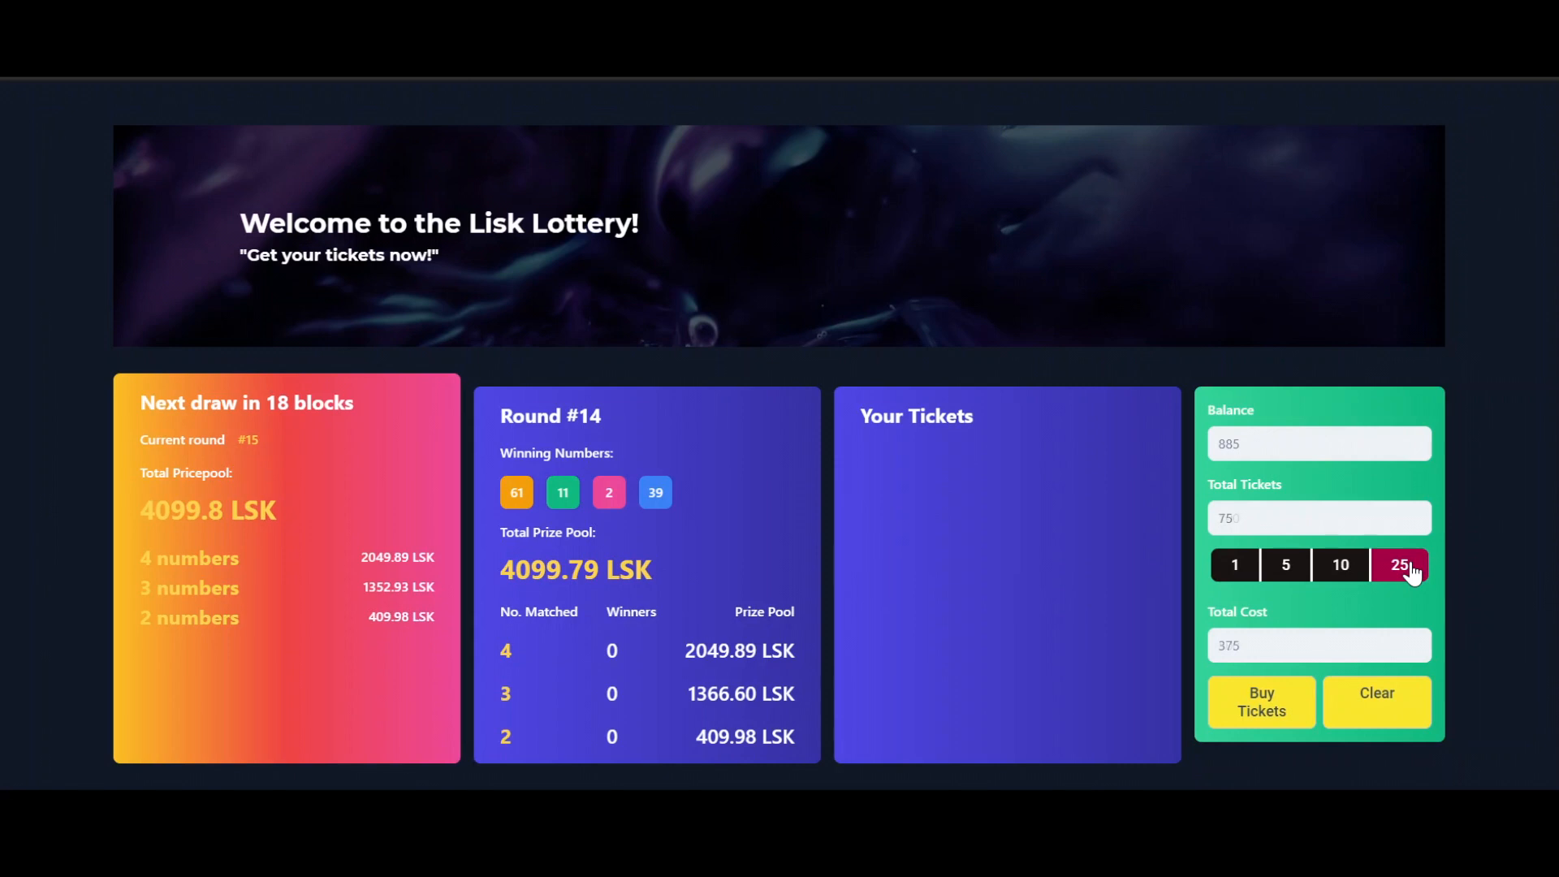
click(1399, 566)
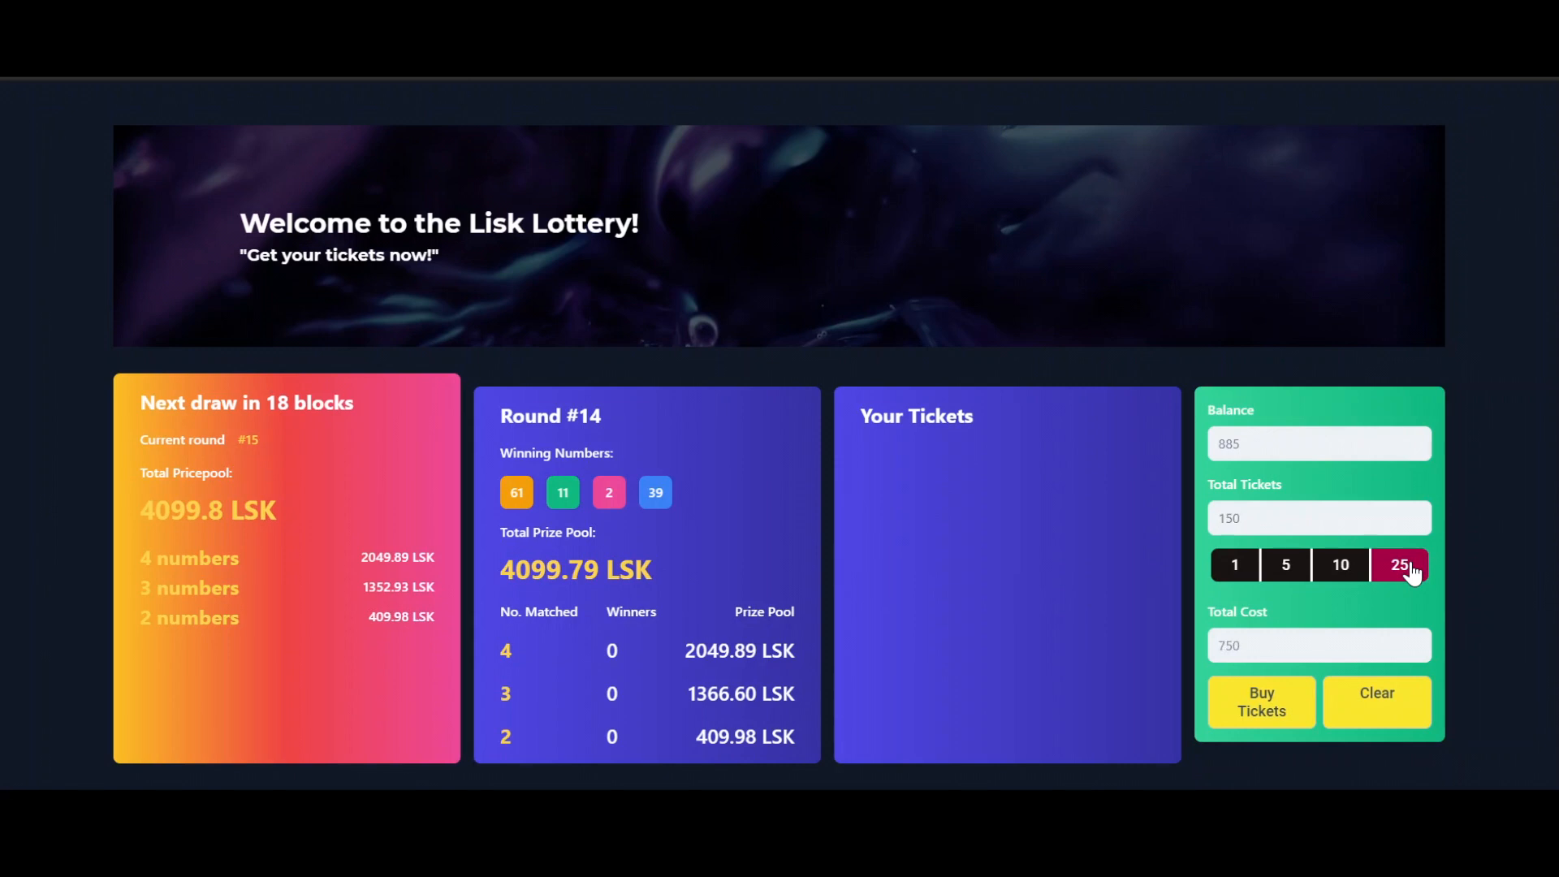
scroll(up, 3)
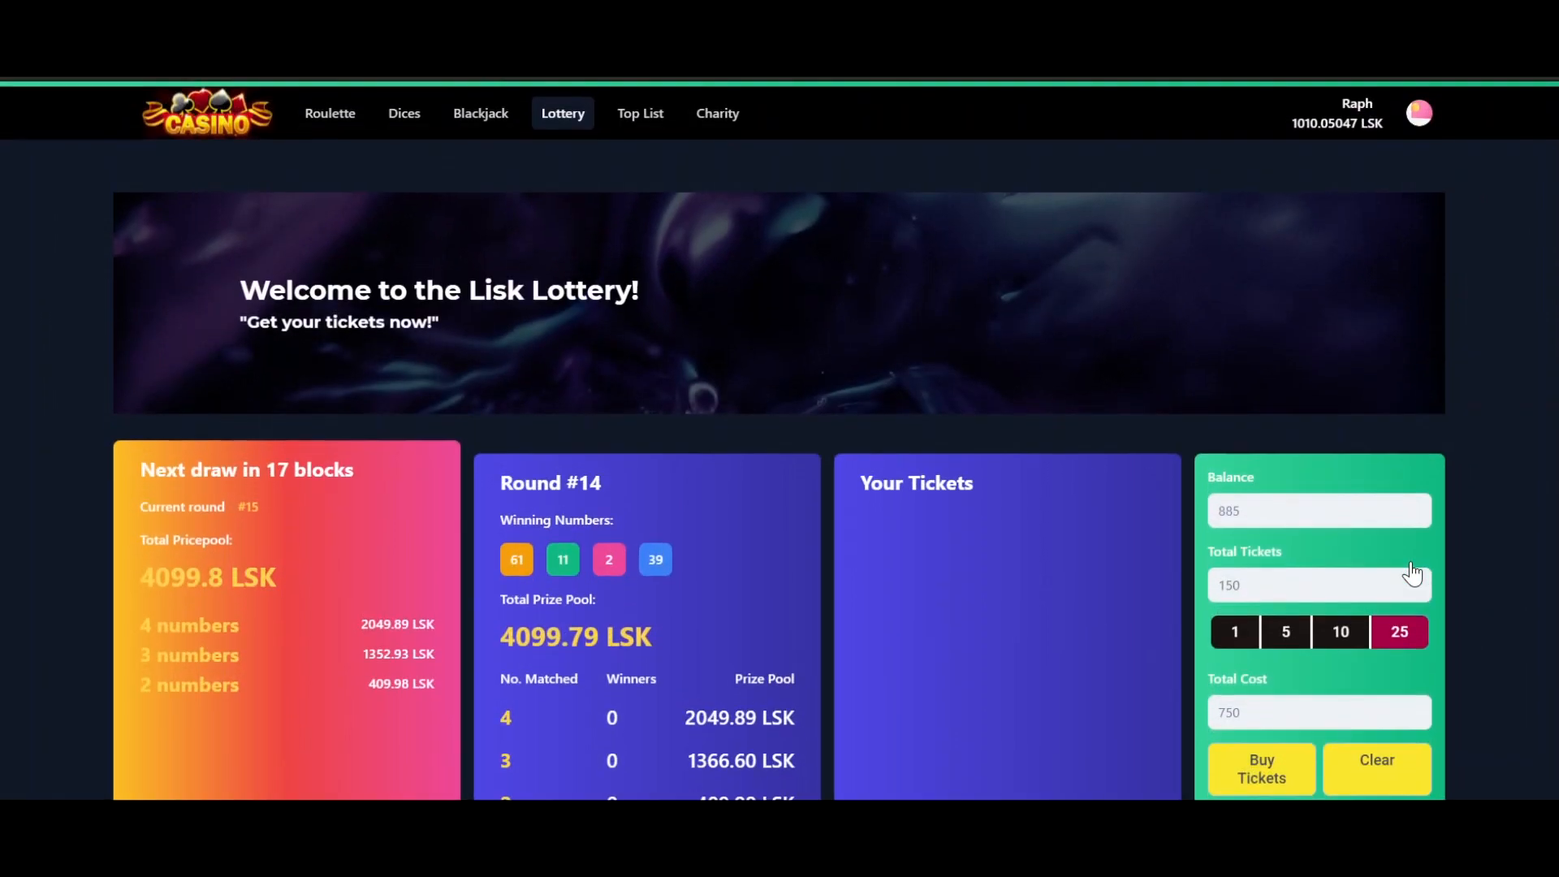
click(1398, 632)
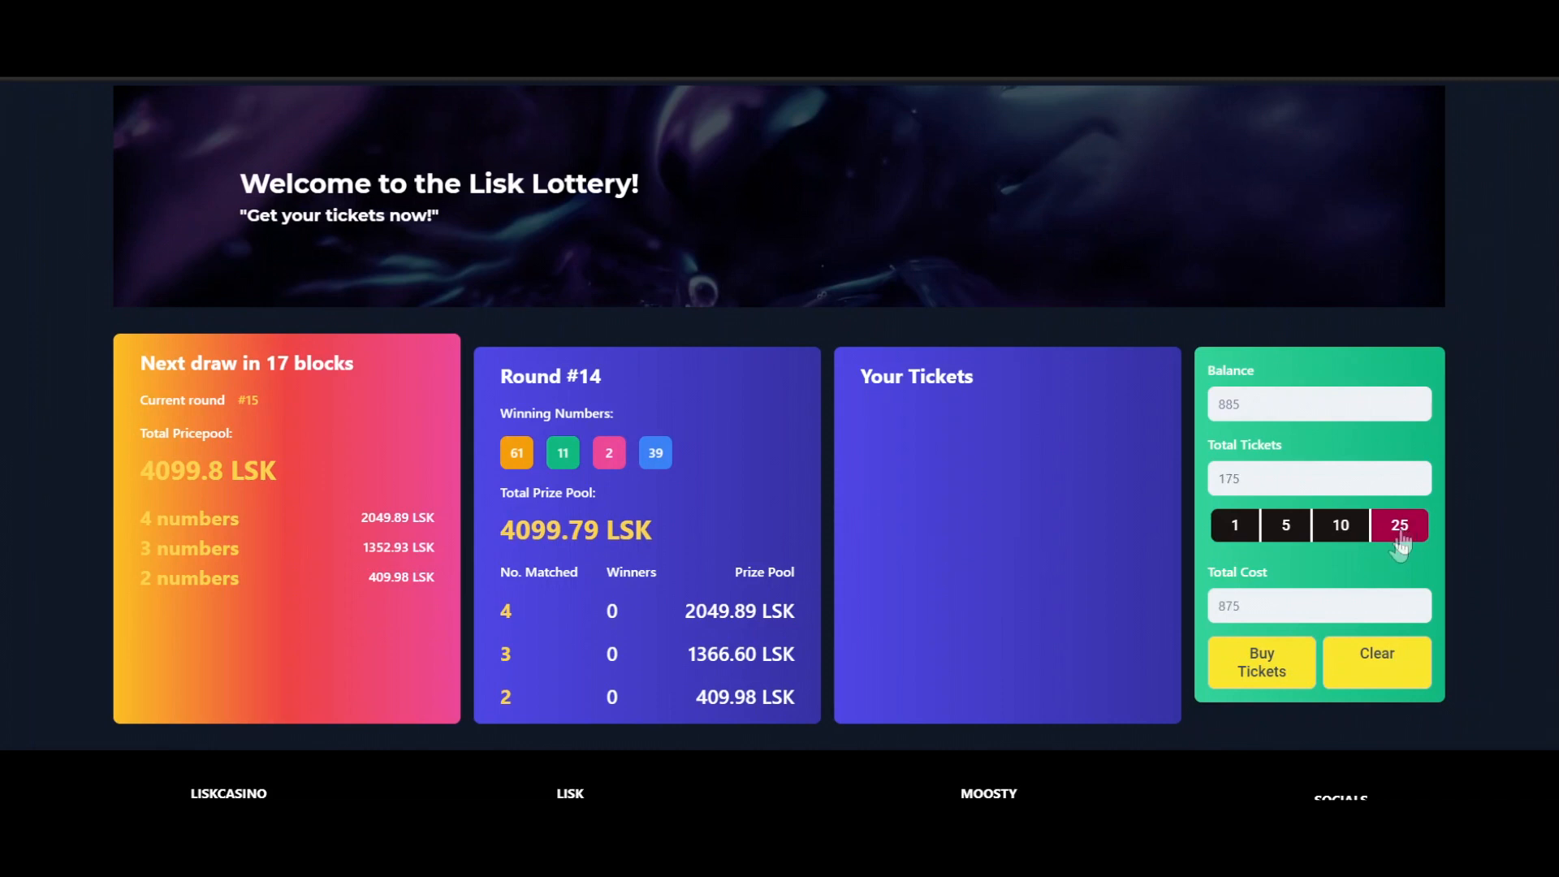
mouse_move(1218, 482)
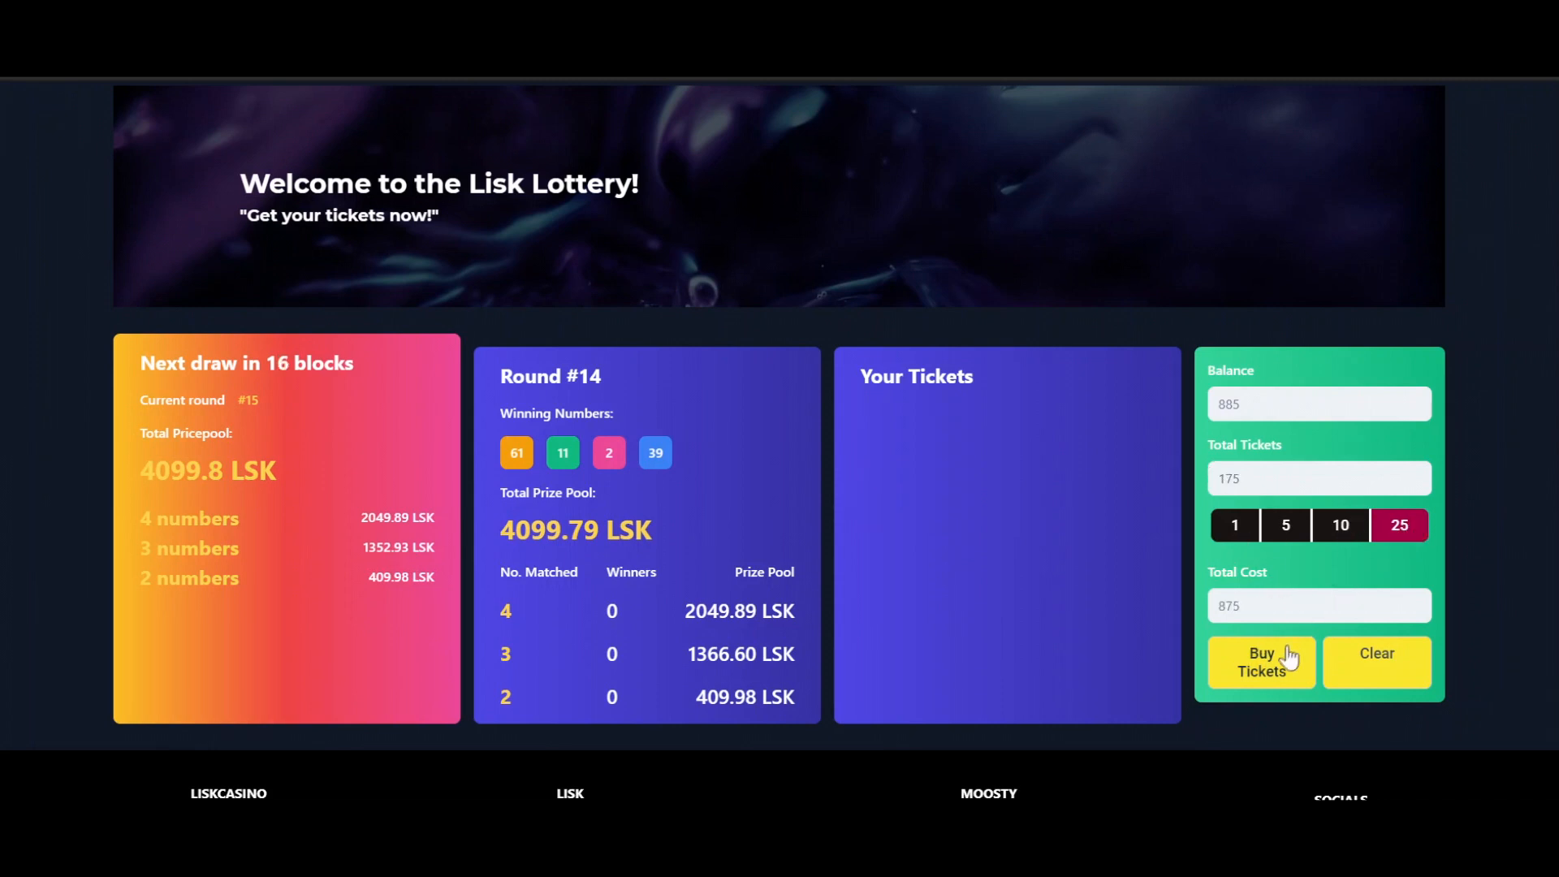
scroll(up, 3)
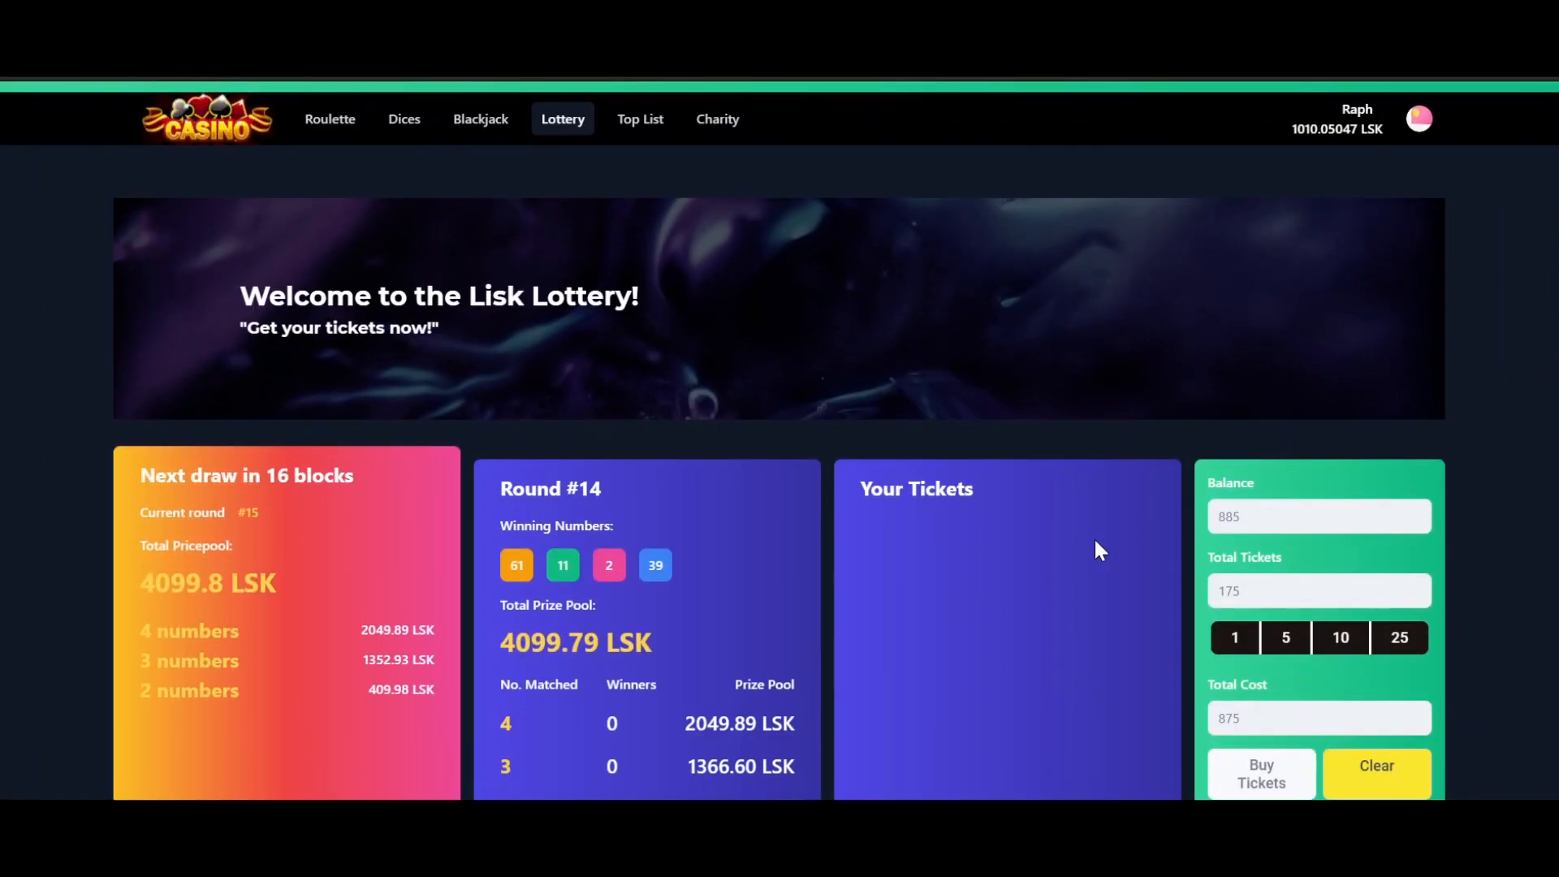
Buy the 175 tickets, raising the prize pool to 4974.8 and leaving about 135 LSK
click(1259, 774)
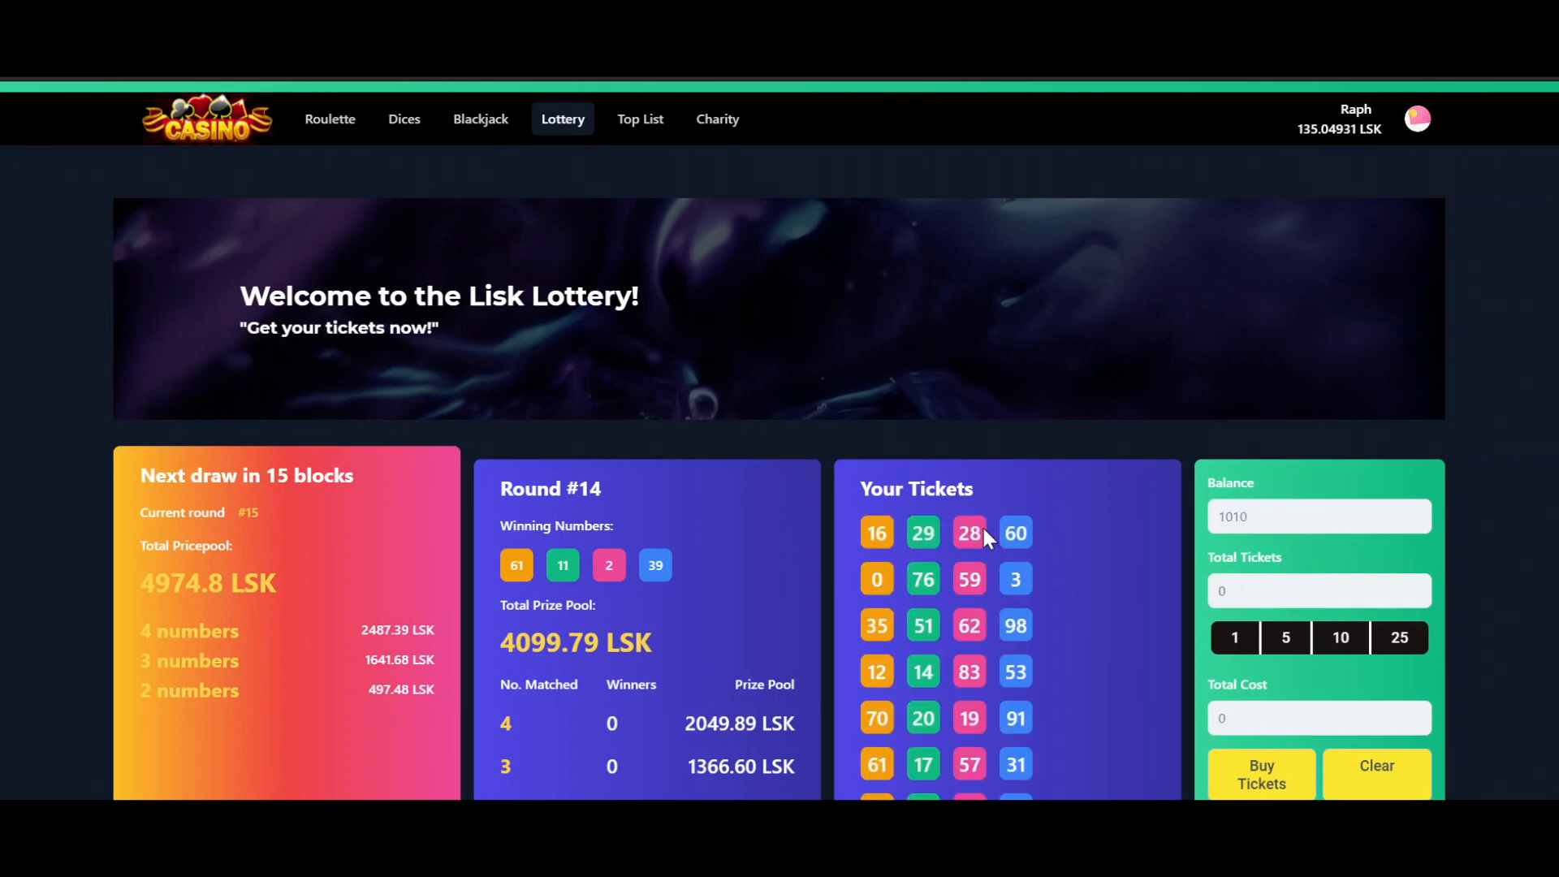
mouse_move(367, 484)
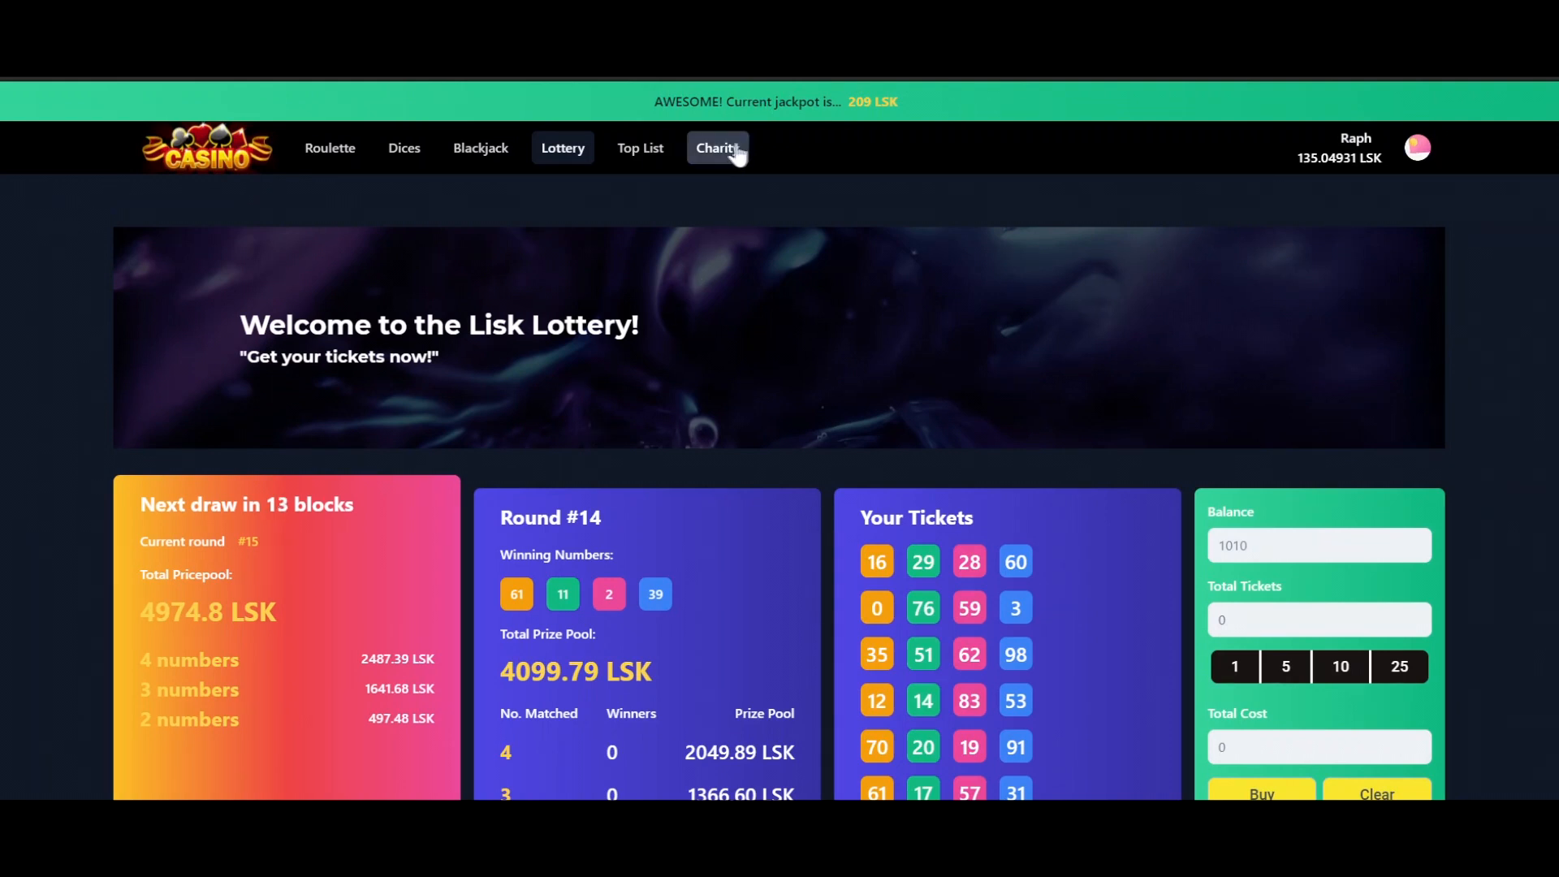
View the Charity fund page holding 2305.37 LSK and its upcoming project
click(716, 147)
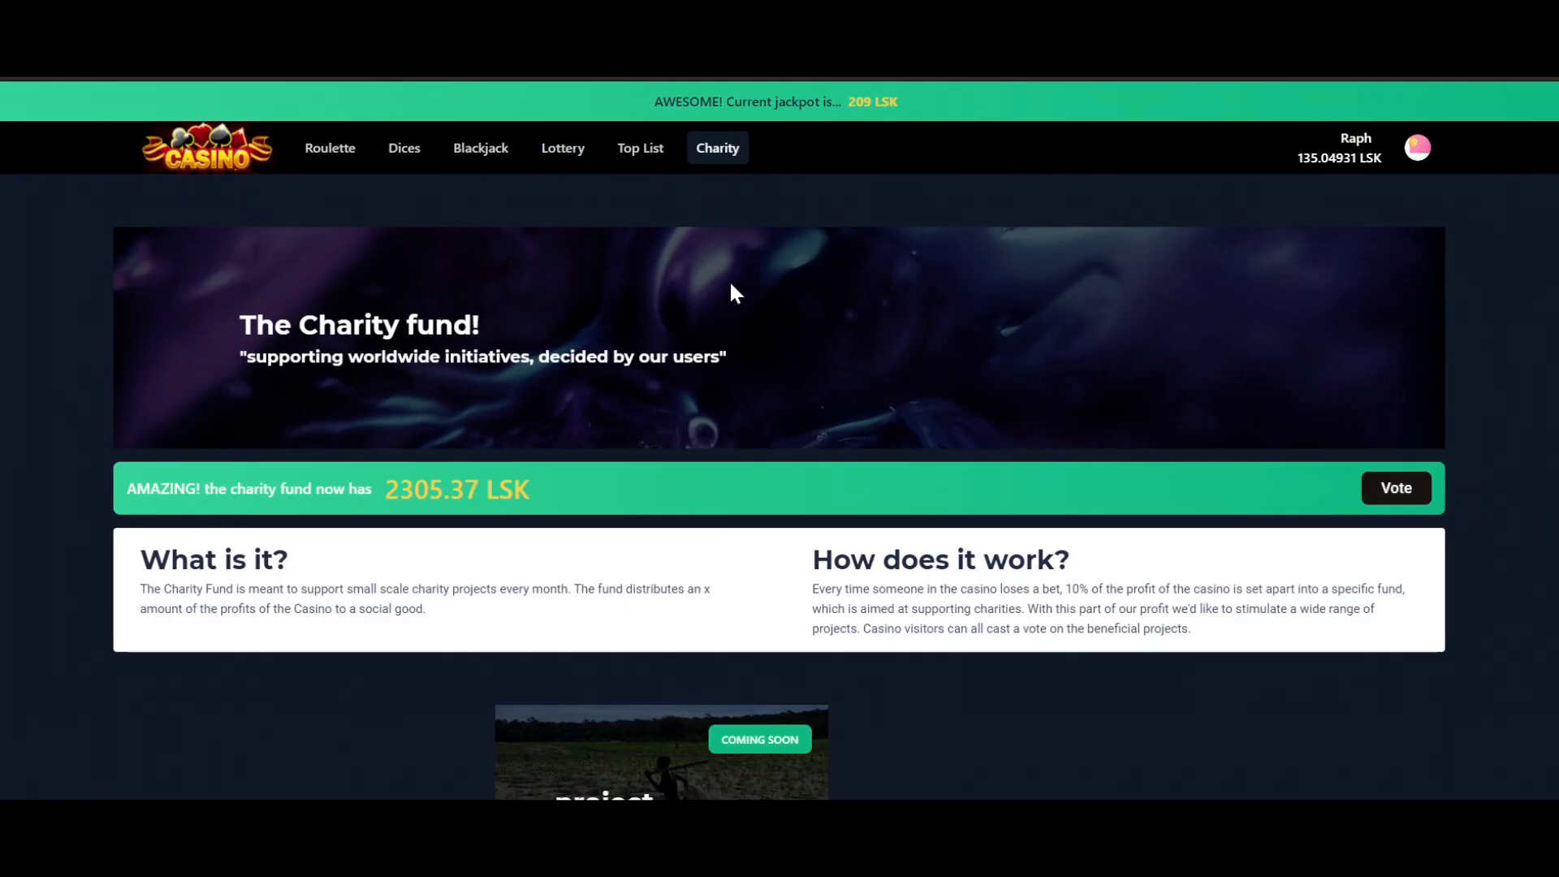
mouse_move(398, 473)
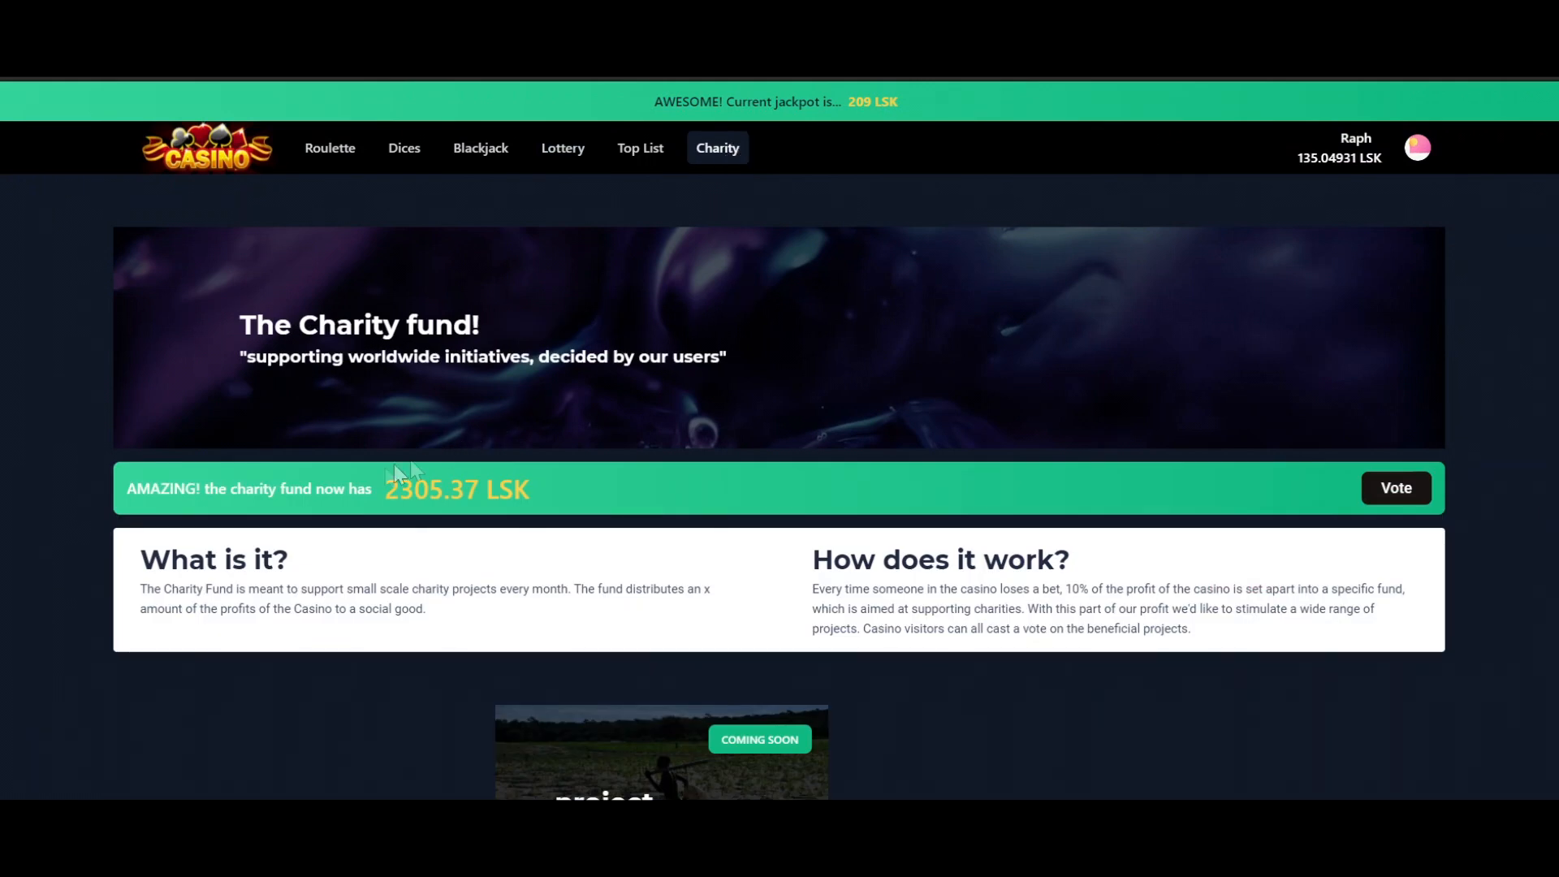
mouse_move(570, 502)
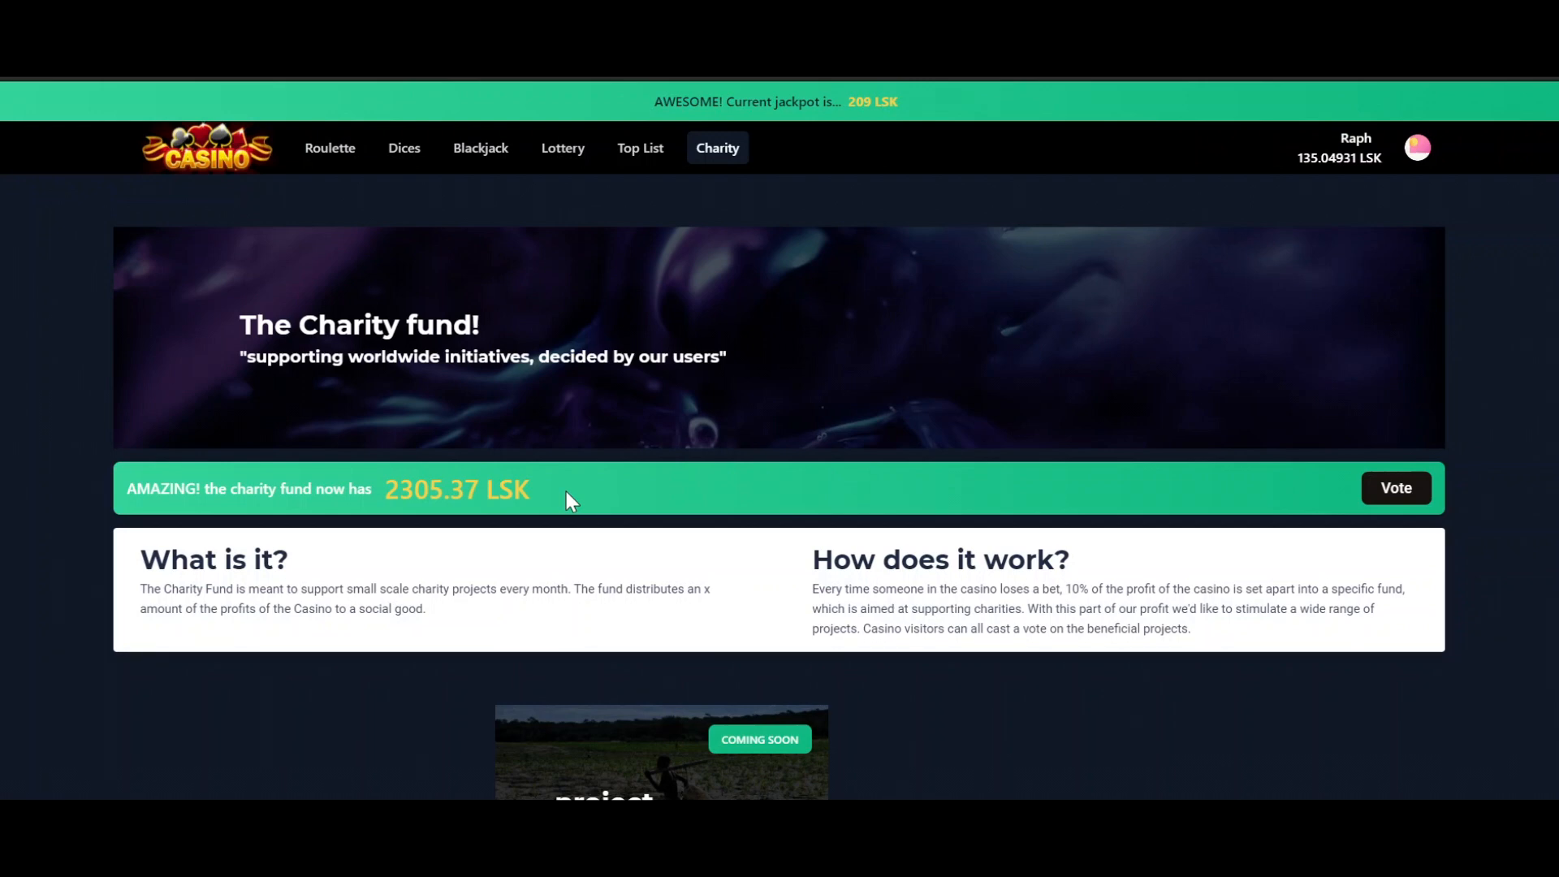
scroll(down, 3)
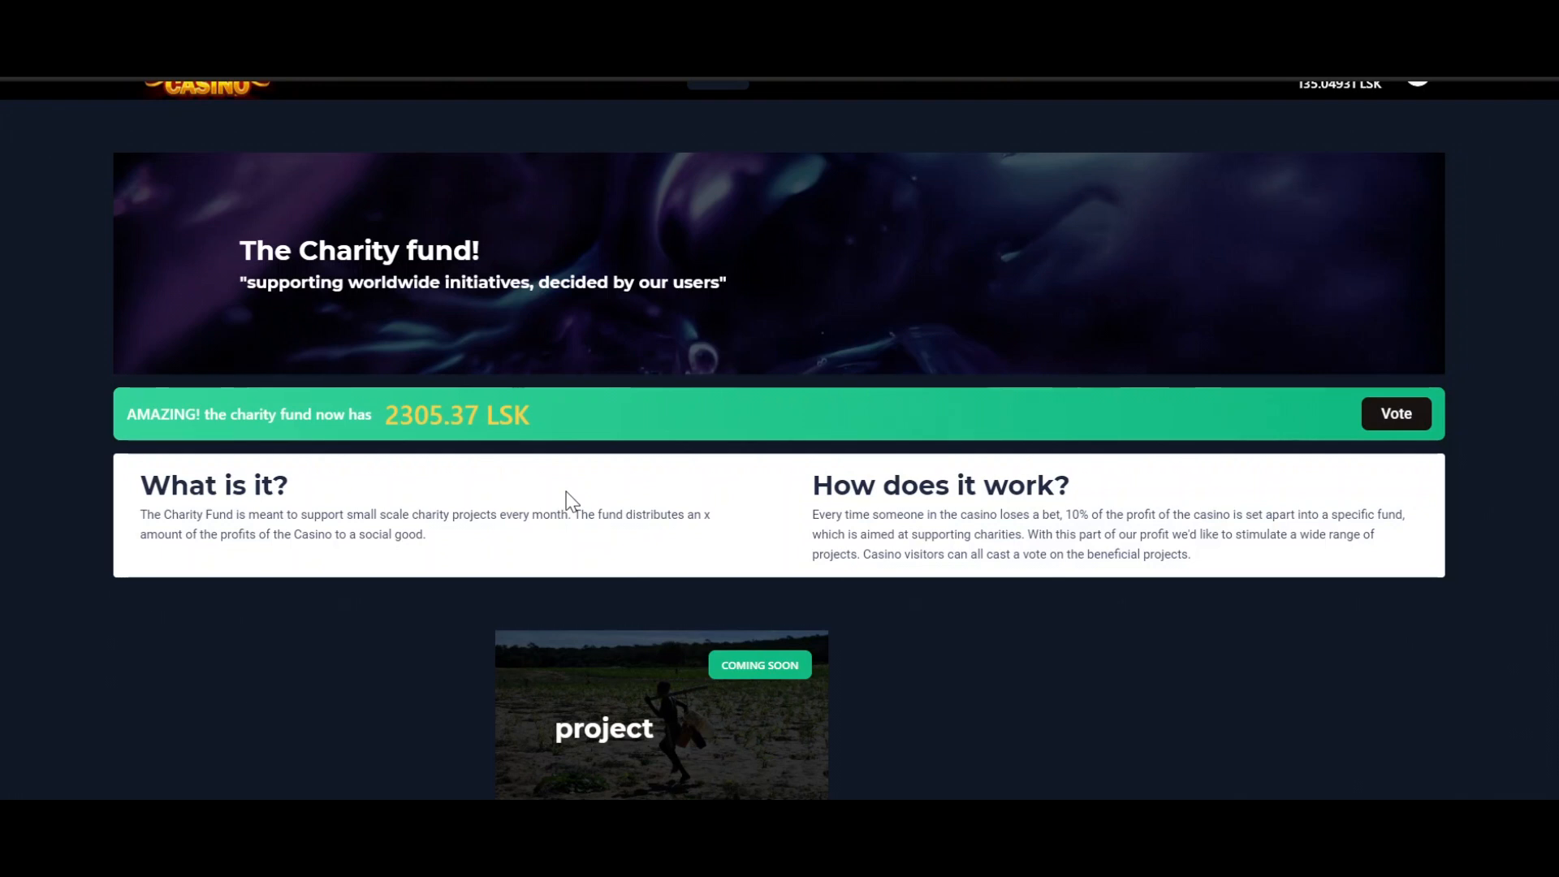
scroll(up, 3)
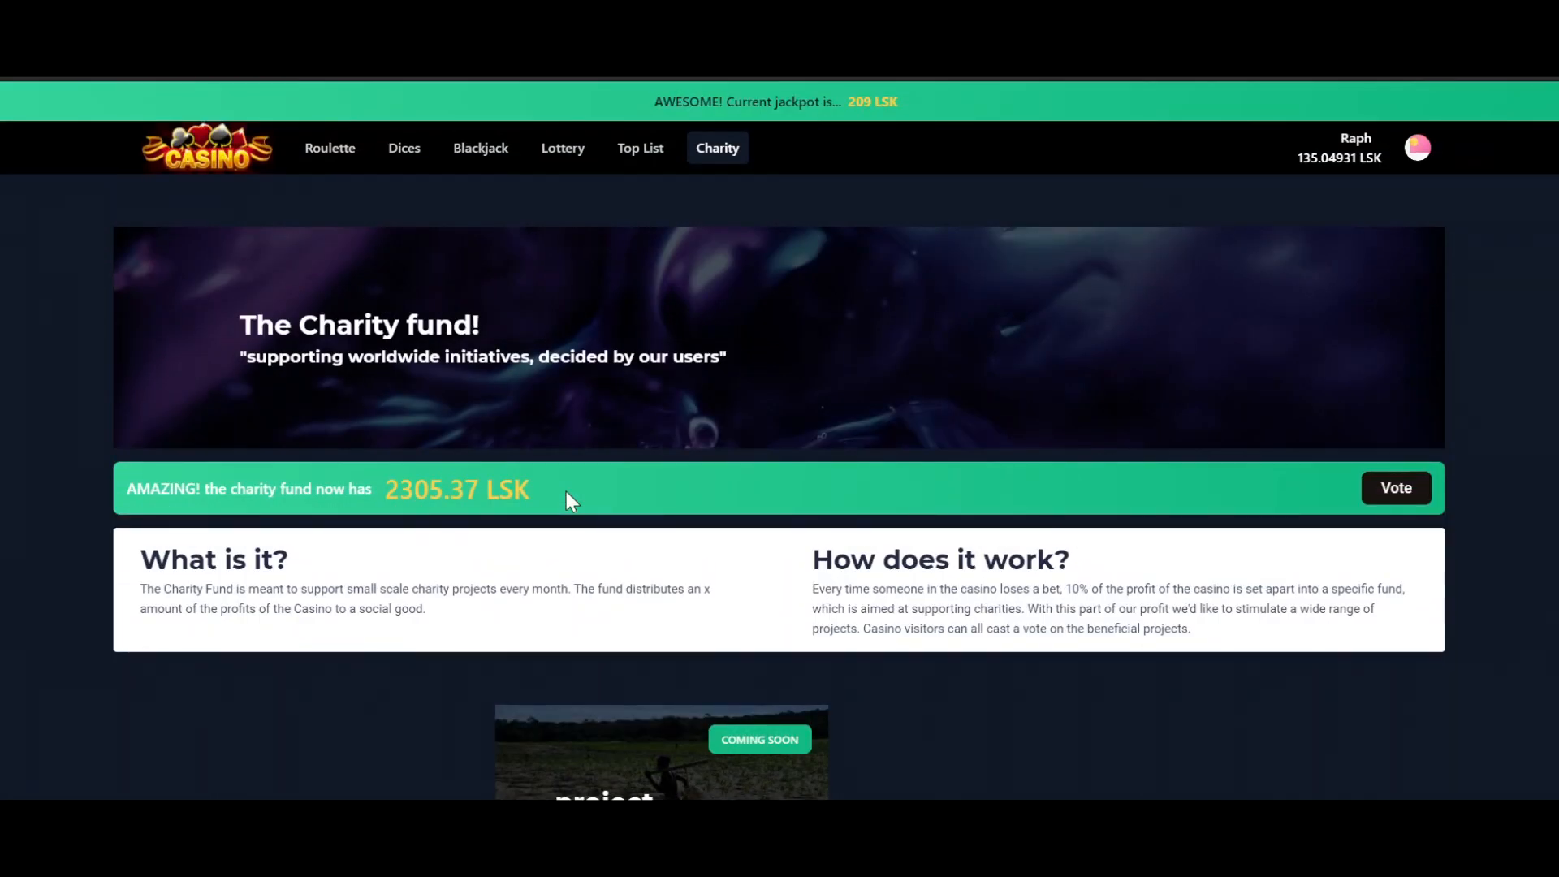
mouse_move(810, 195)
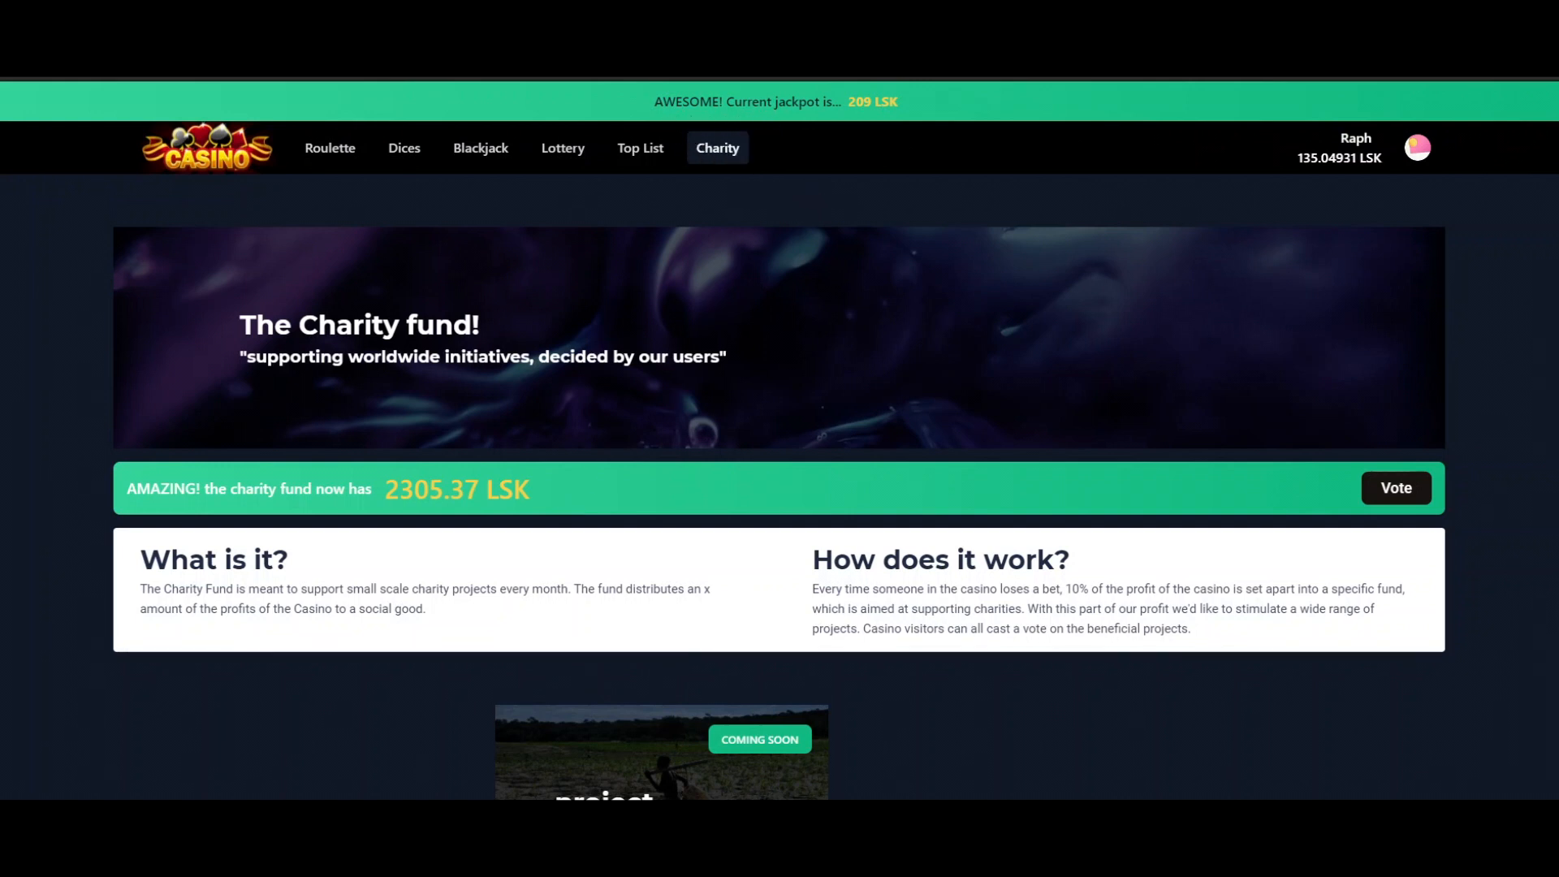
mouse_move(916, 128)
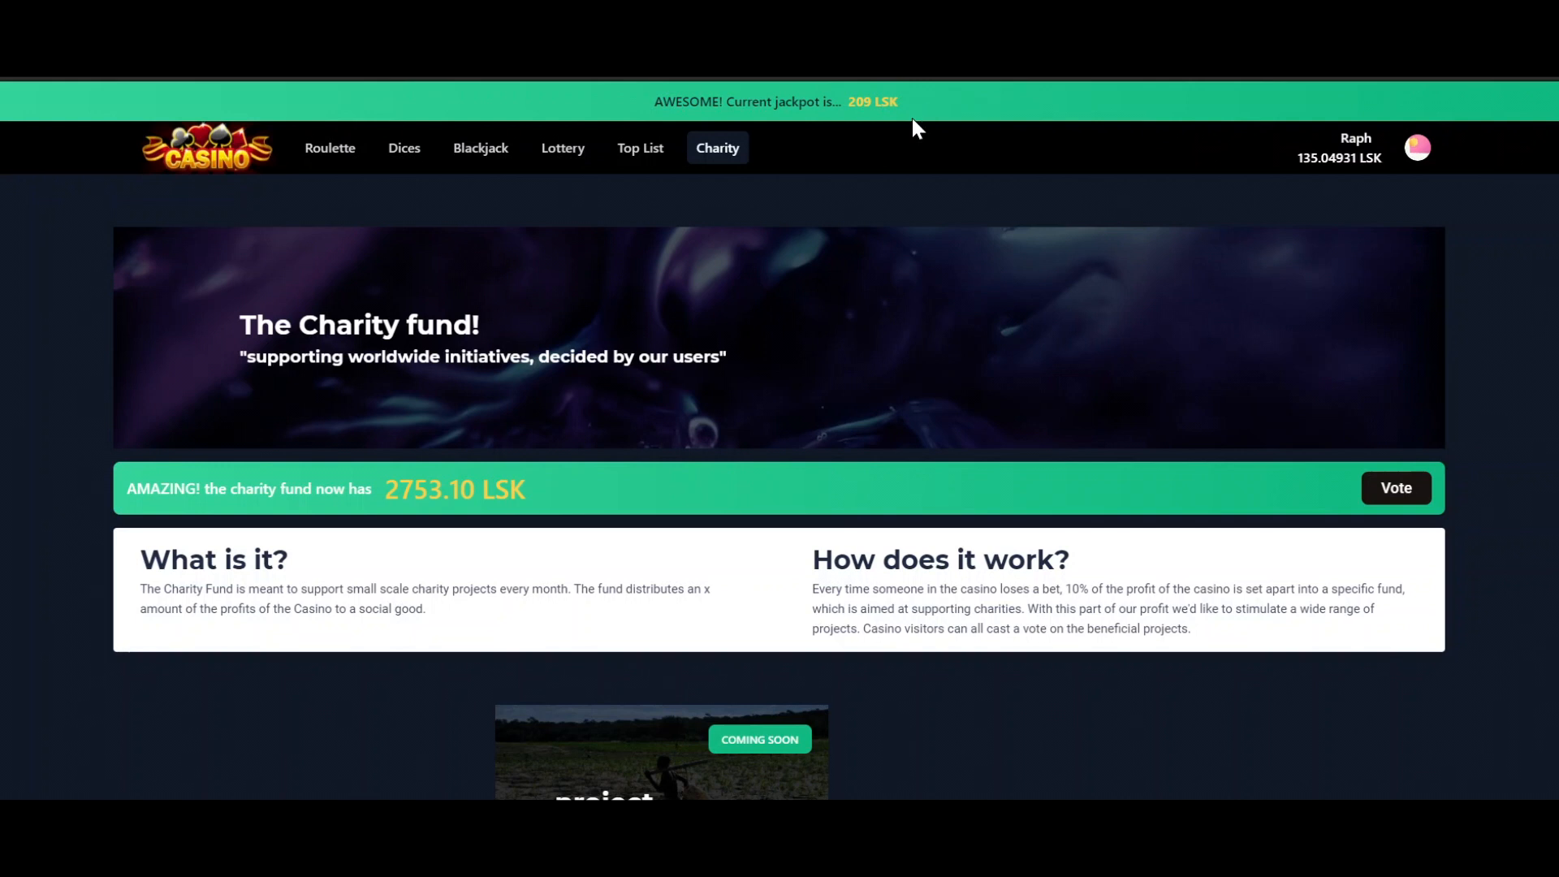
click(562, 147)
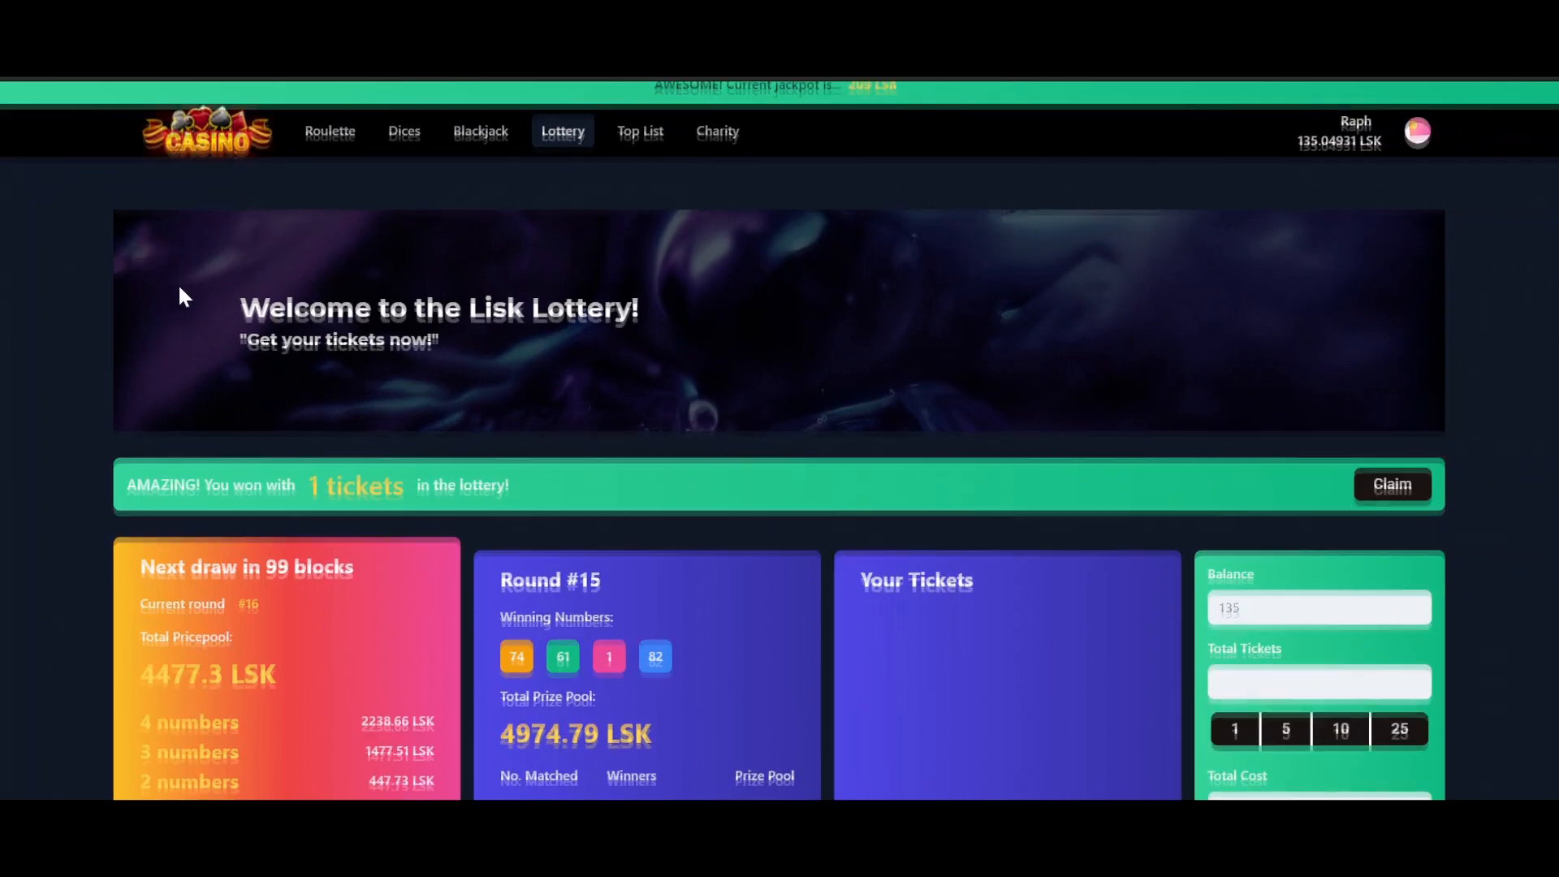
scroll(down, 3)
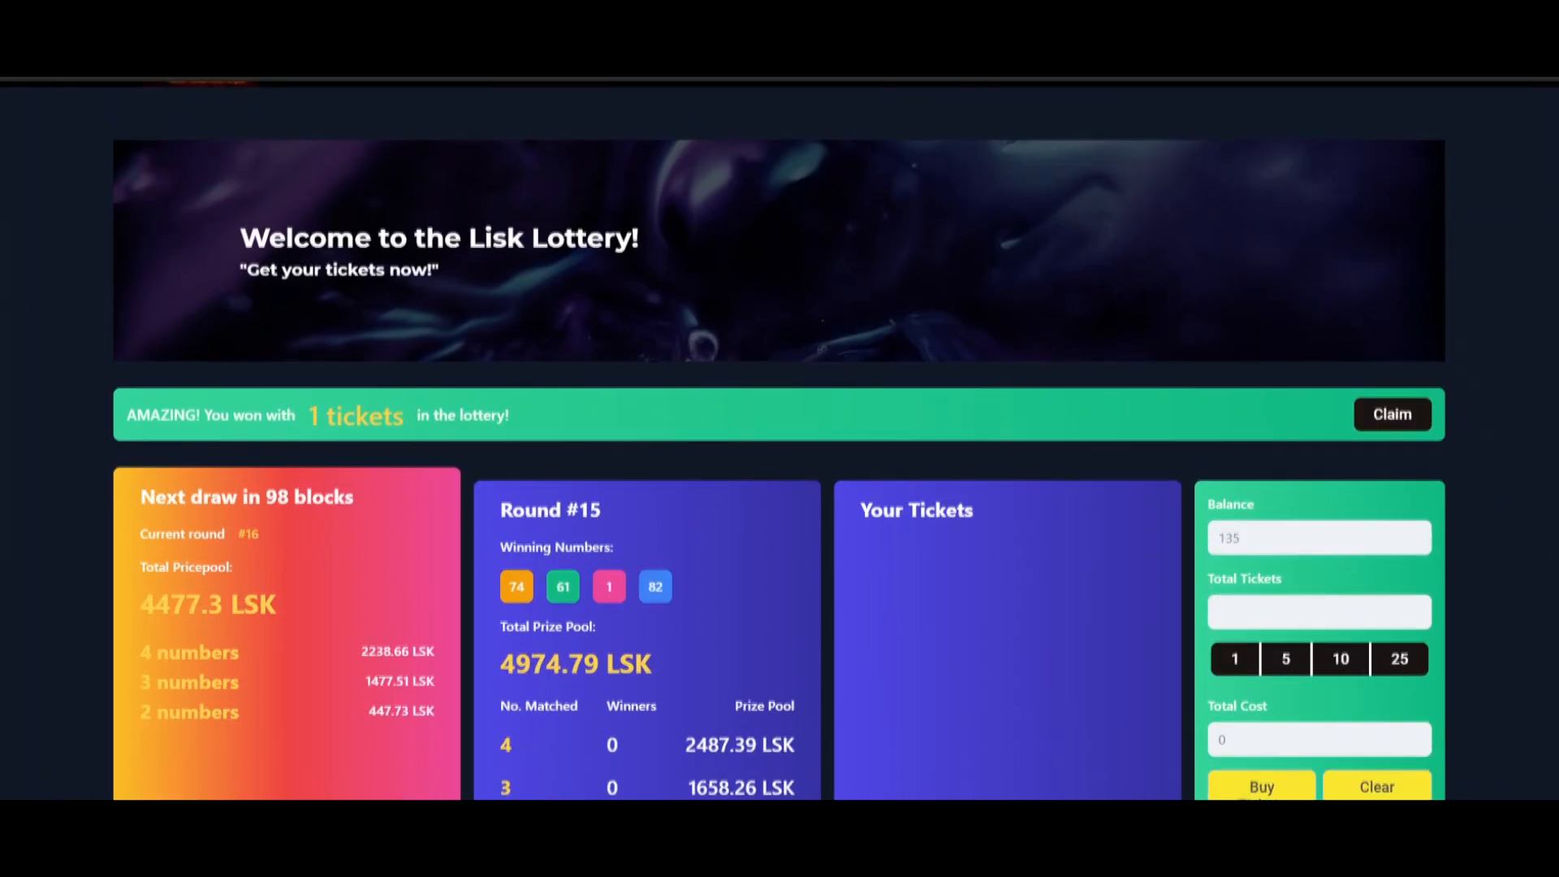
scroll(down, 3)
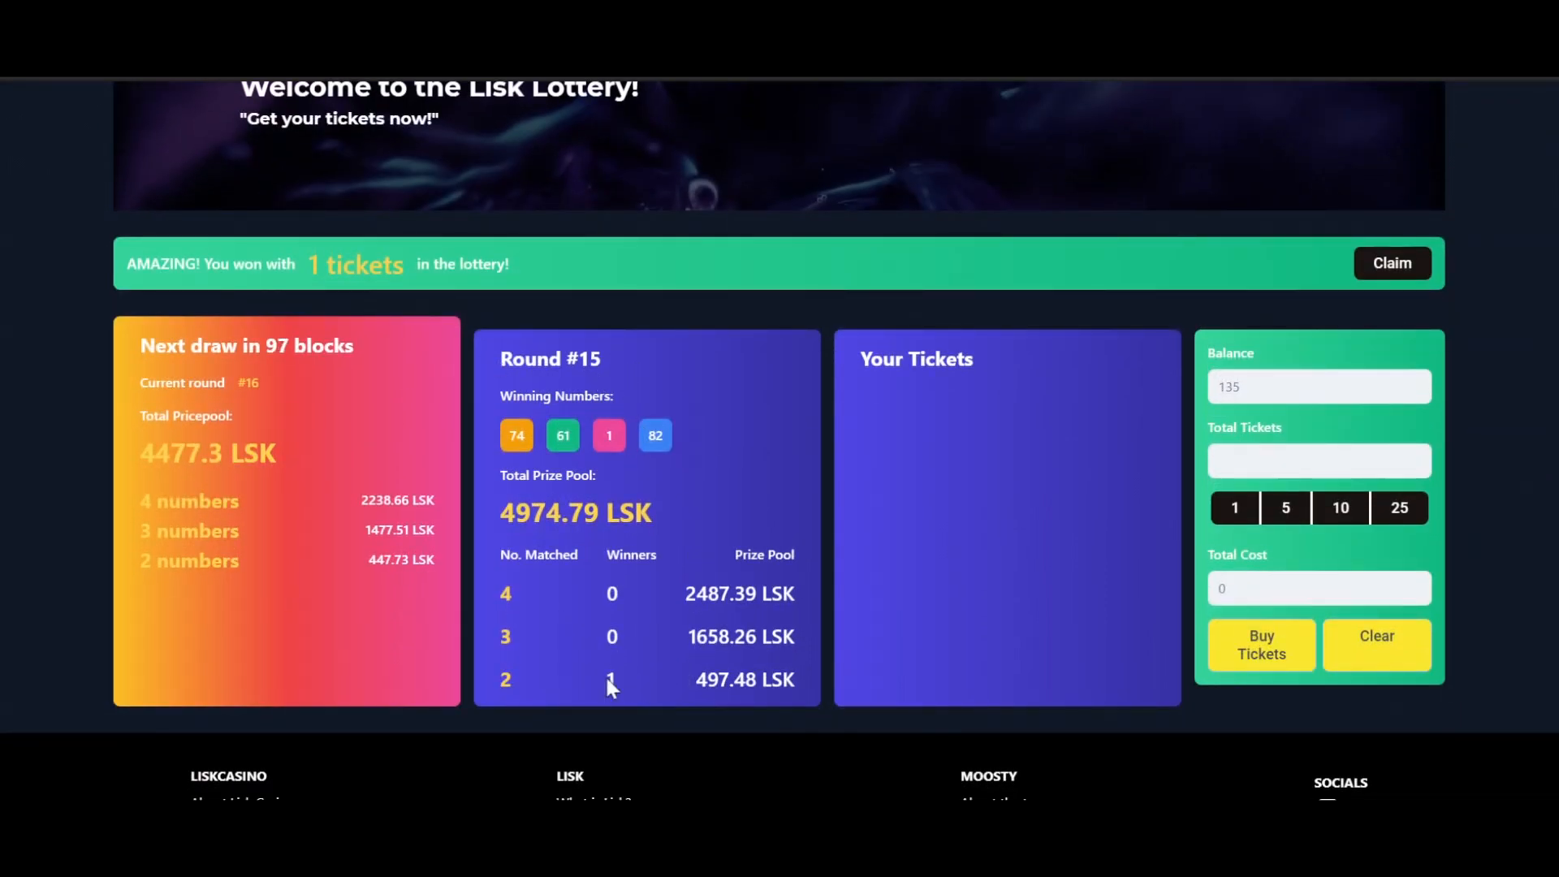
mouse_move(544, 689)
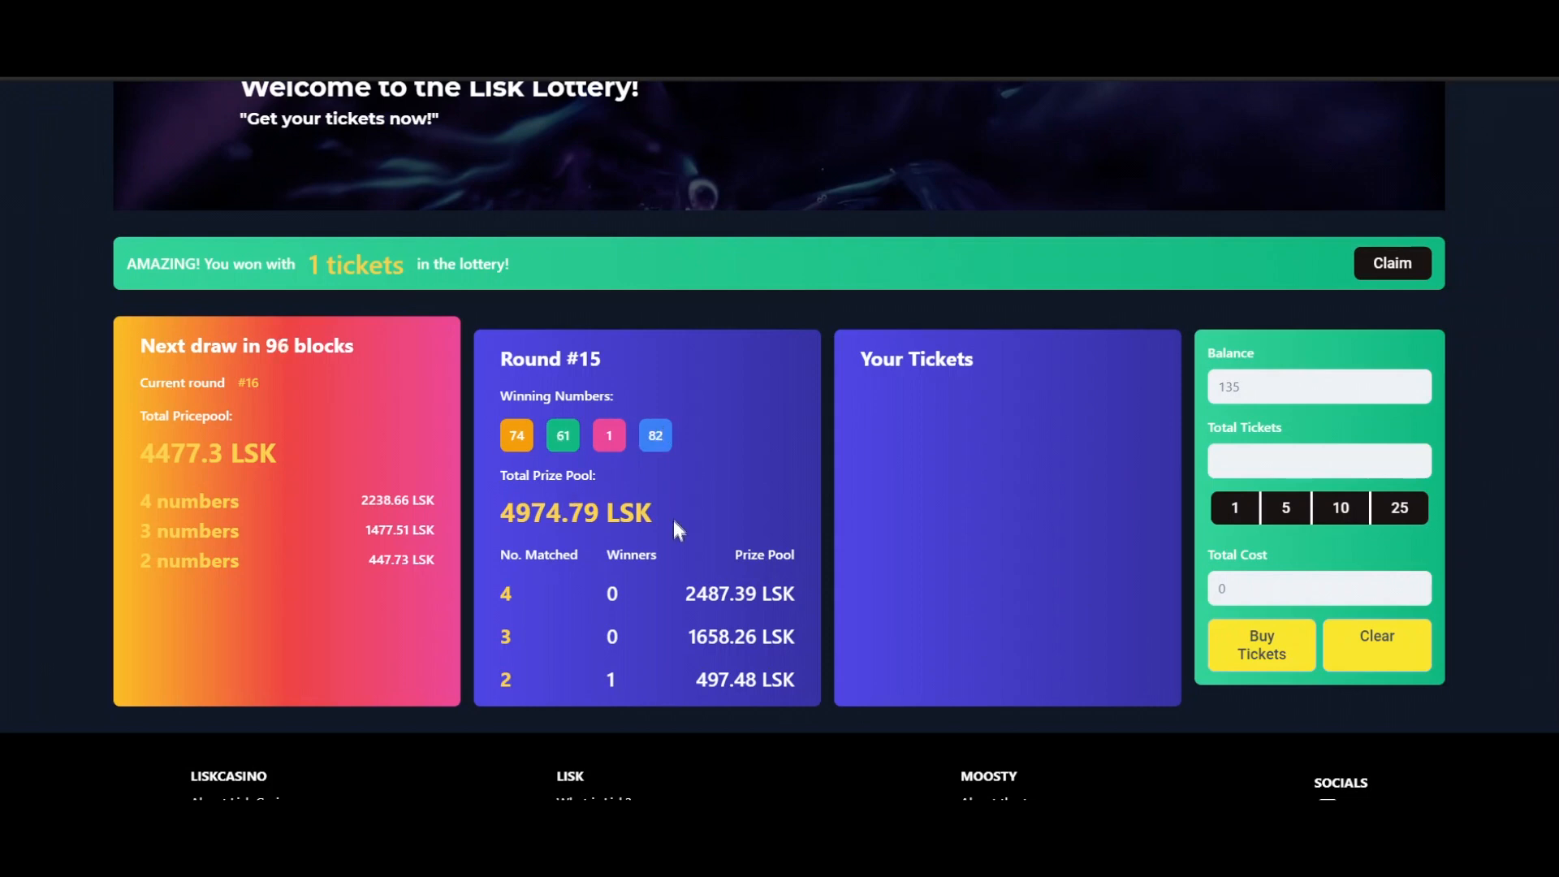
mouse_move(801, 691)
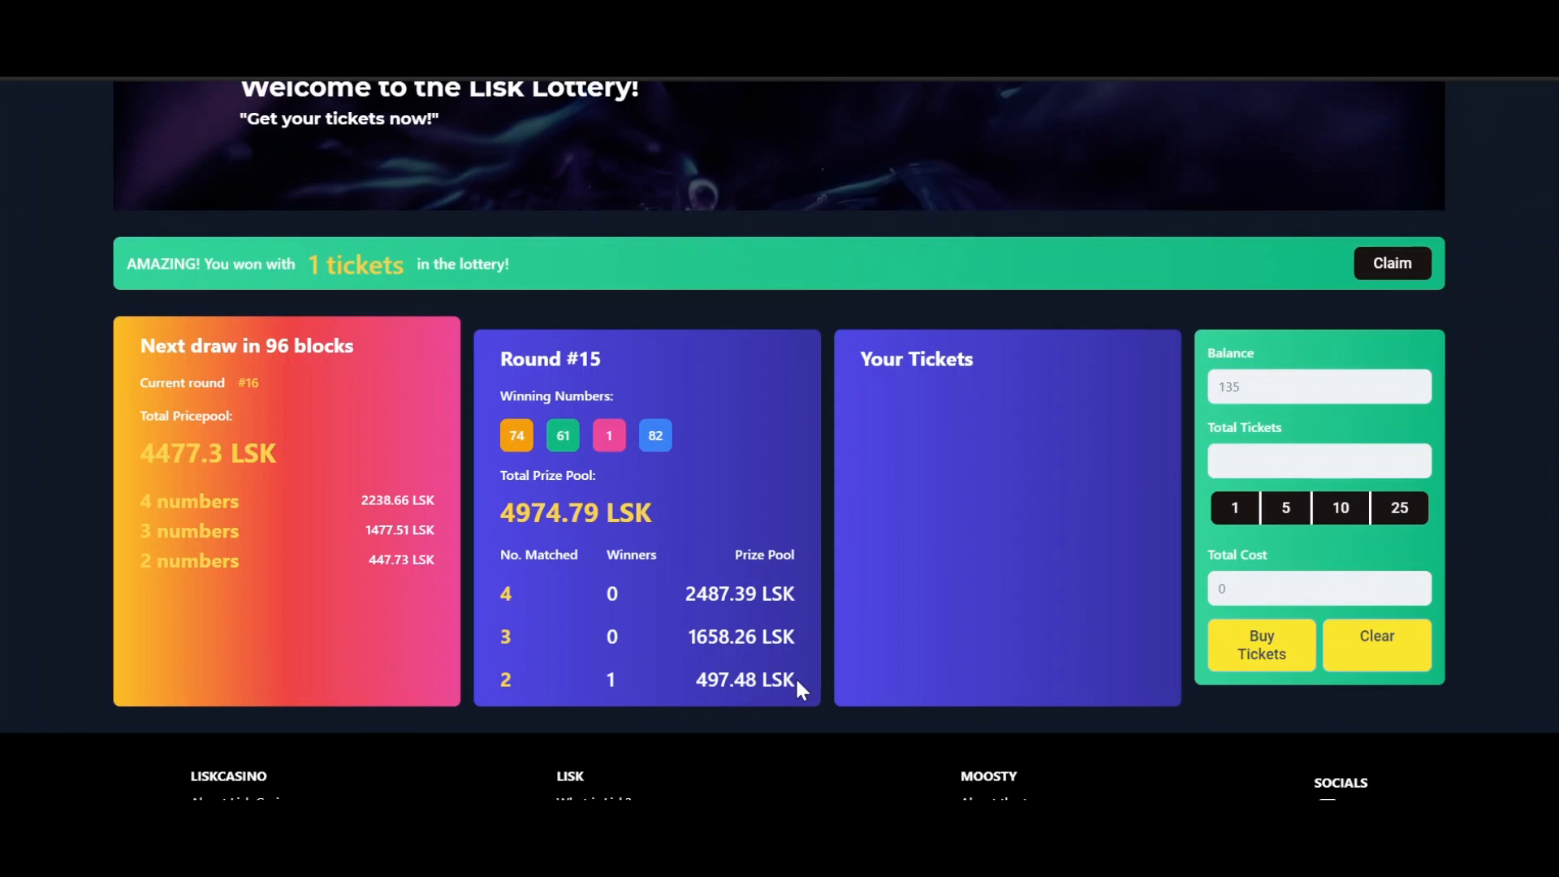
scroll(up, 3)
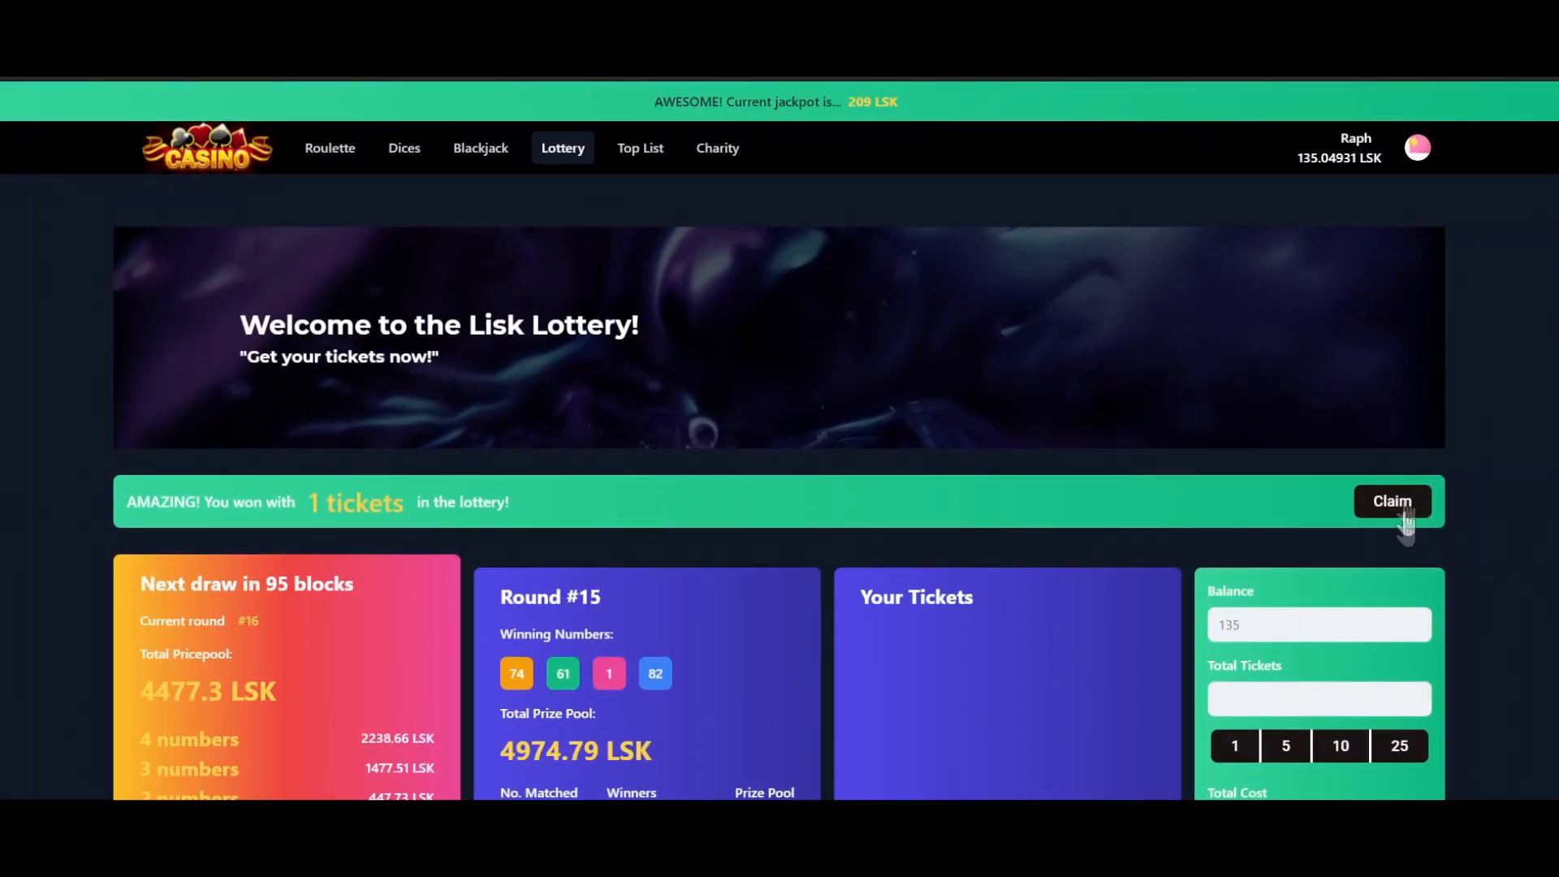
mouse_move(1420, 432)
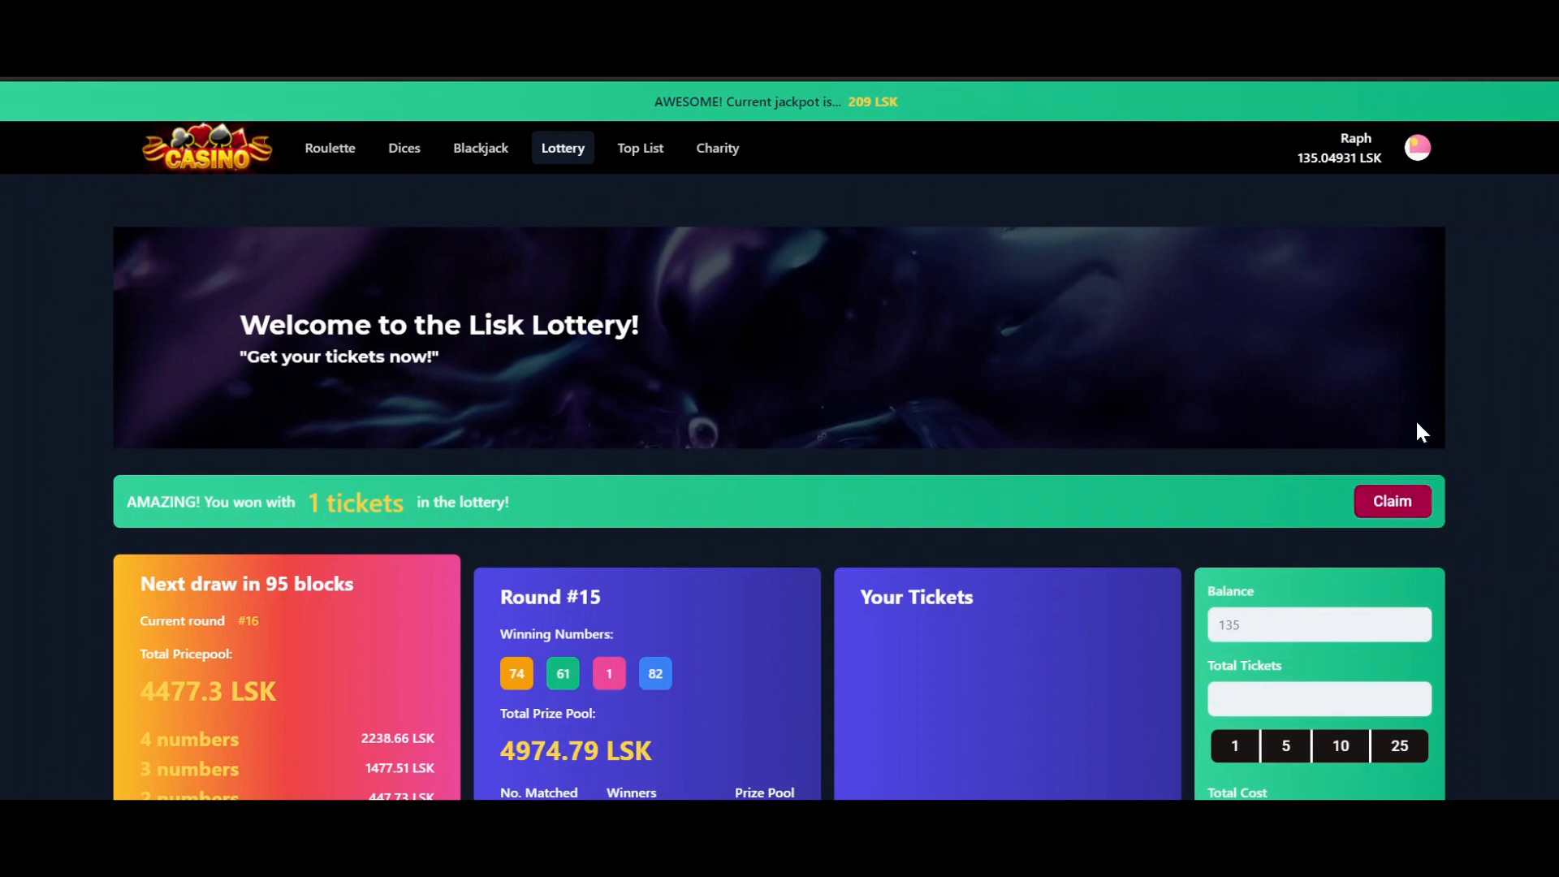
mouse_move(1347, 245)
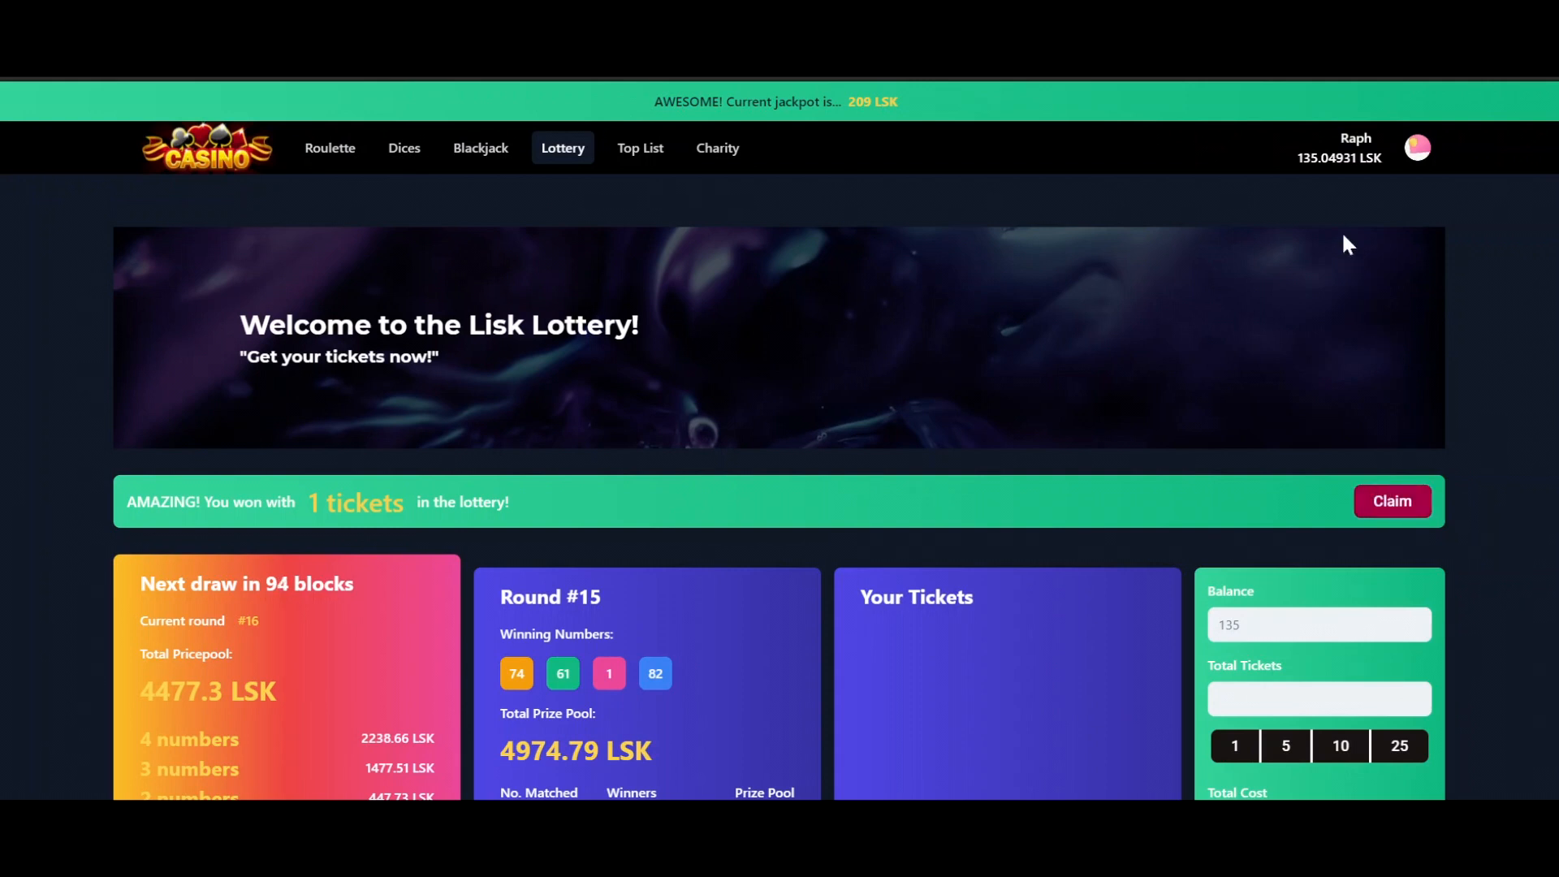
mouse_move(1340, 177)
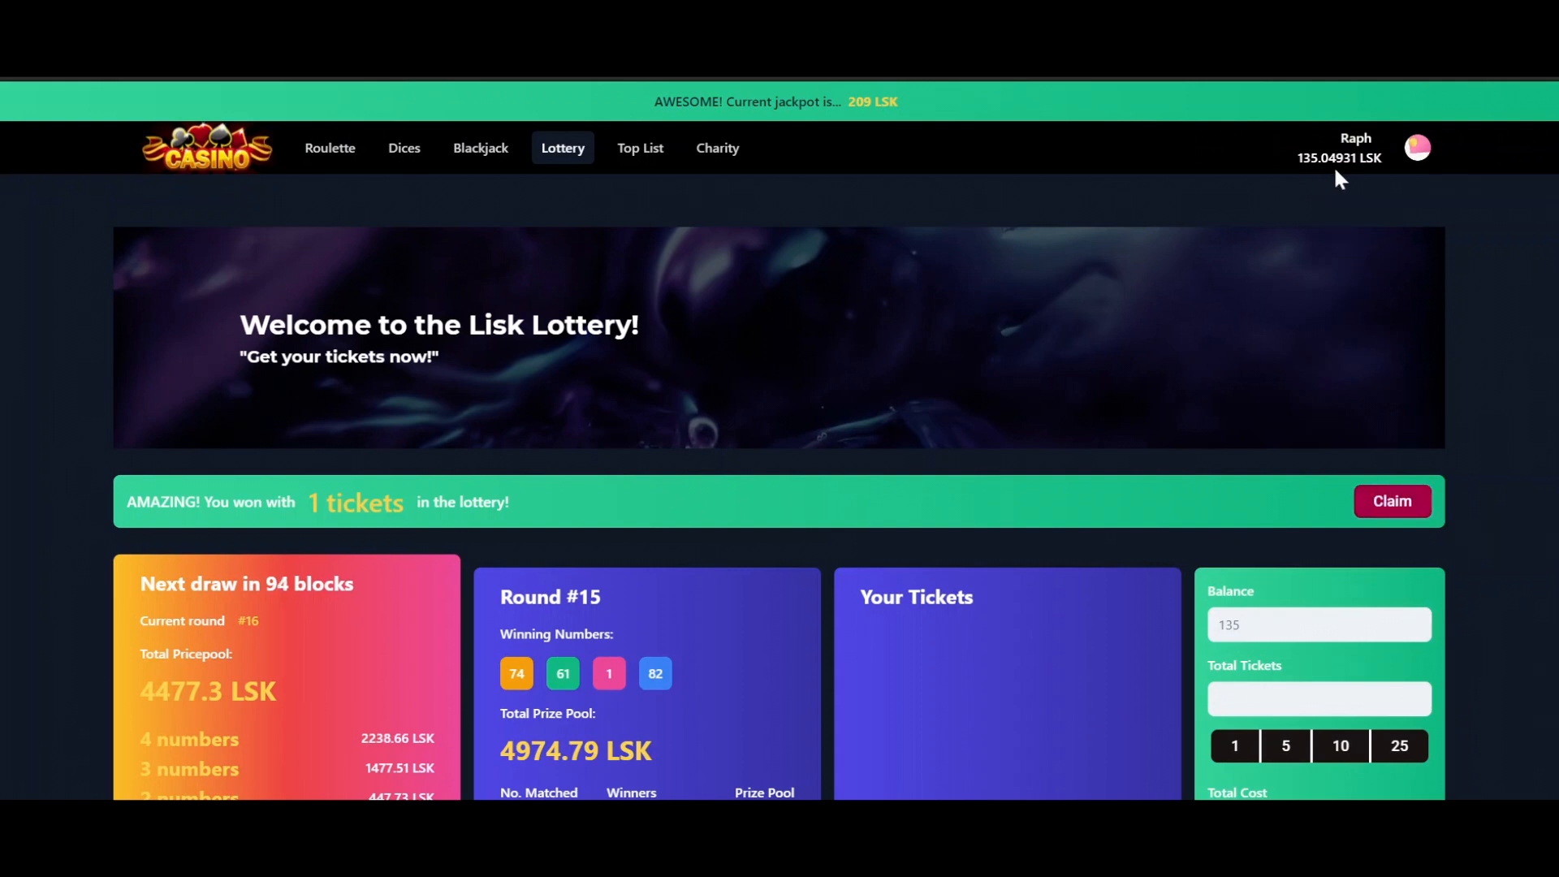
Claim the winning lottery tickets, bringing the balance to about 632.5 LSK
click(1390, 501)
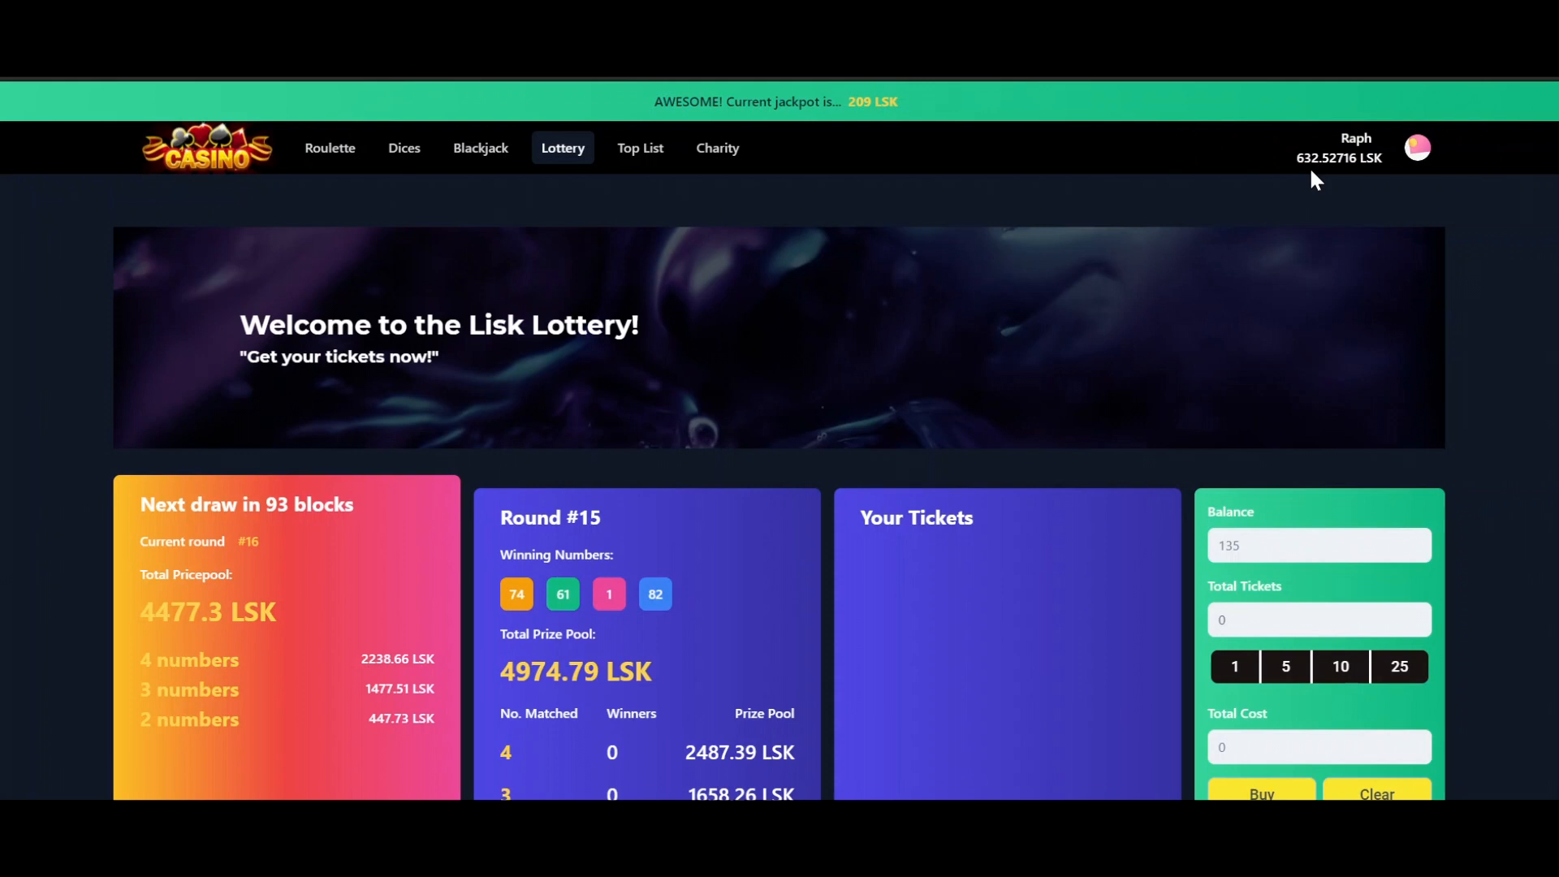
click(207, 148)
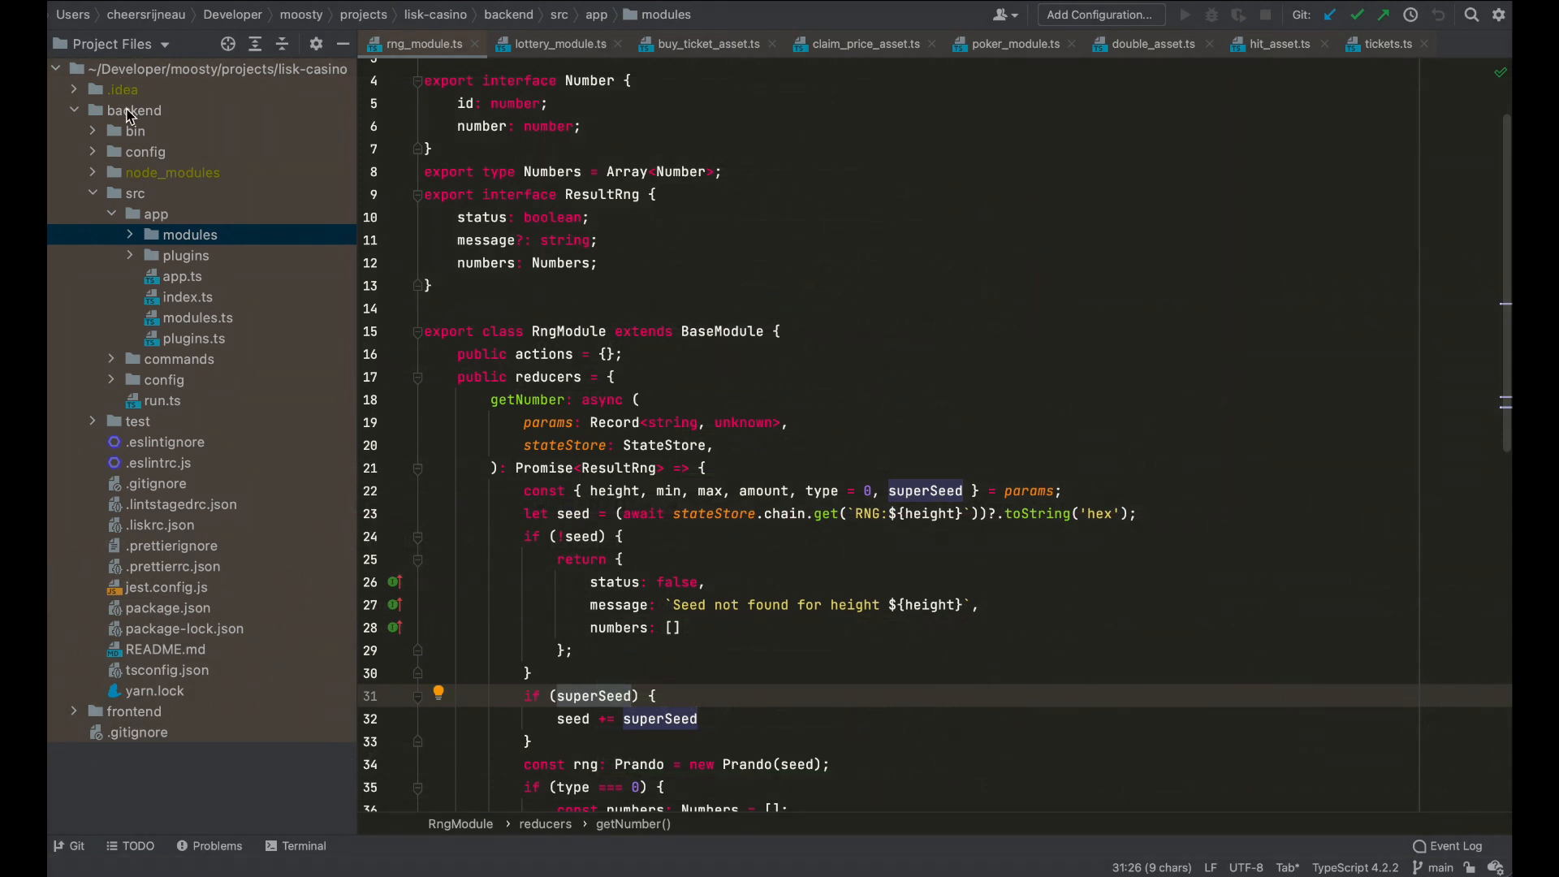
Expand backend/src/app/modules to list dice, lottery, poker and rng, revealing rng_module.ts
click(133, 110)
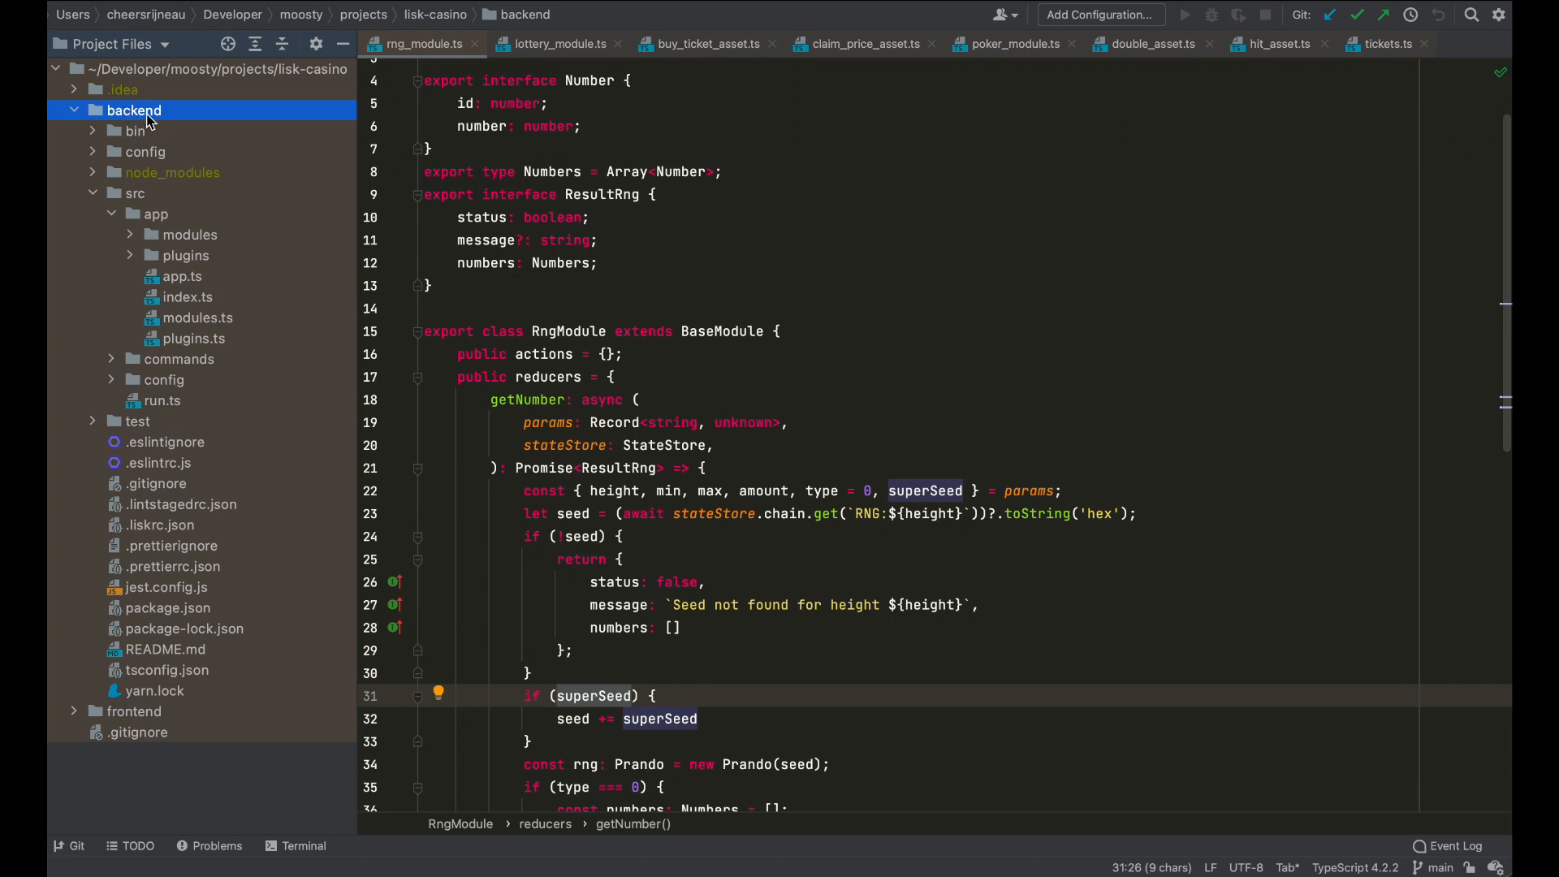
mouse_move(182, 235)
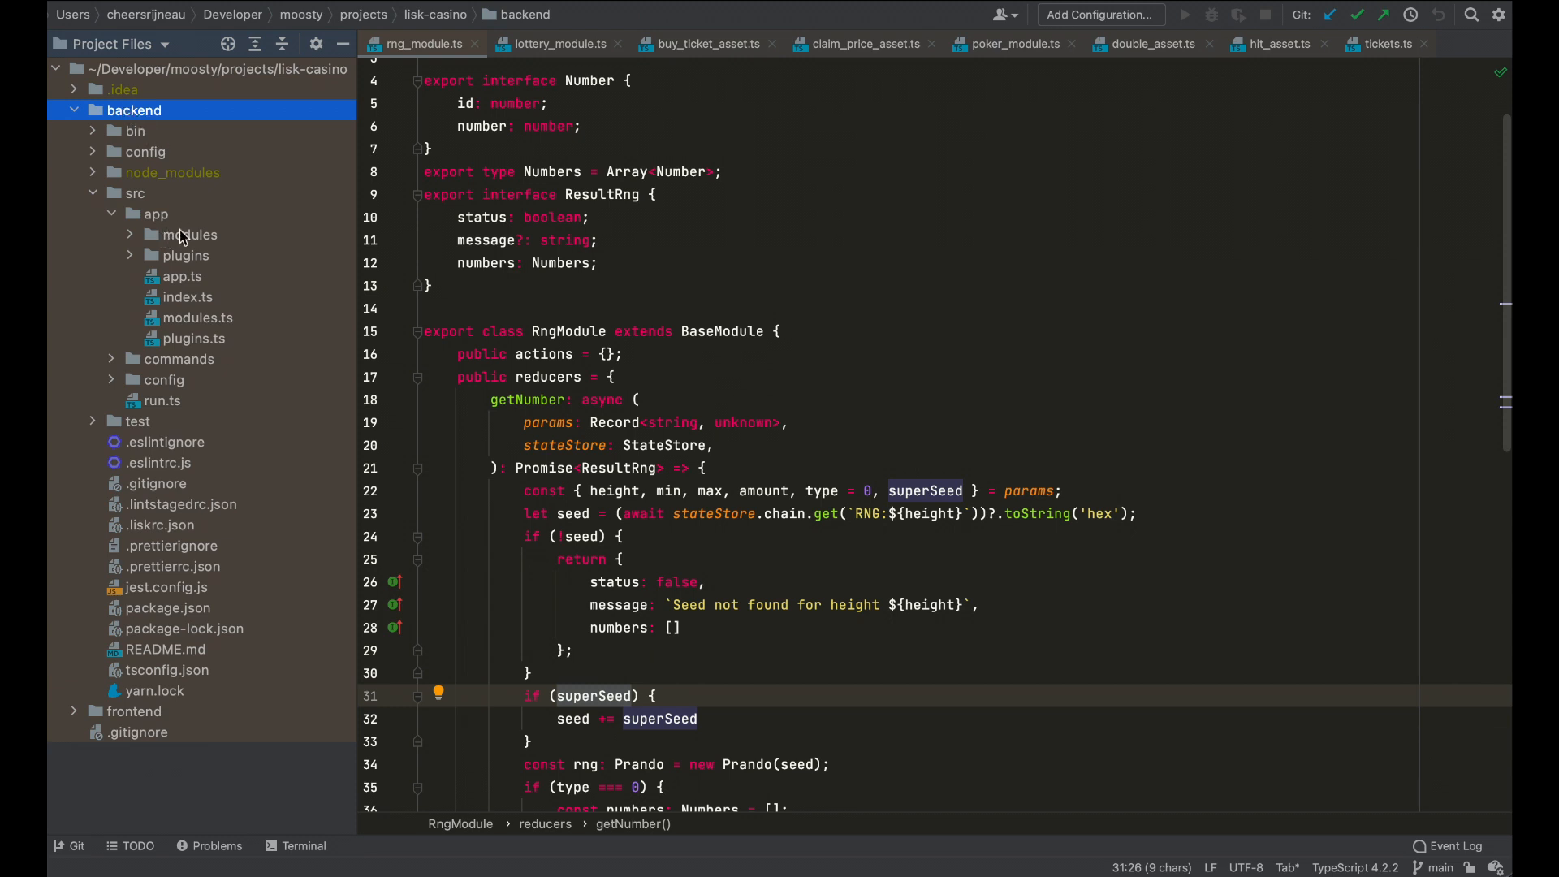
mouse_move(194, 421)
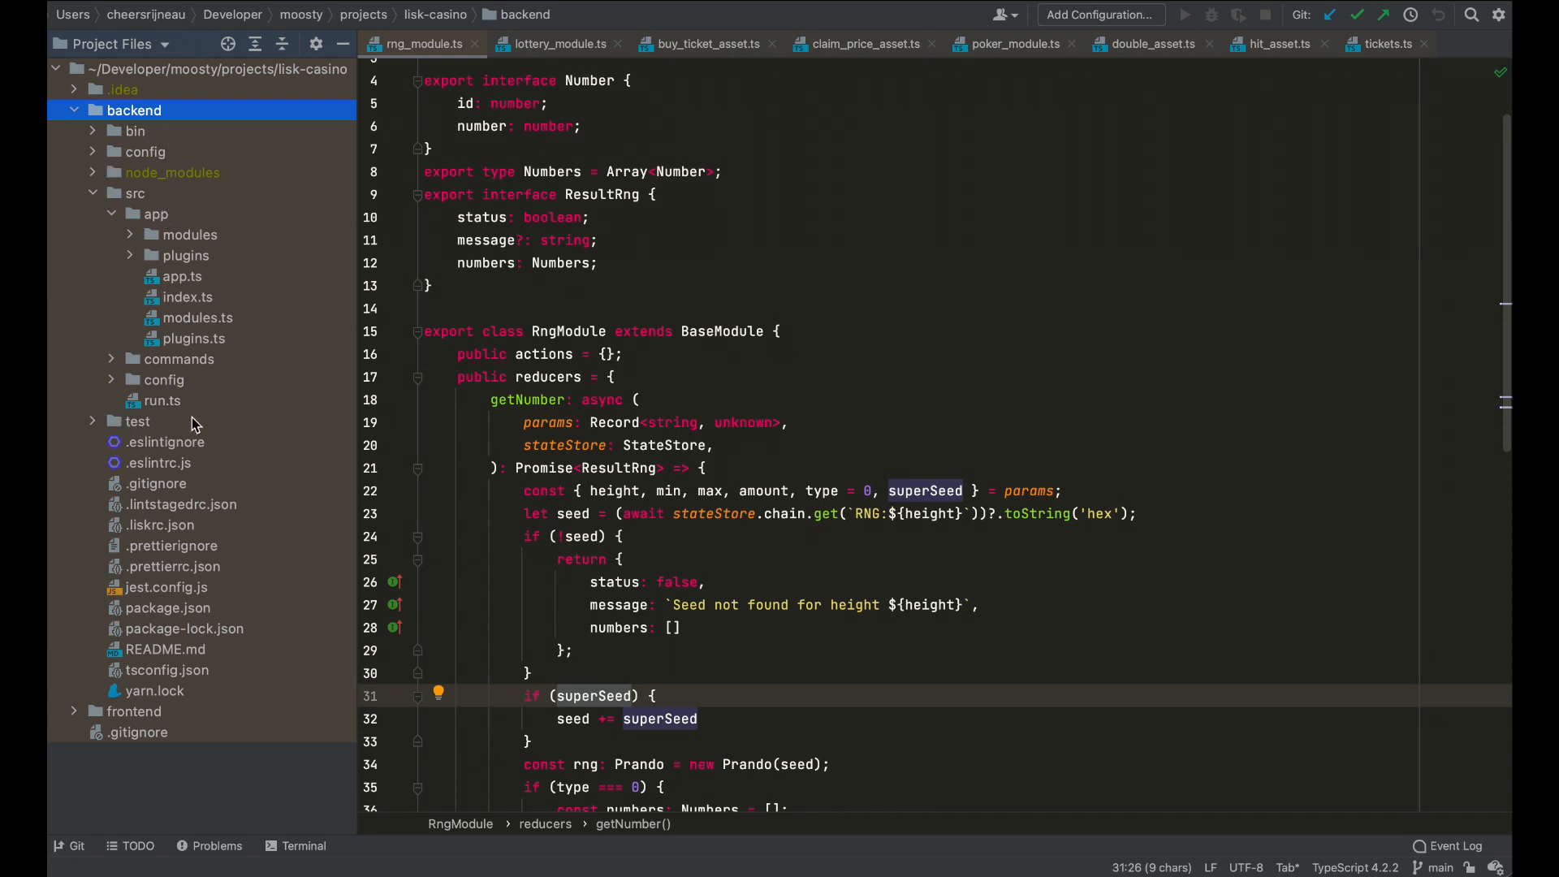
mouse_move(149, 226)
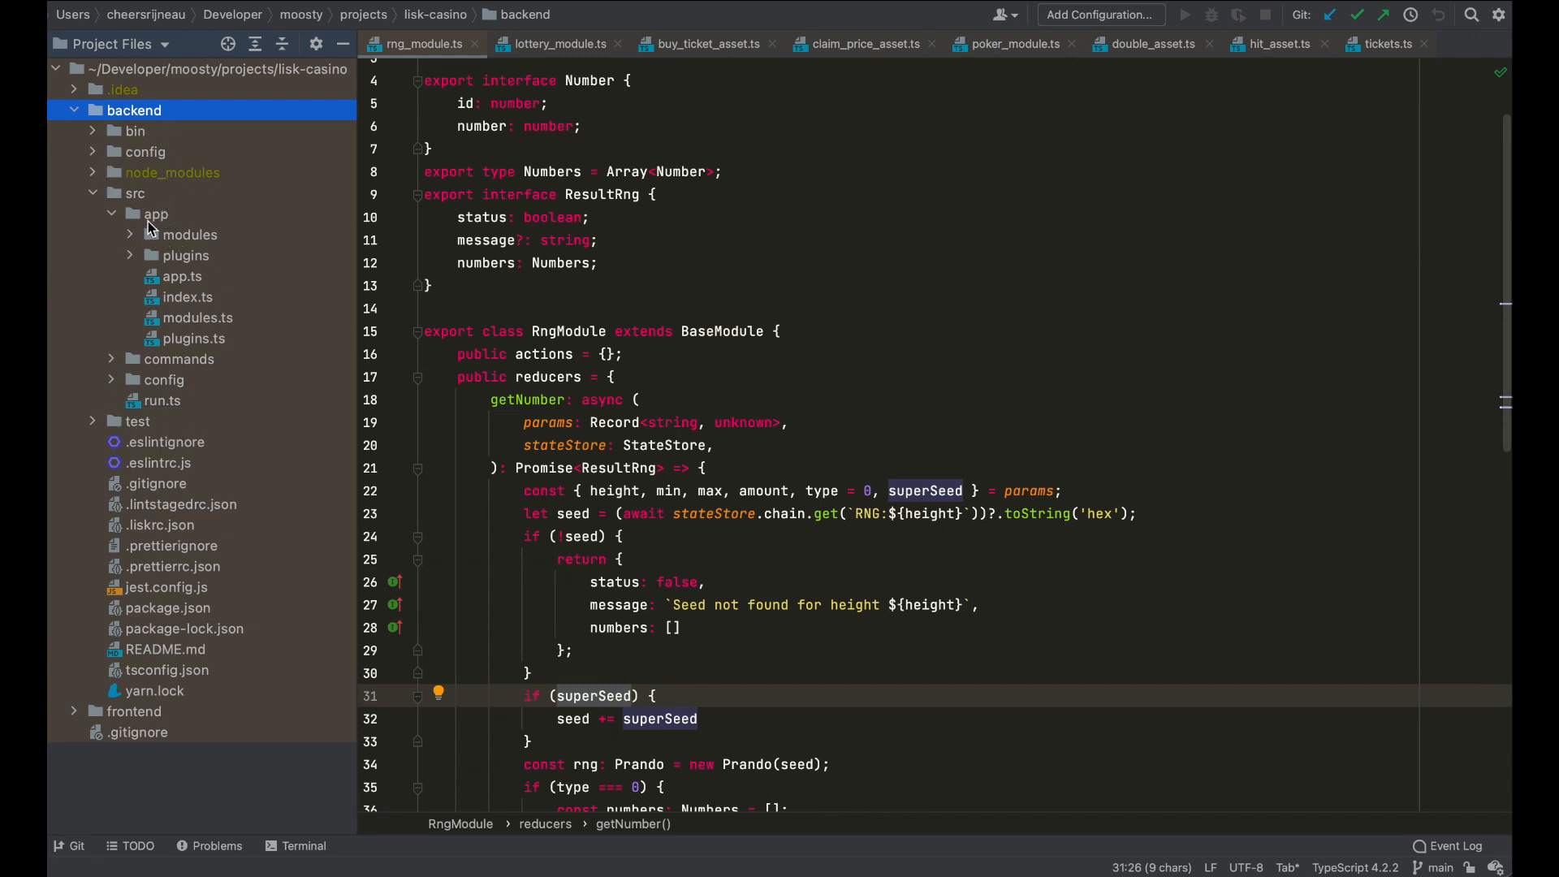
click(189, 234)
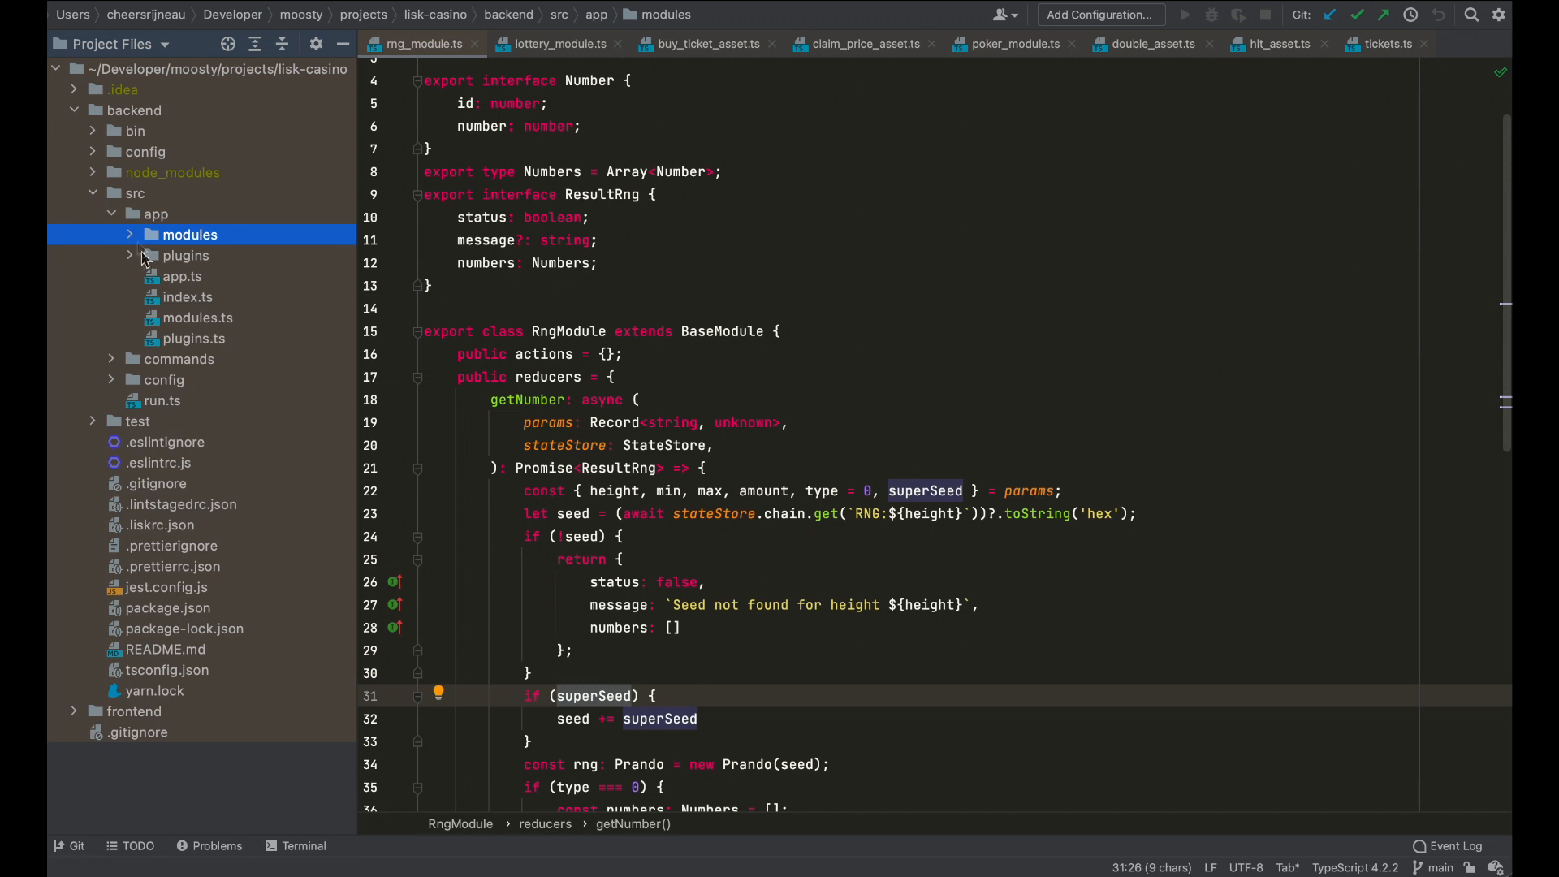
click(185, 256)
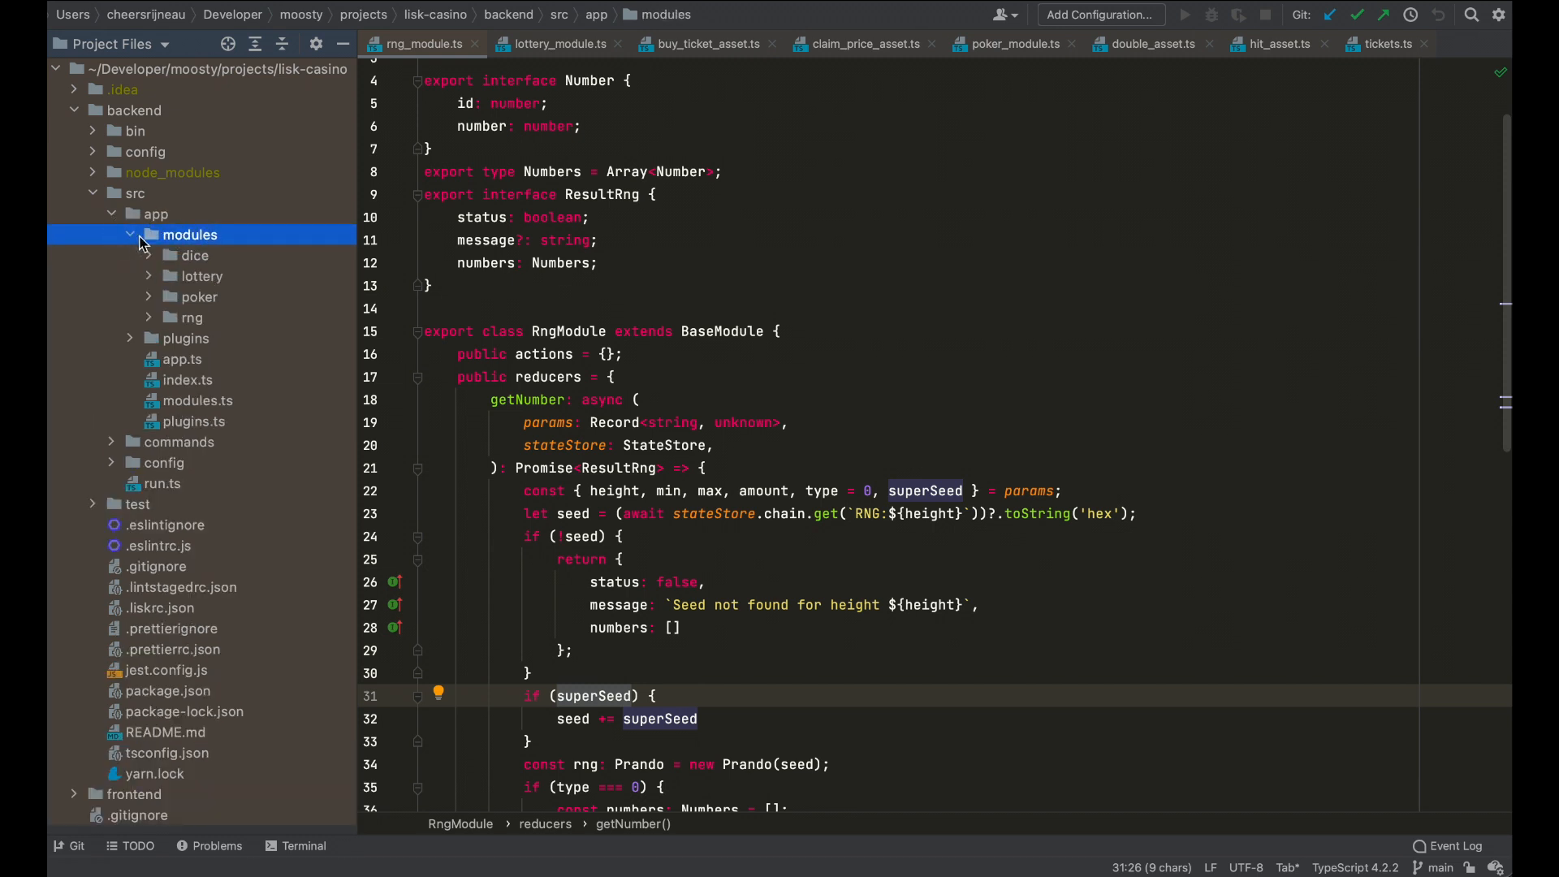
mouse_move(161, 300)
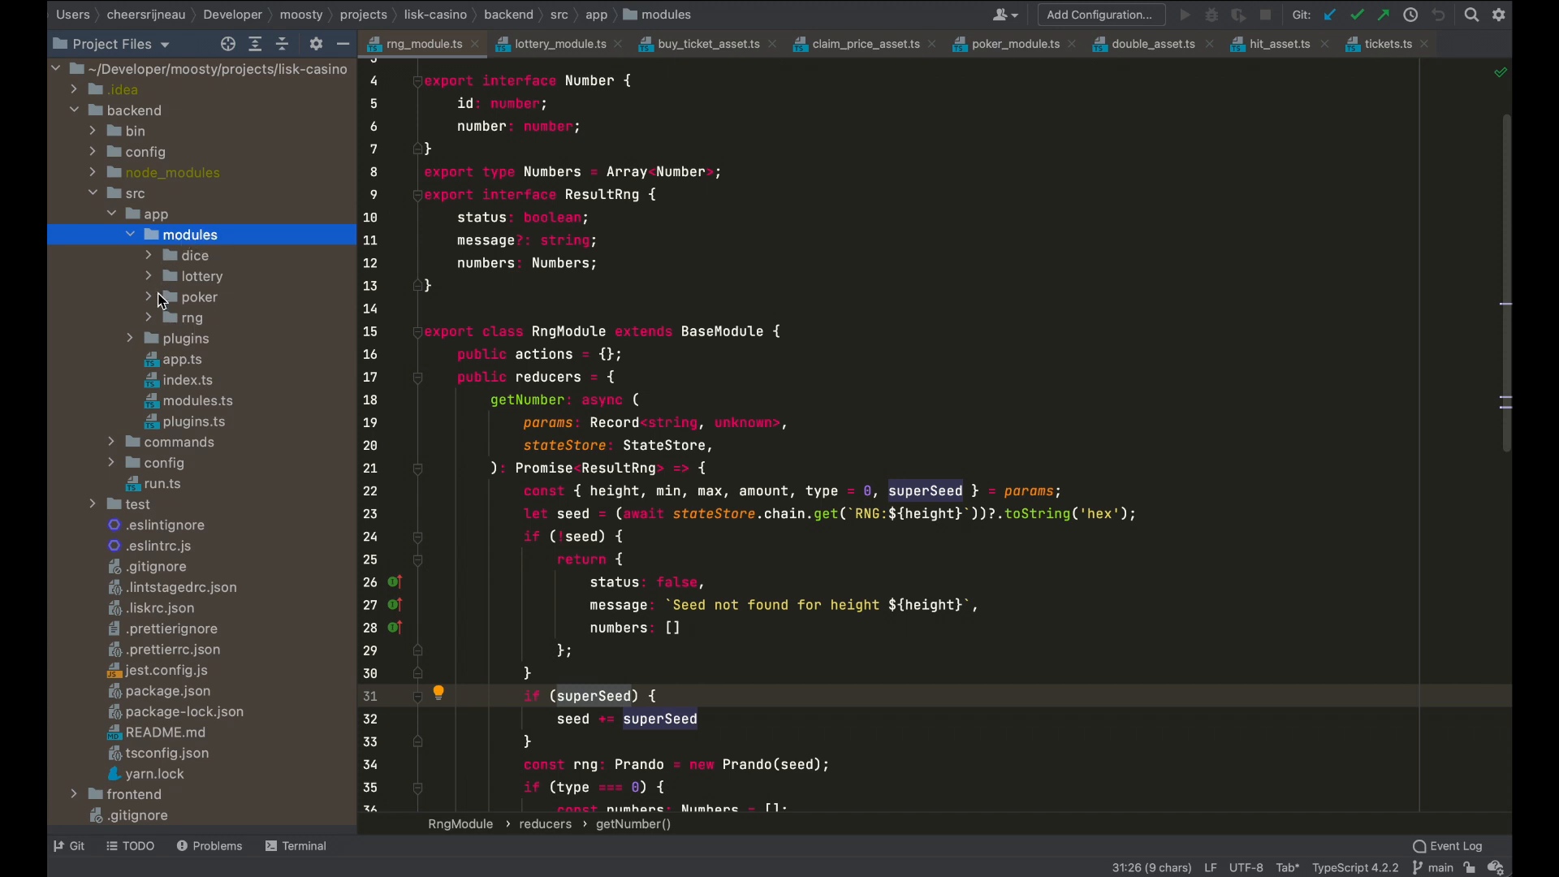
mouse_move(190, 343)
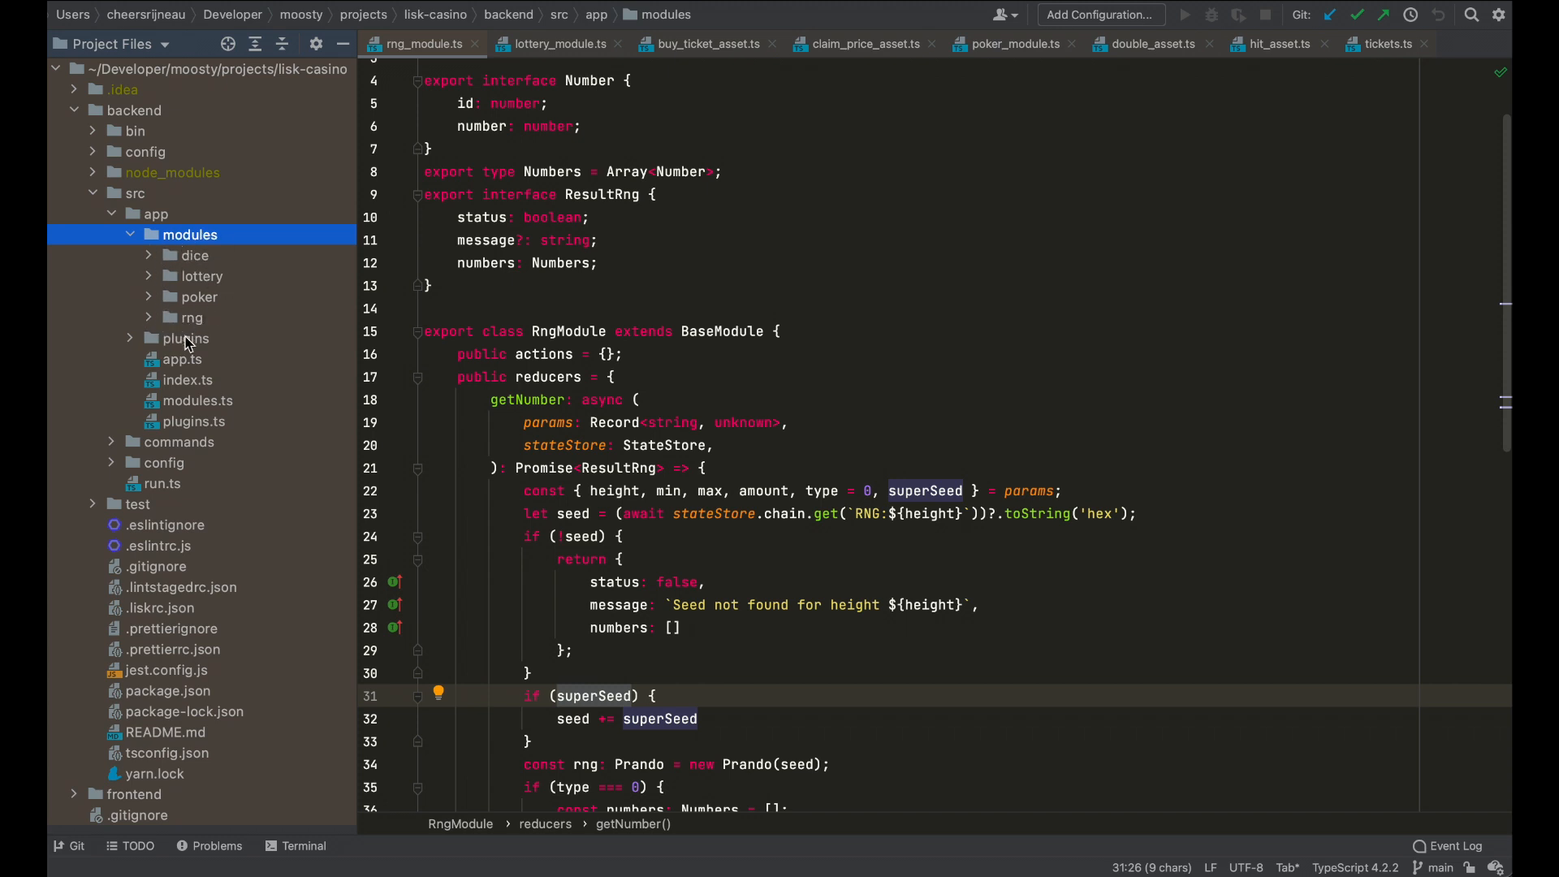
mouse_move(204, 260)
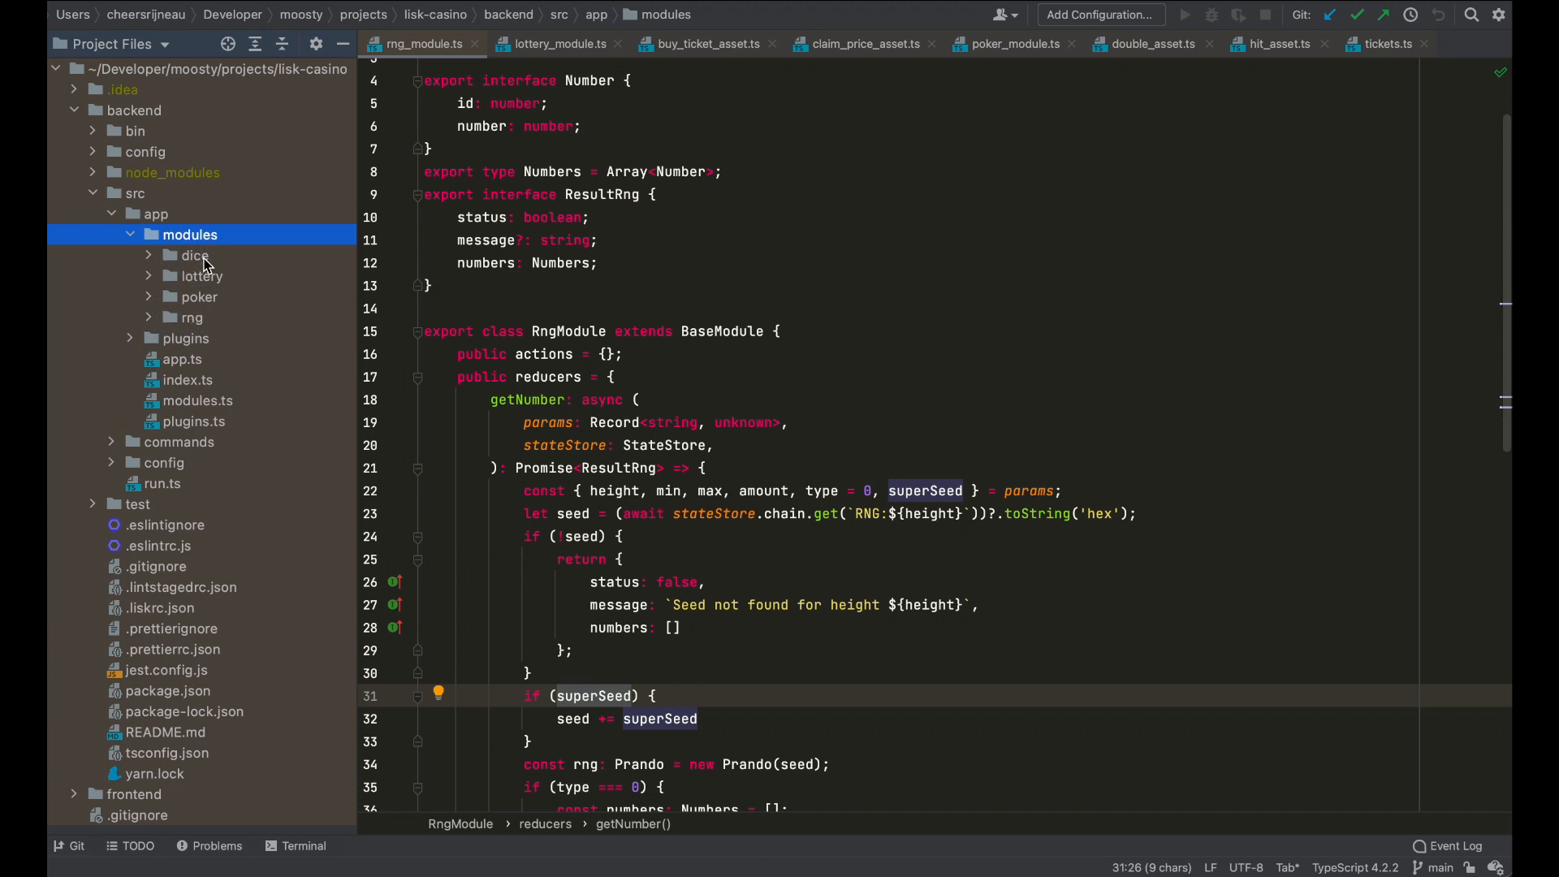
click(202, 298)
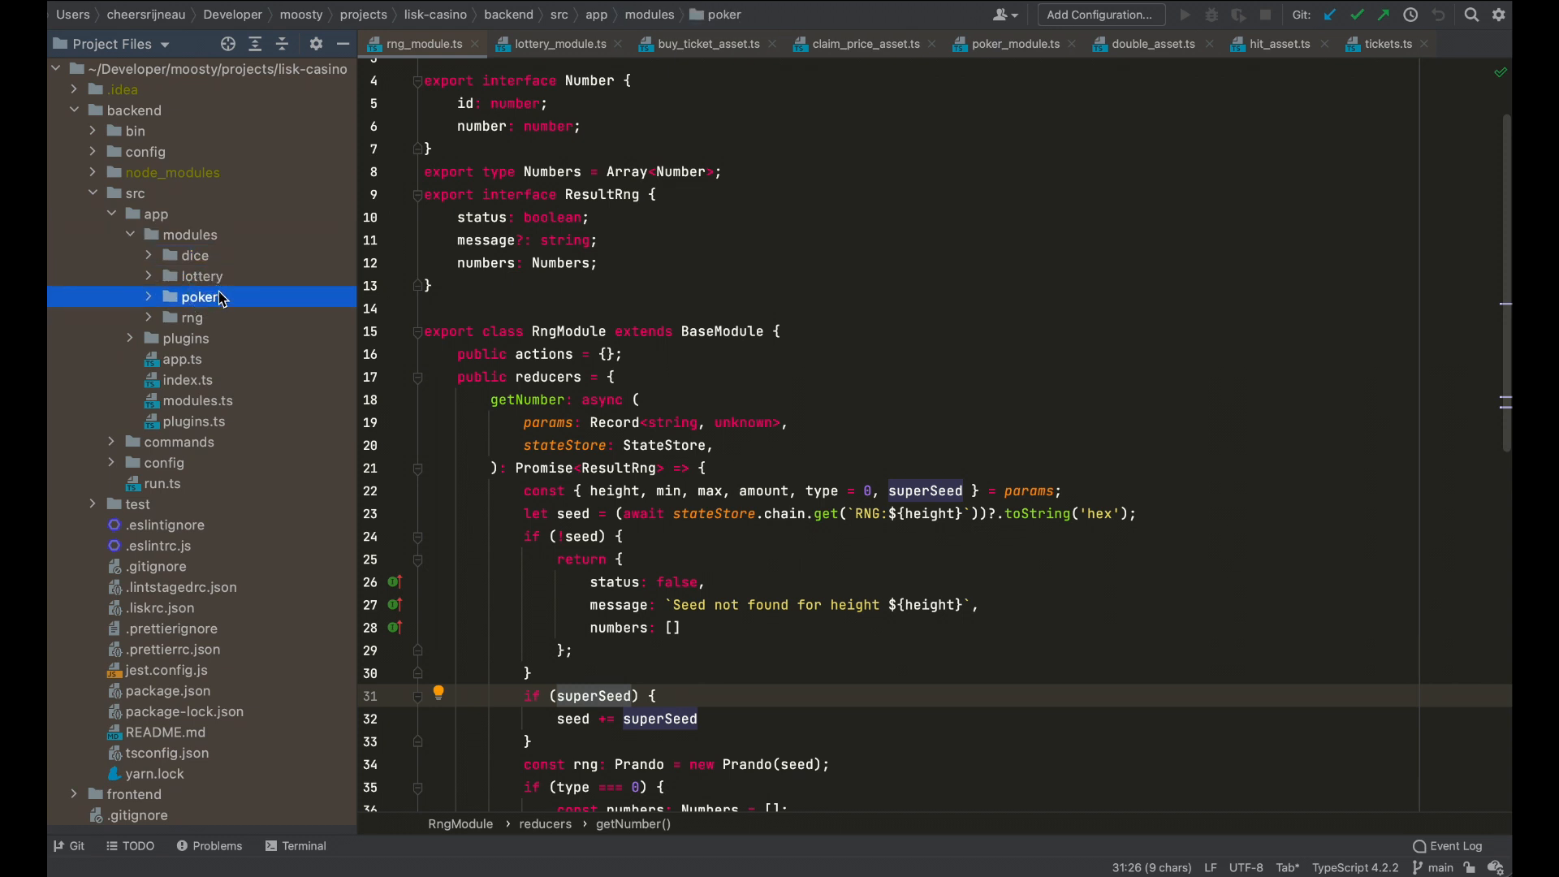
click(191, 318)
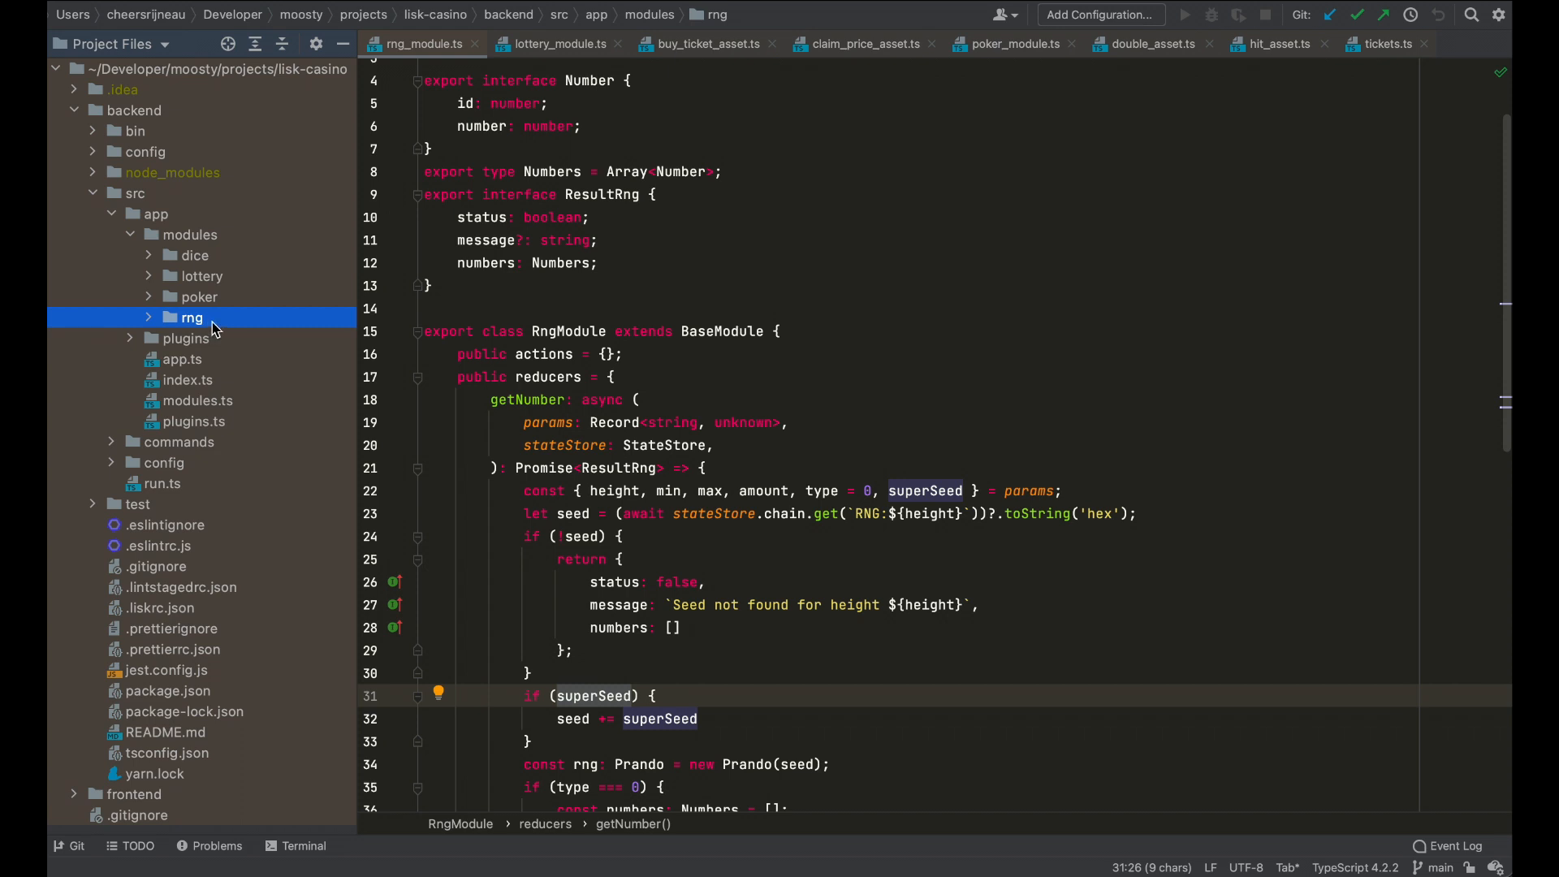
mouse_move(177, 331)
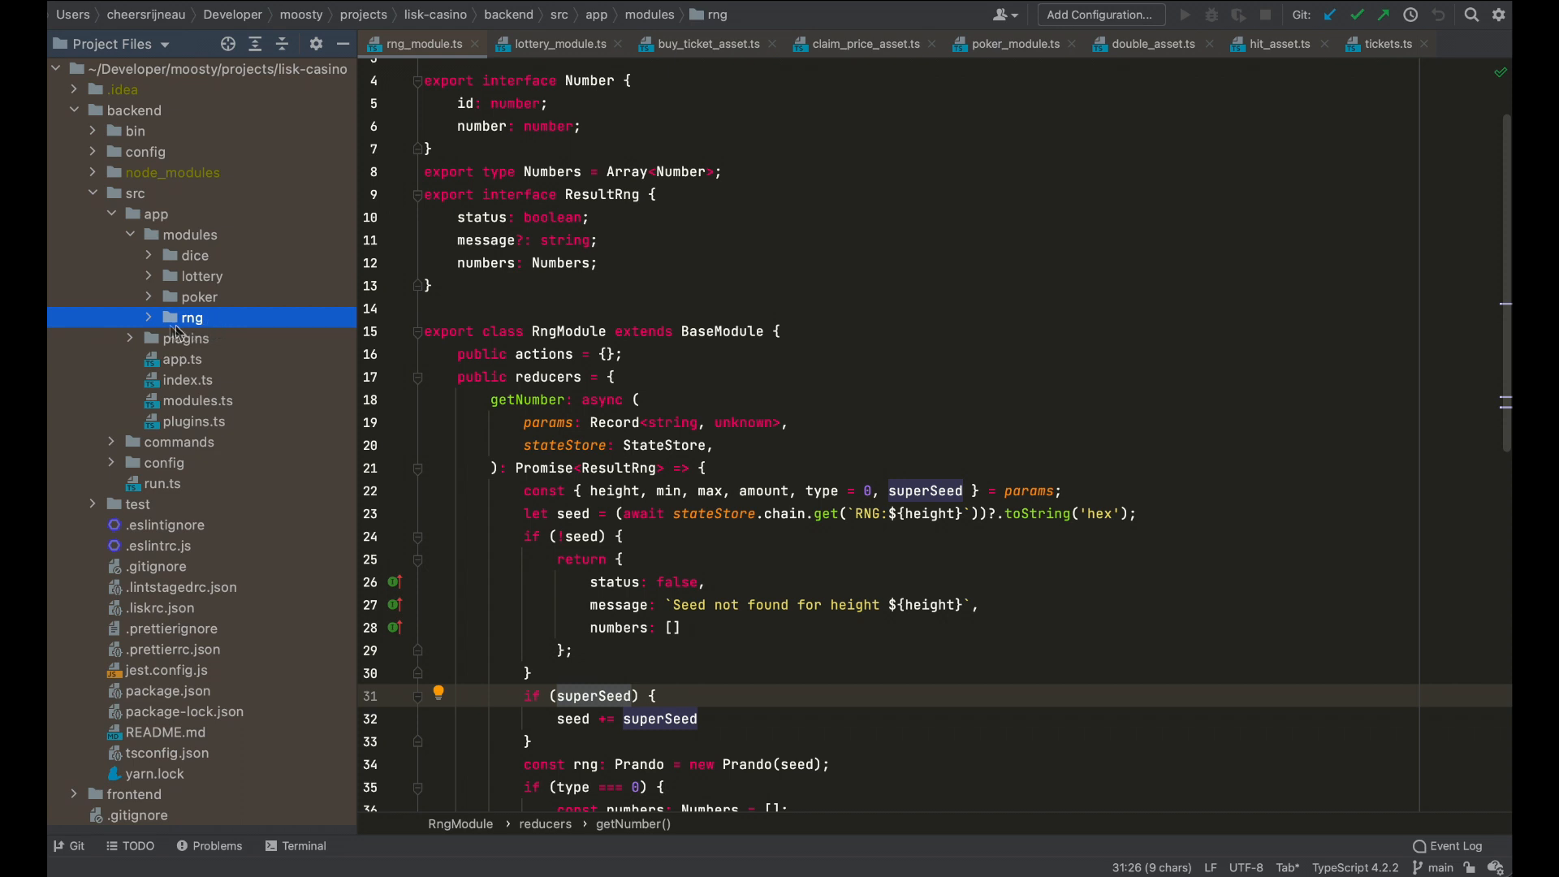
click(191, 317)
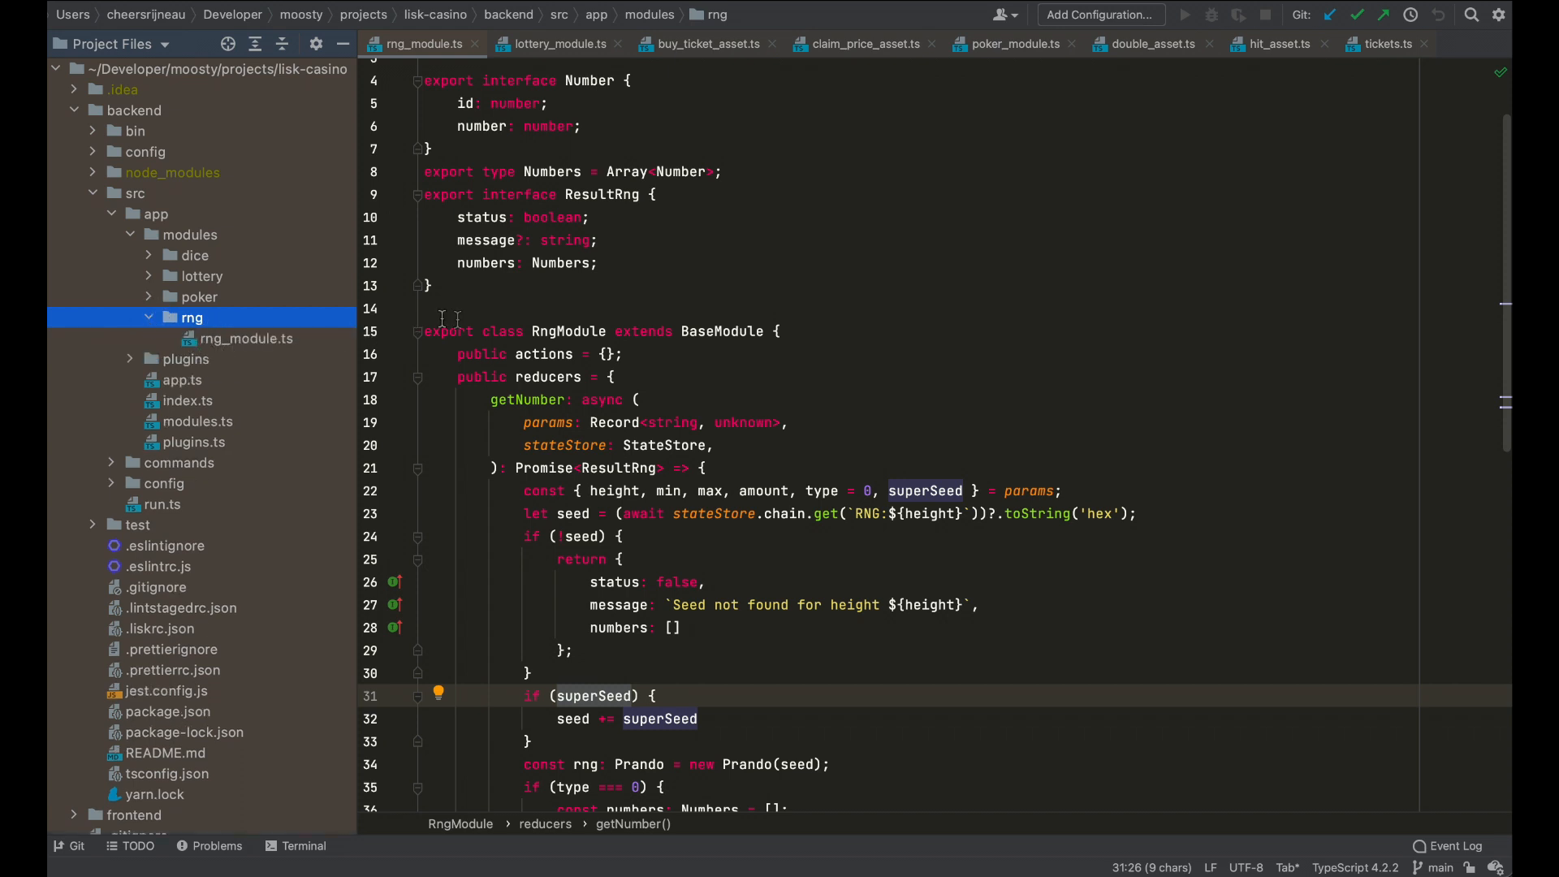
Inspect rng_module.ts: the RngModule class, Prando import and getNumber reducer
click(568, 331)
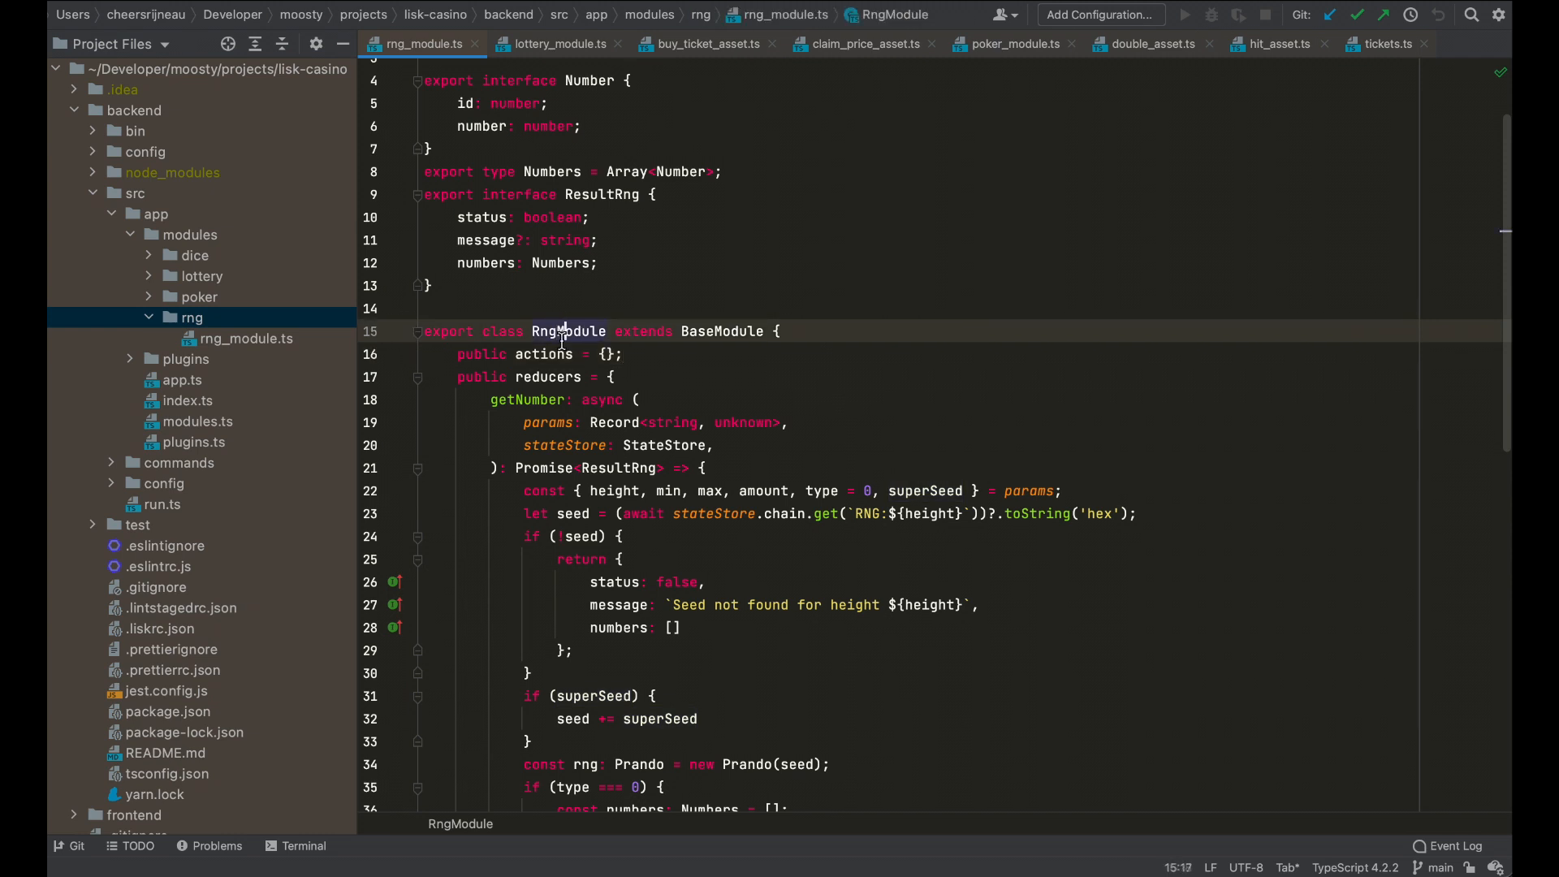
scroll(up, 3)
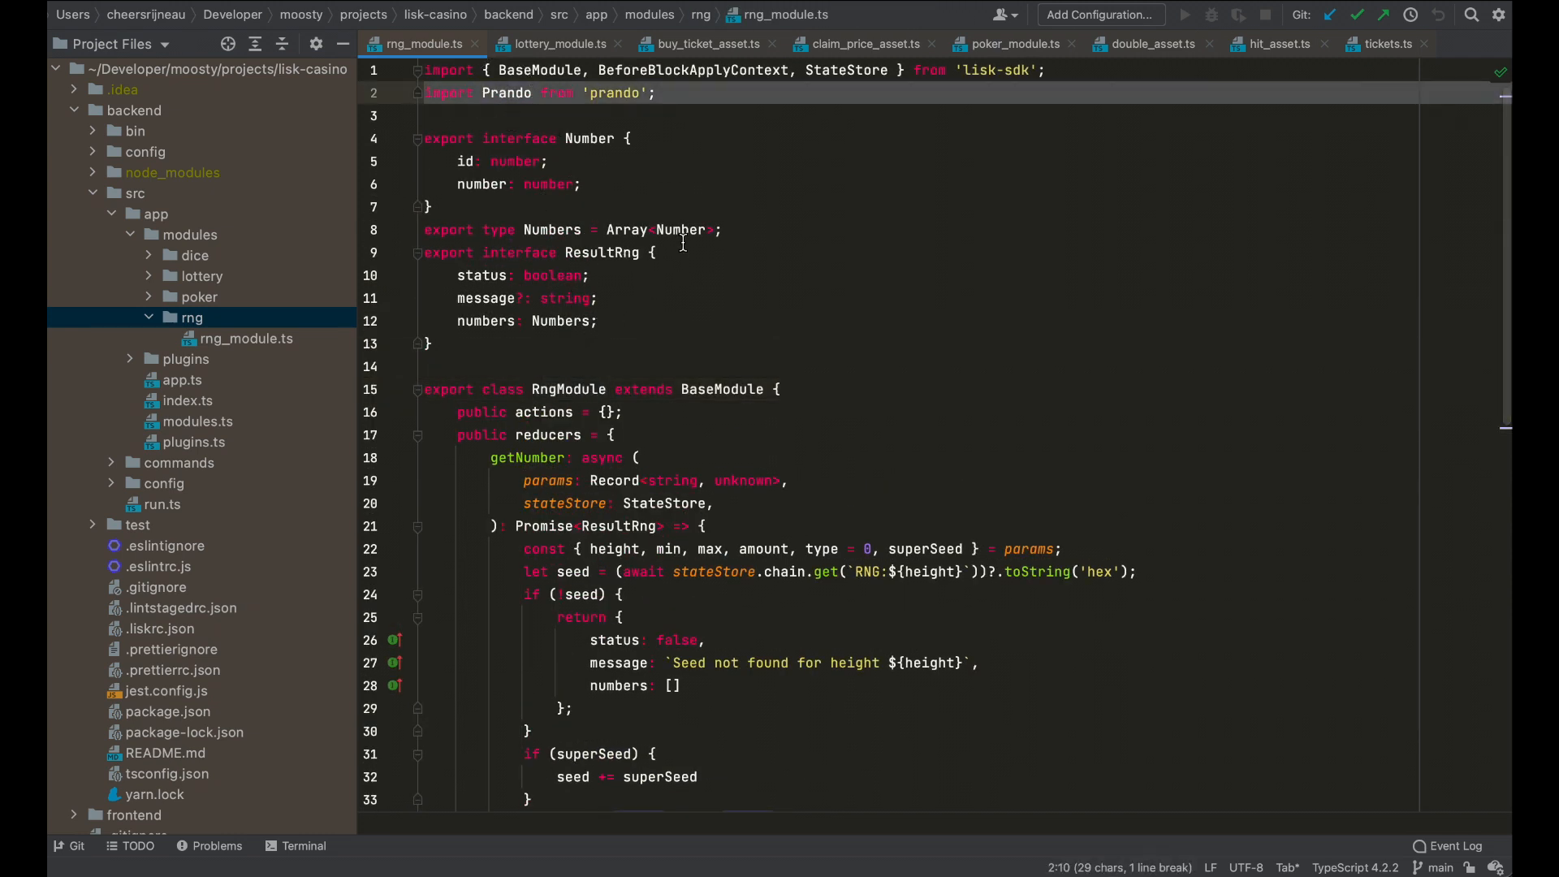
click(721, 366)
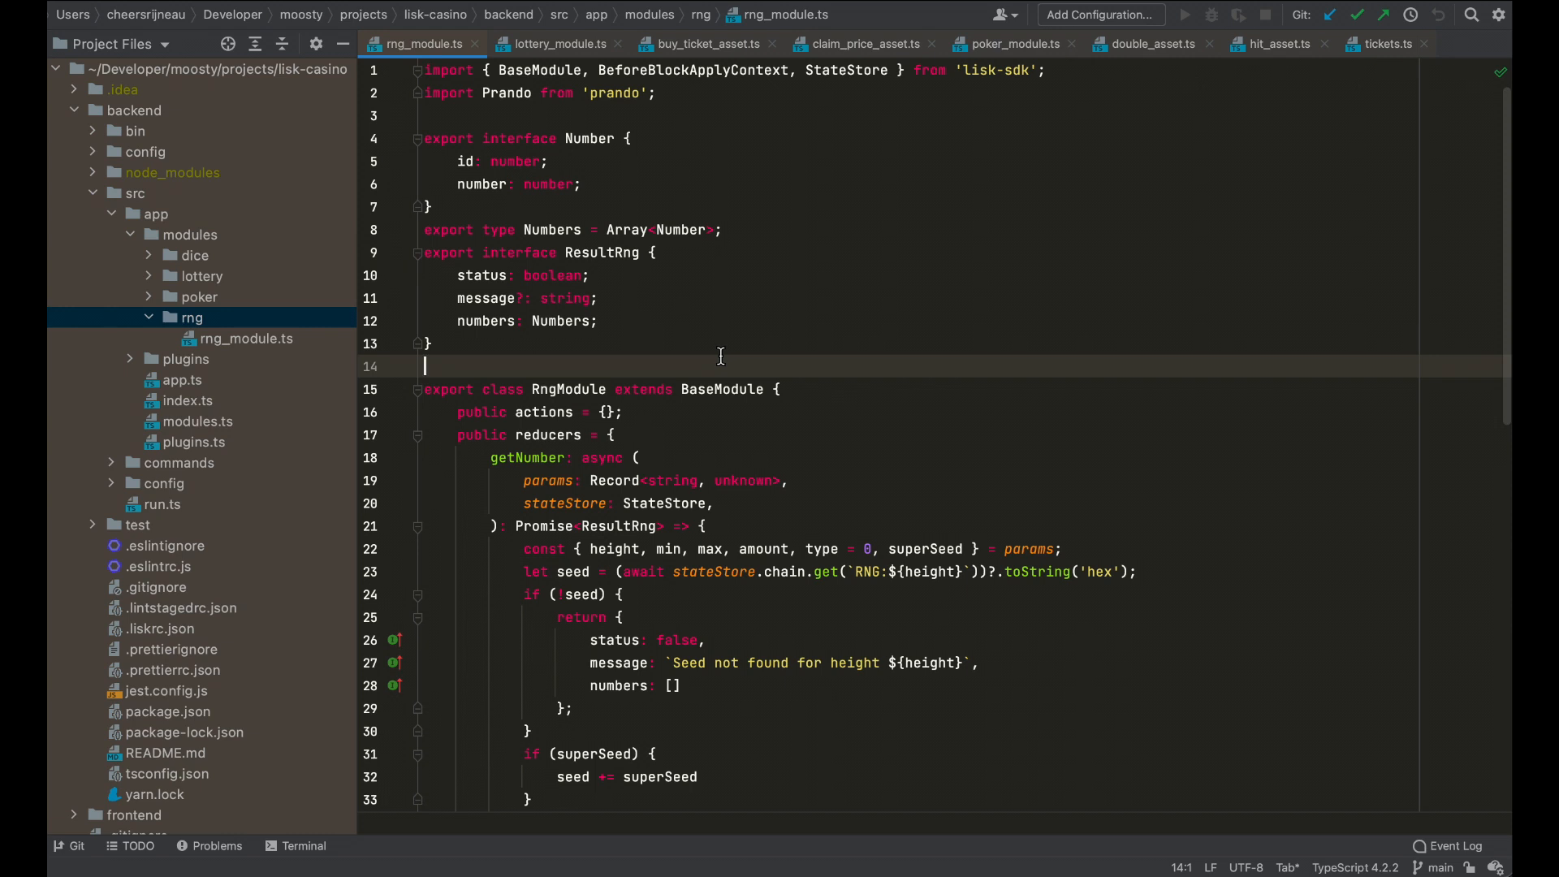
mouse_move(732, 365)
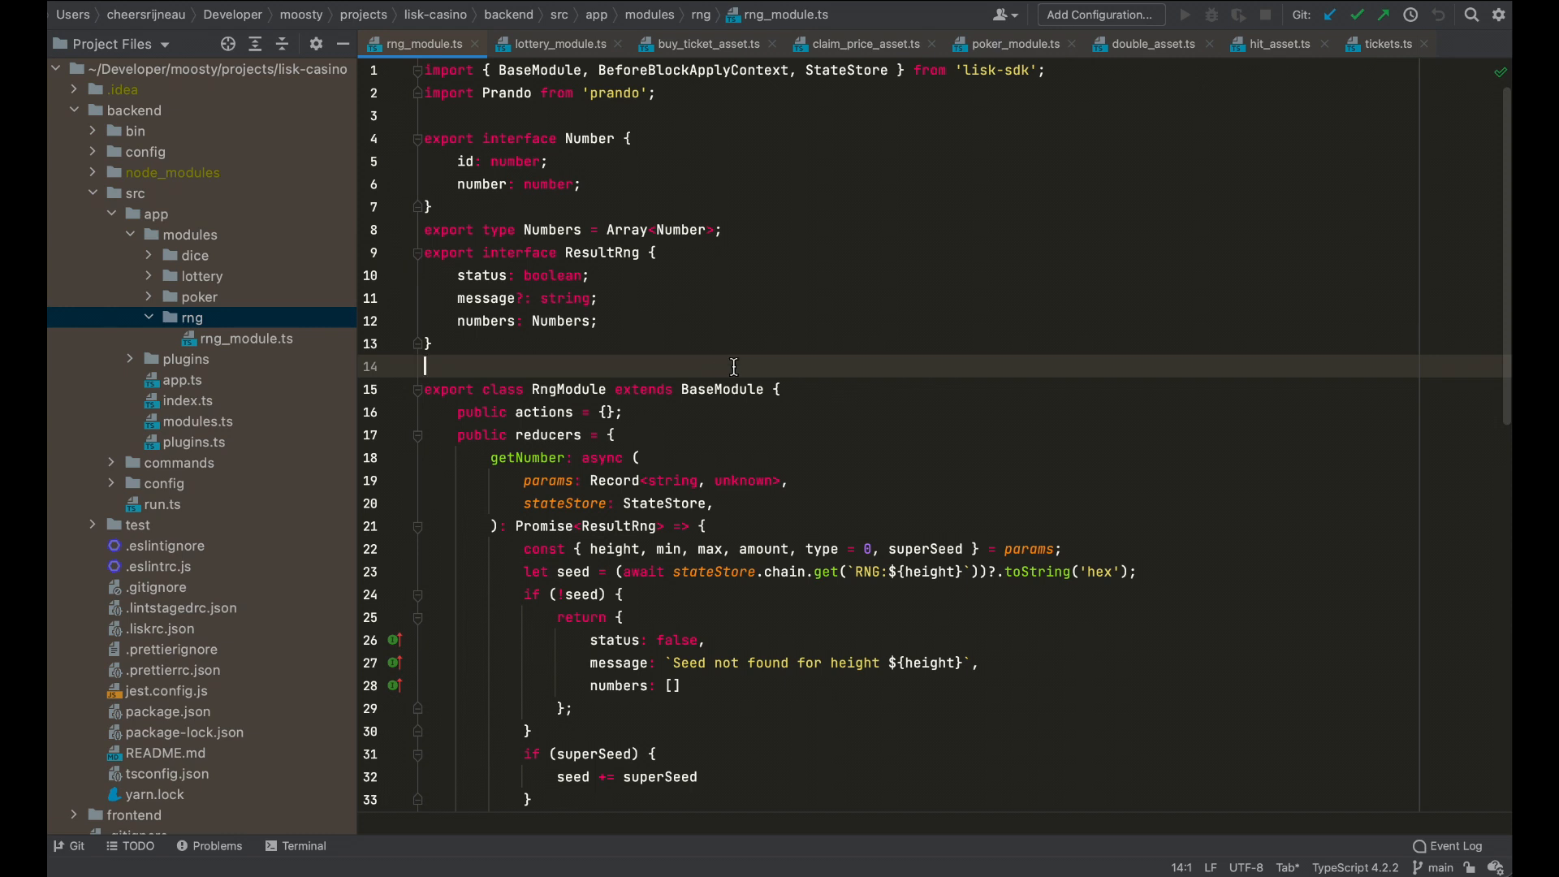
mouse_move(726, 376)
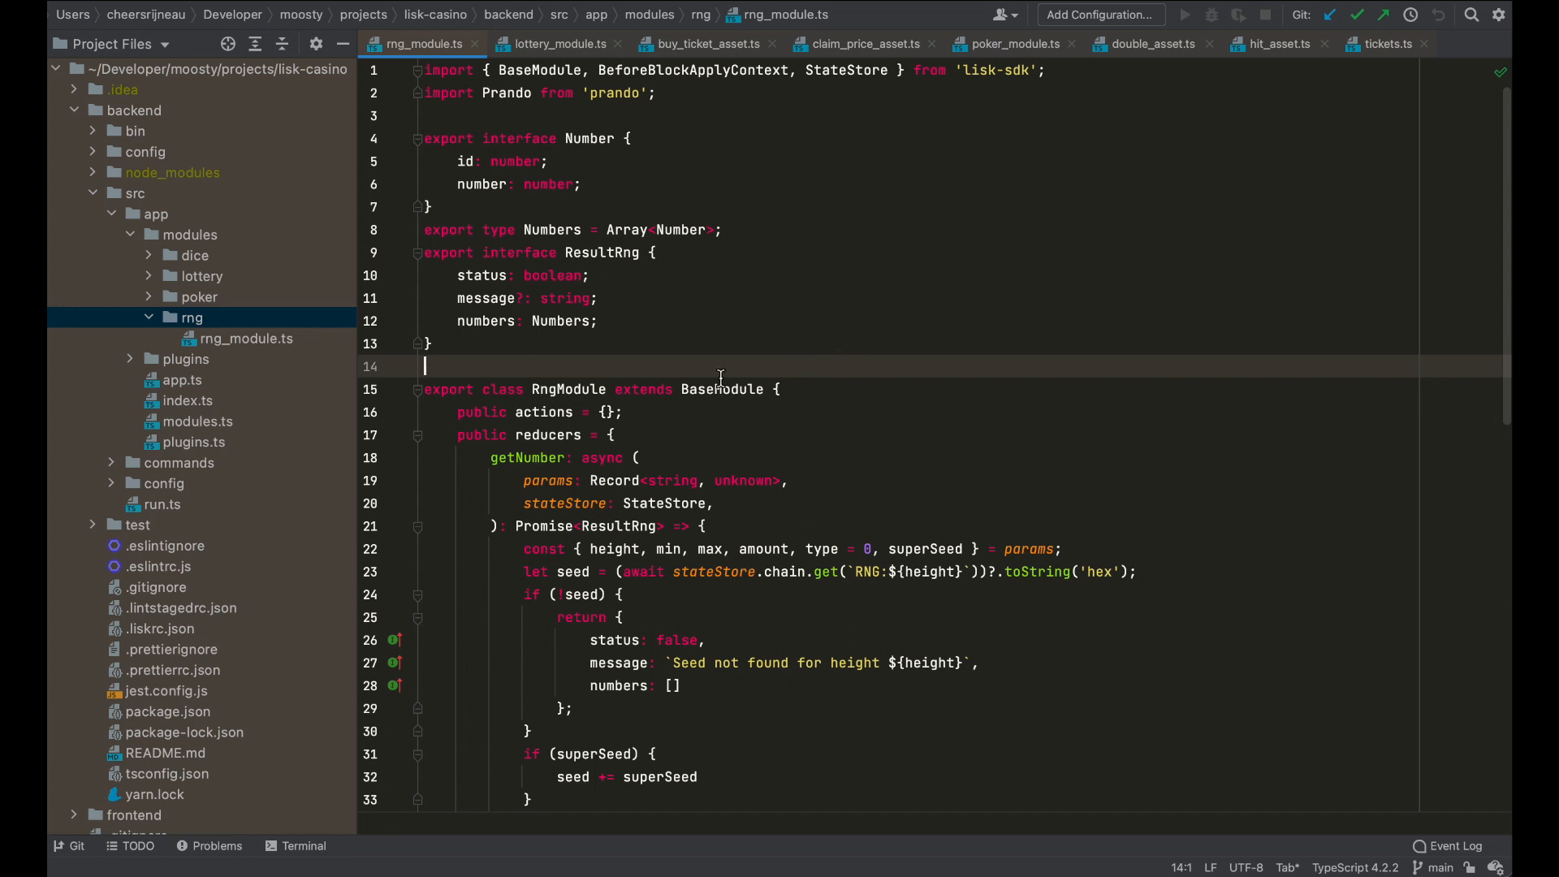
mouse_move(451, 430)
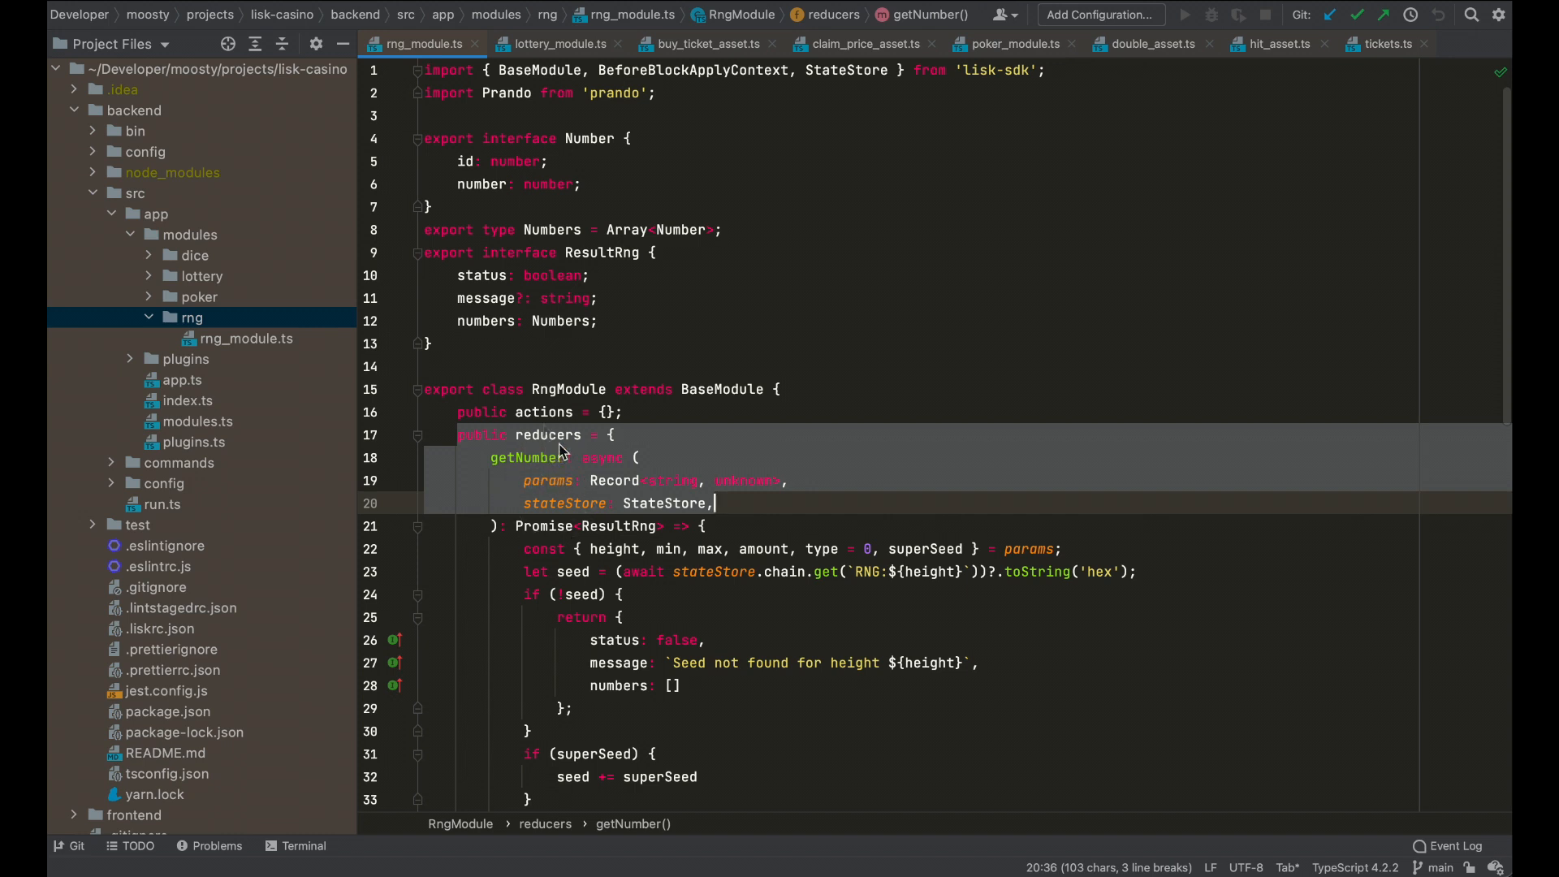
mouse_move(527, 457)
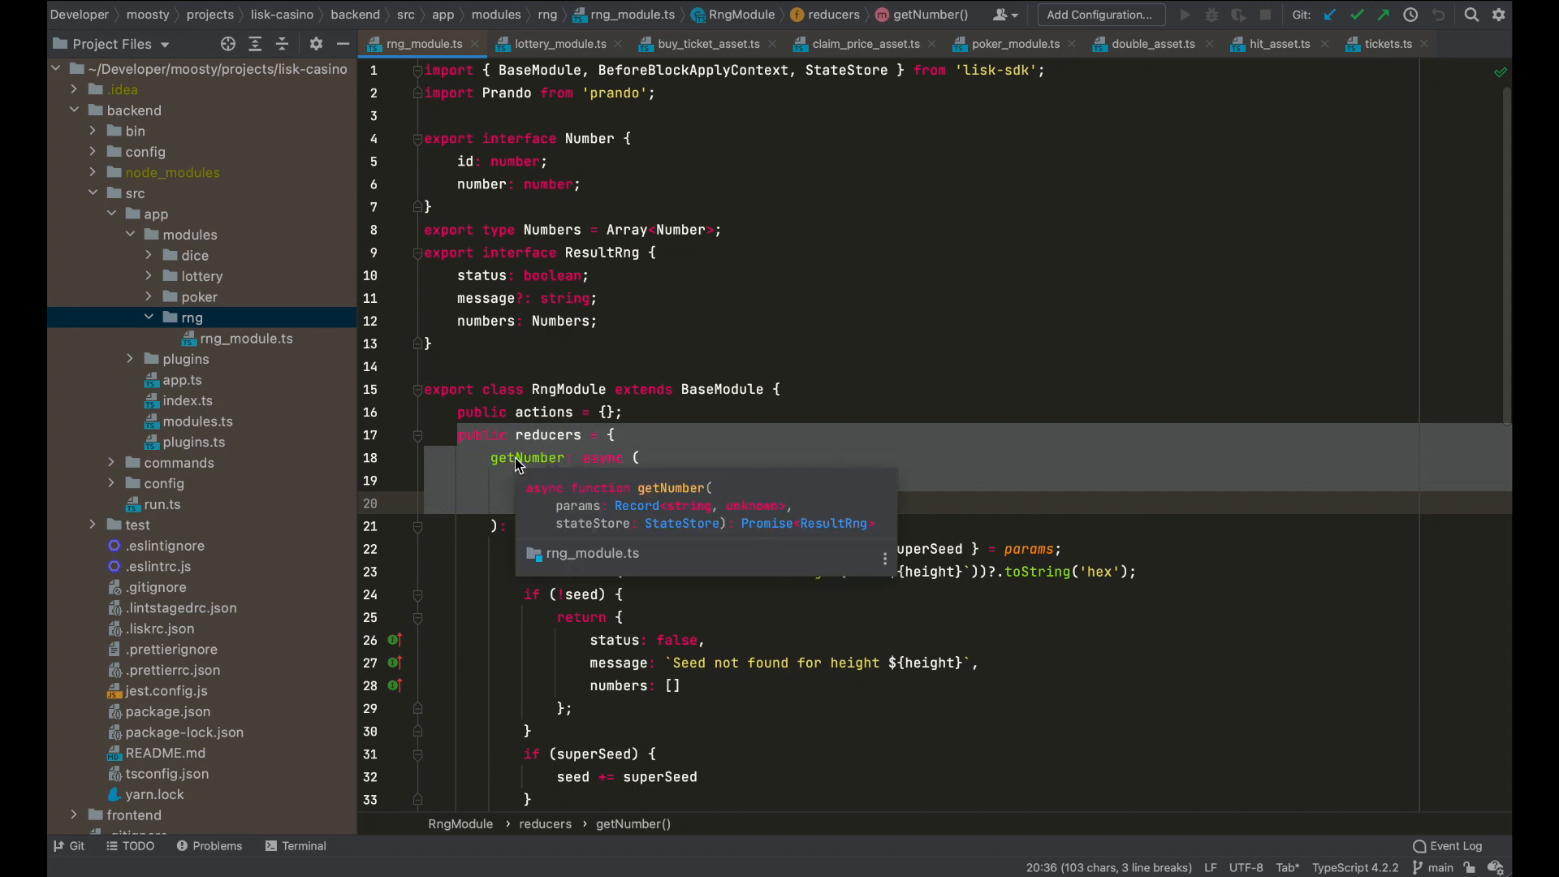
click(611, 434)
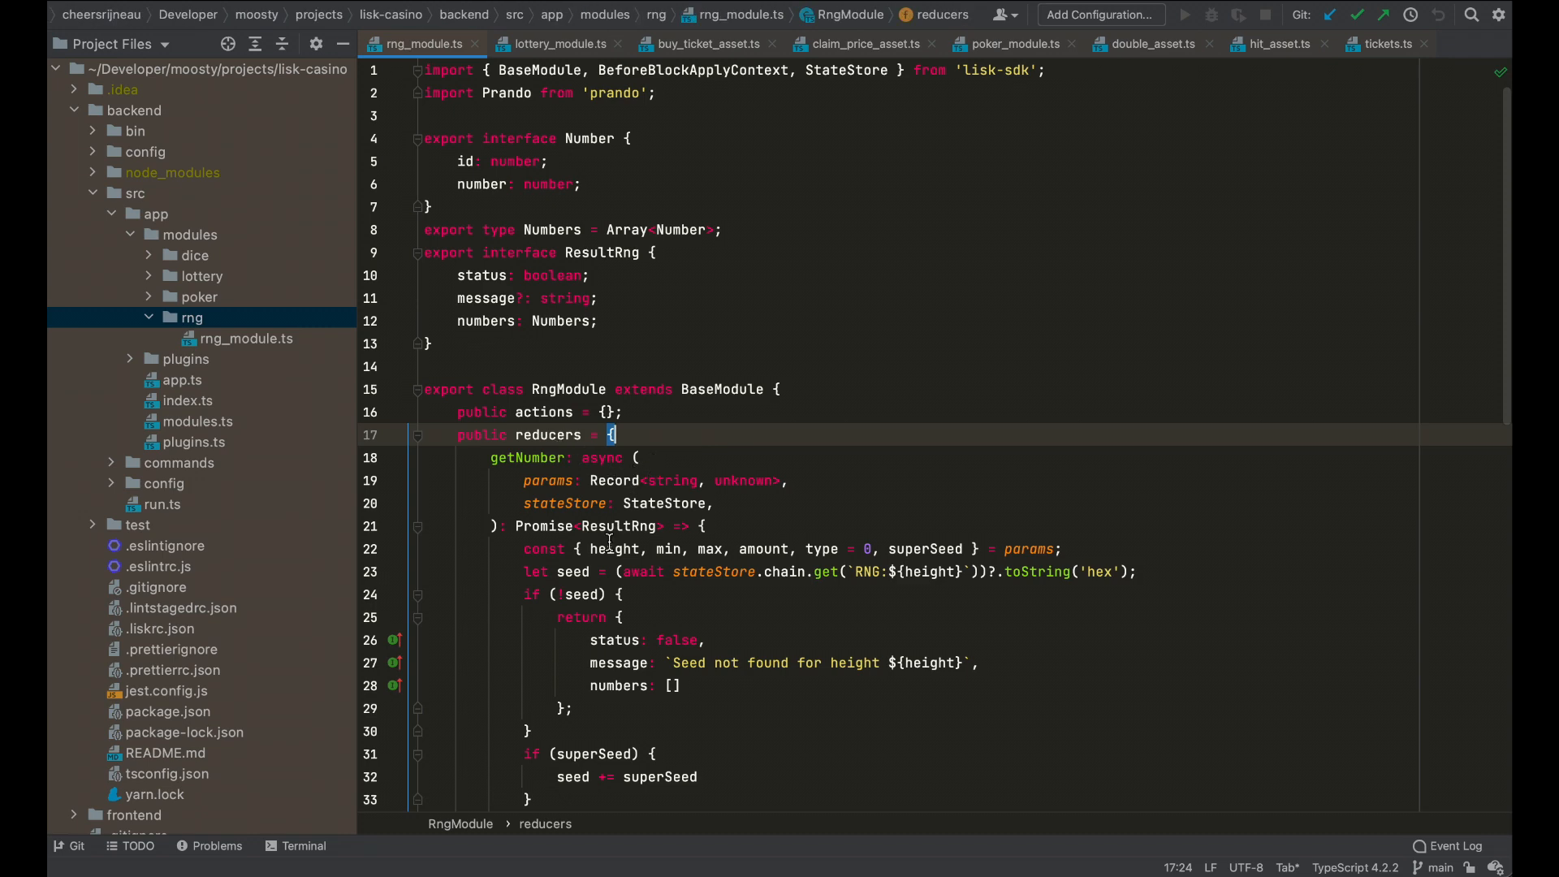
scroll(down, 3)
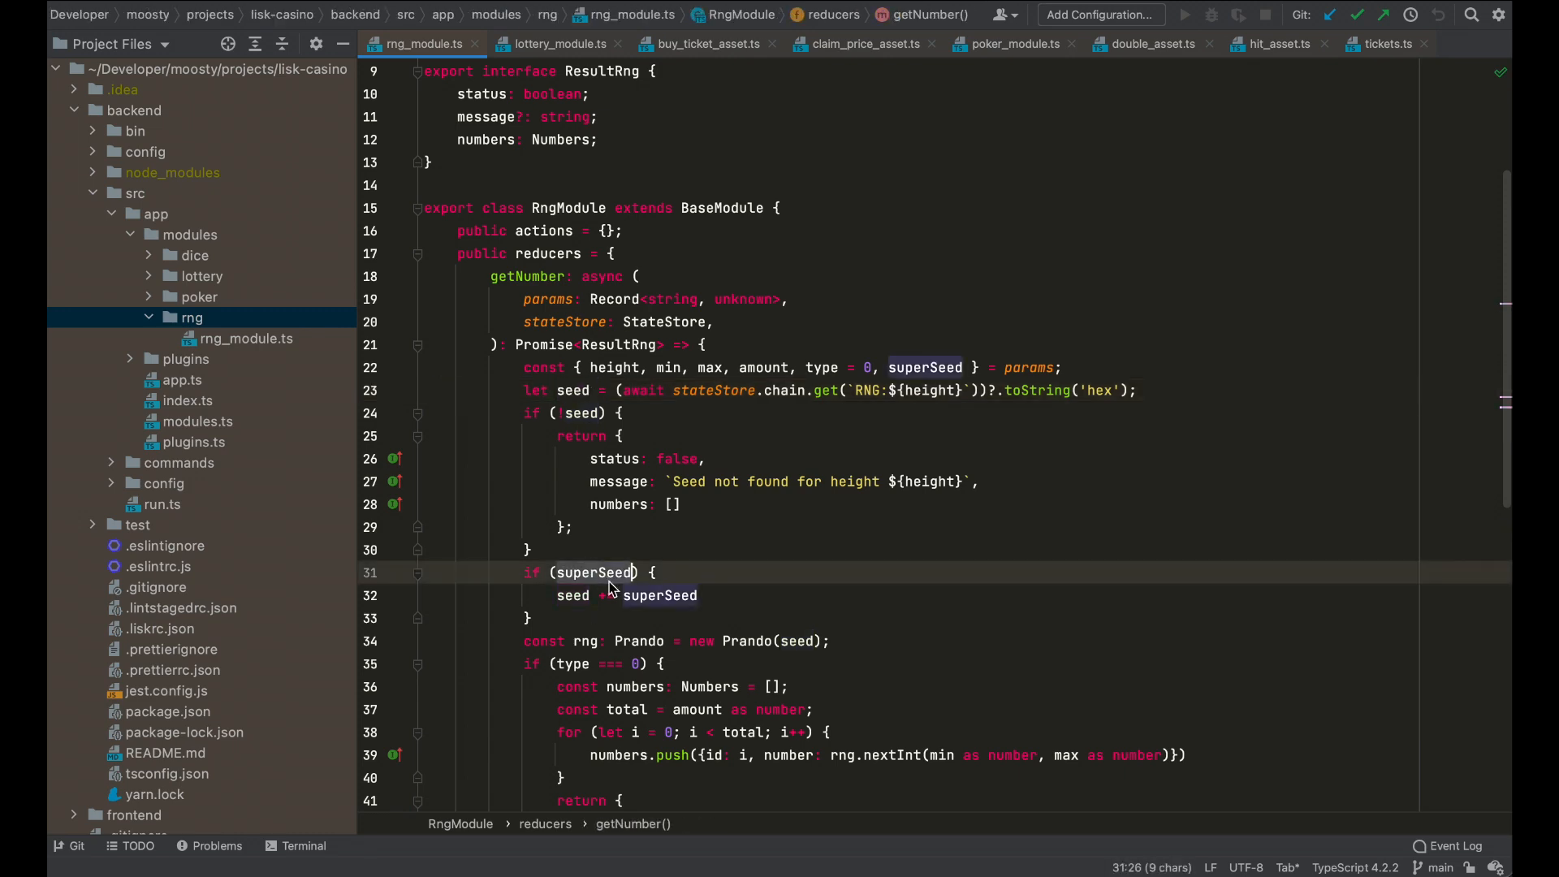
scroll(up, 3)
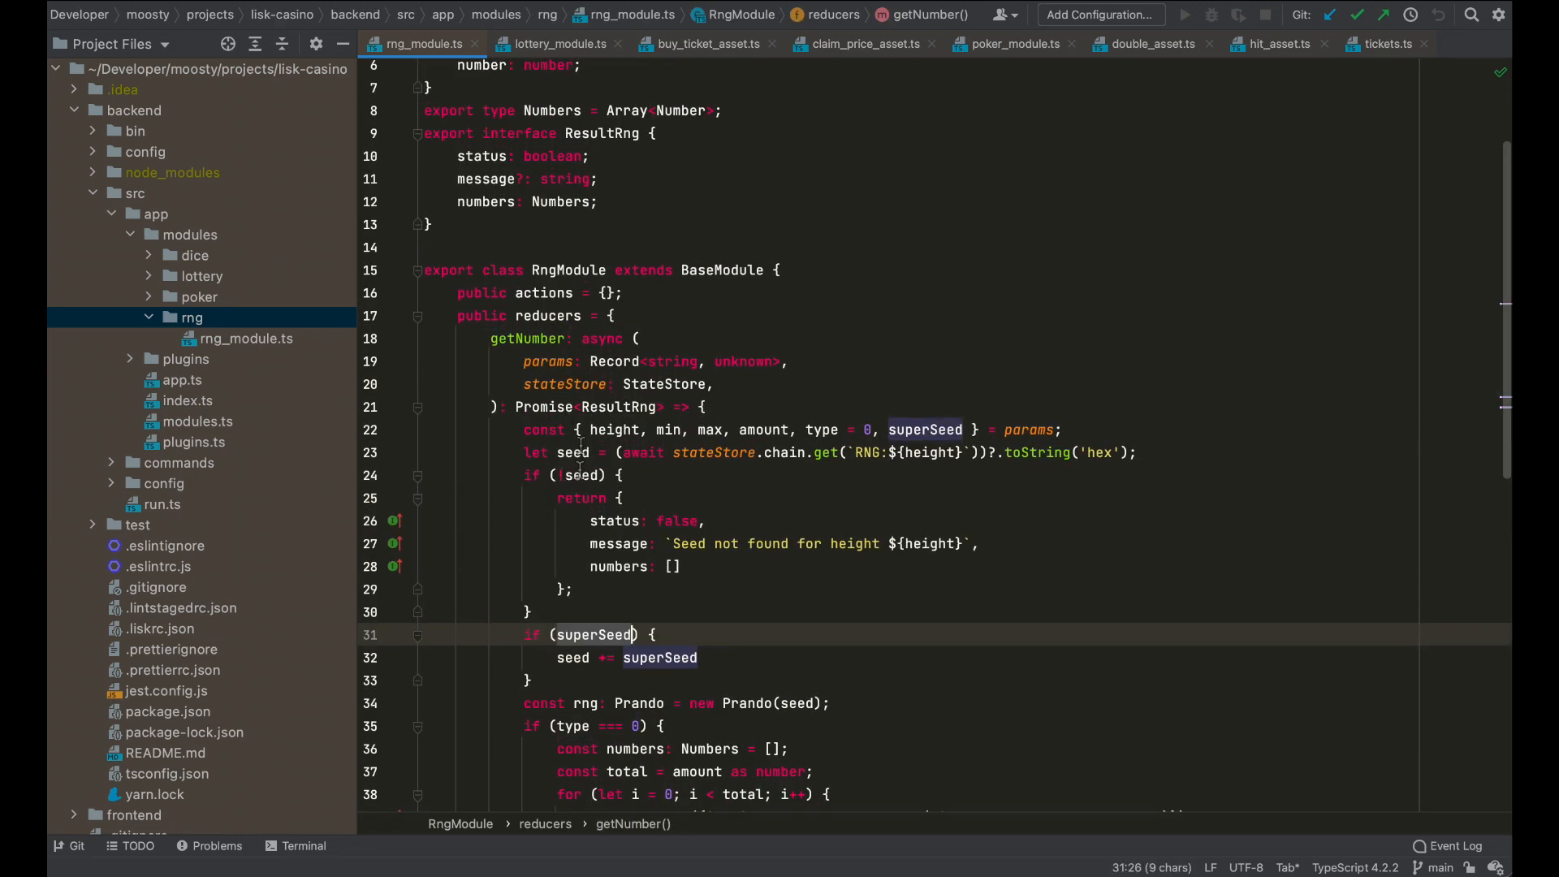
scroll(up, 3)
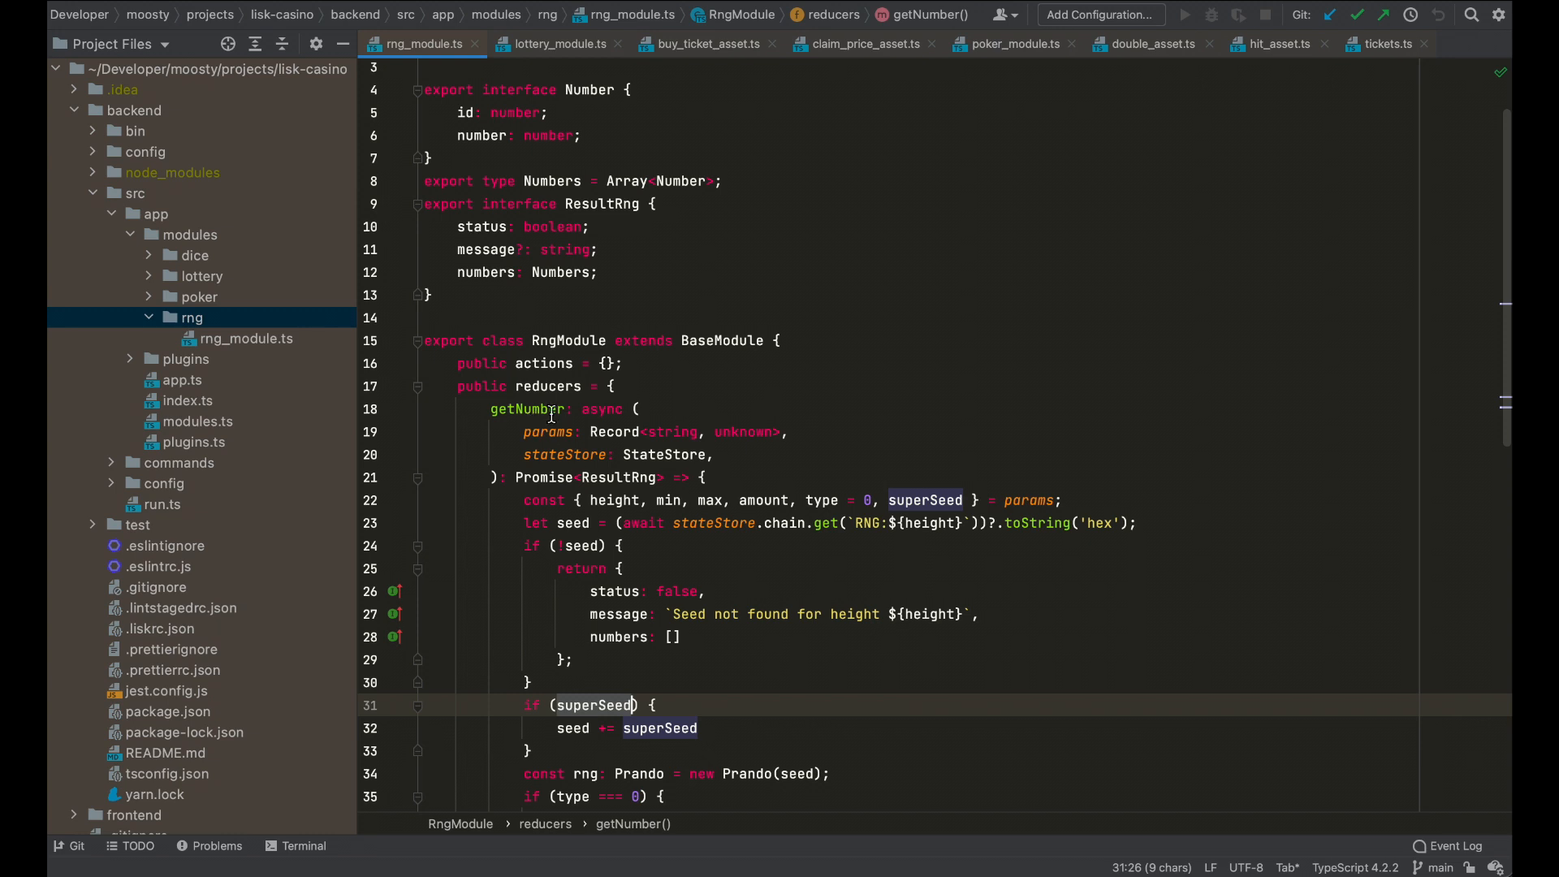
scroll(up, 3)
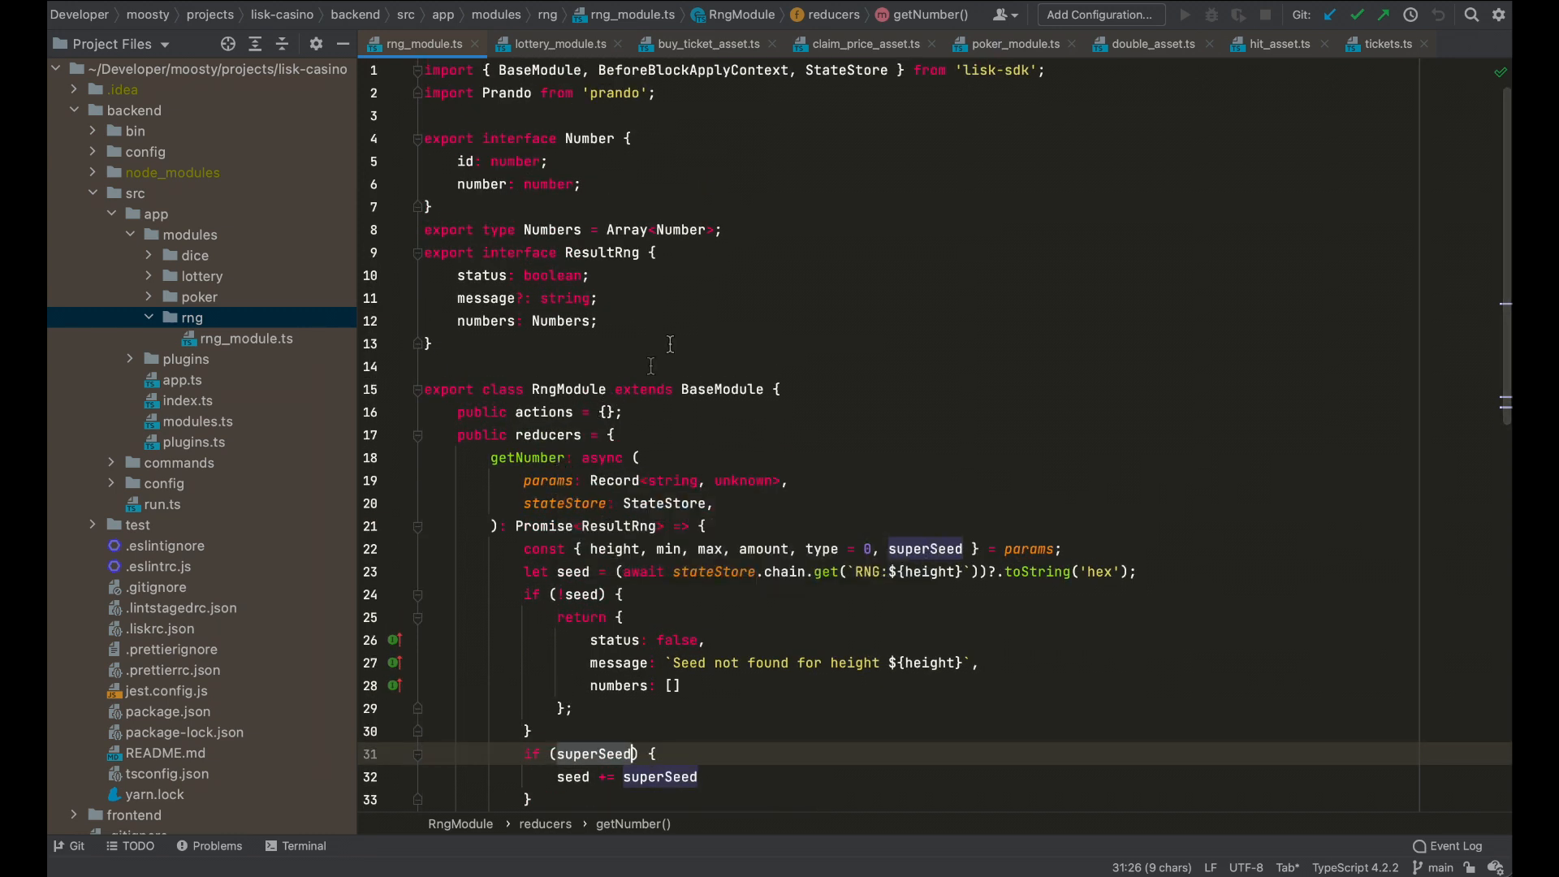
mouse_move(753, 354)
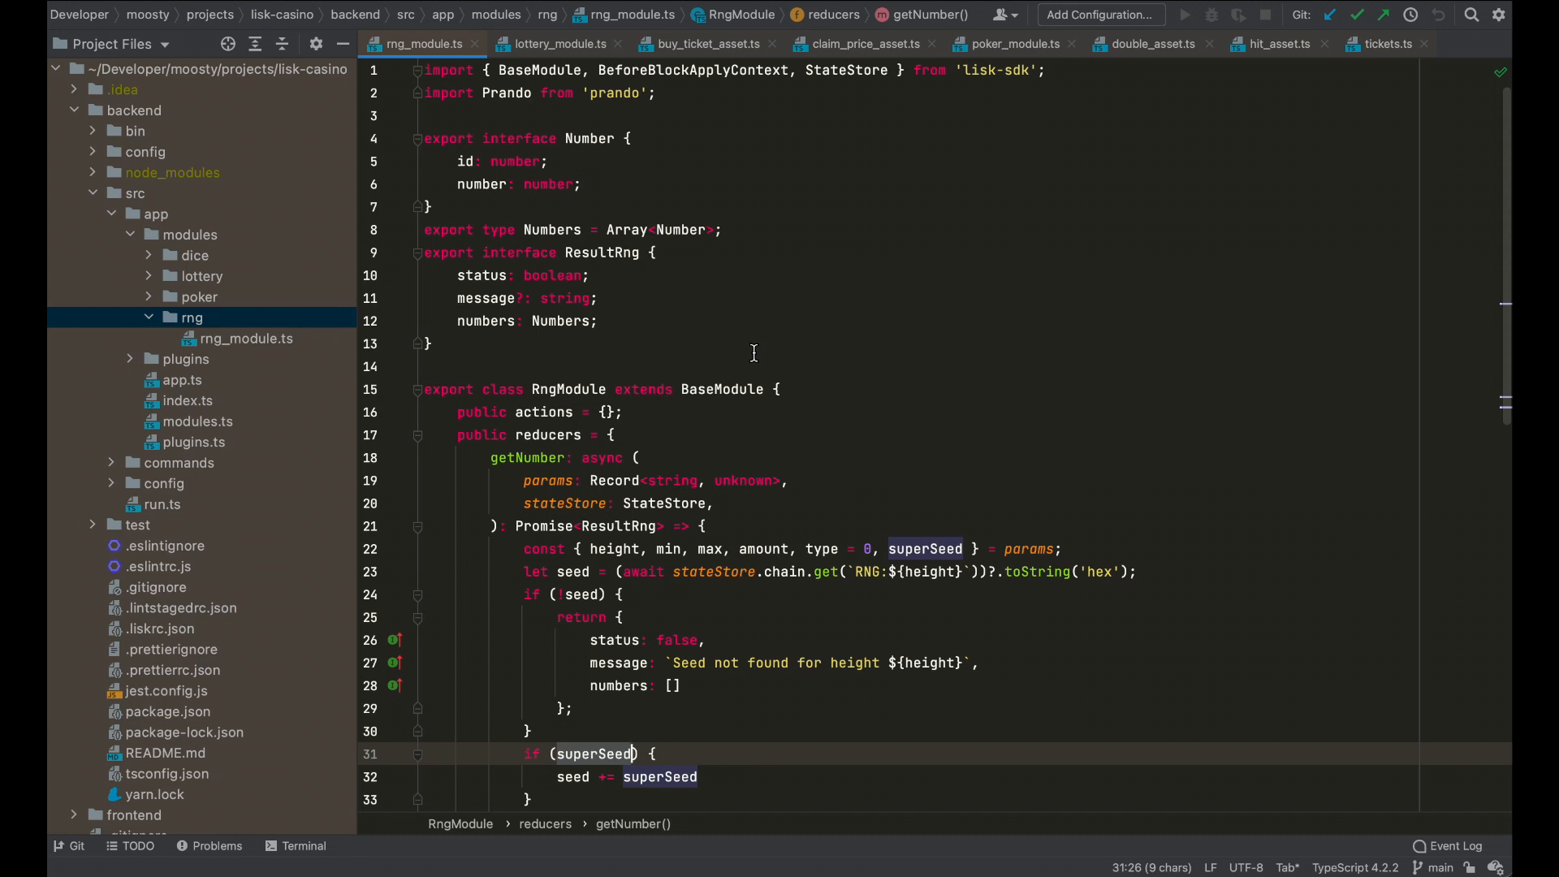
mouse_move(588, 678)
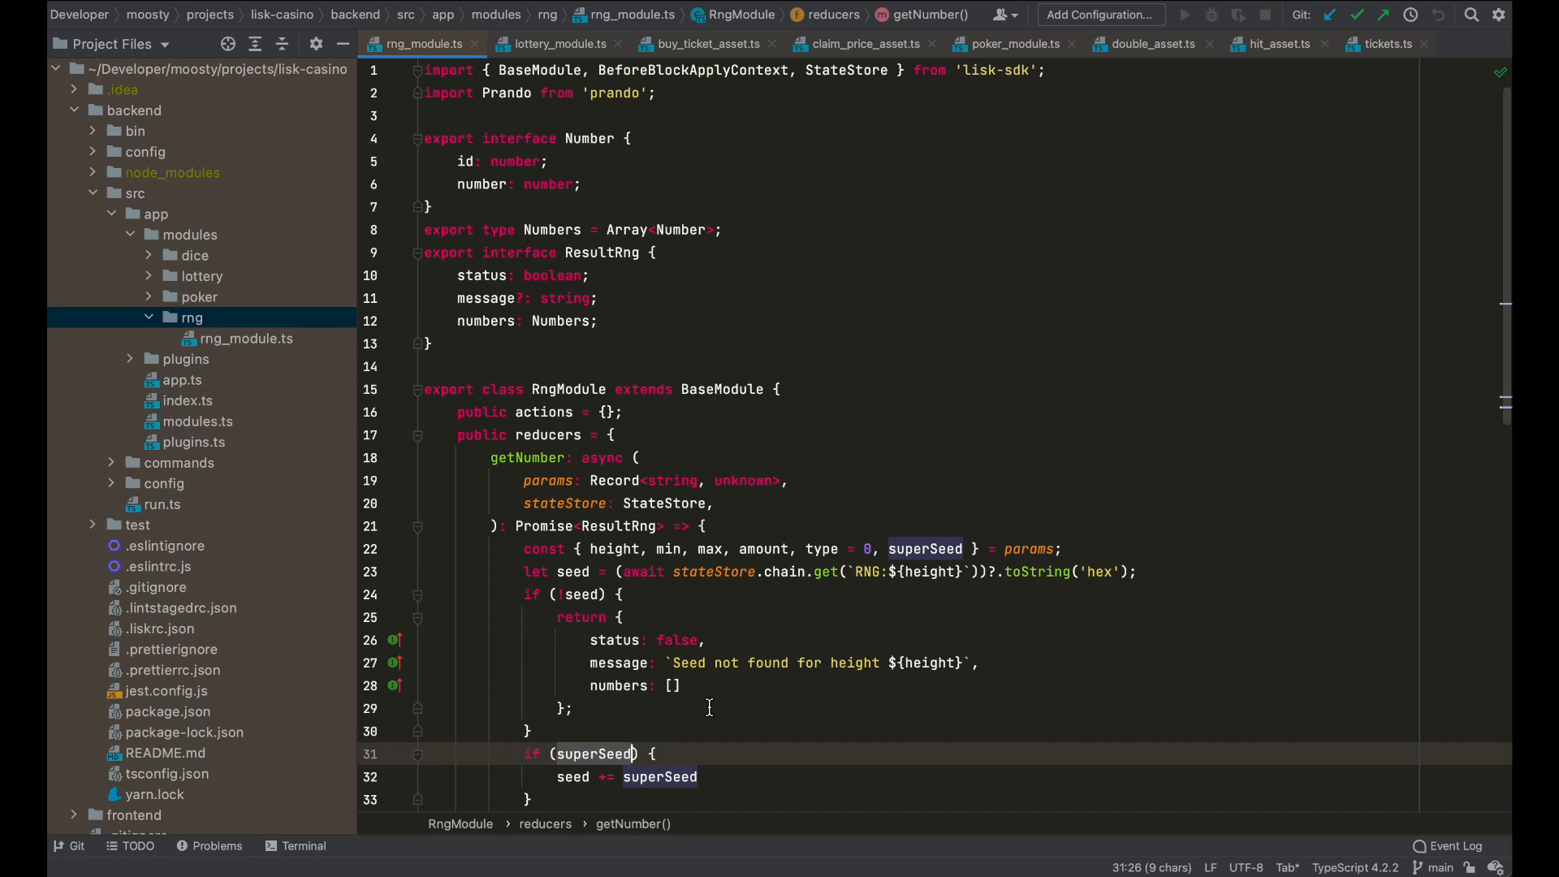
click(192, 318)
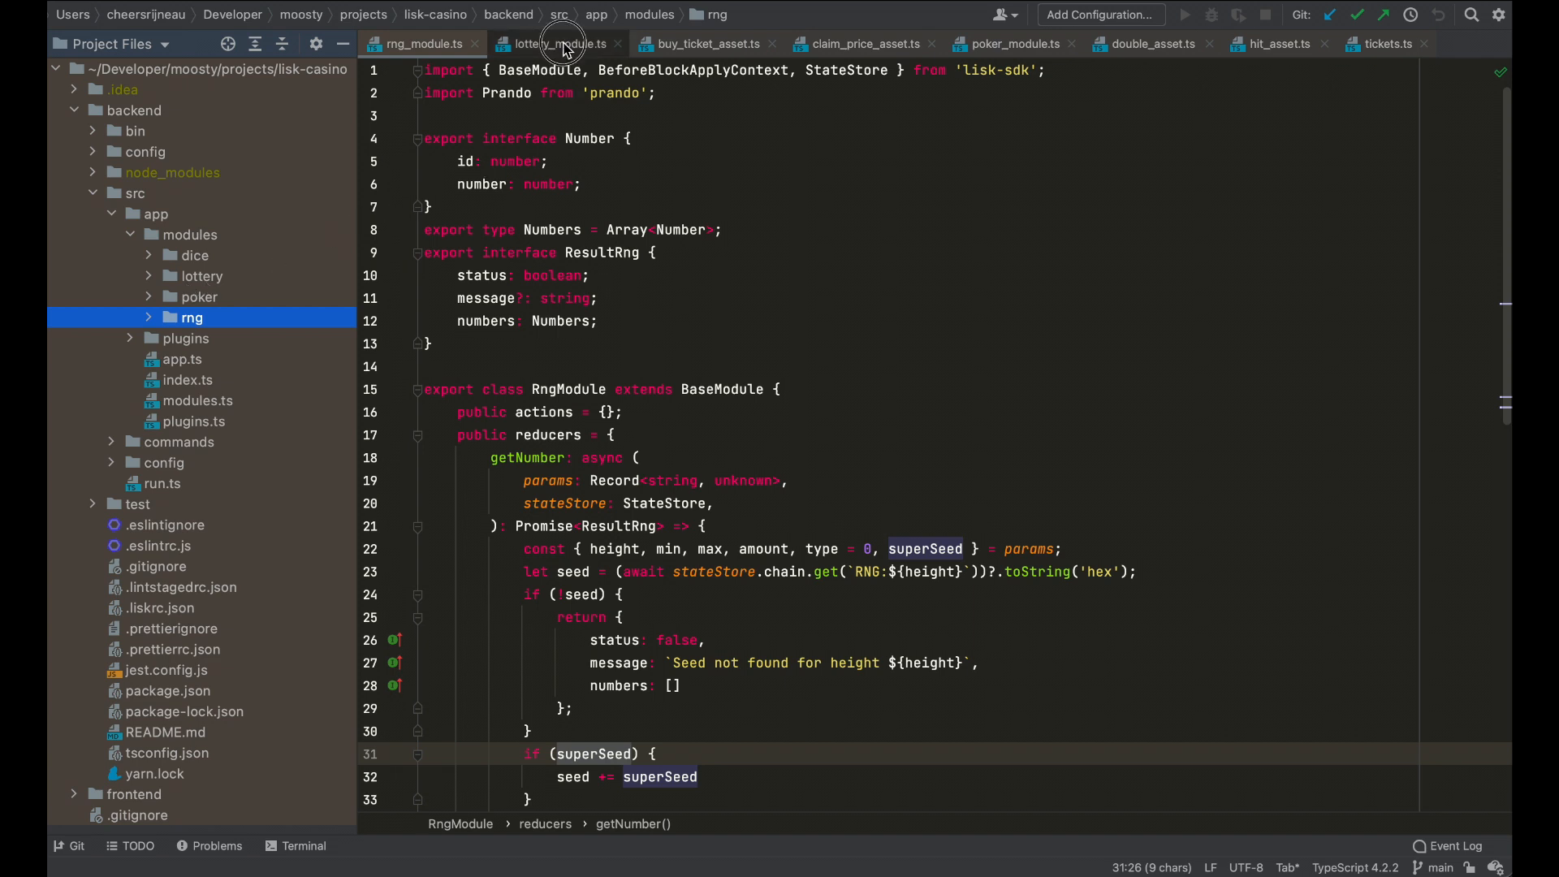
Show lottery_module.ts with its prizes, nonce and tickets account schema
click(557, 44)
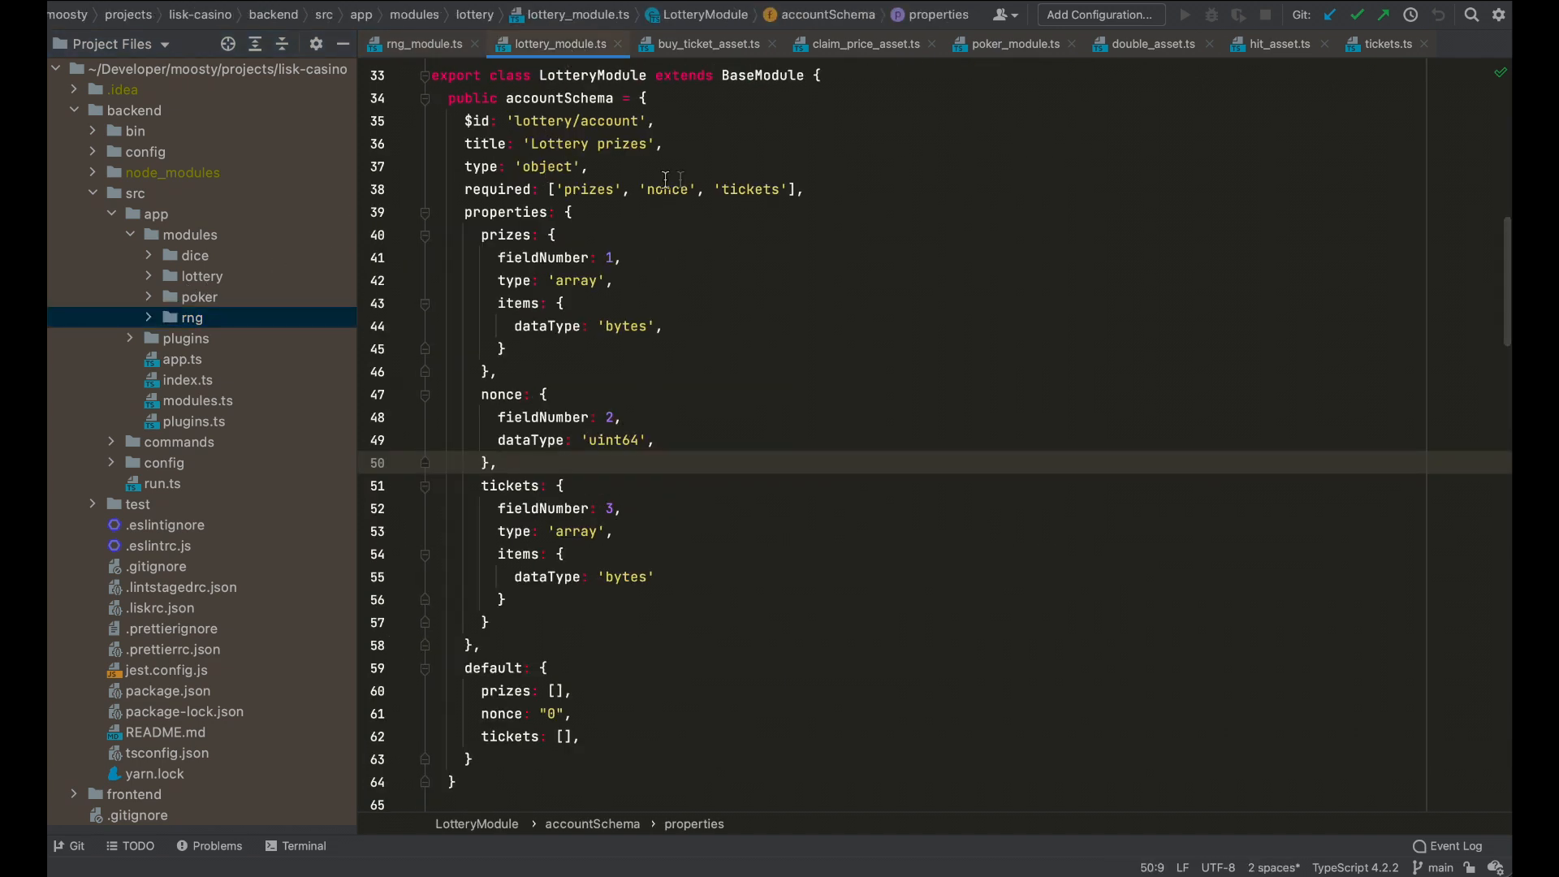
mouse_move(555, 120)
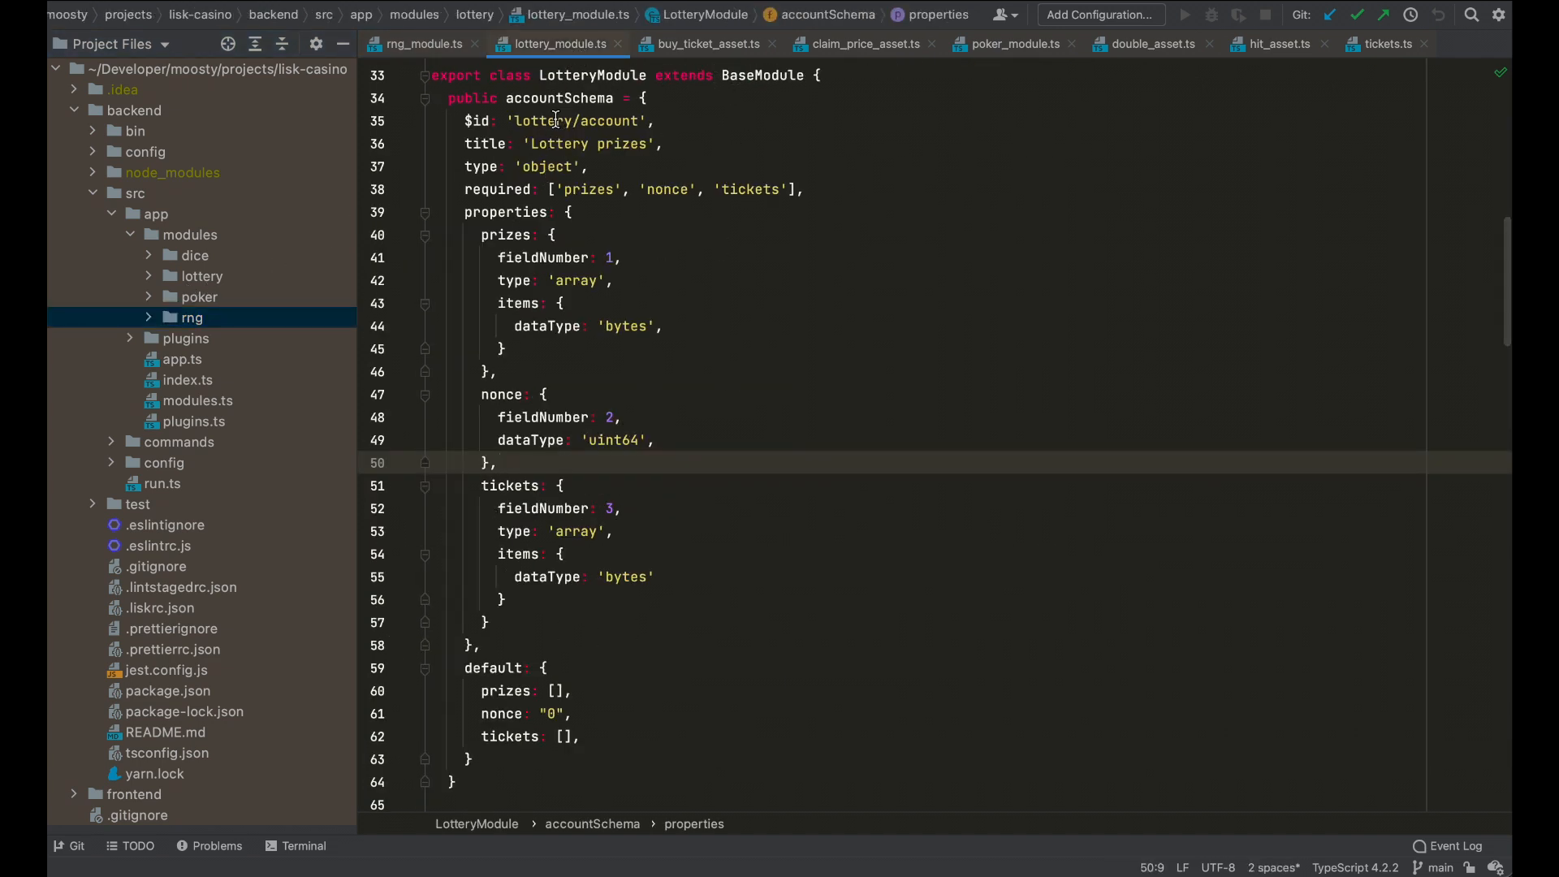
mouse_move(755, 150)
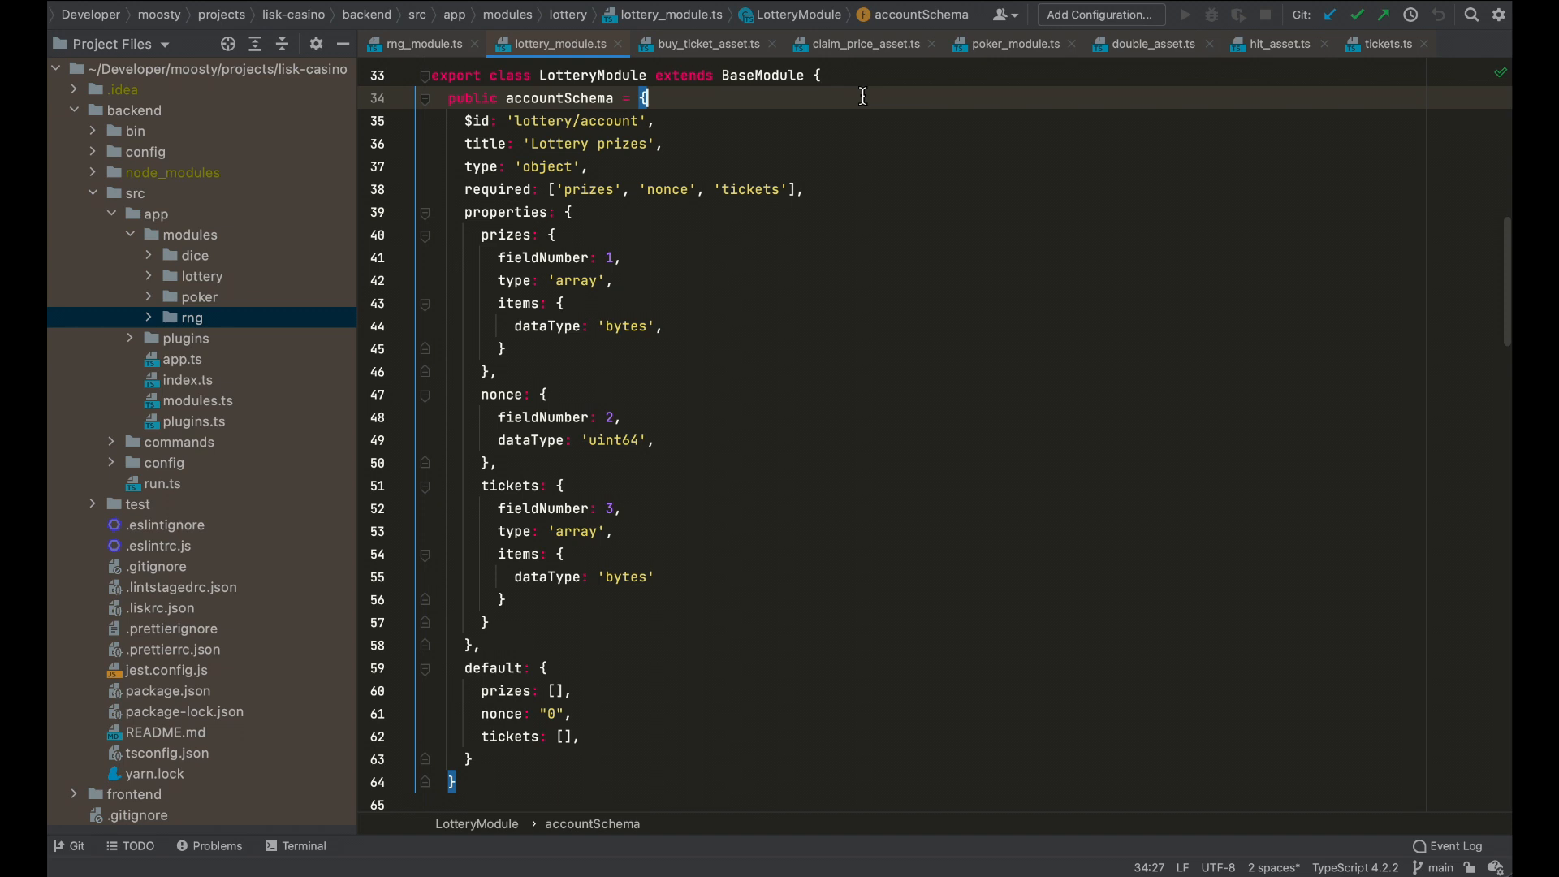
mouse_move(889, 226)
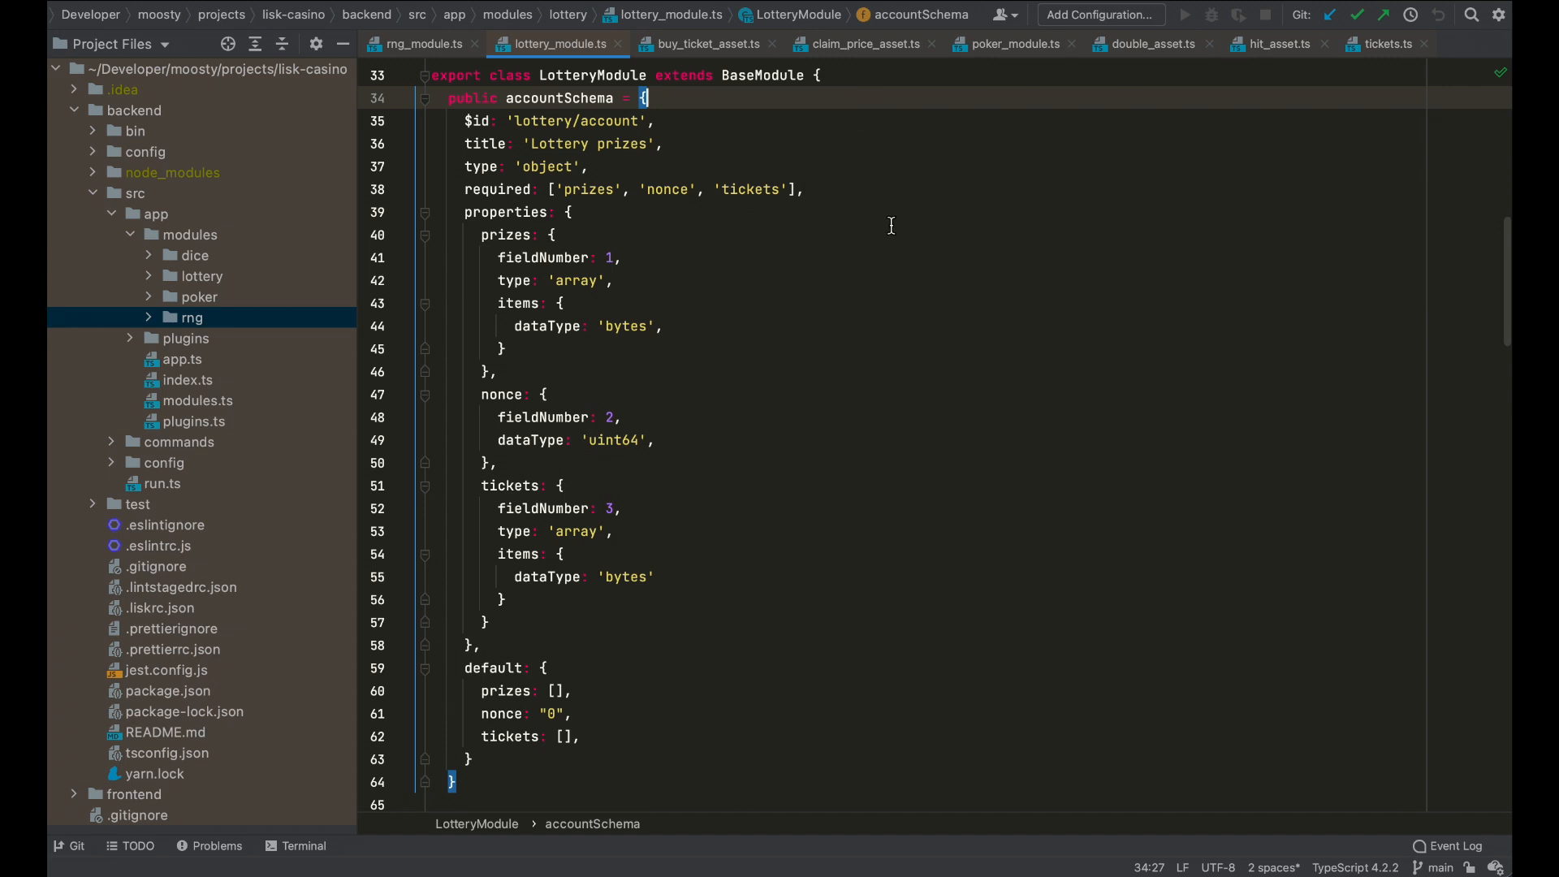
mouse_move(835, 240)
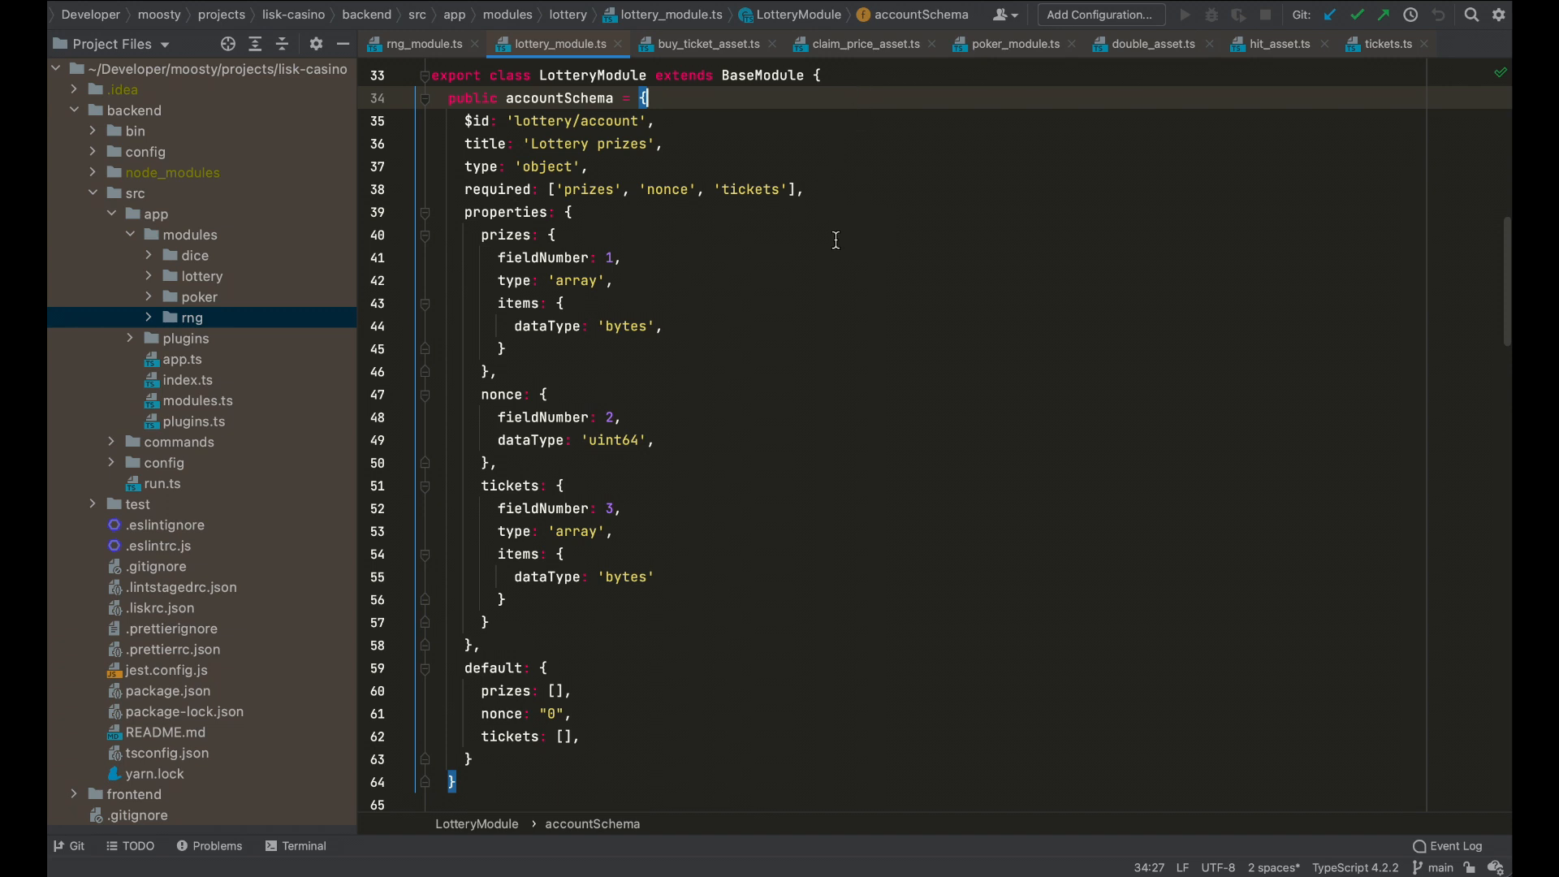
mouse_move(714, 196)
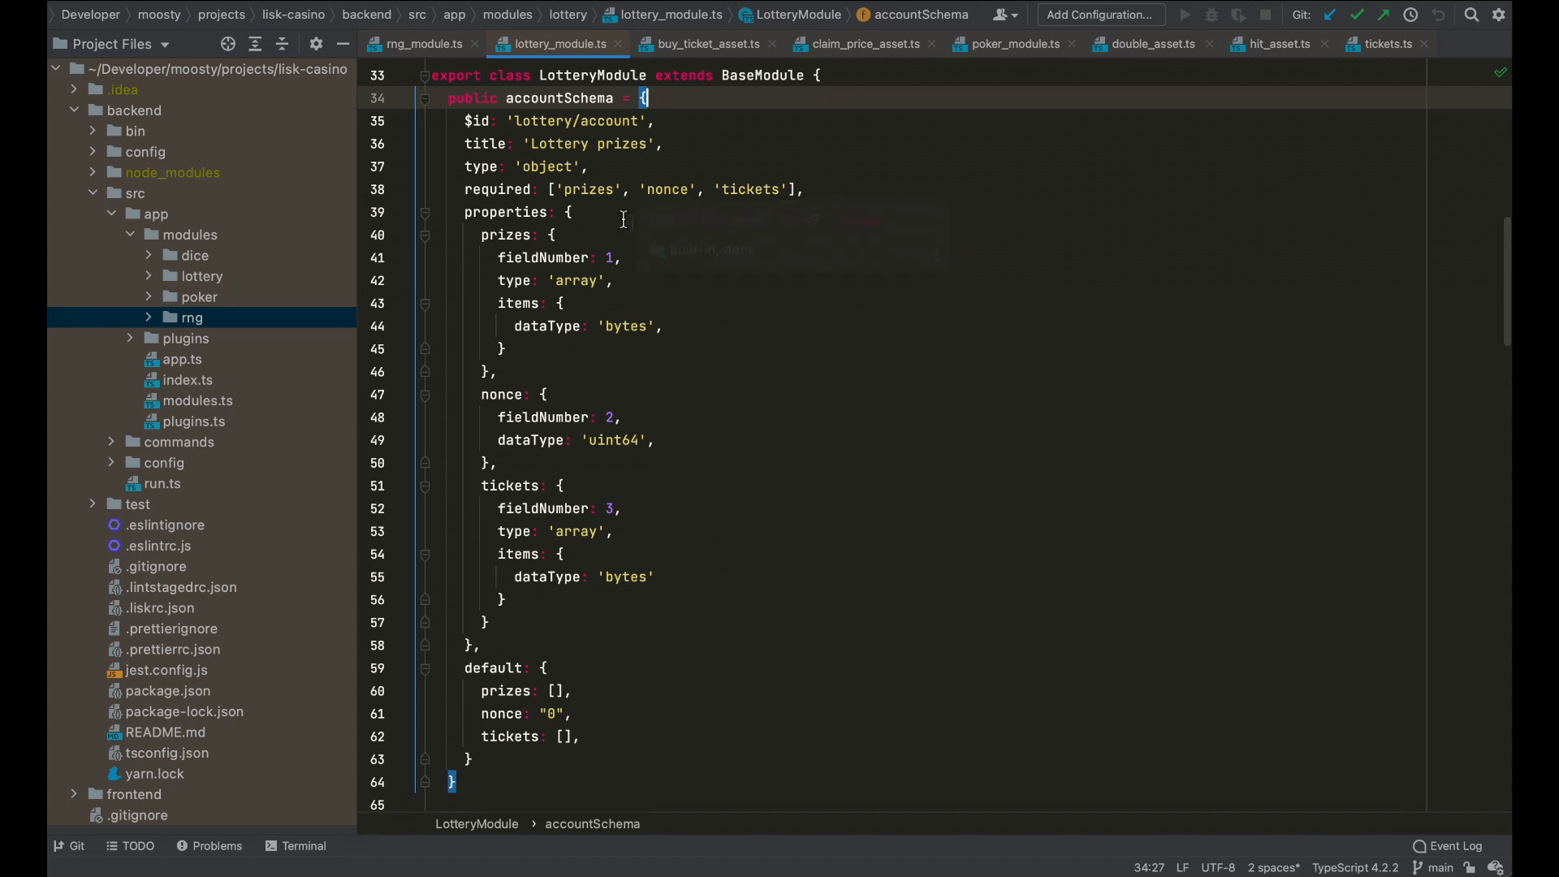
mouse_move(770, 302)
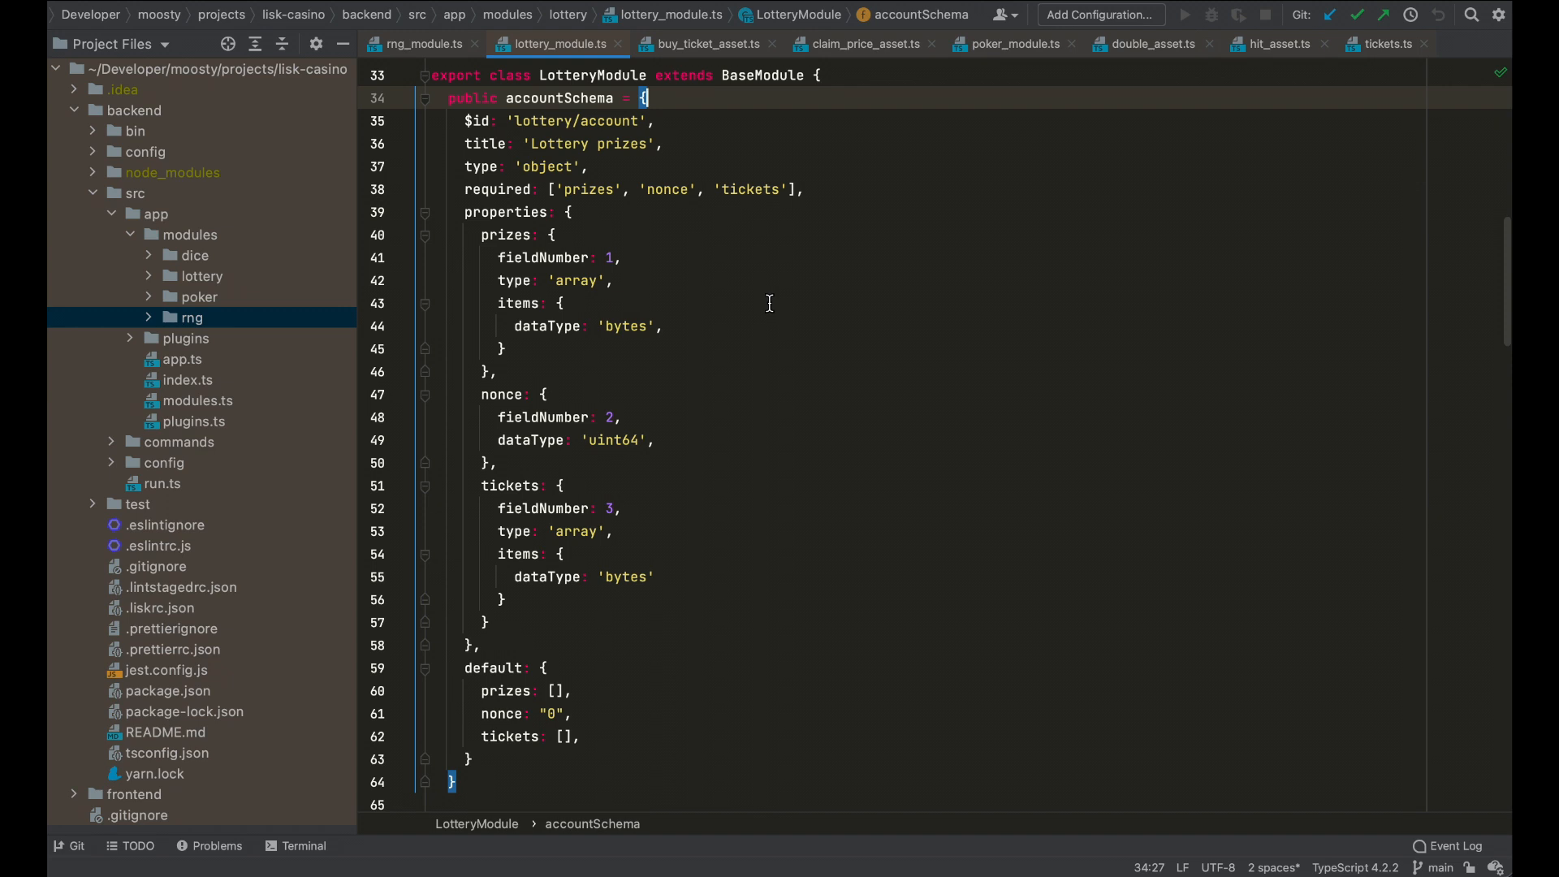
Point out the getTicketById, getRound and getPlayerArchive actions, then the BuyTicket and ClaimPrice assets
scroll(down, 3)
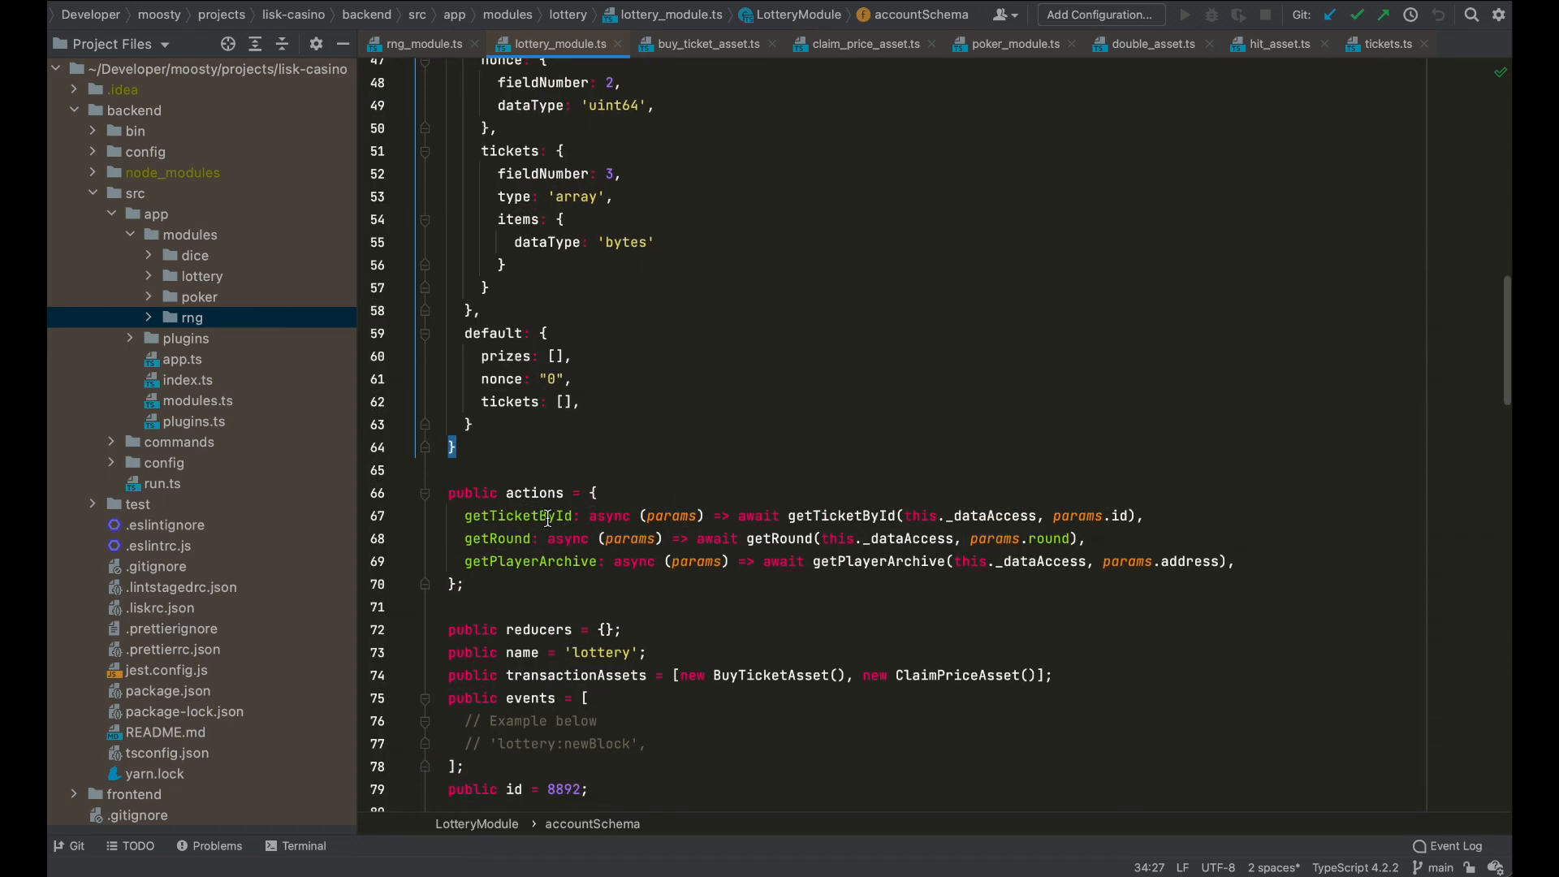
click(482, 538)
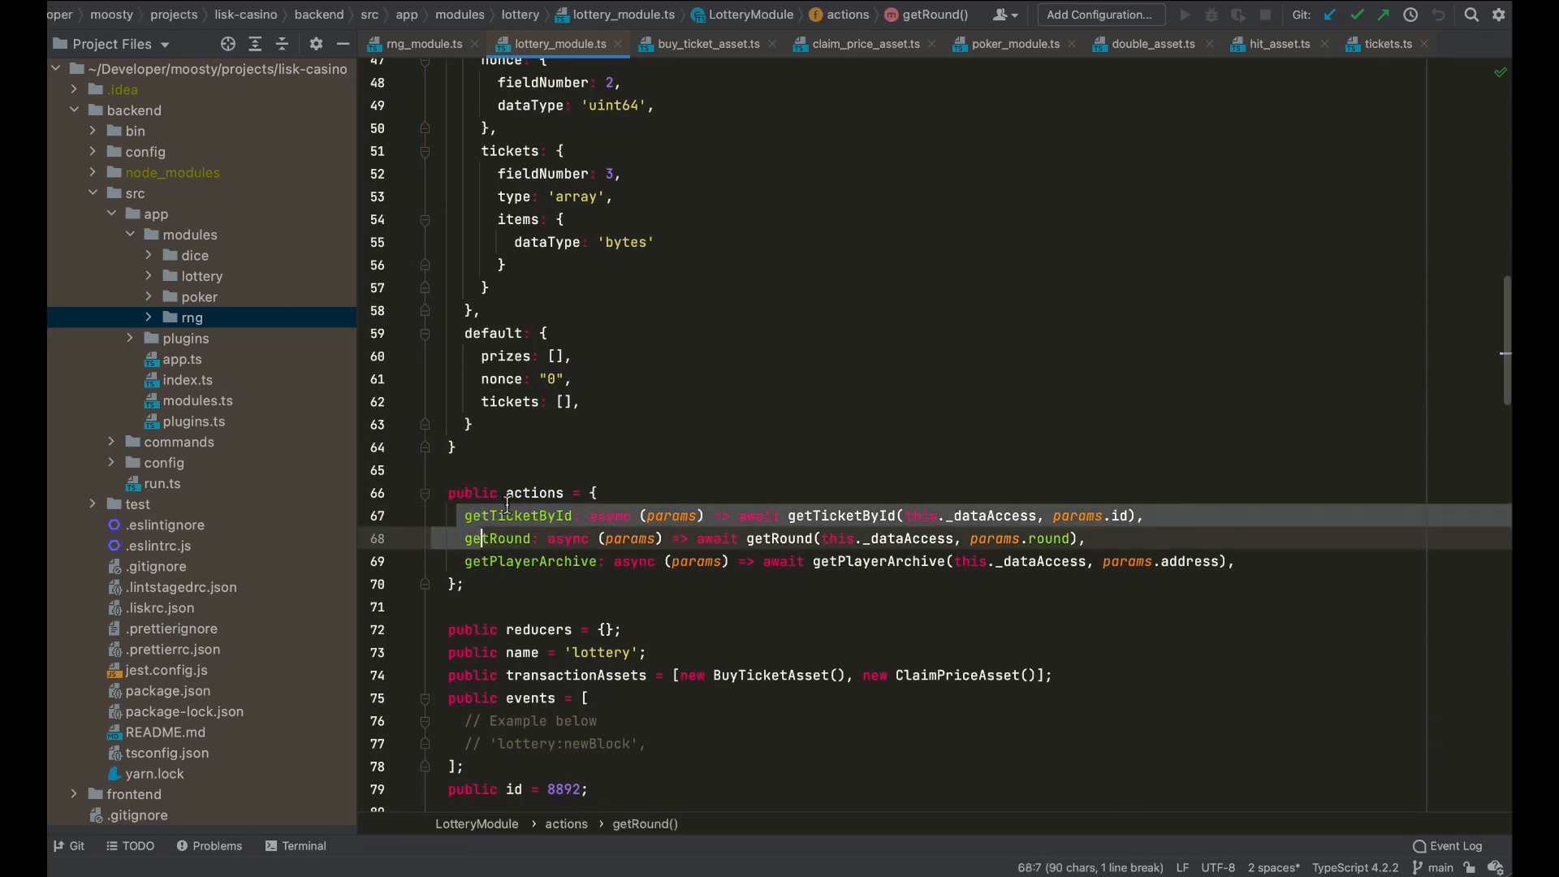
click(518, 515)
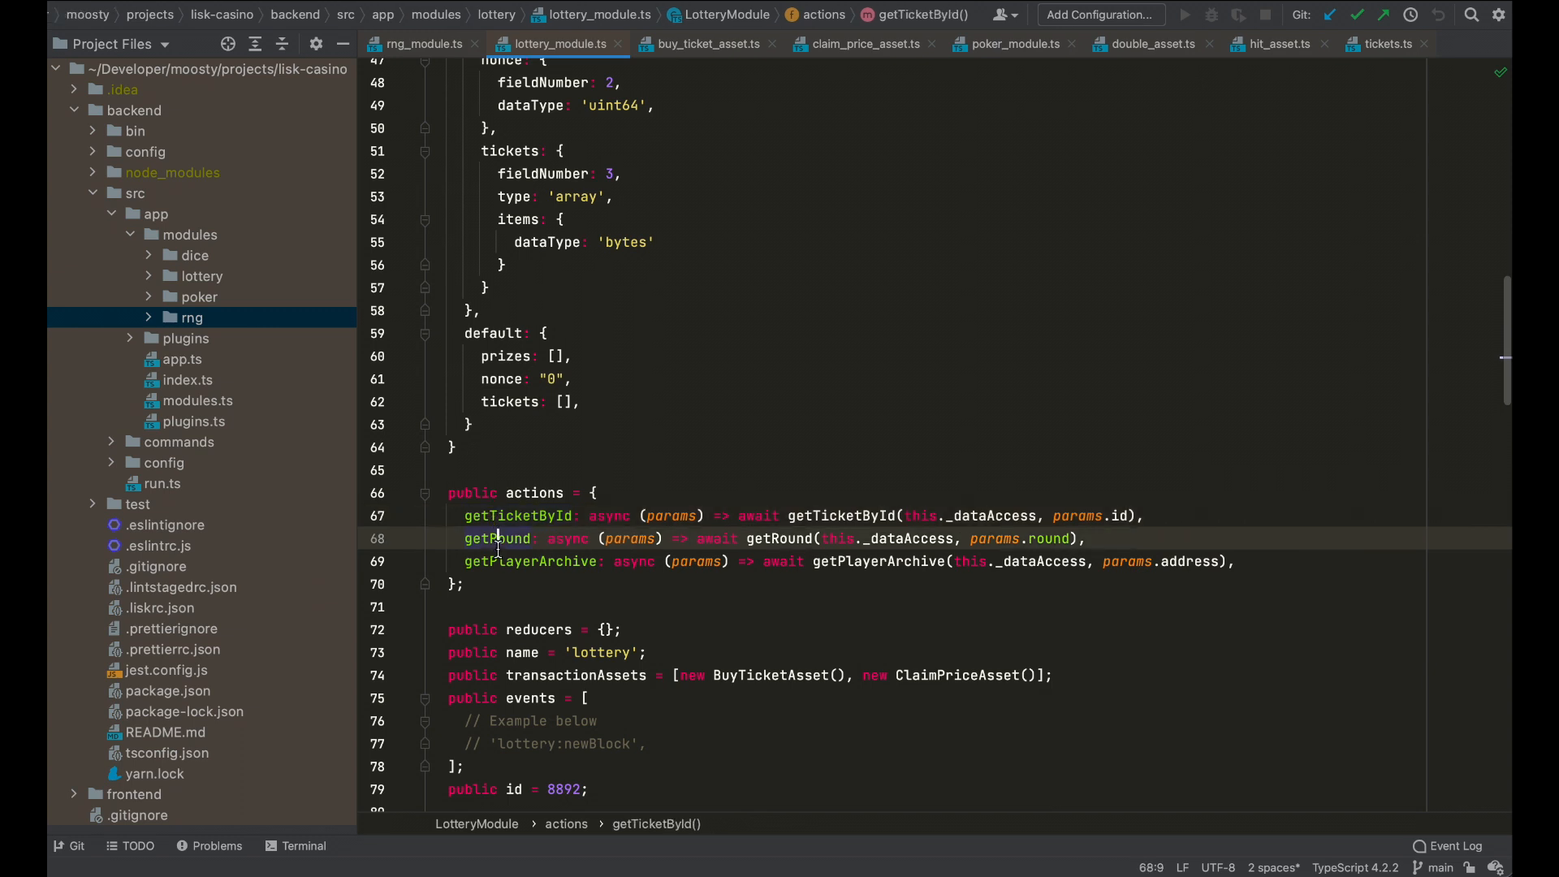
click(522, 527)
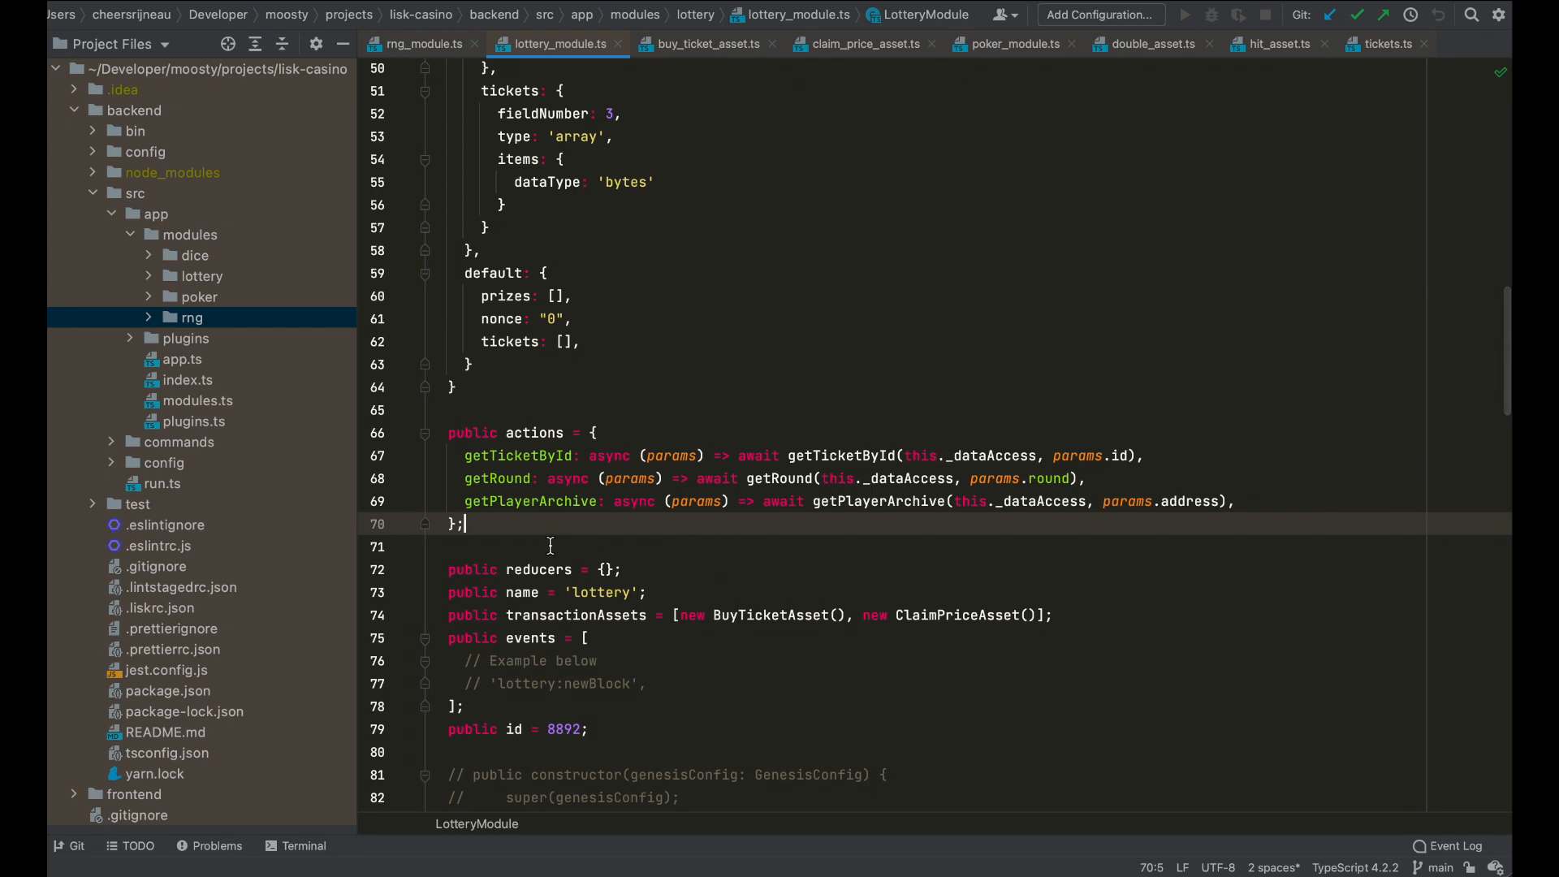
scroll(down, 3)
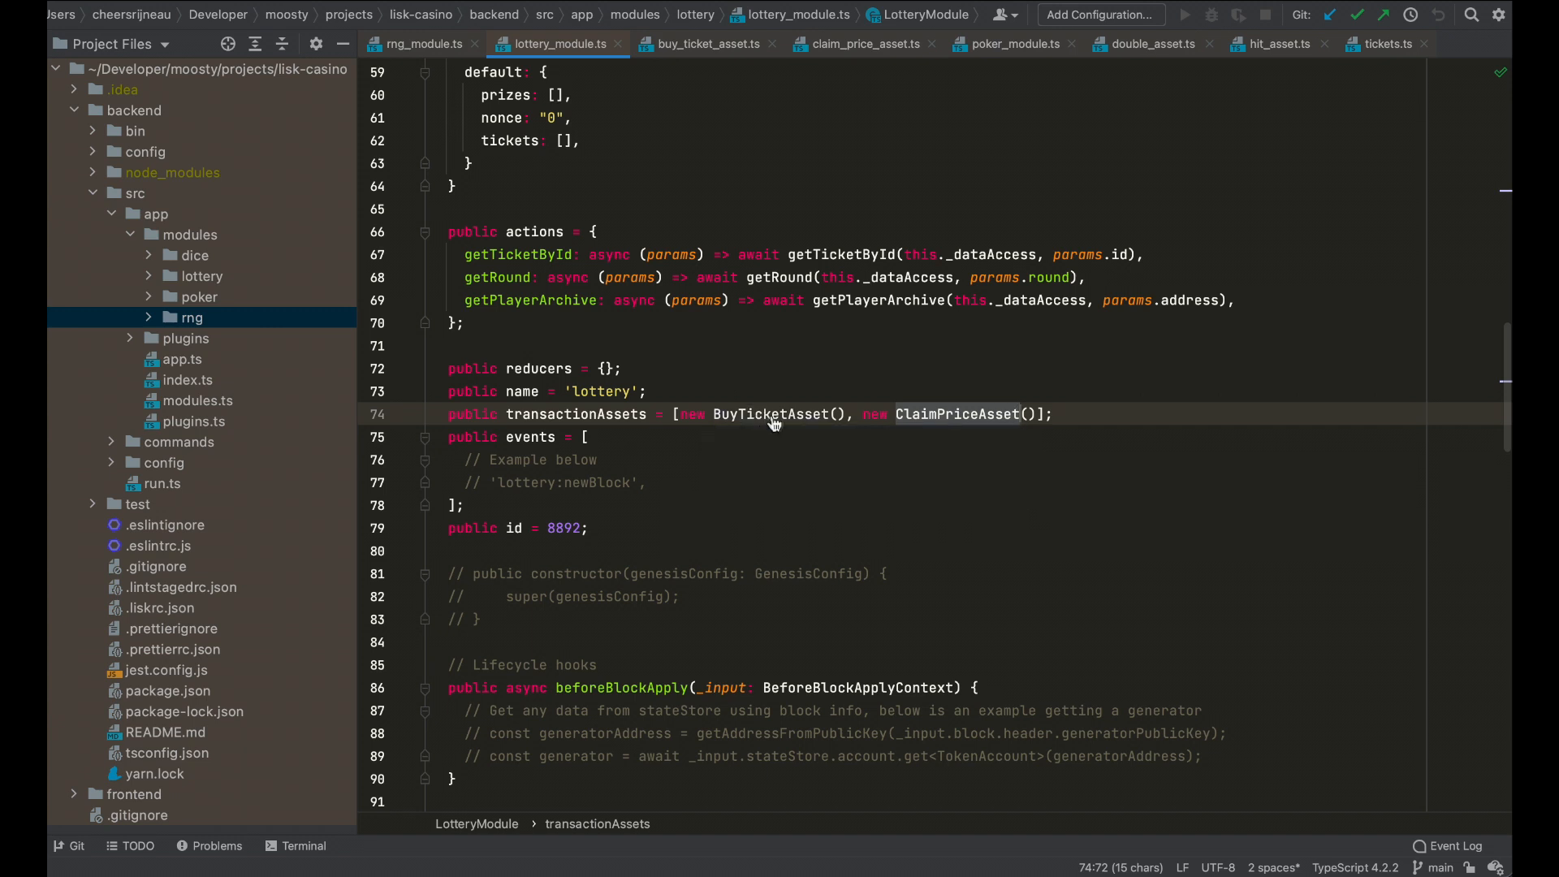
Walk through buy_ticket_asset.ts down to the apply loop adding one ticket per quantity
click(708, 43)
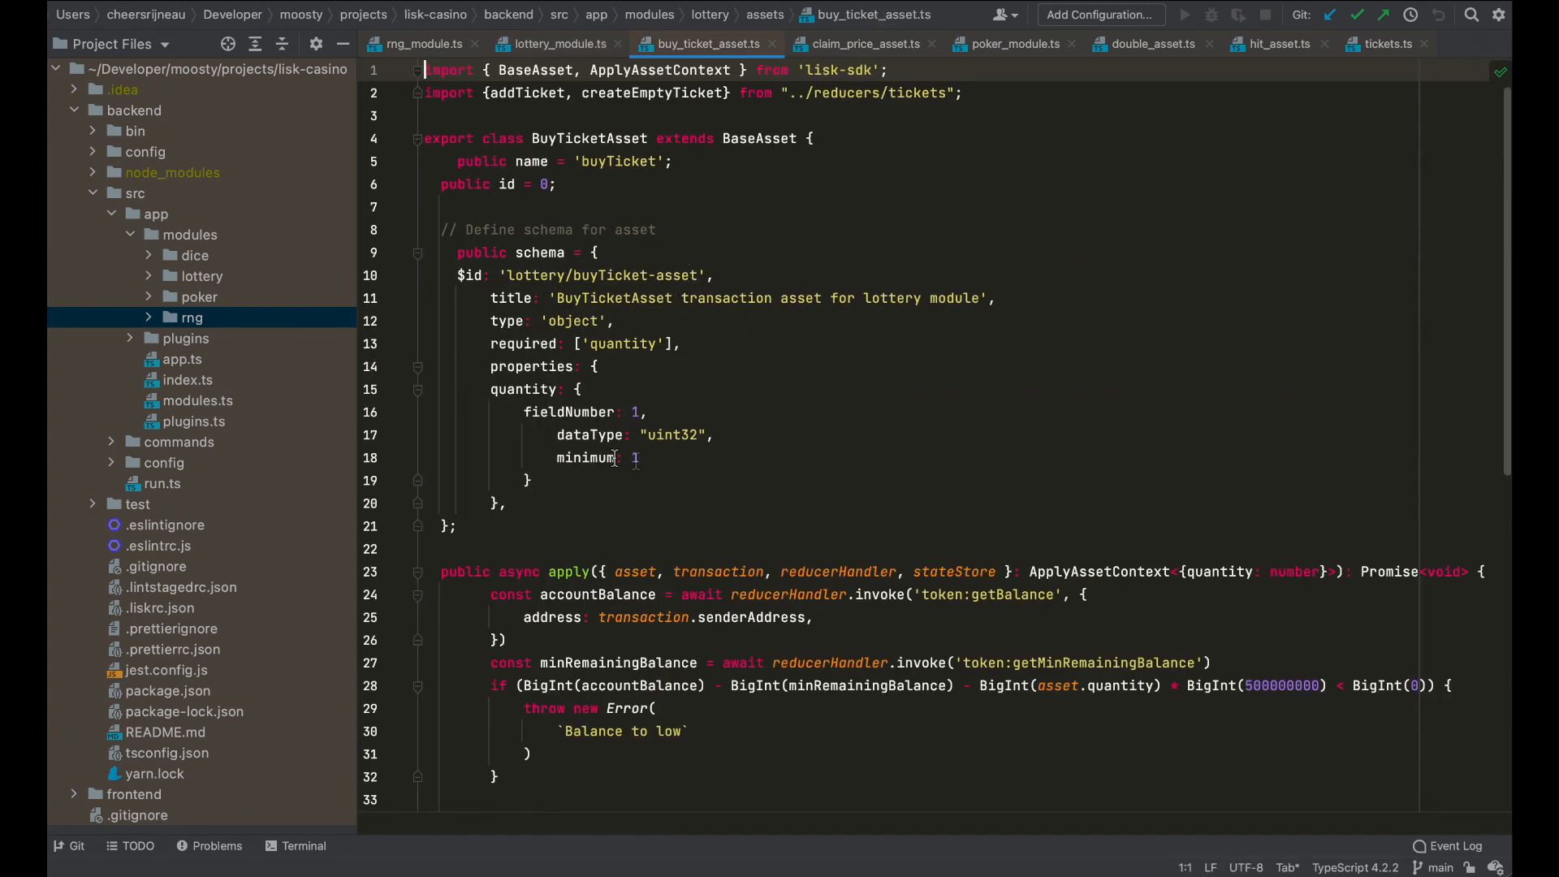
scroll(down, 3)
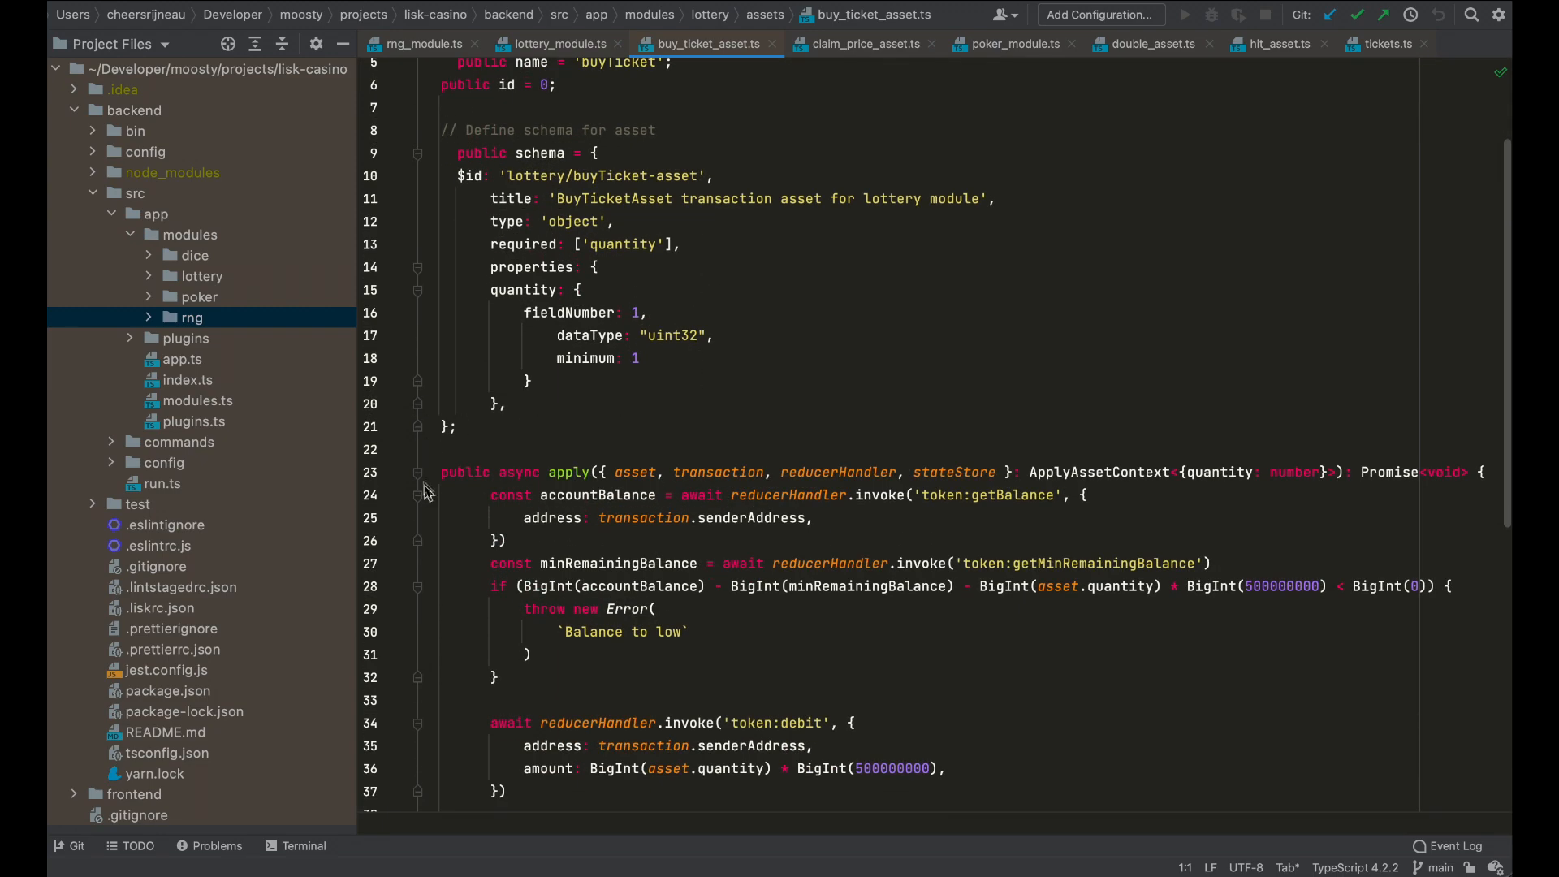
scroll(down, 3)
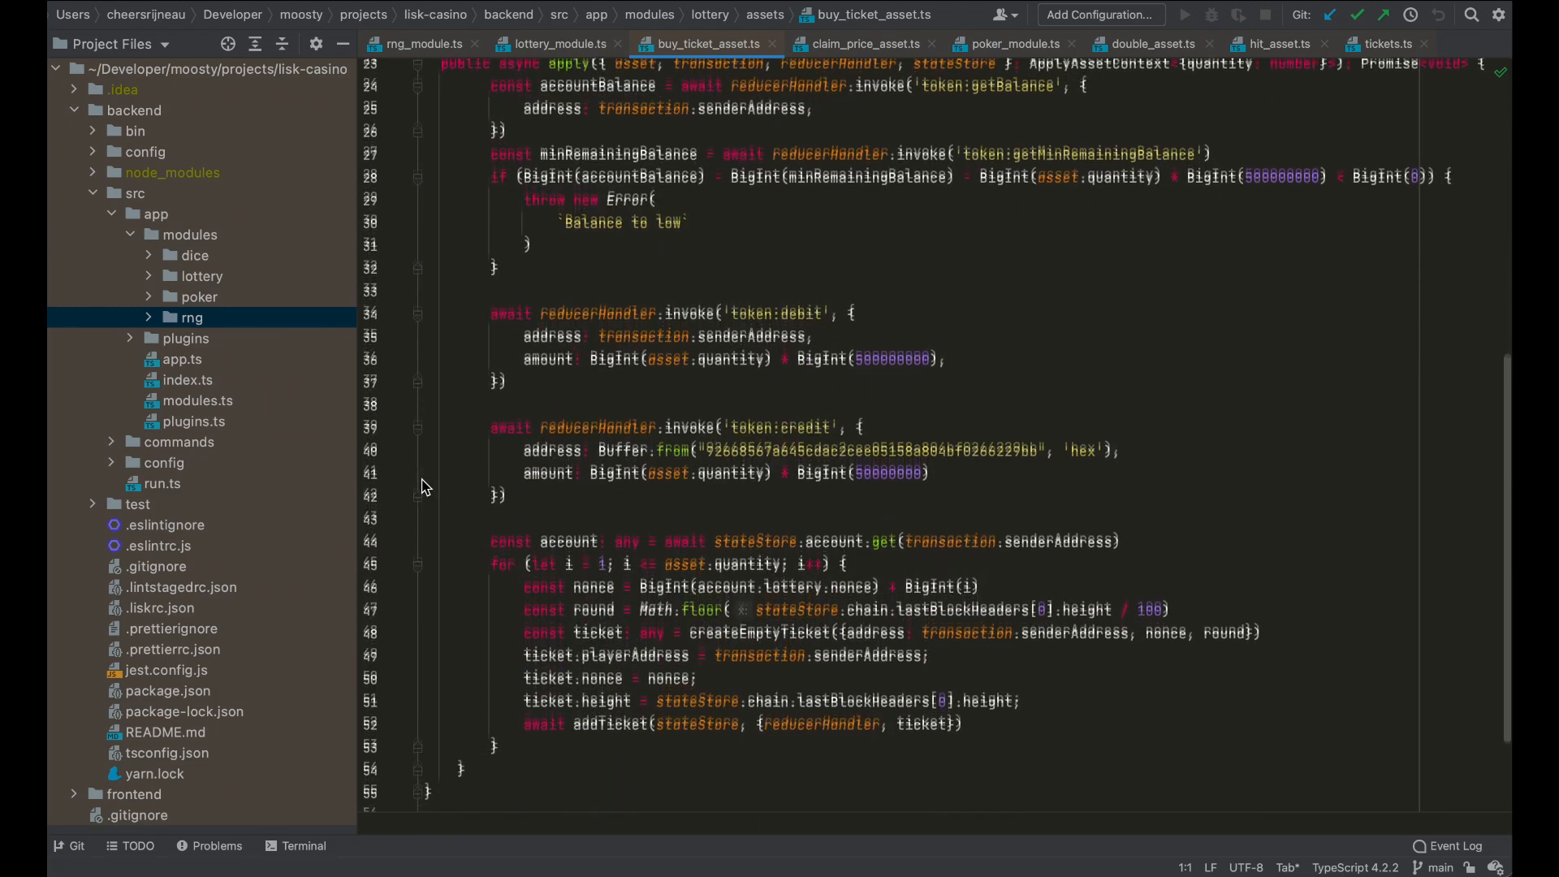
scroll(down, 3)
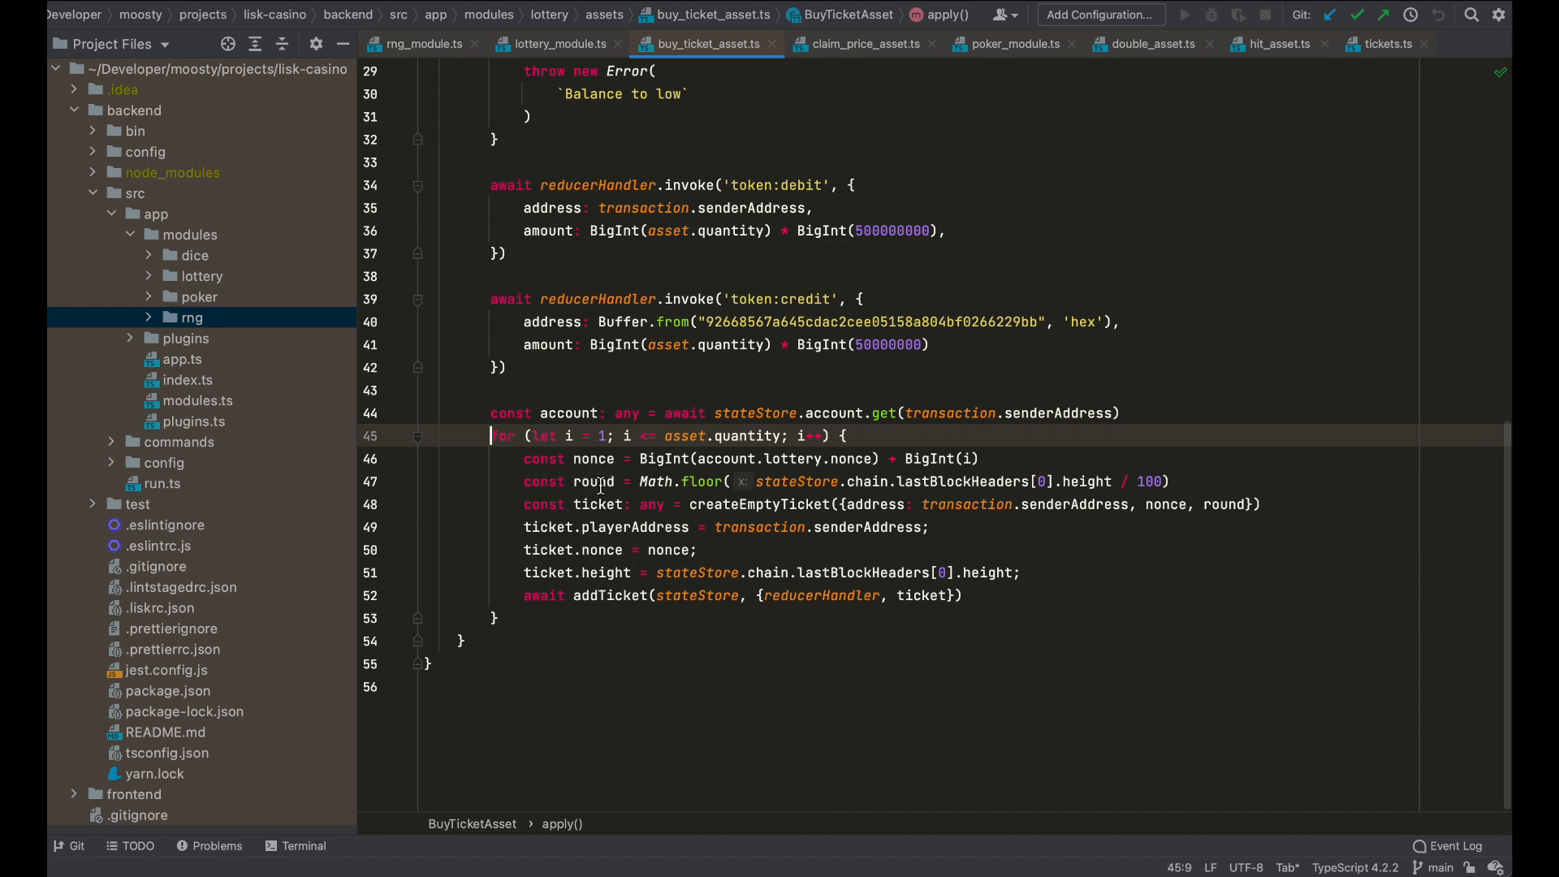
mouse_move(536, 504)
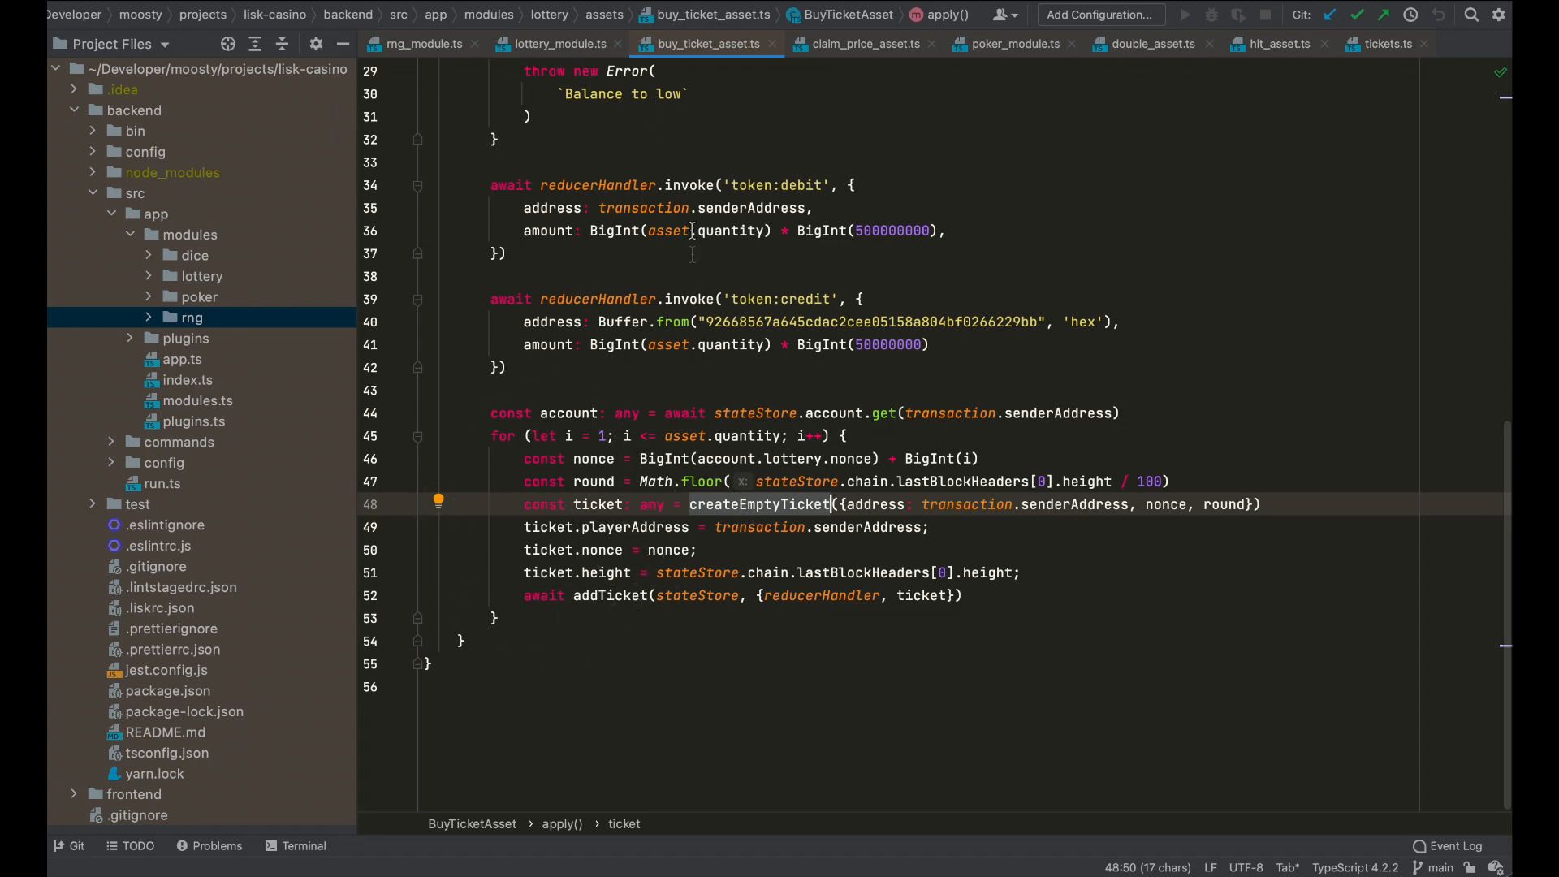
Return to lottery_module.ts and scroll to the BuyTicketAsset and ClaimPriceAsset list
click(559, 44)
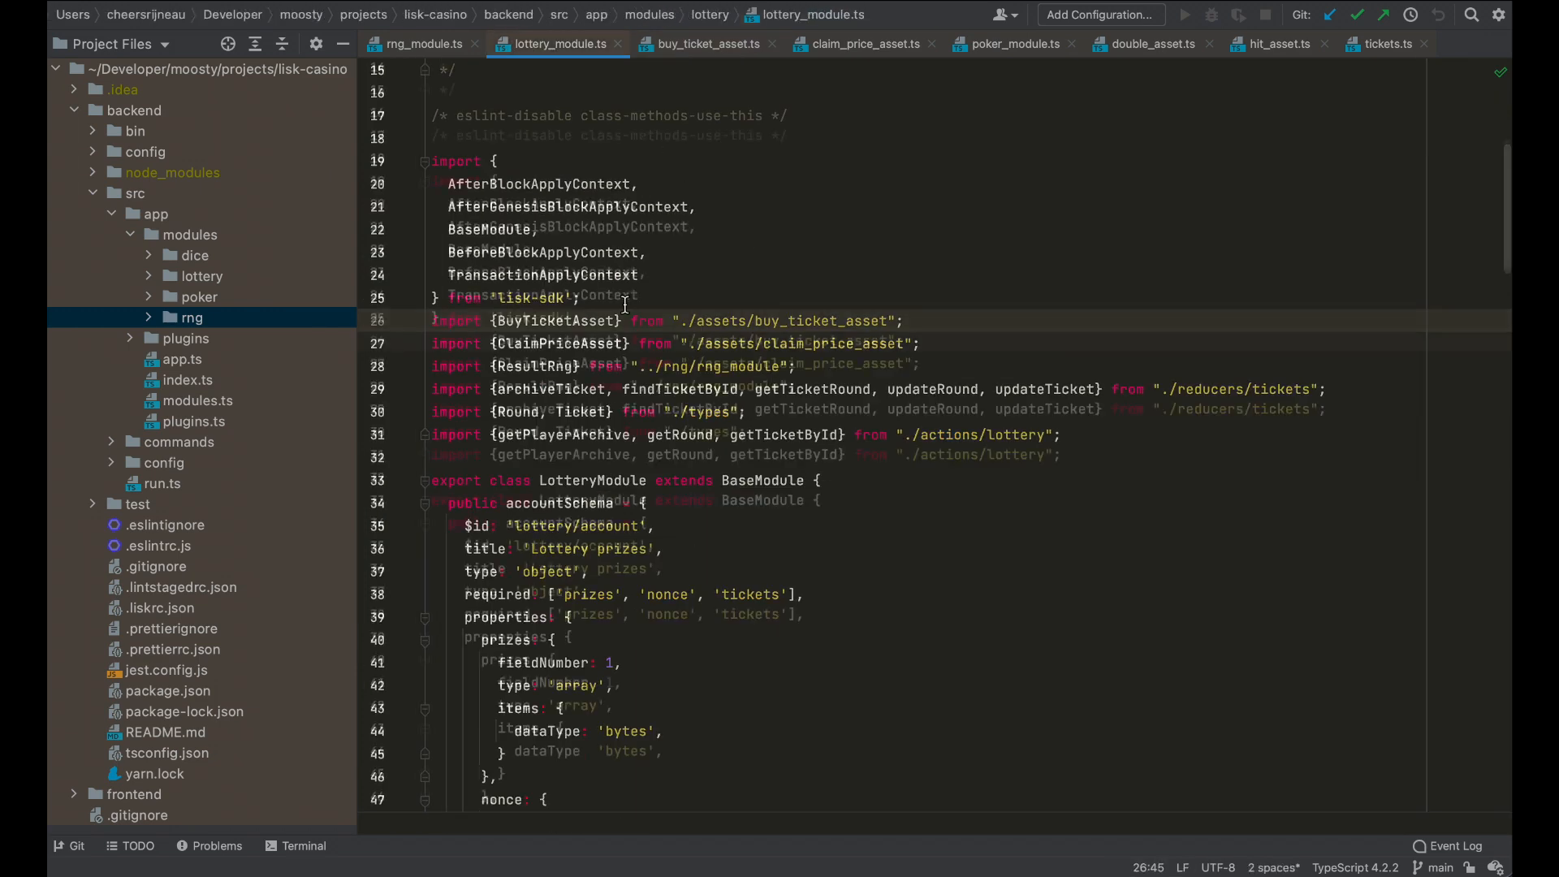
scroll(down, 3)
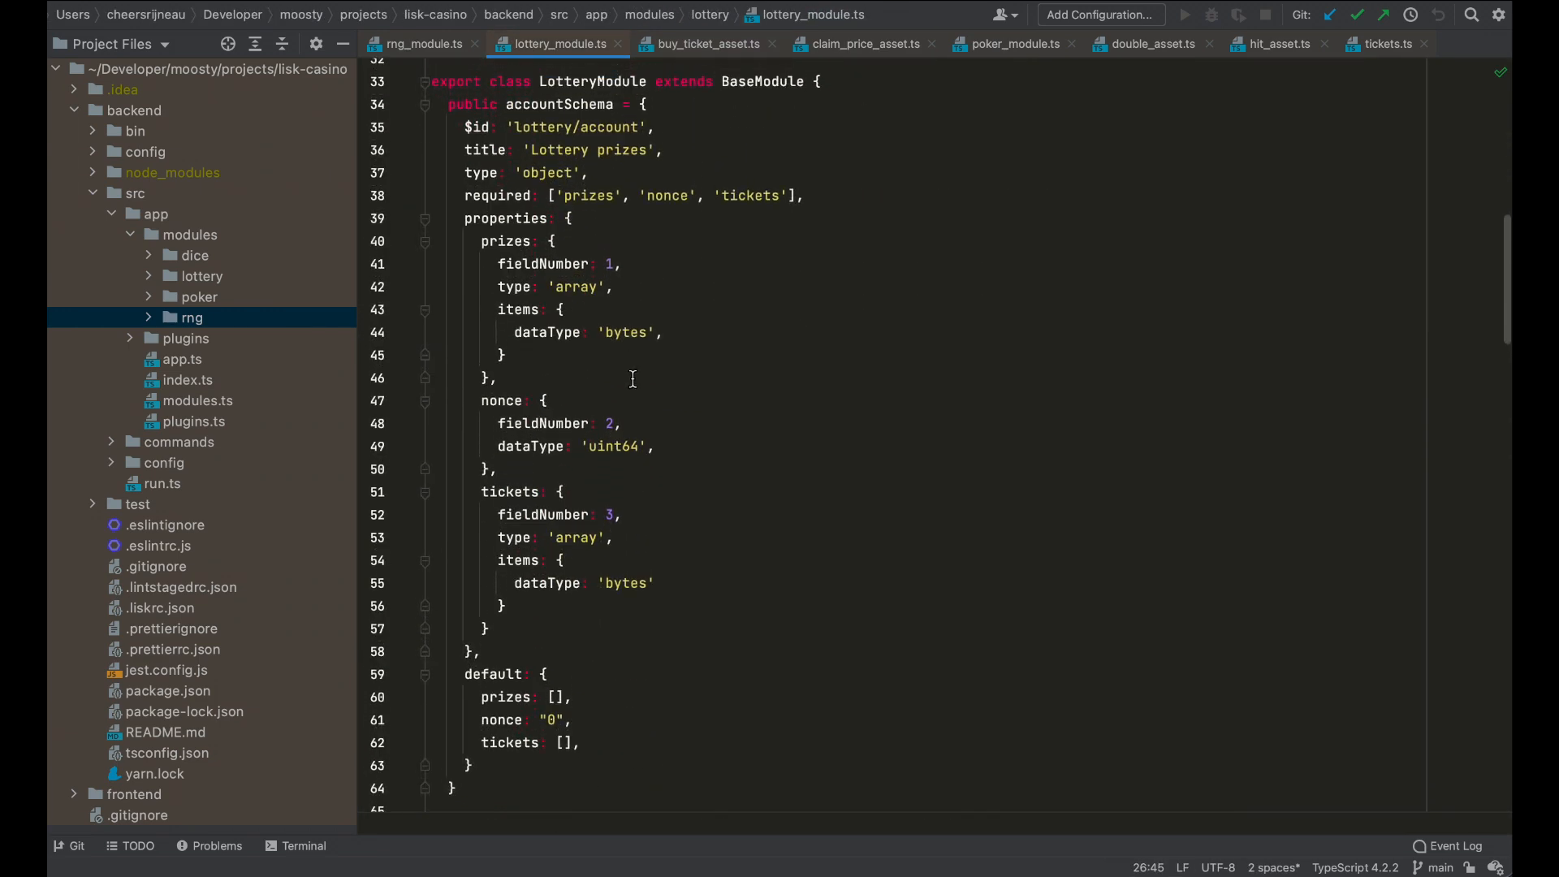
mouse_move(701, 573)
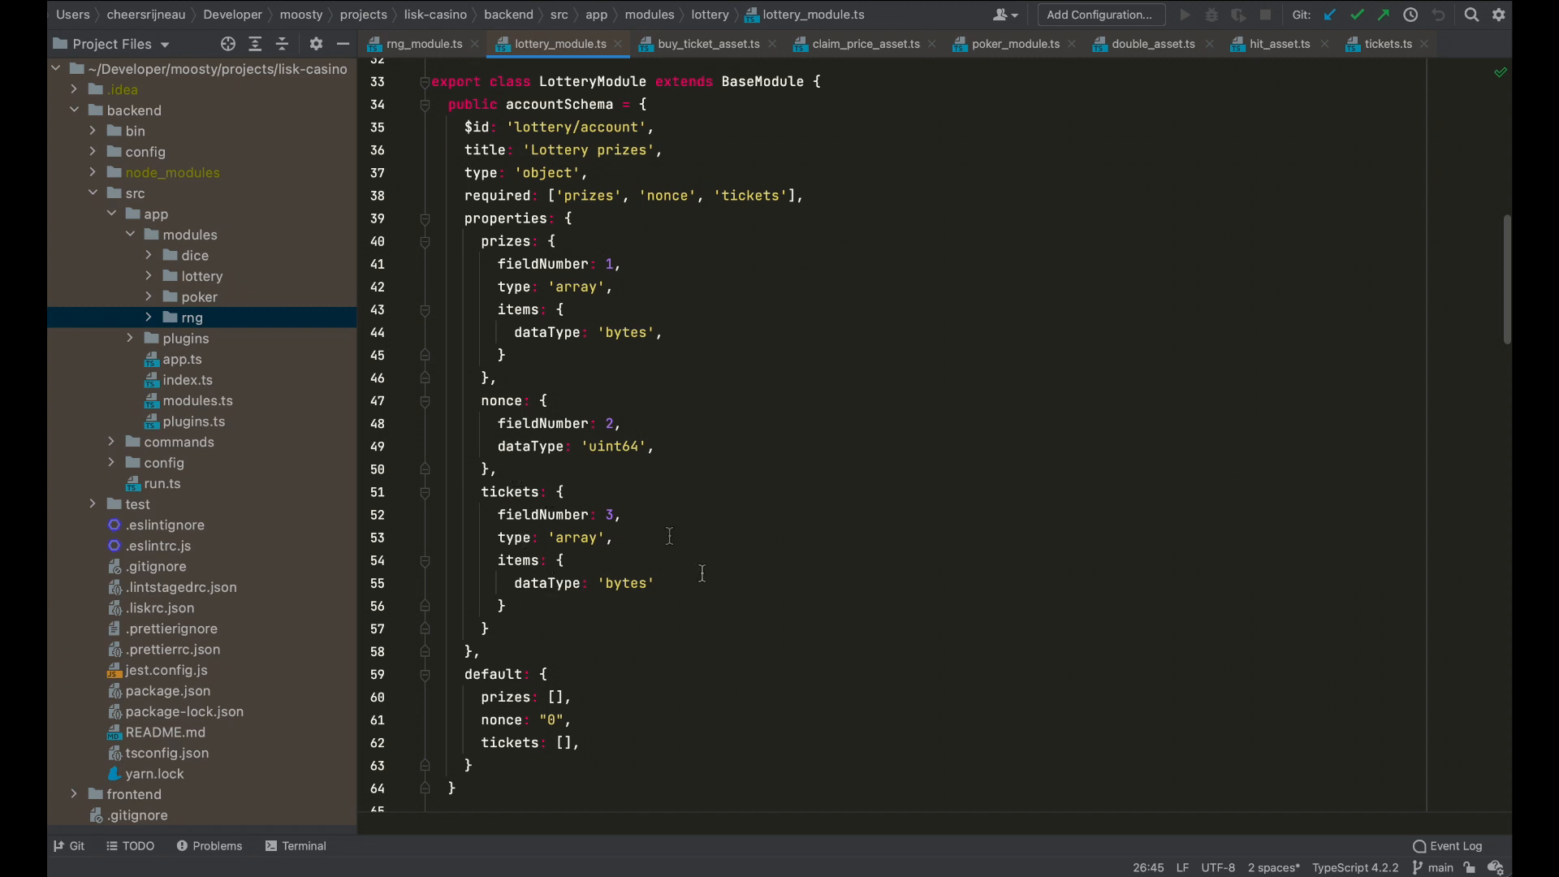
mouse_move(639, 572)
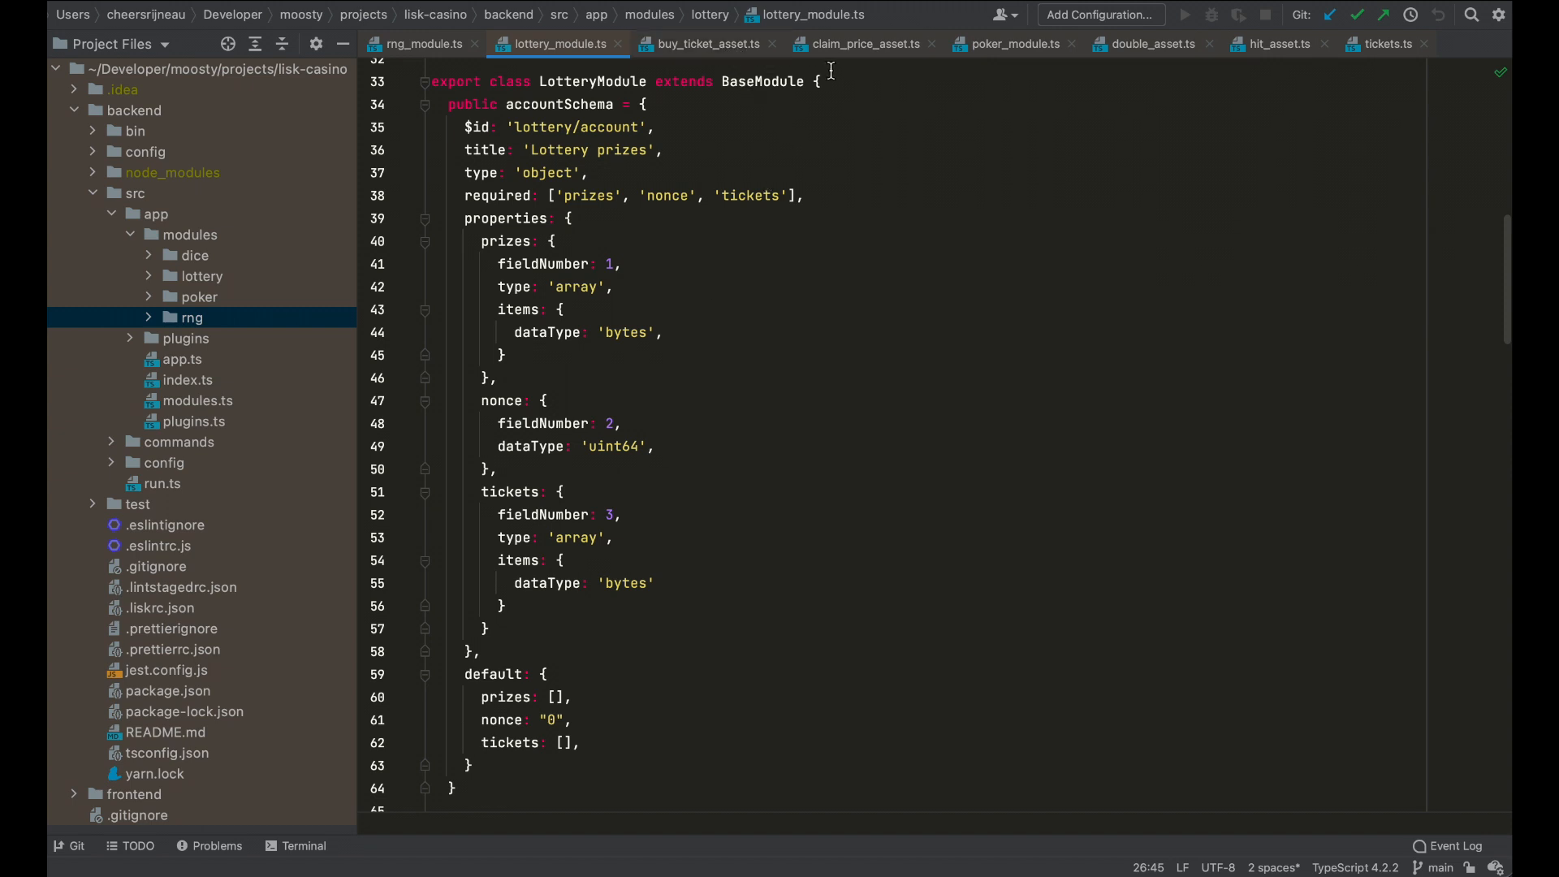
scroll(down, 3)
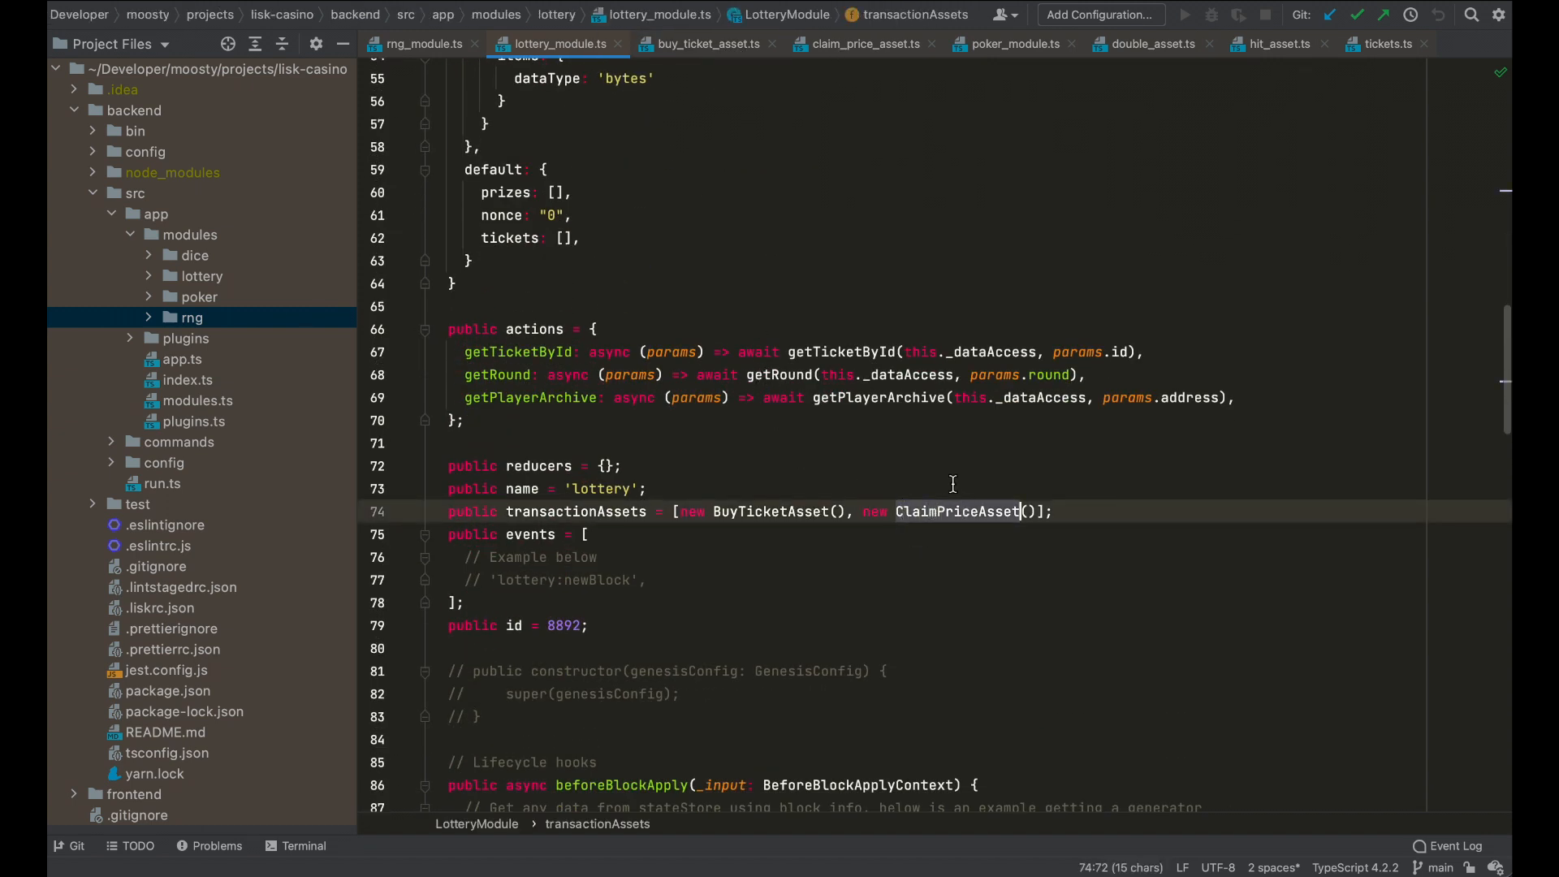
Scroll through claim_price_asset.ts, covering its schema and the prize-crediting apply method
click(864, 44)
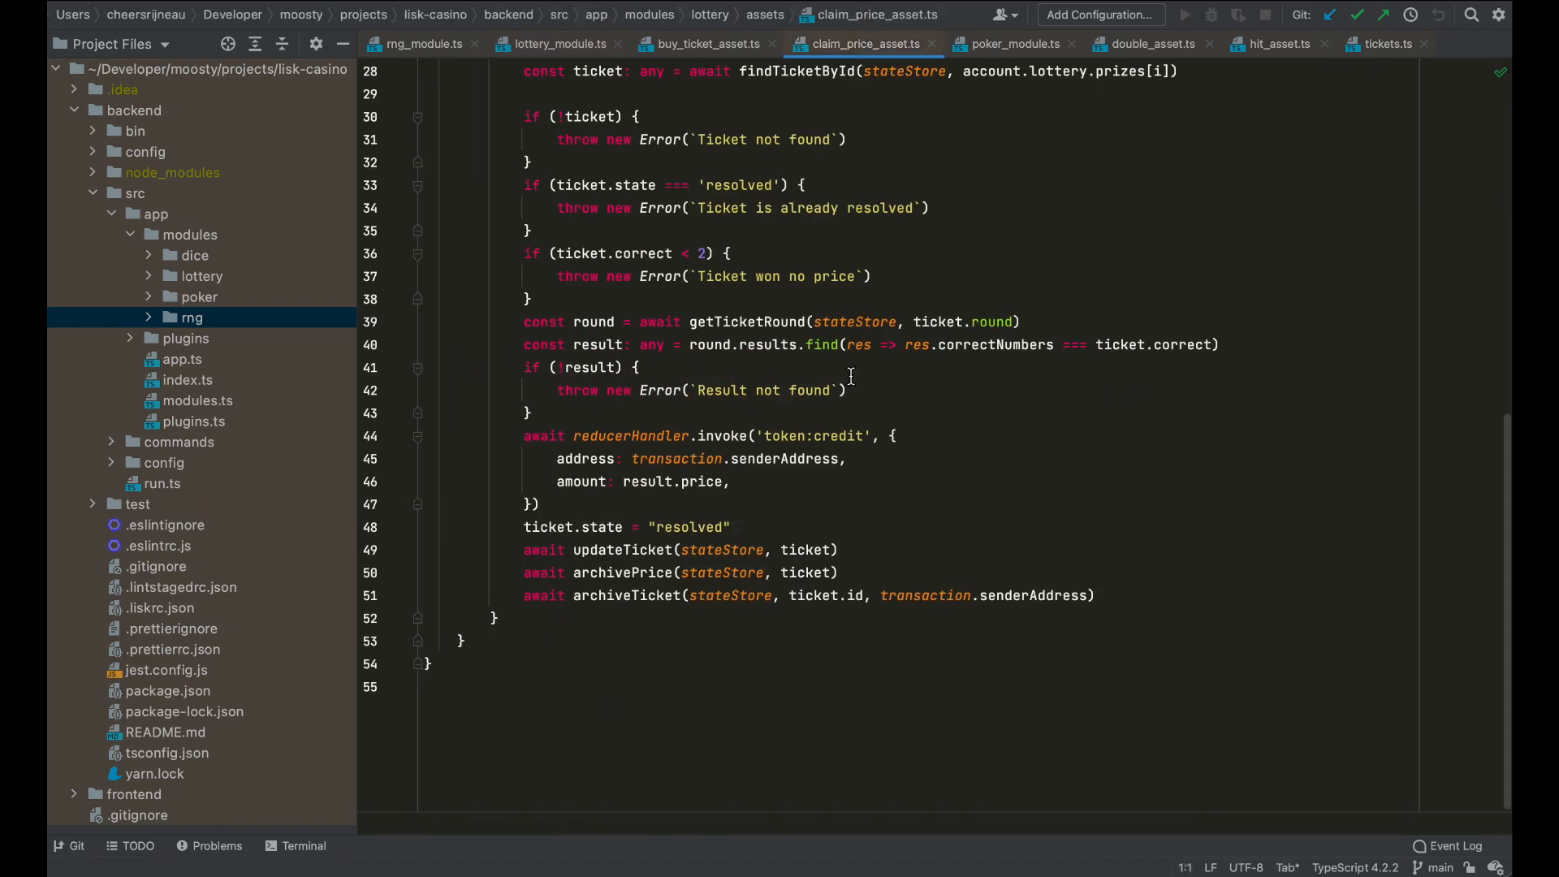
scroll(up, 3)
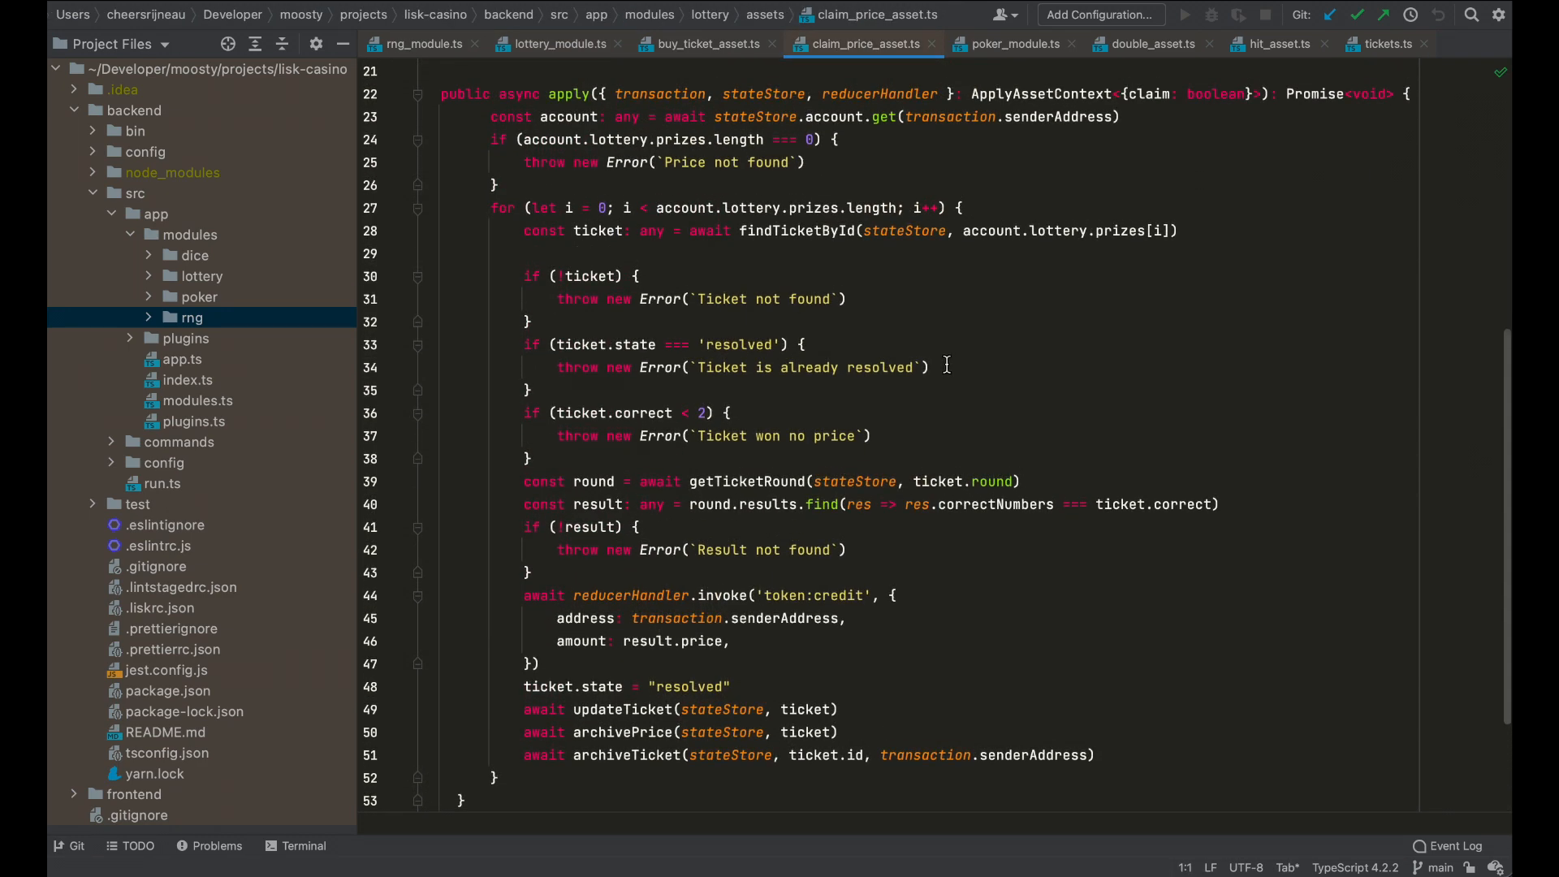
scroll(up, 3)
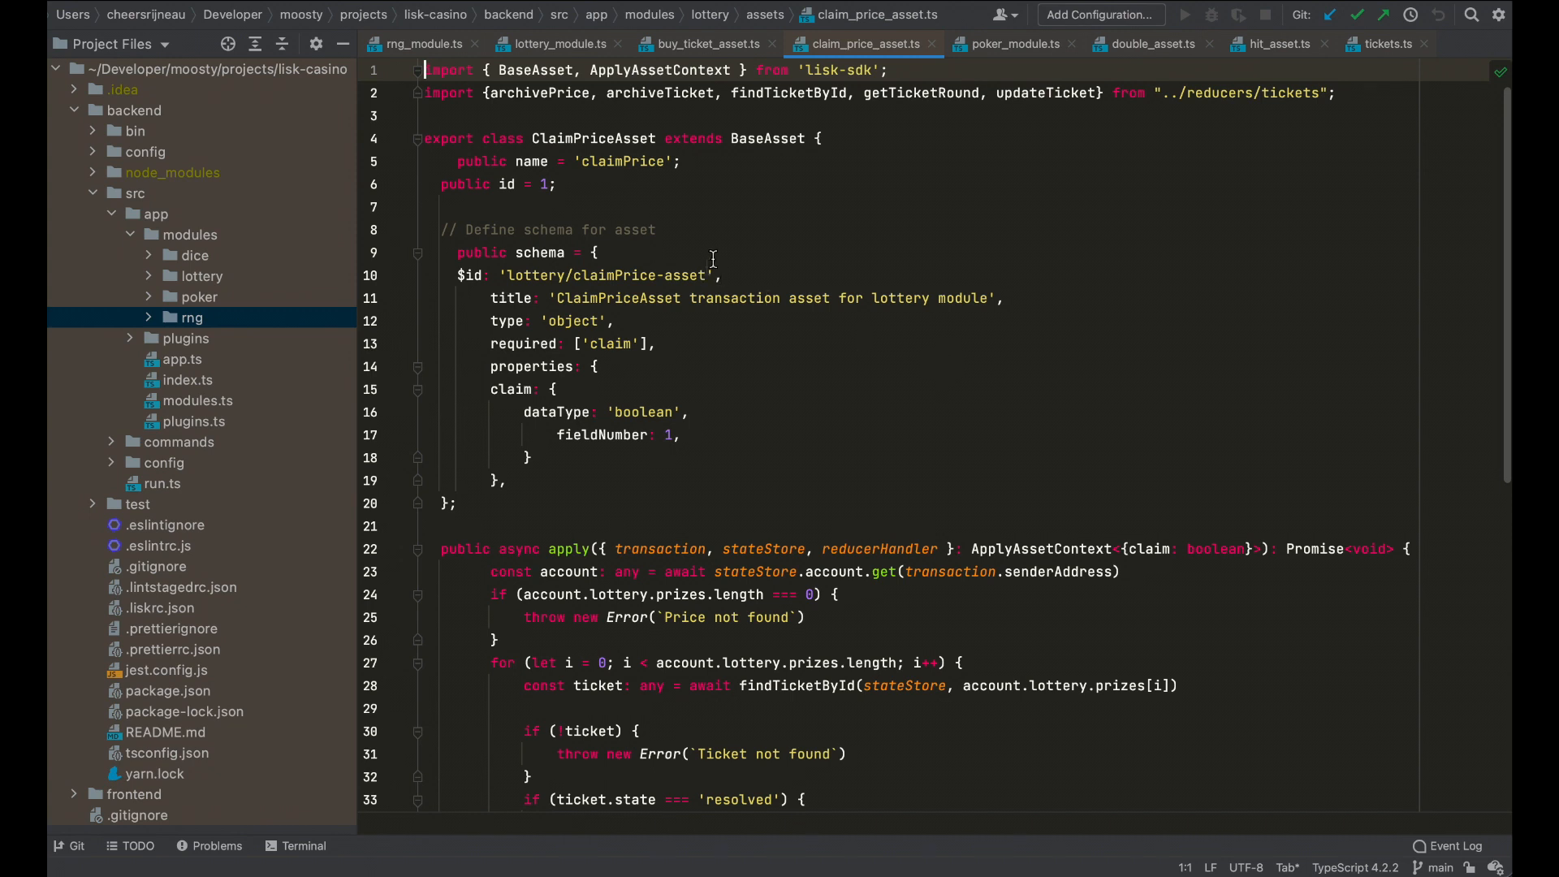
scroll(down, 3)
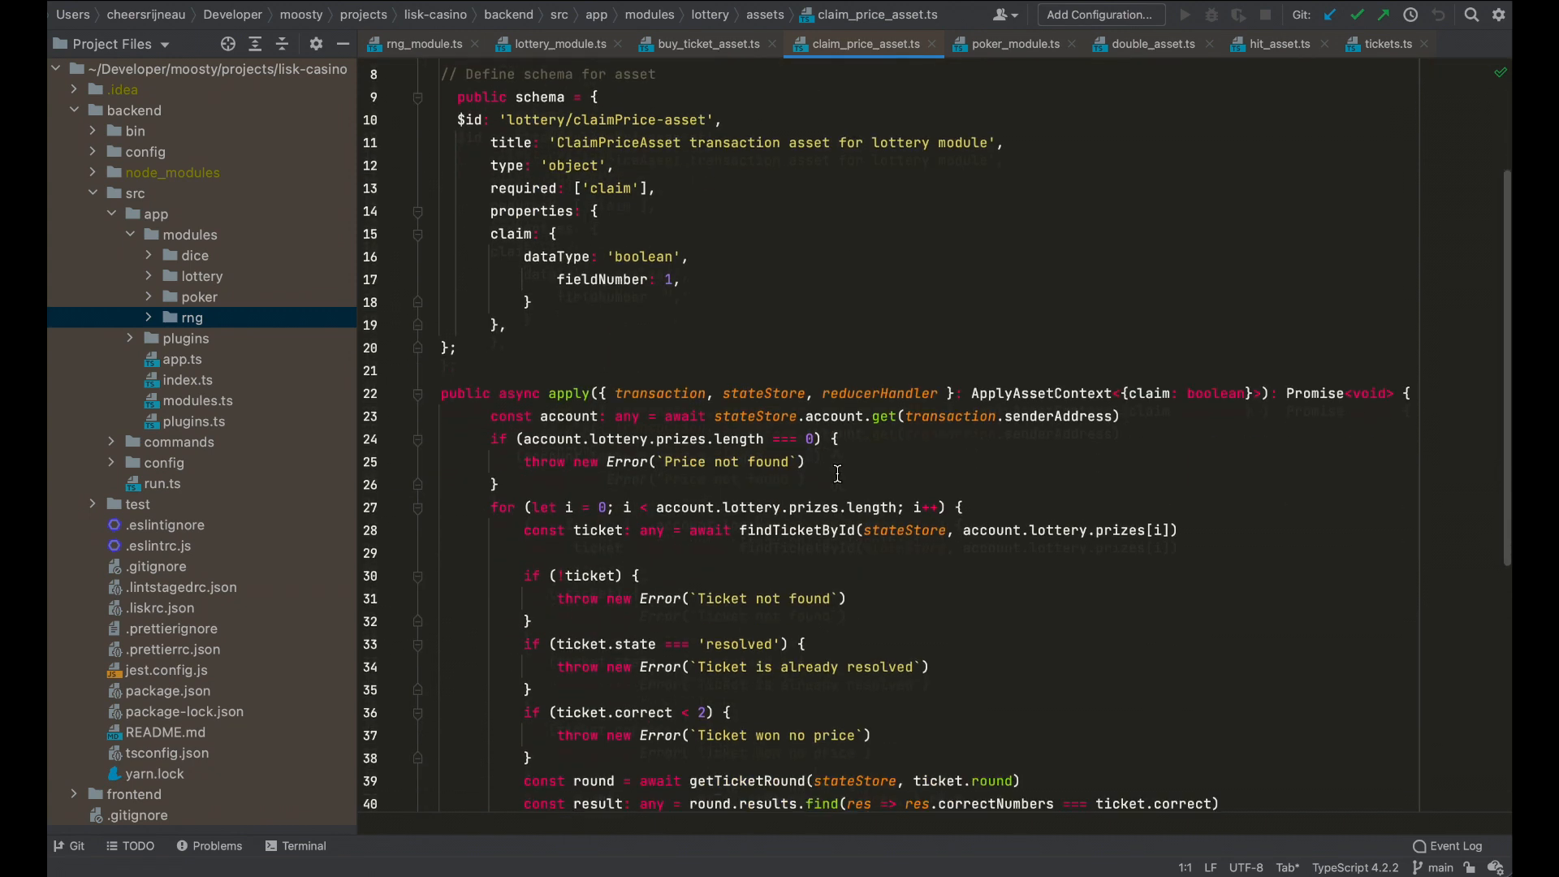
scroll(down, 3)
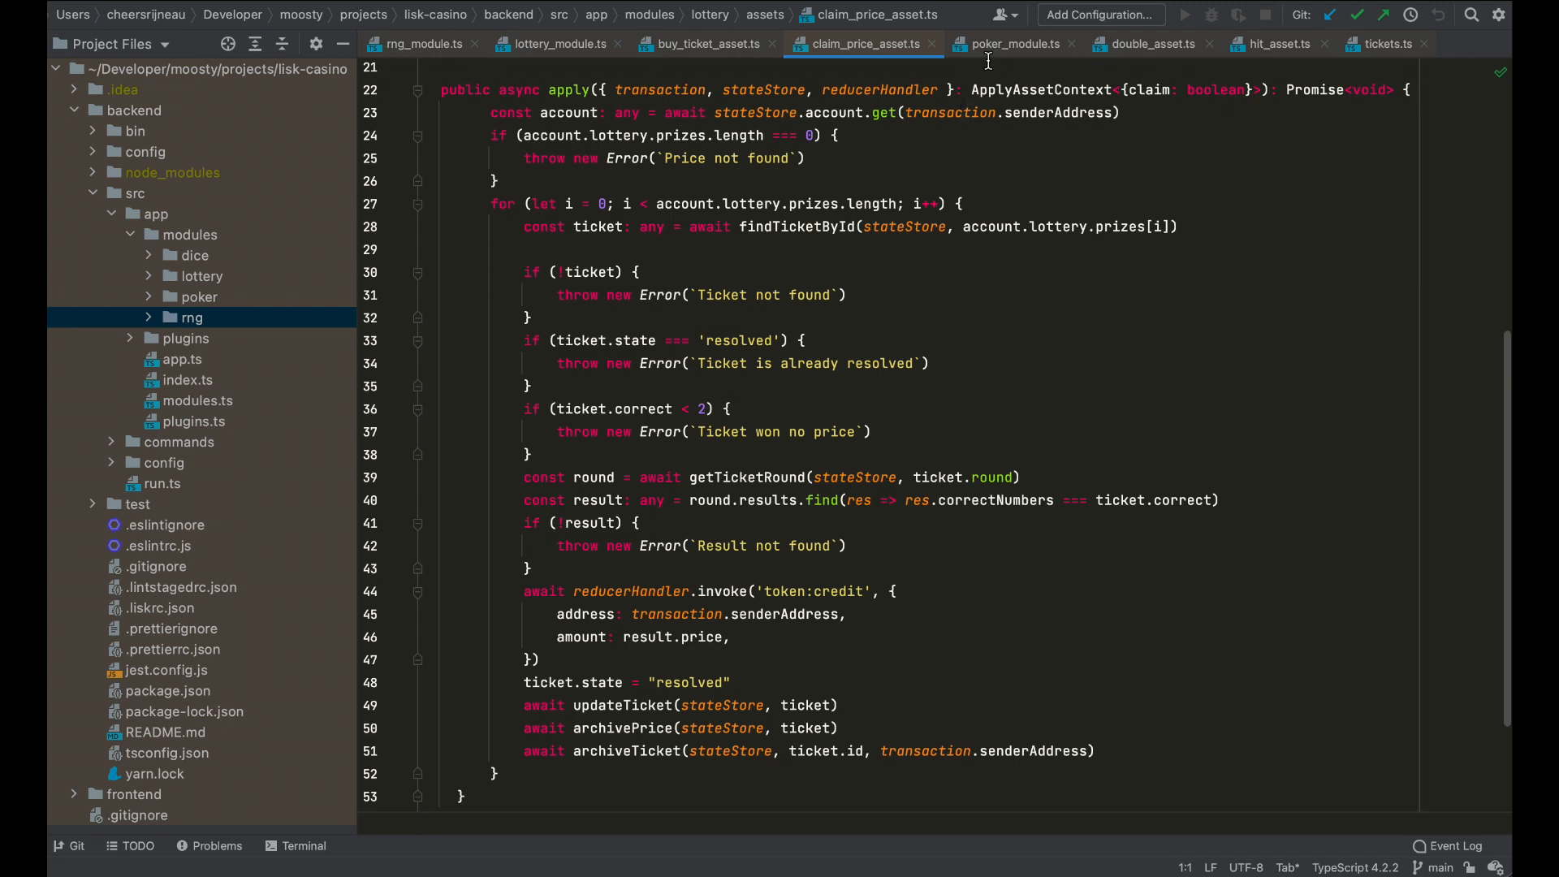
Show poker_module.ts and highlight accountSchema, which stores a games array of bytes
click(1014, 44)
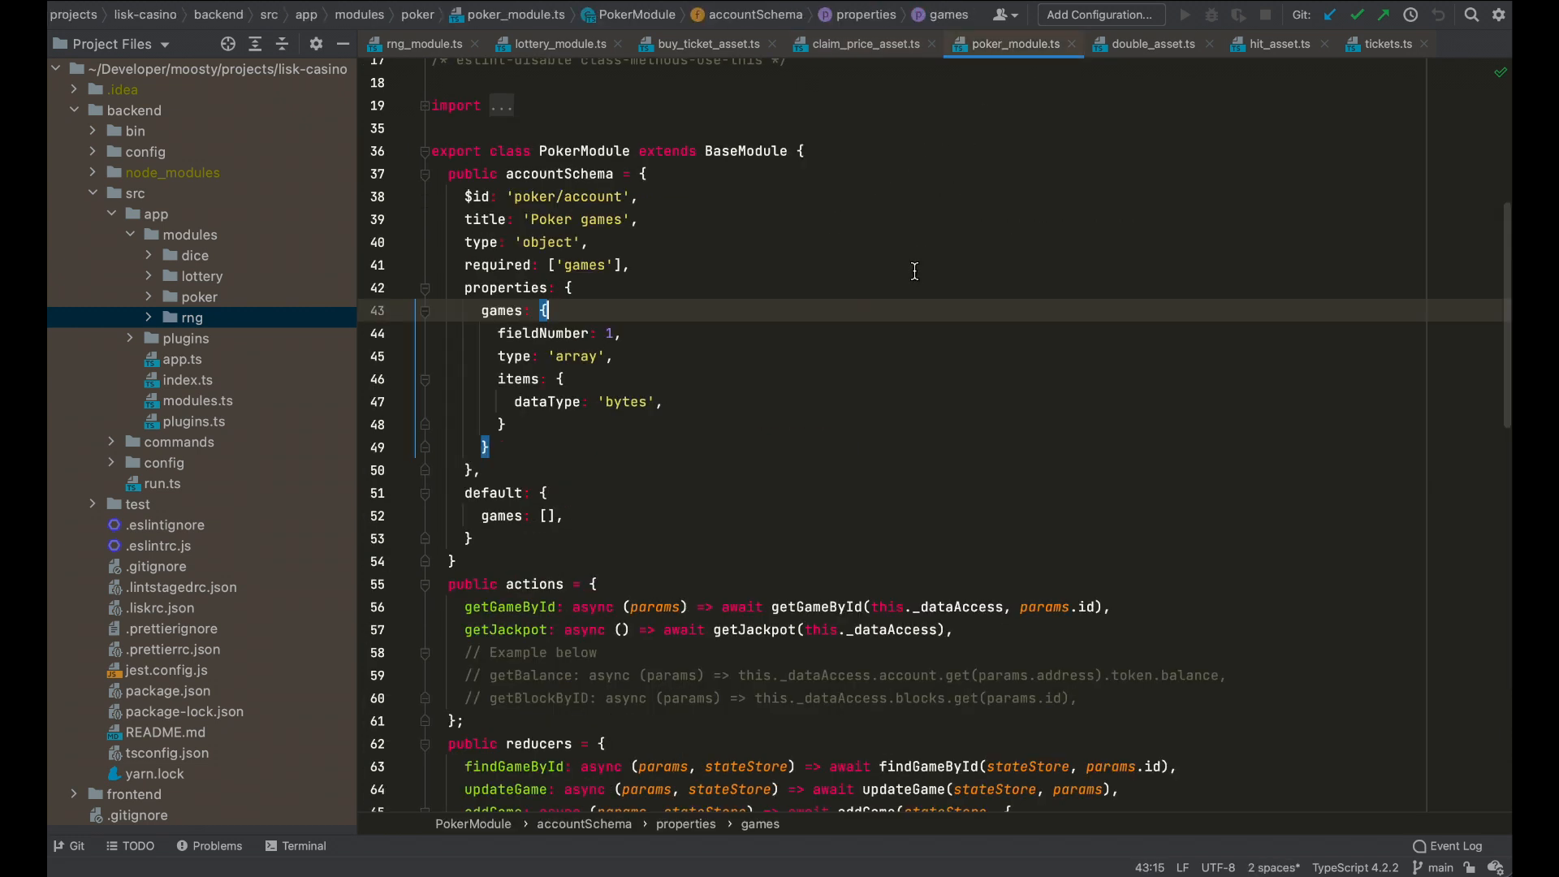
mouse_move(796, 311)
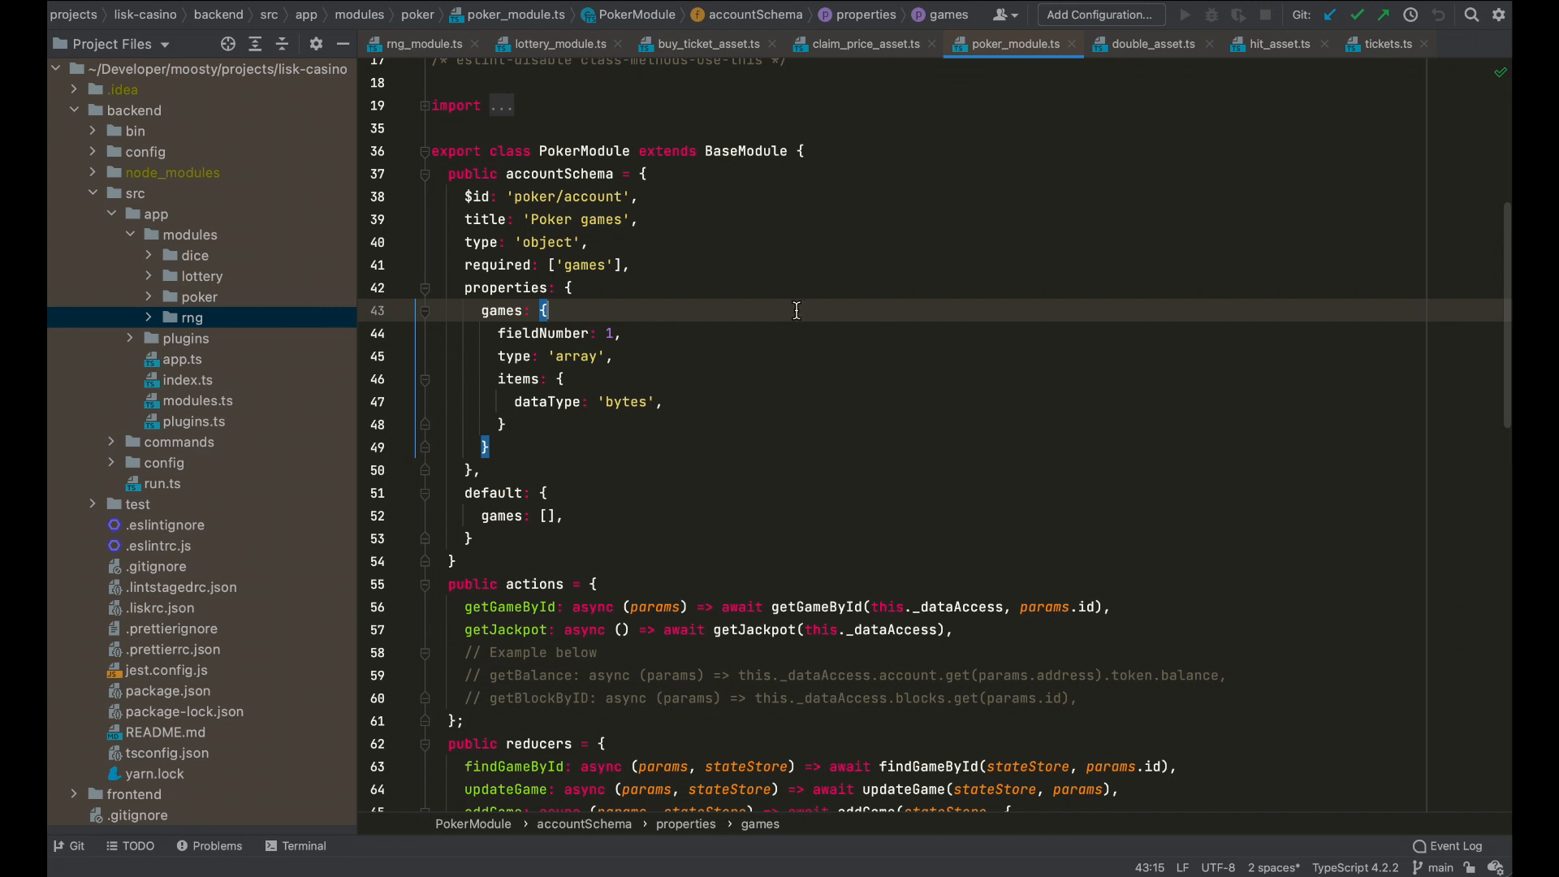
mouse_move(653, 446)
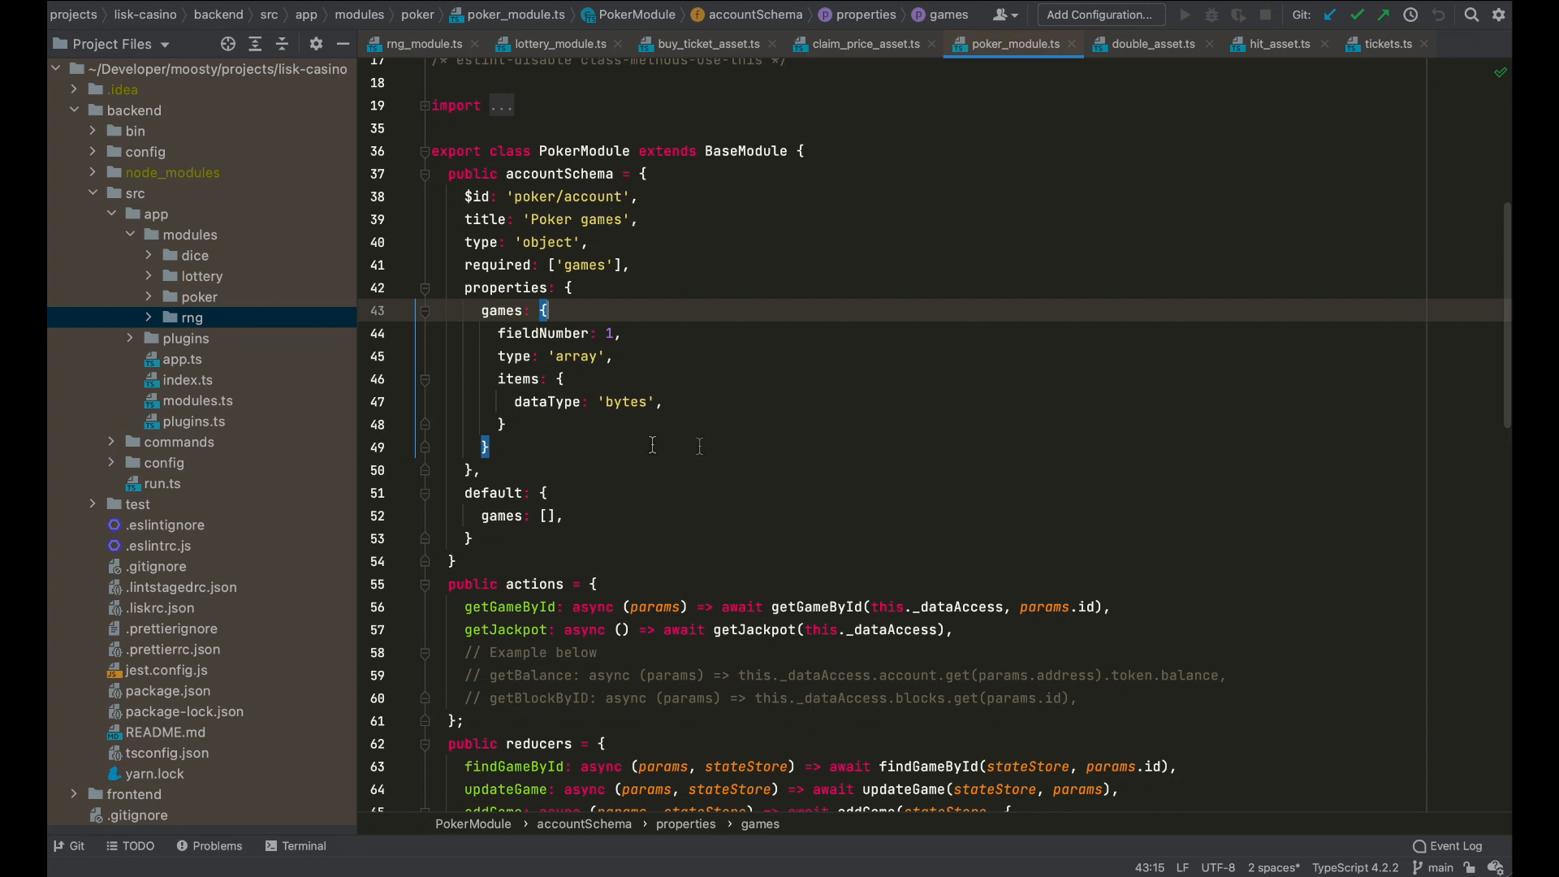
click(562, 173)
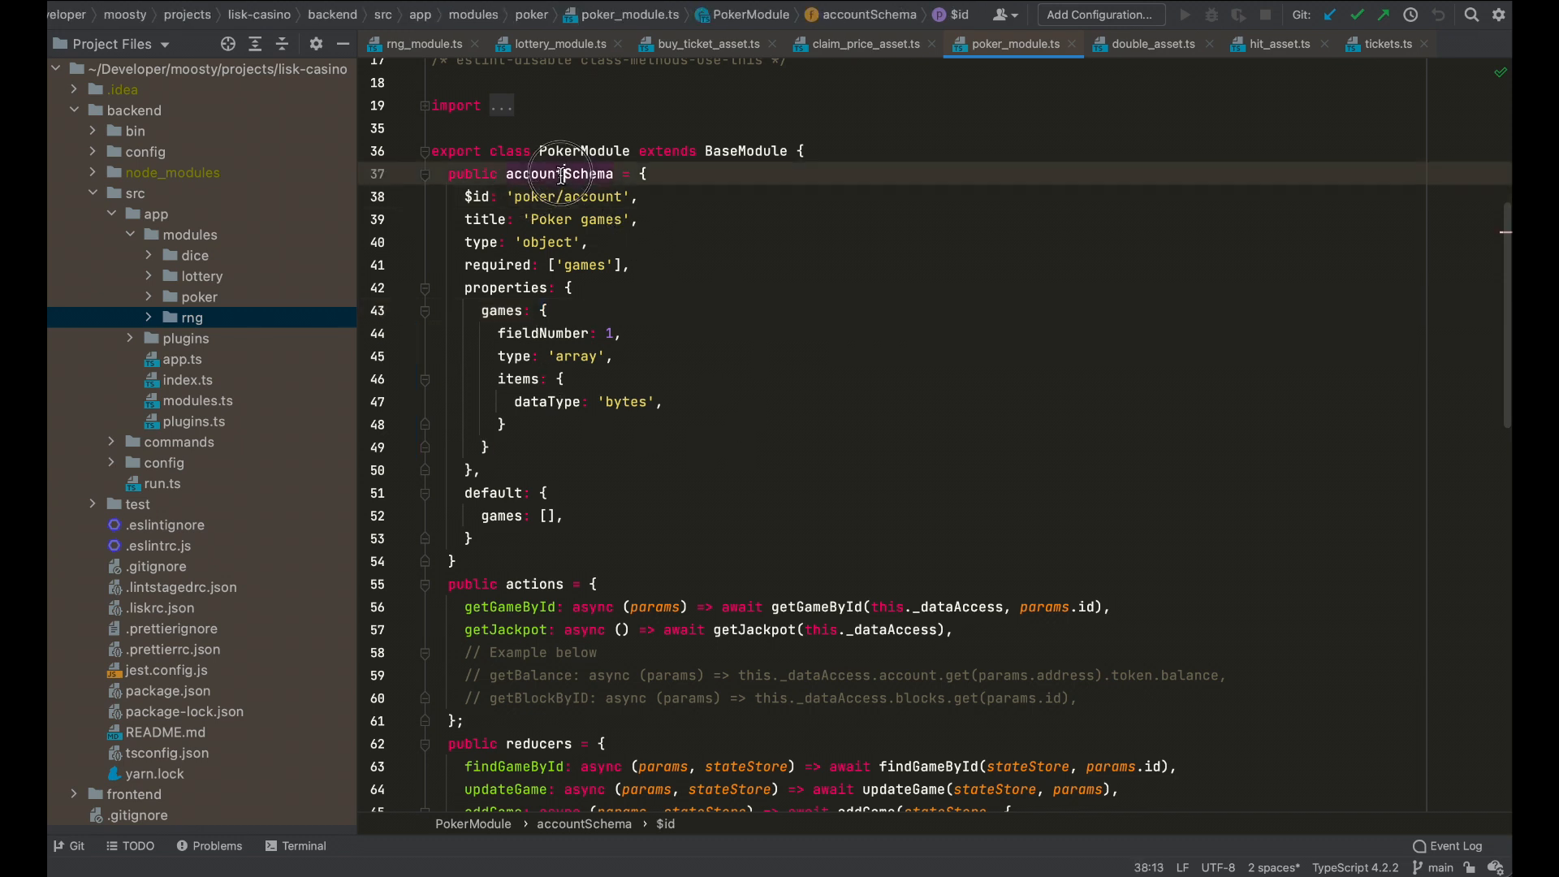
double_click(560, 173)
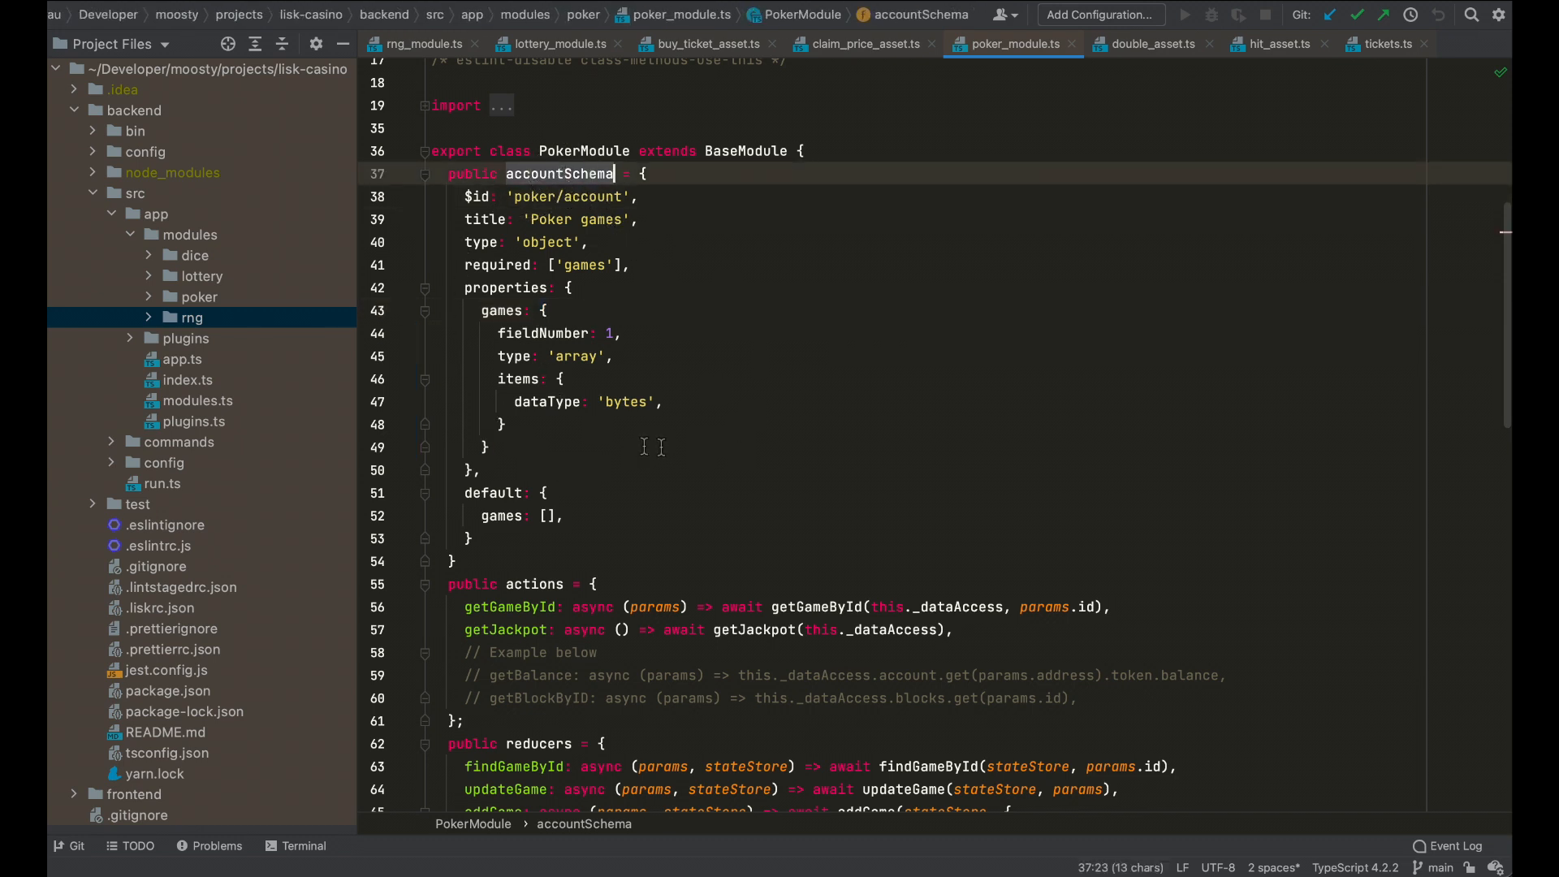
mouse_move(617, 483)
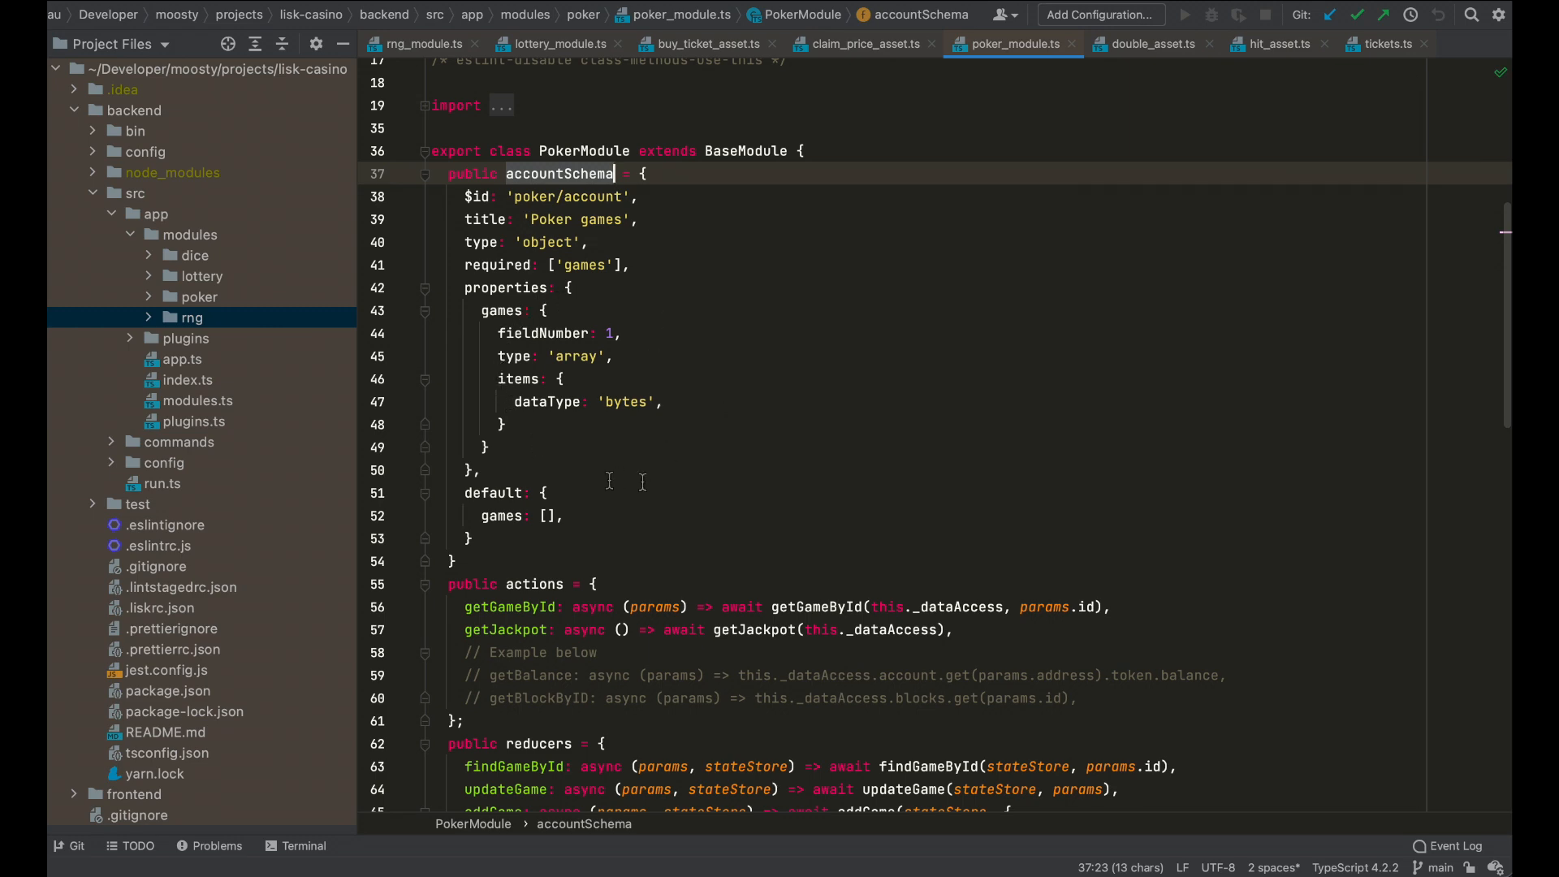
mouse_move(736, 478)
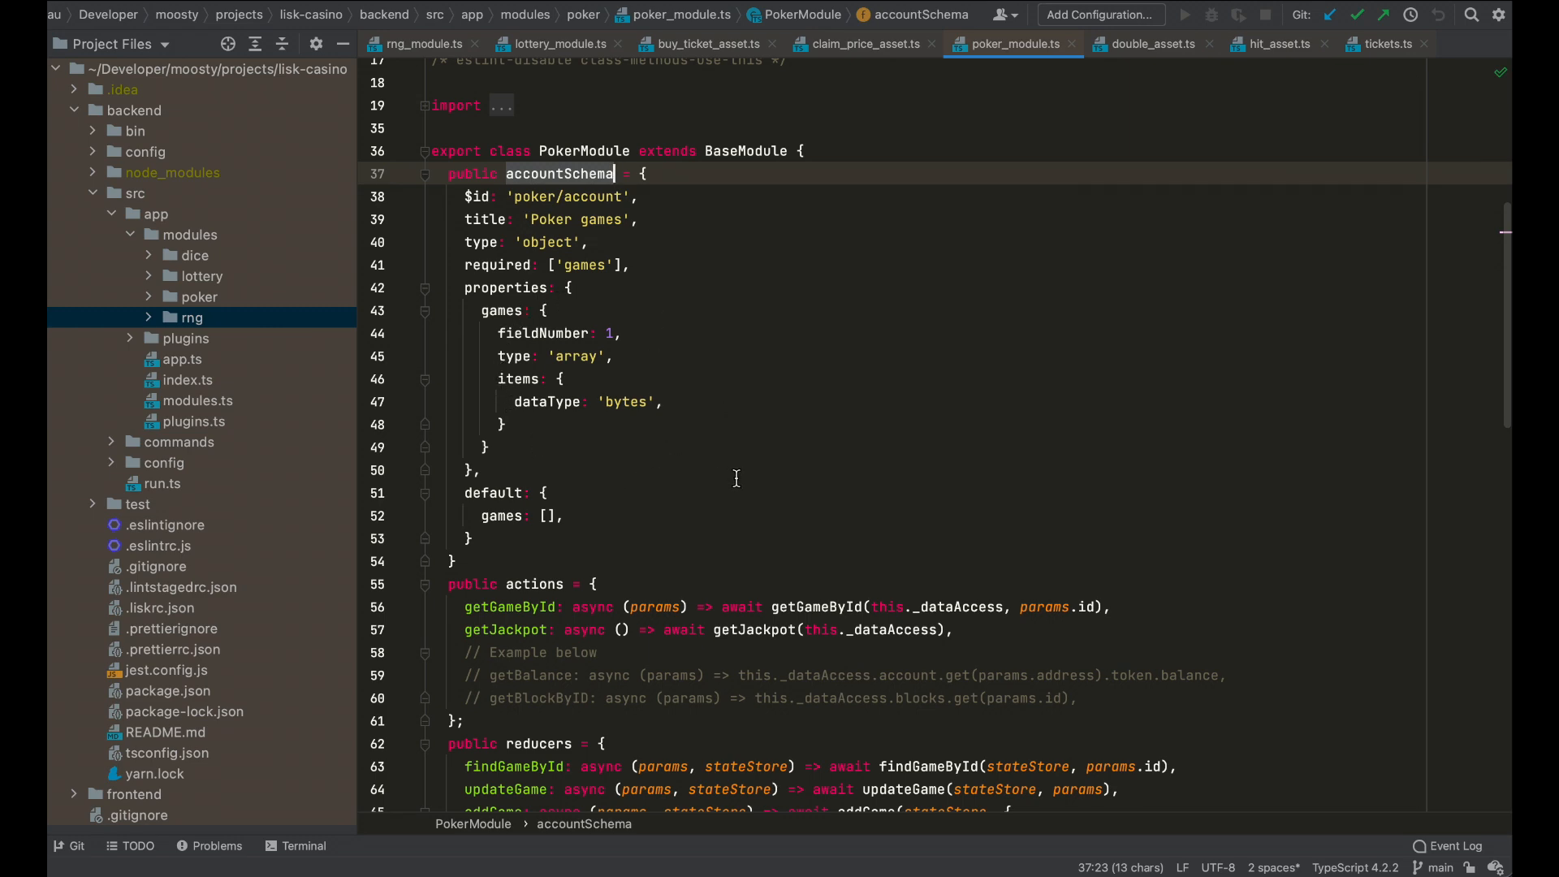
Scroll poker_module.ts to the reducers and the NewHand, Hit, Hold, Split and Double assets
scroll(down, 3)
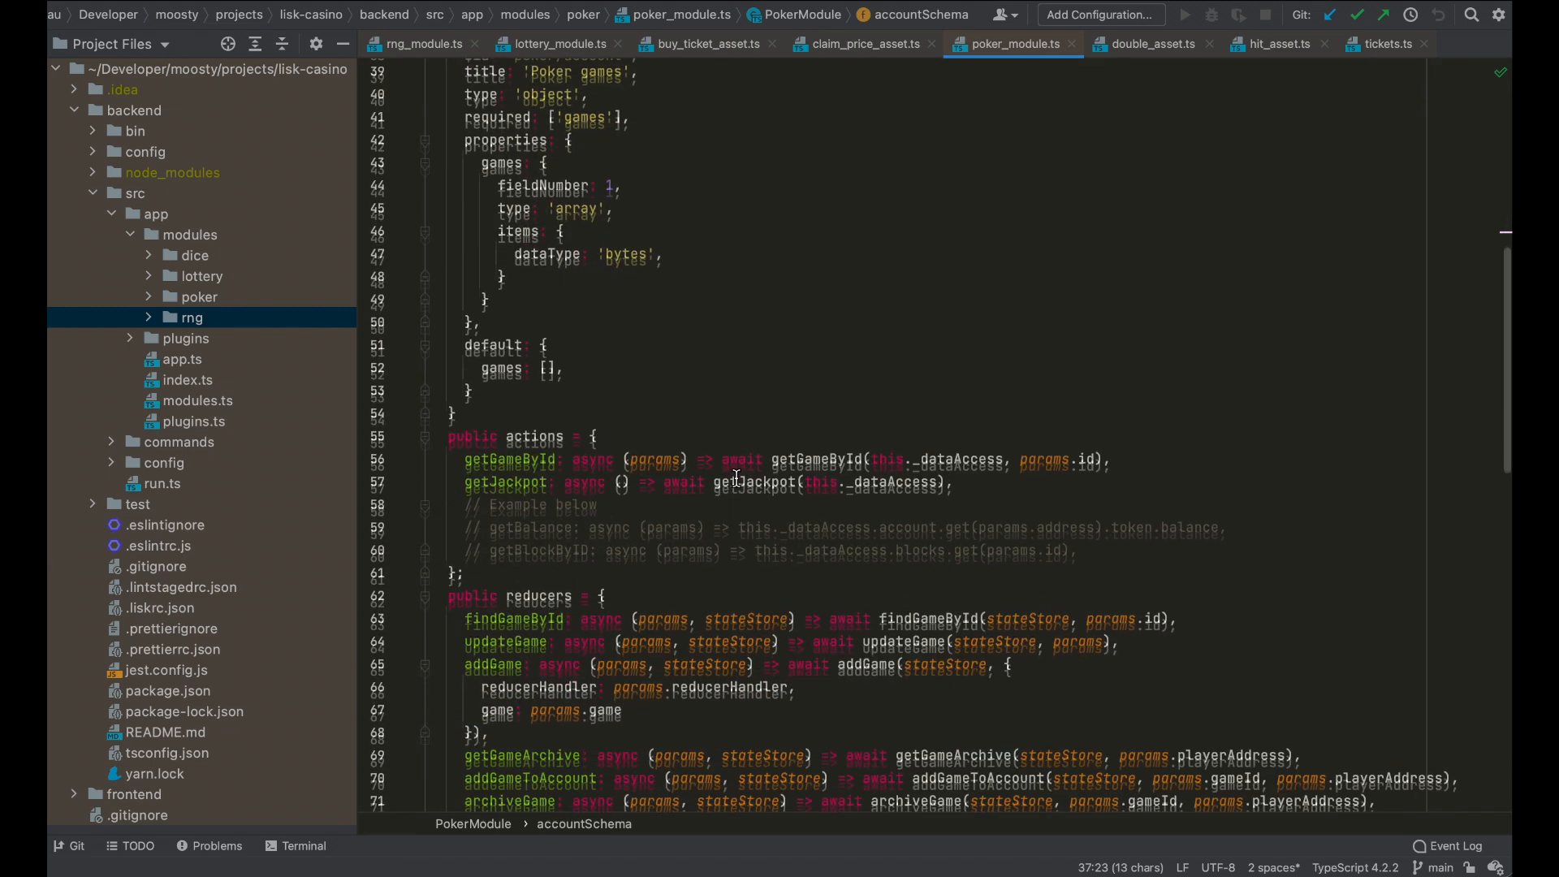
scroll(down, 3)
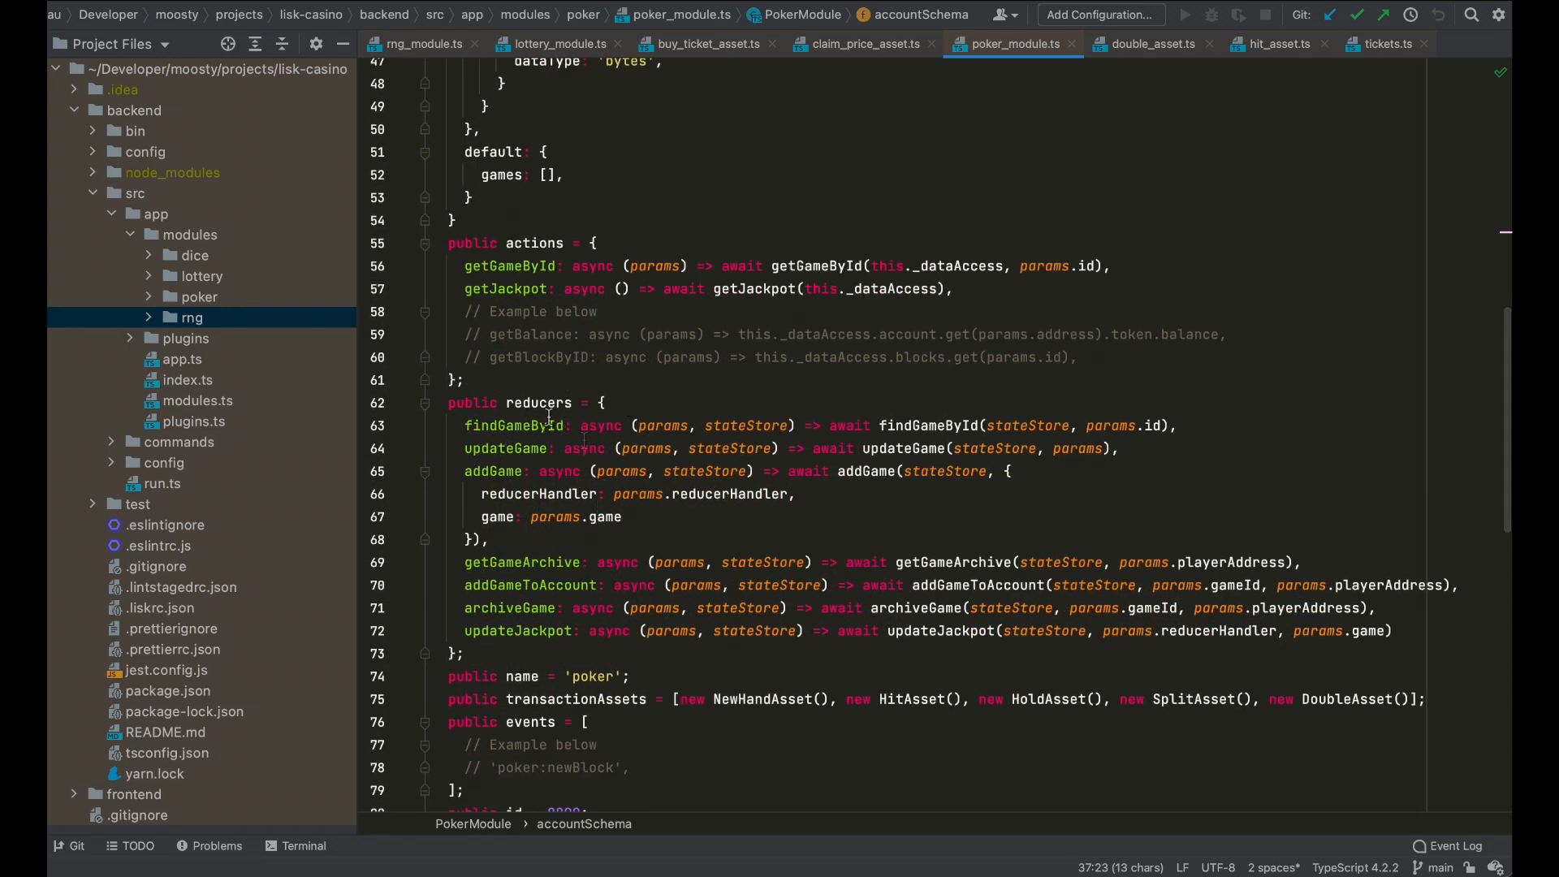
scroll(down, 3)
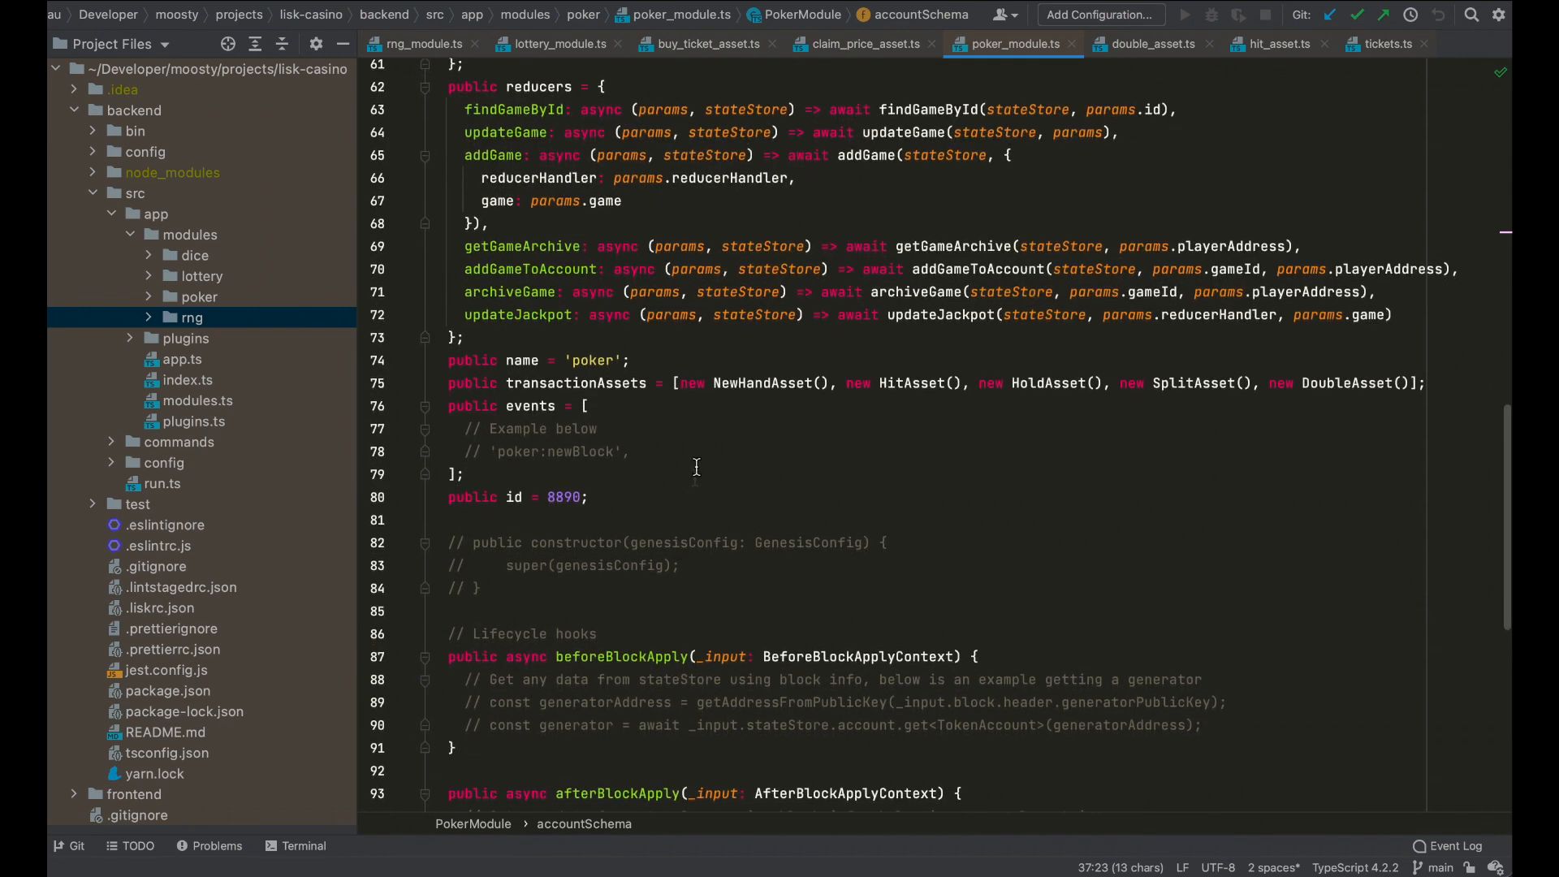
scroll(up, 3)
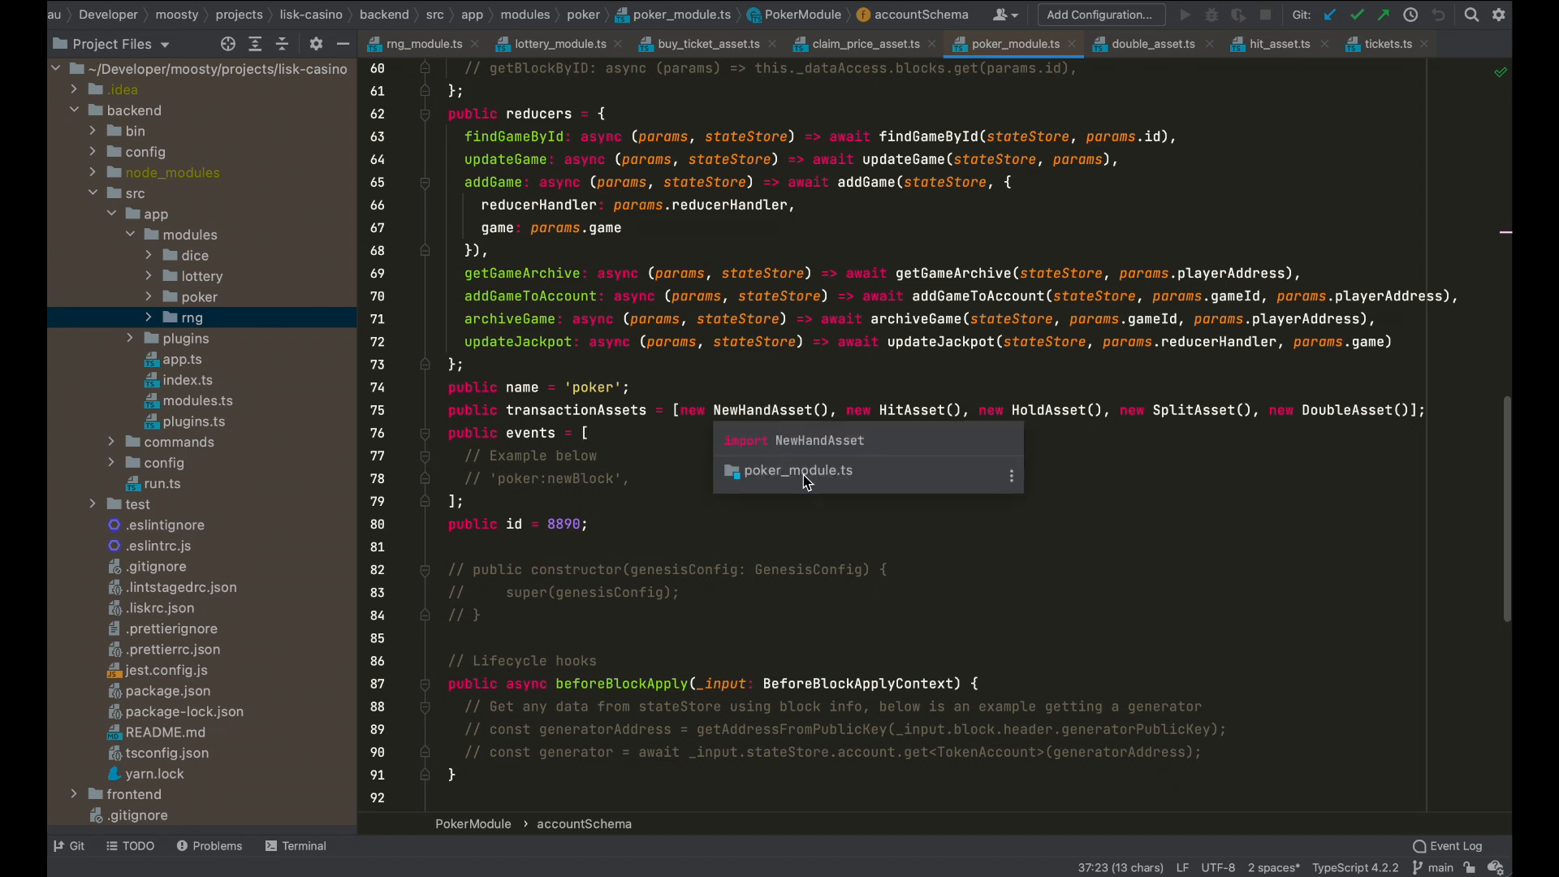
click(781, 409)
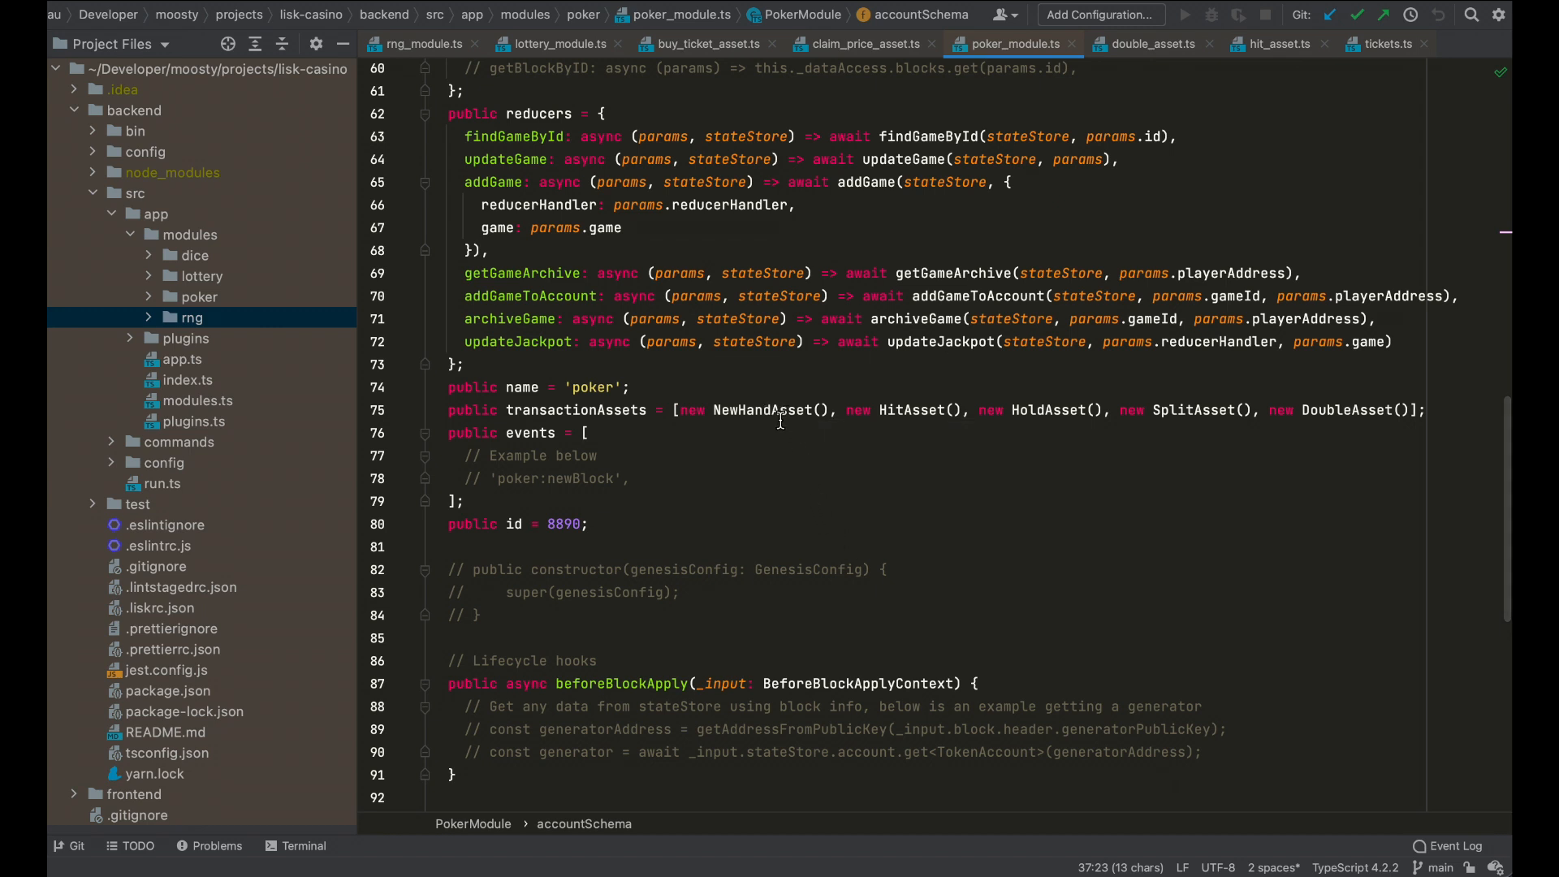
mouse_move(940, 449)
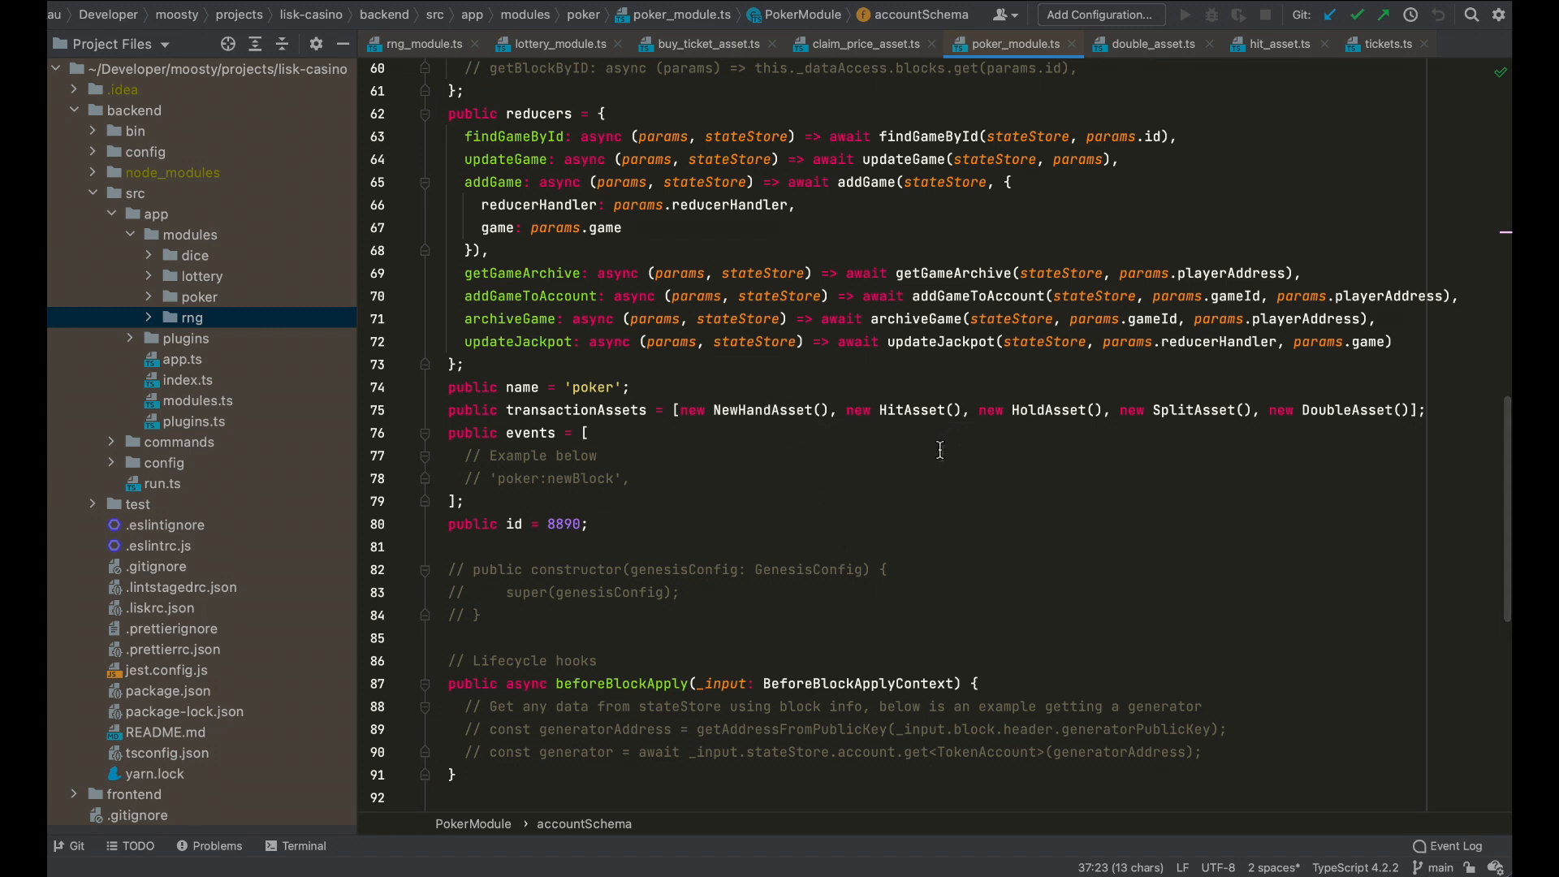
mouse_move(1031, 473)
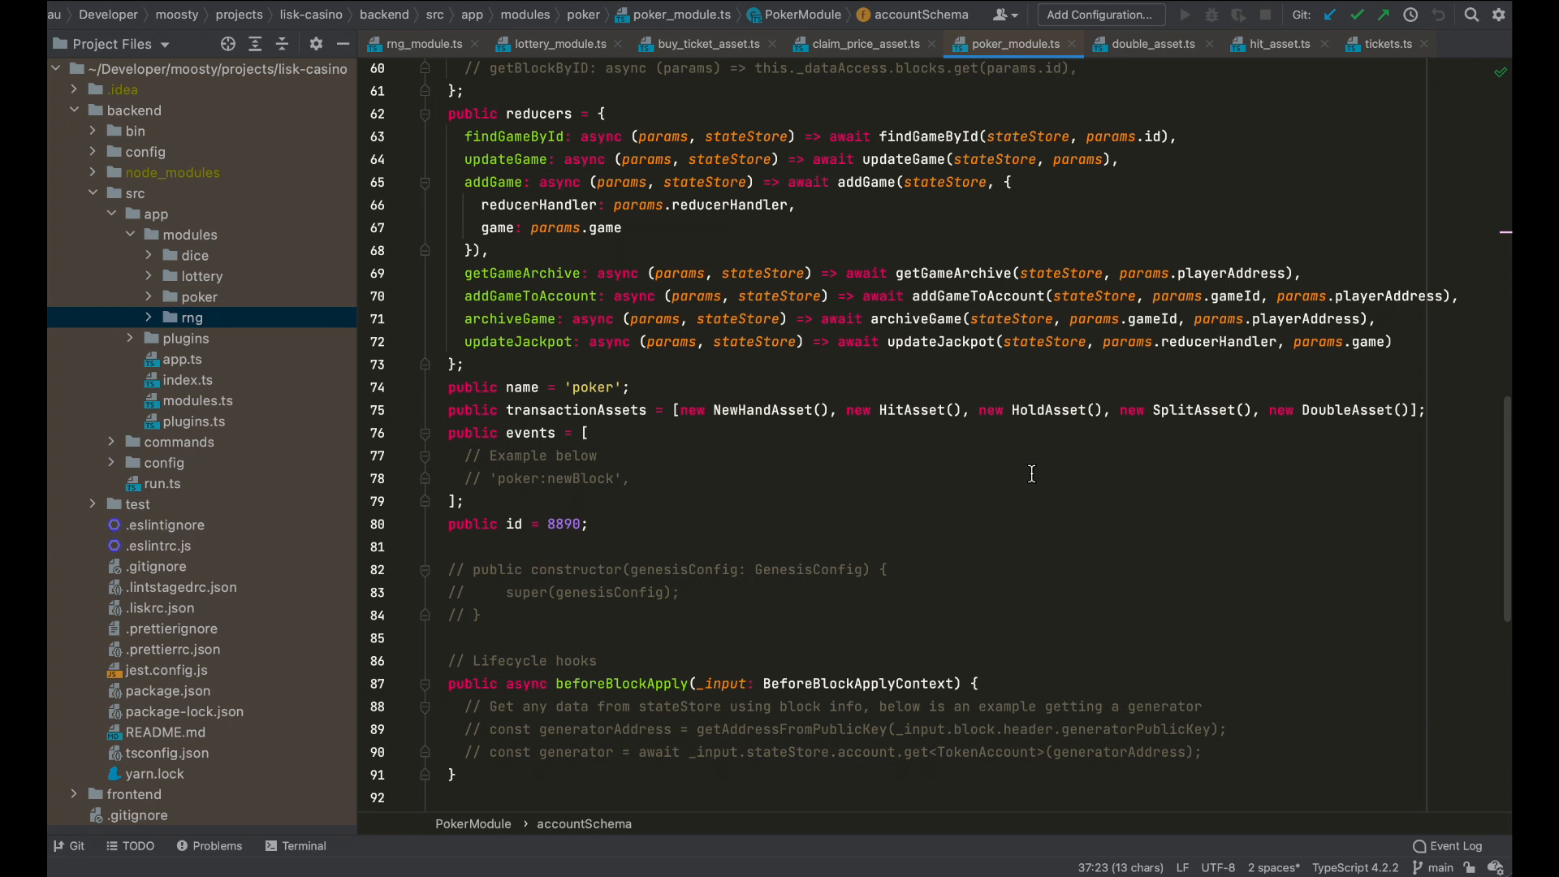
mouse_move(935, 448)
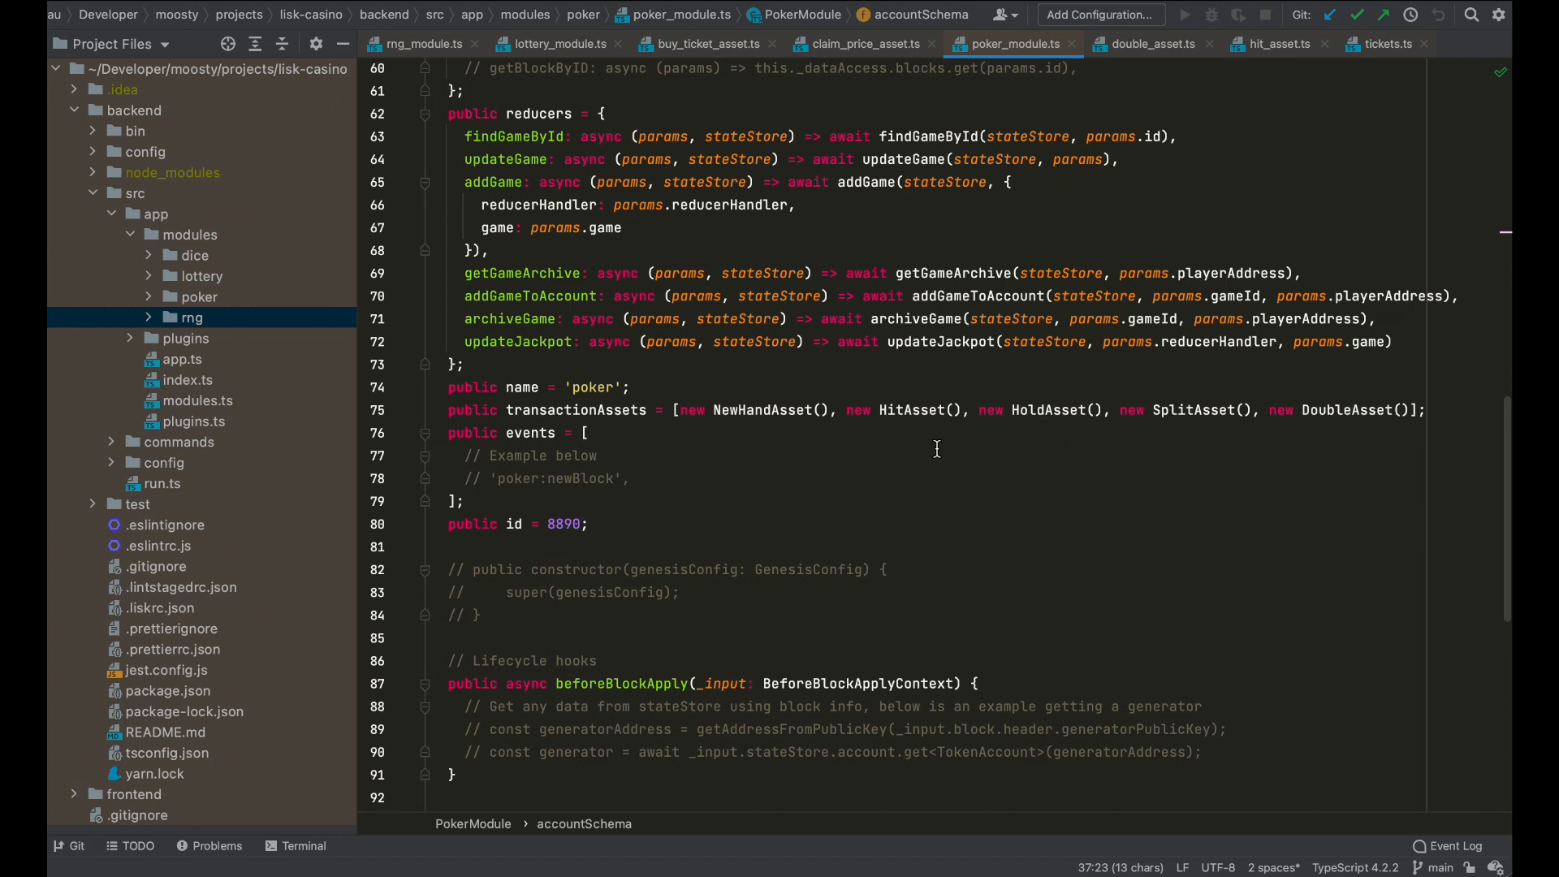
mouse_move(731, 455)
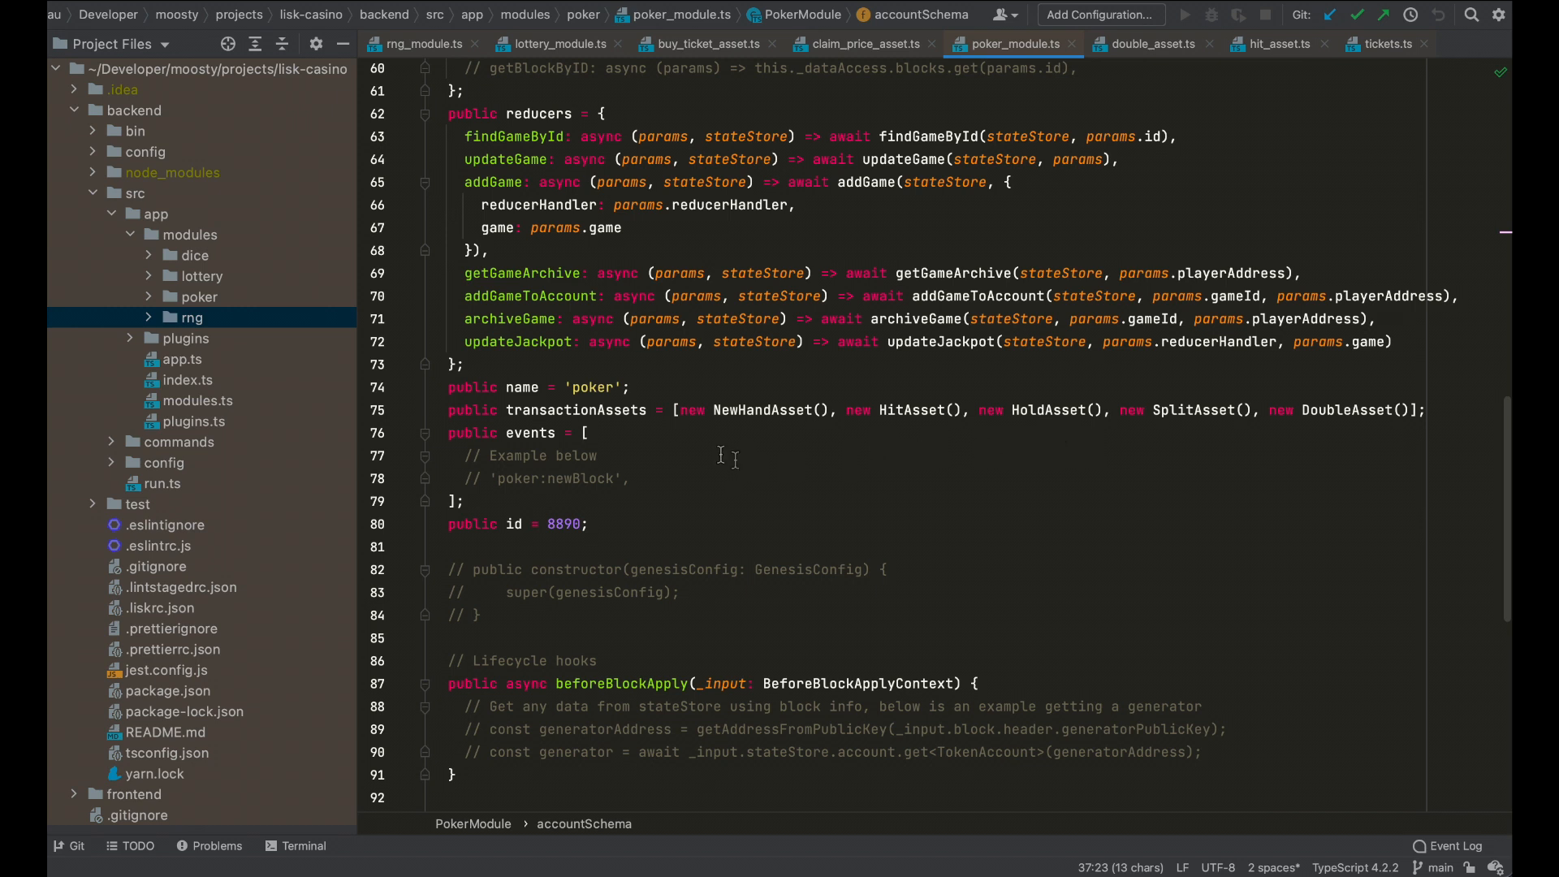
Expand modules/poker and its assets folder to list the double, hit, hold, new_hand and split files
click(148, 297)
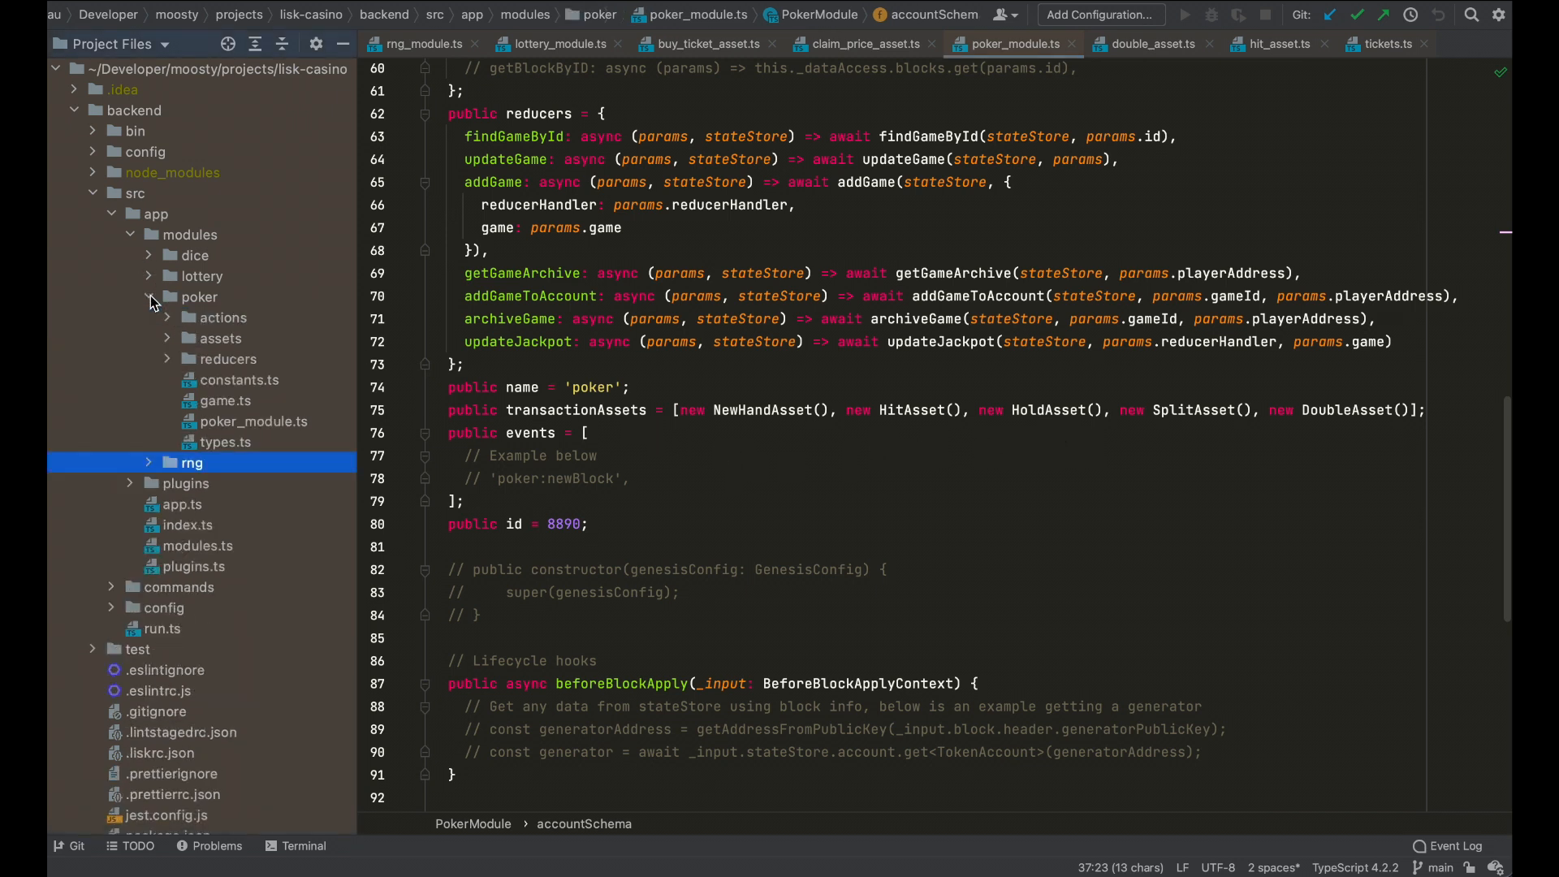
click(168, 338)
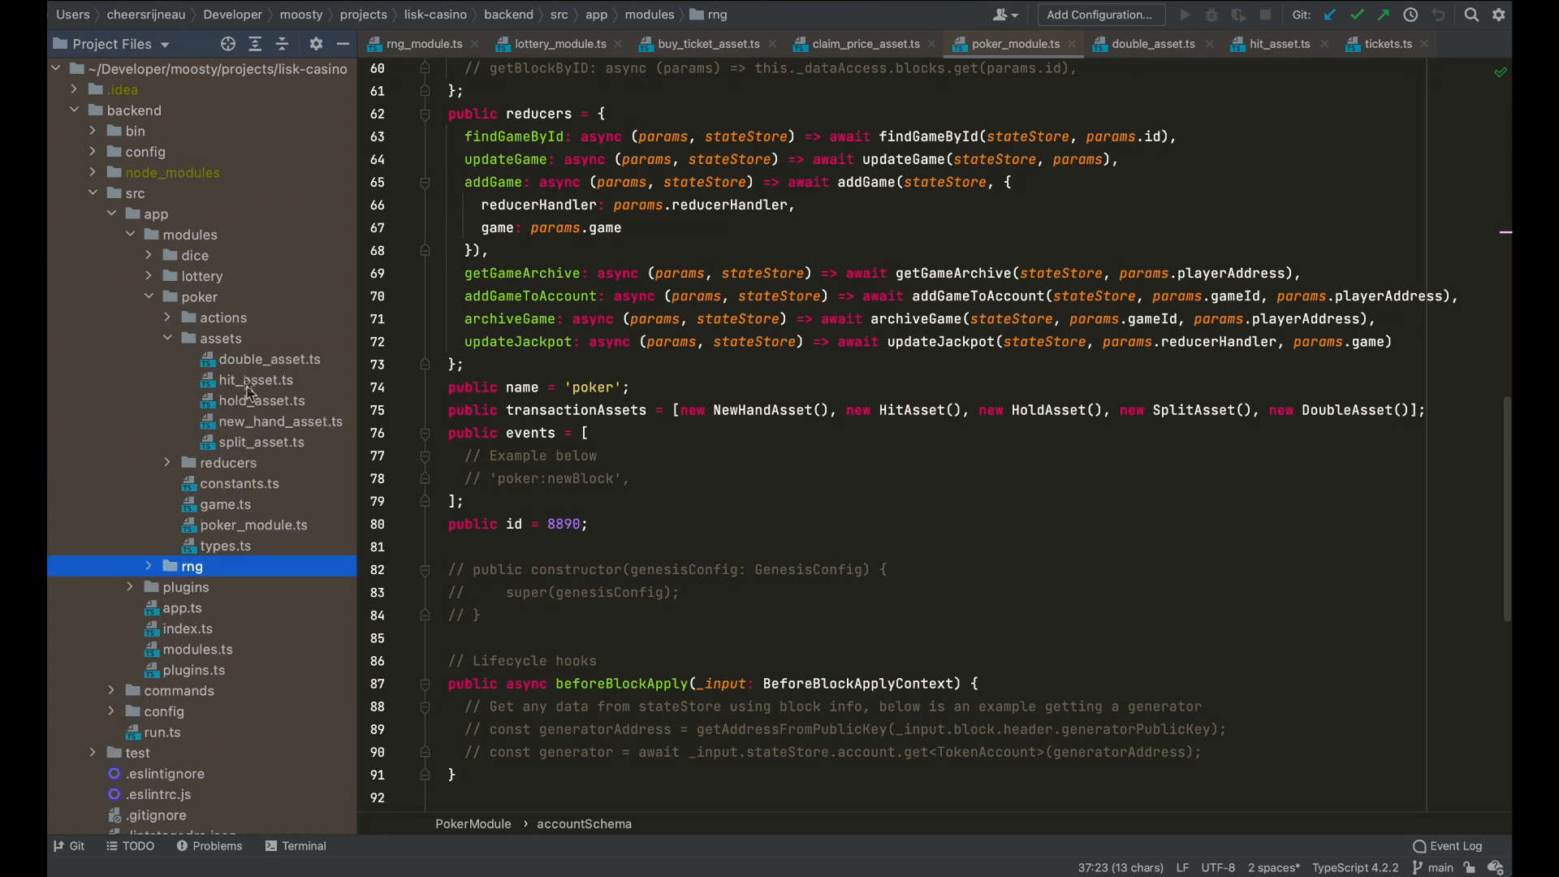
mouse_move(276, 475)
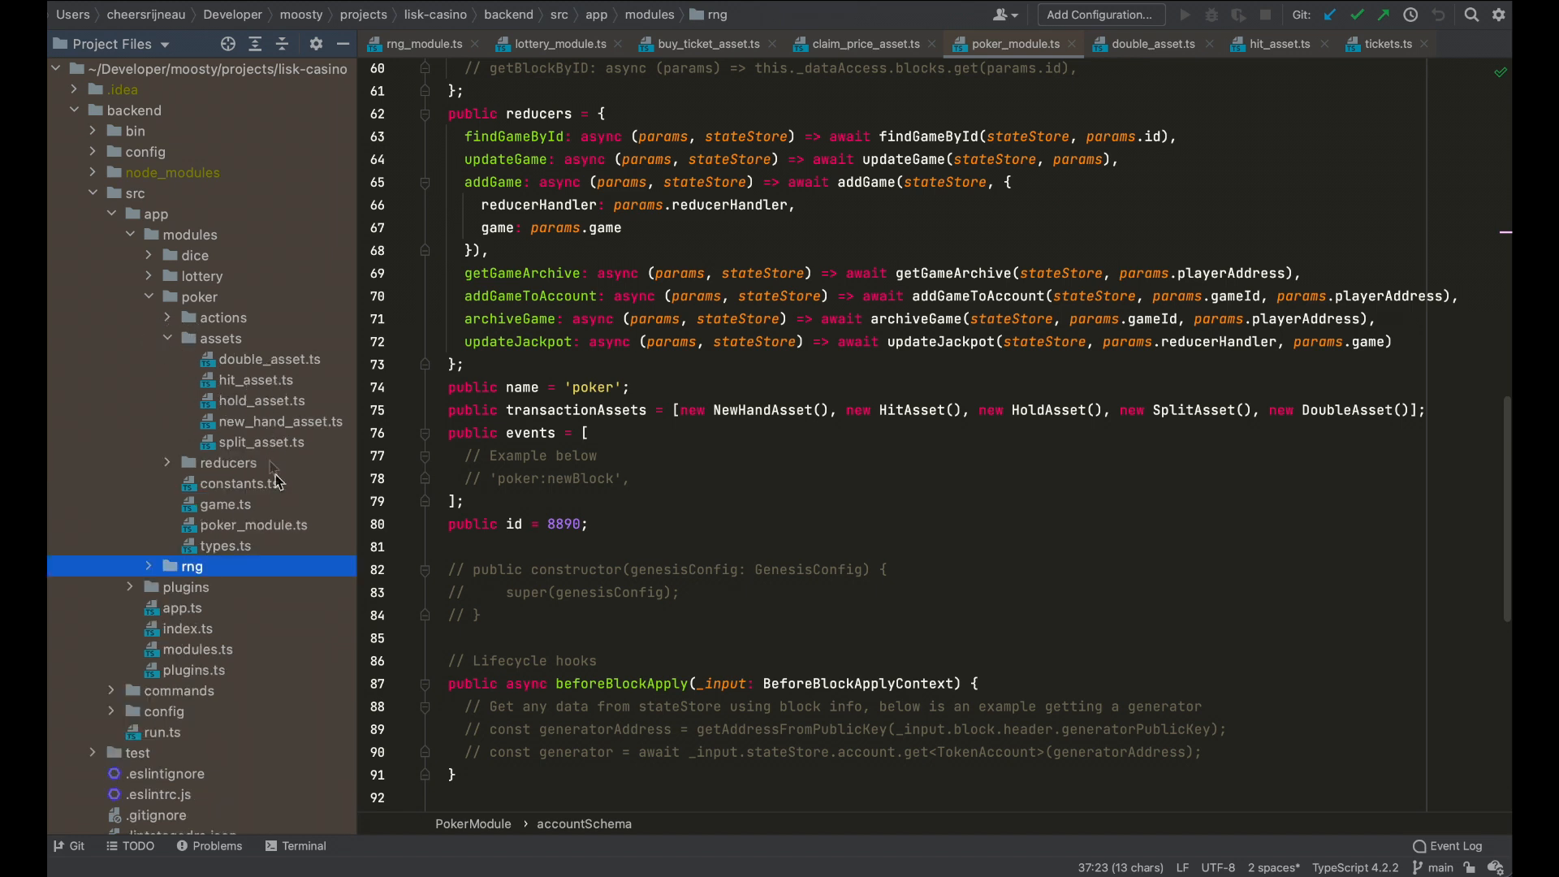